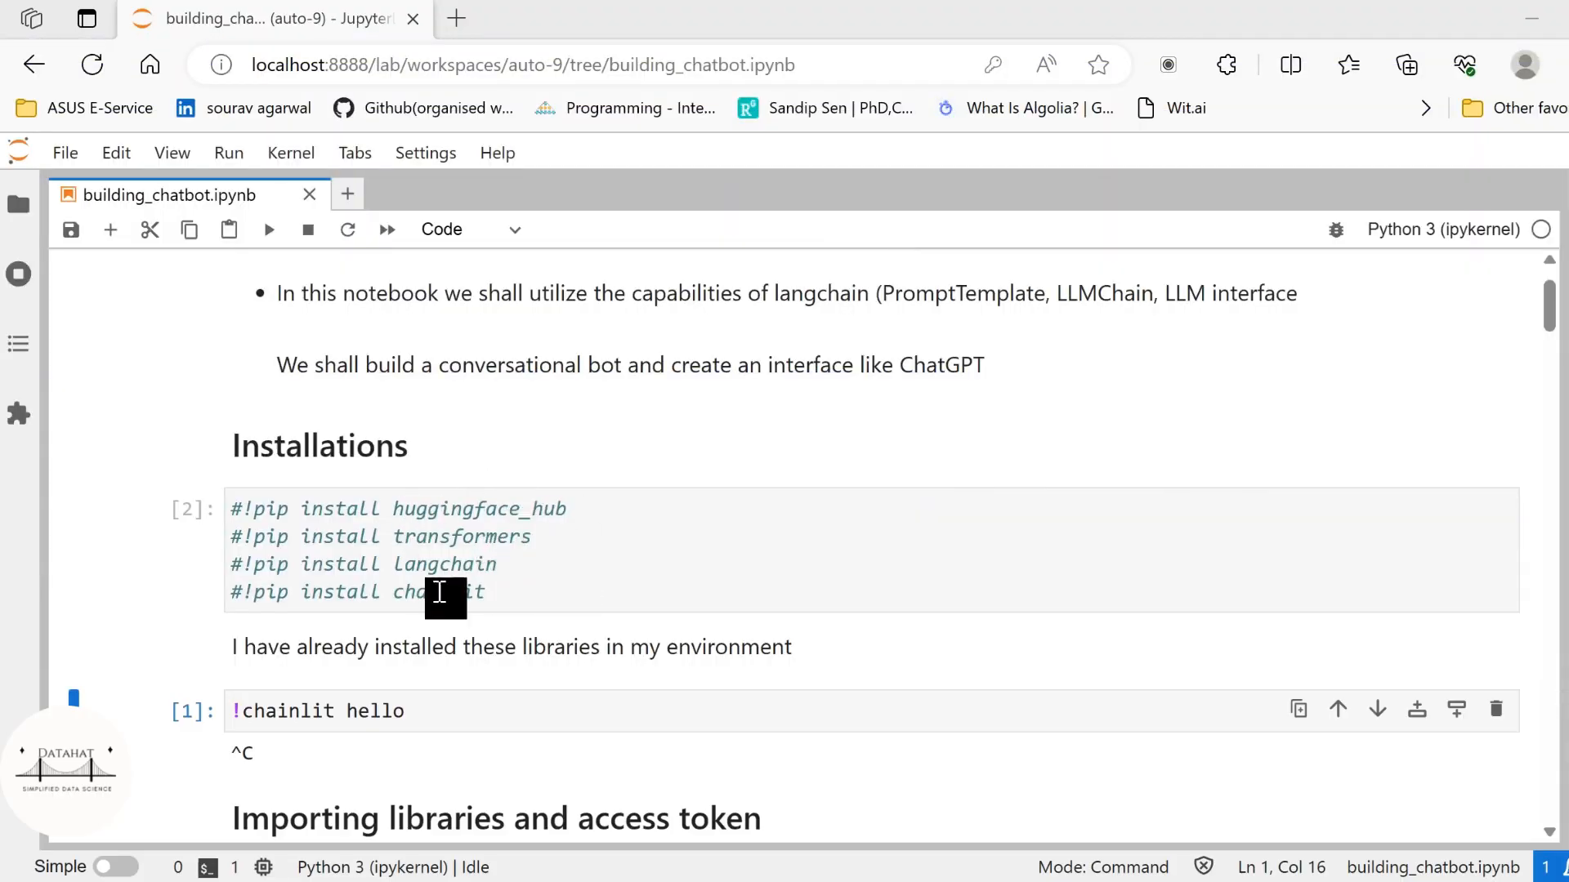
pyautogui.moveTo(541, 430)
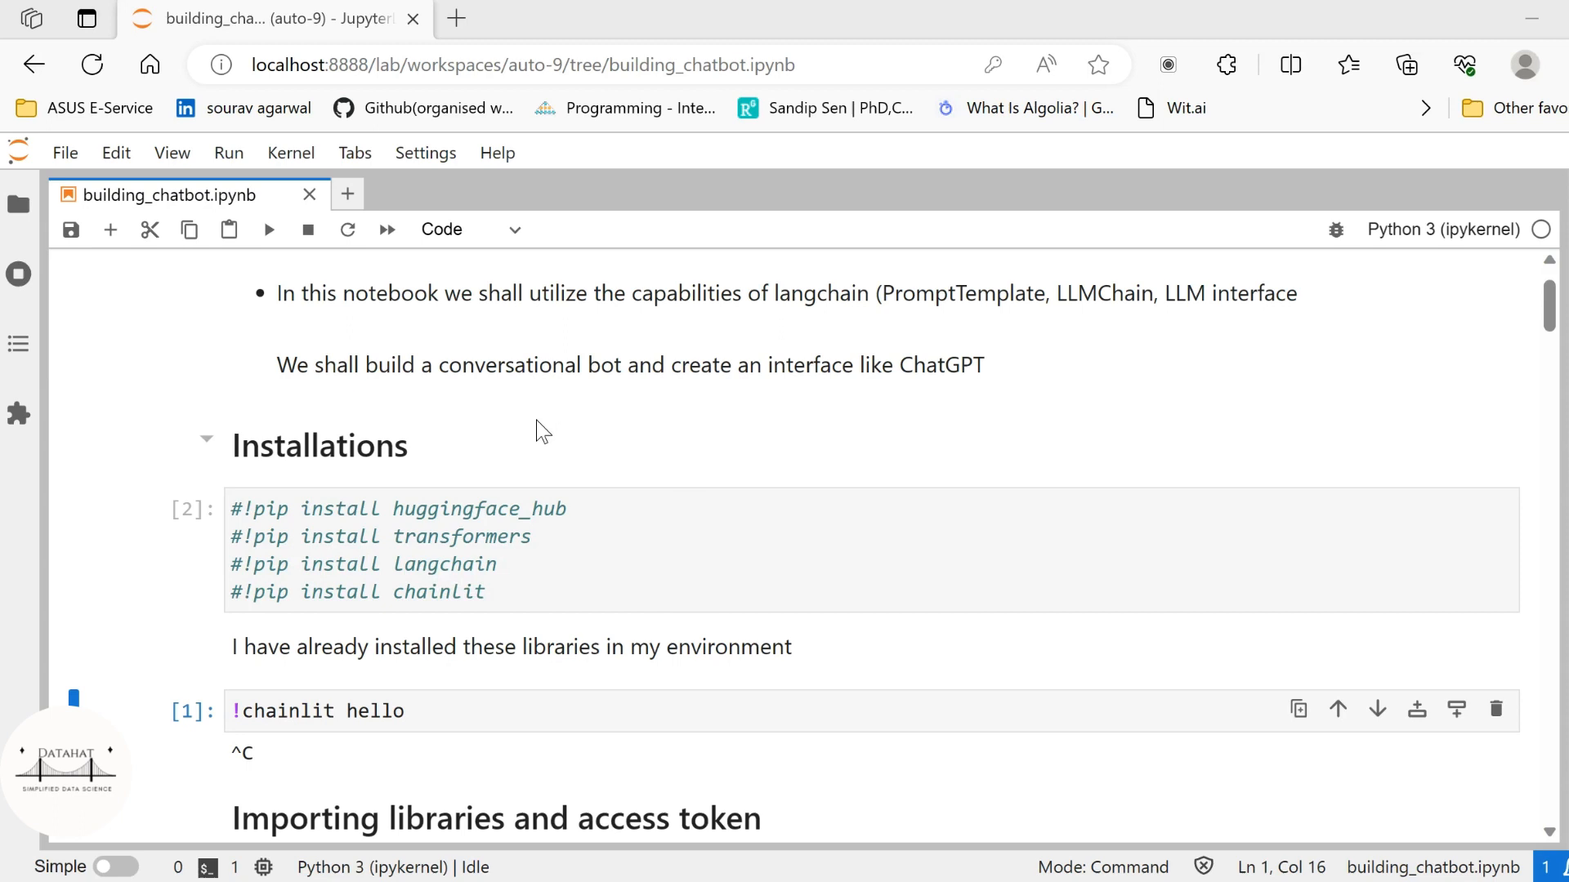
pyautogui.moveTo(590, 432)
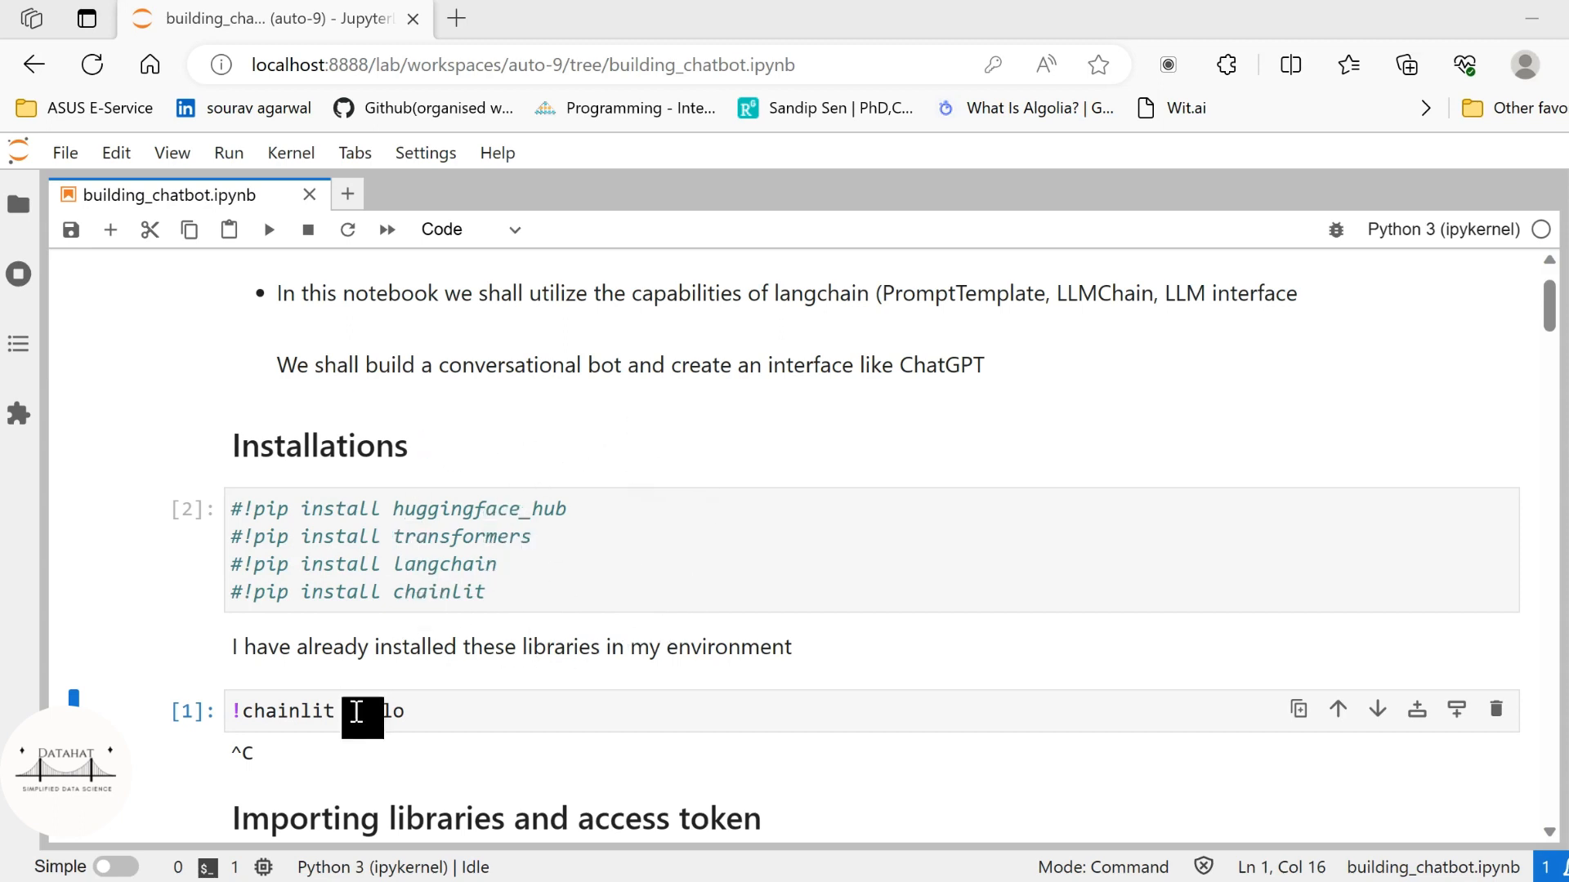
pyautogui.moveTo(690, 675)
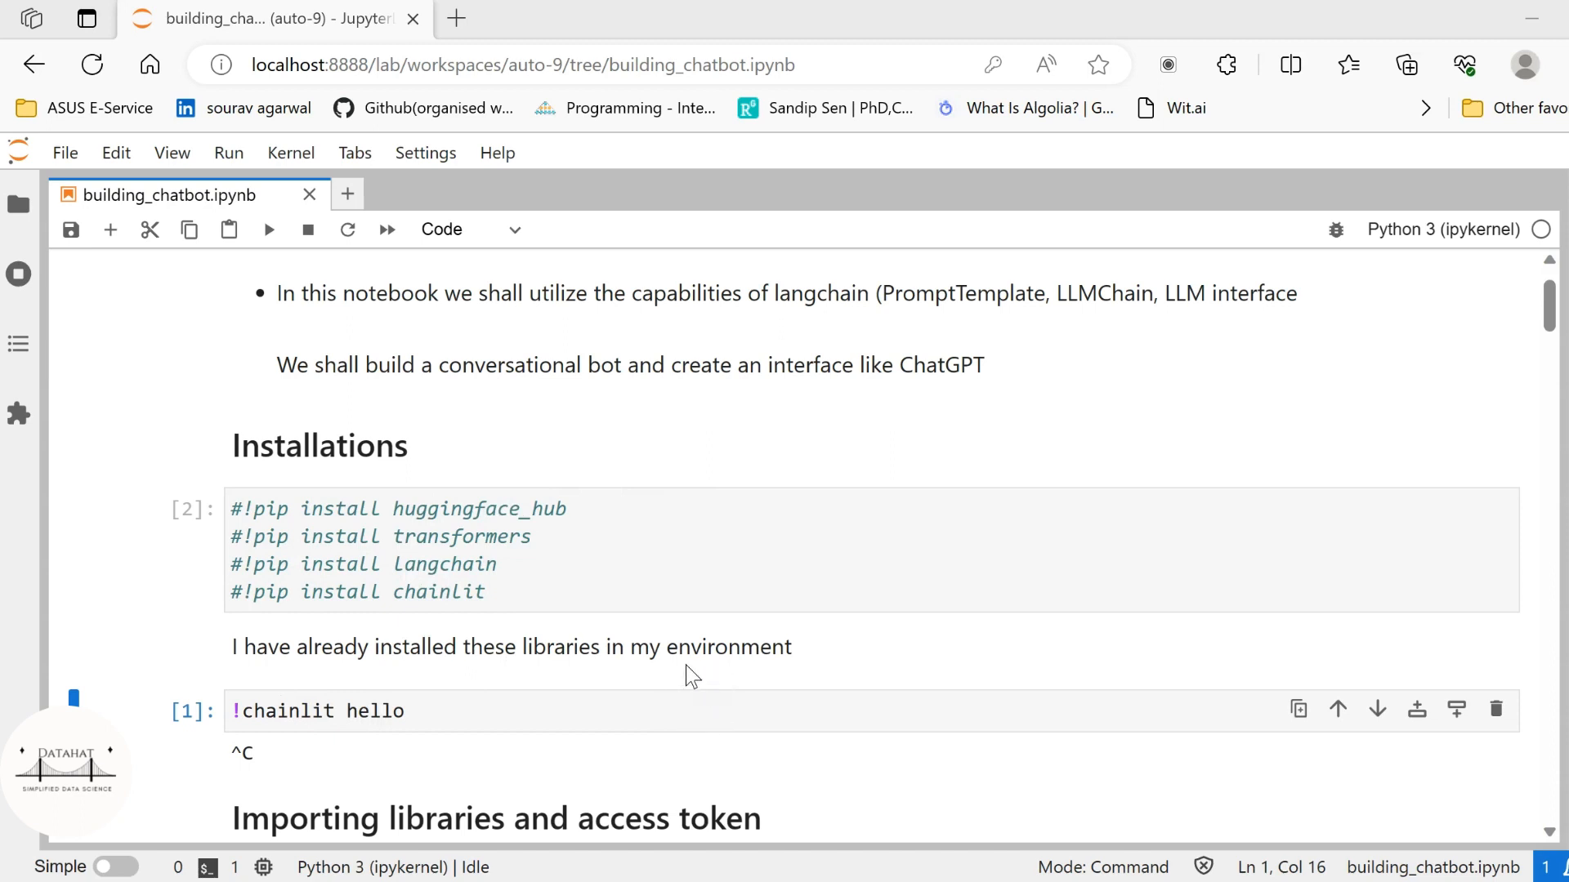
pyautogui.moveTo(419, 580)
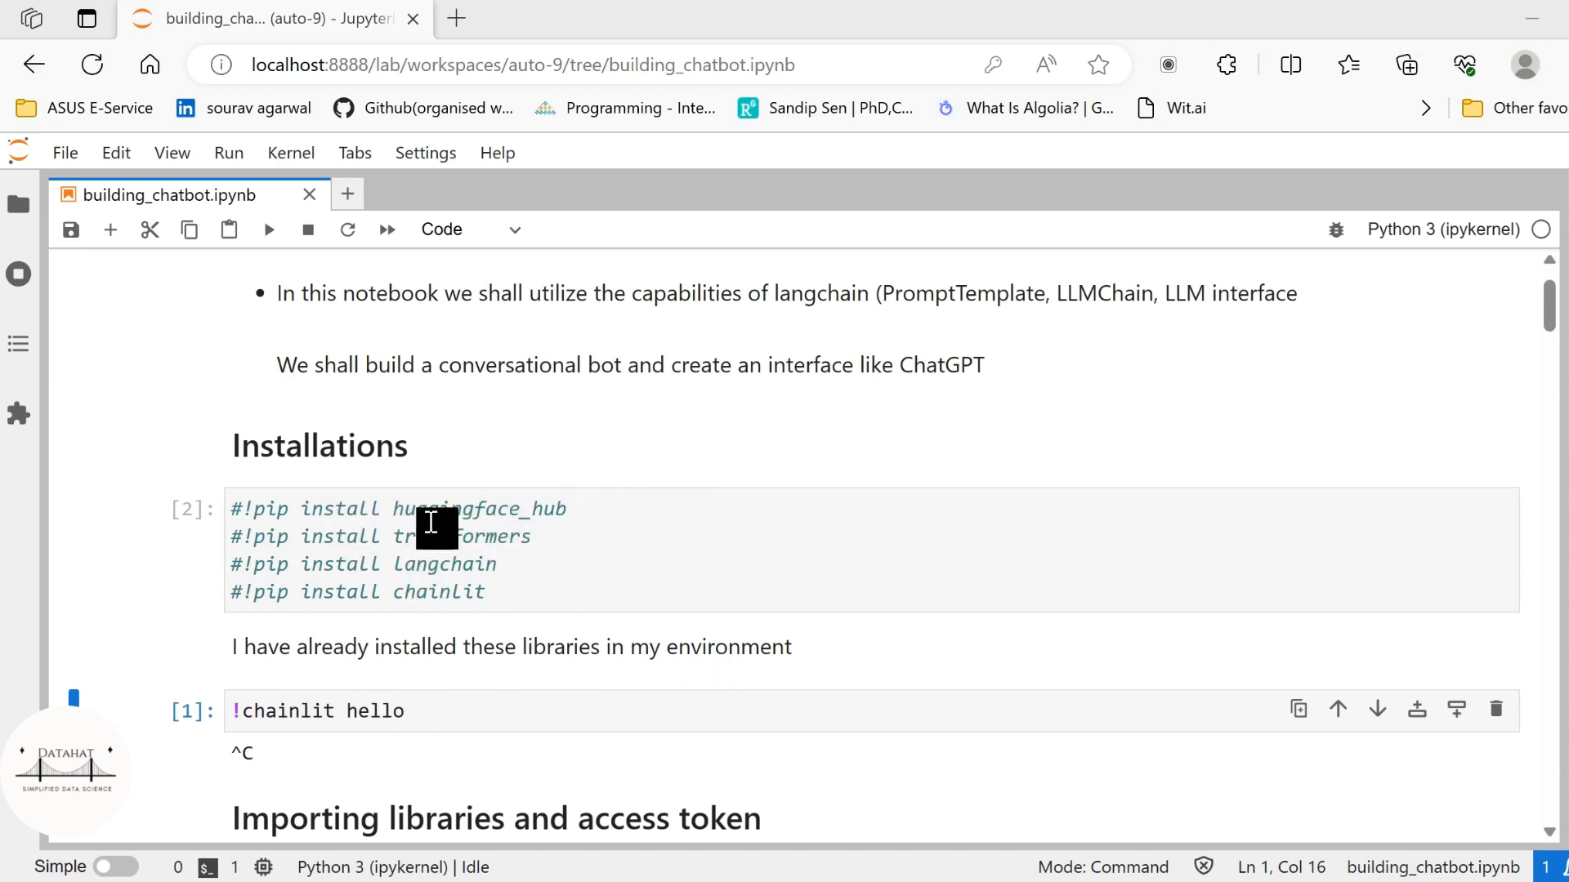
pyautogui.moveTo(566, 579)
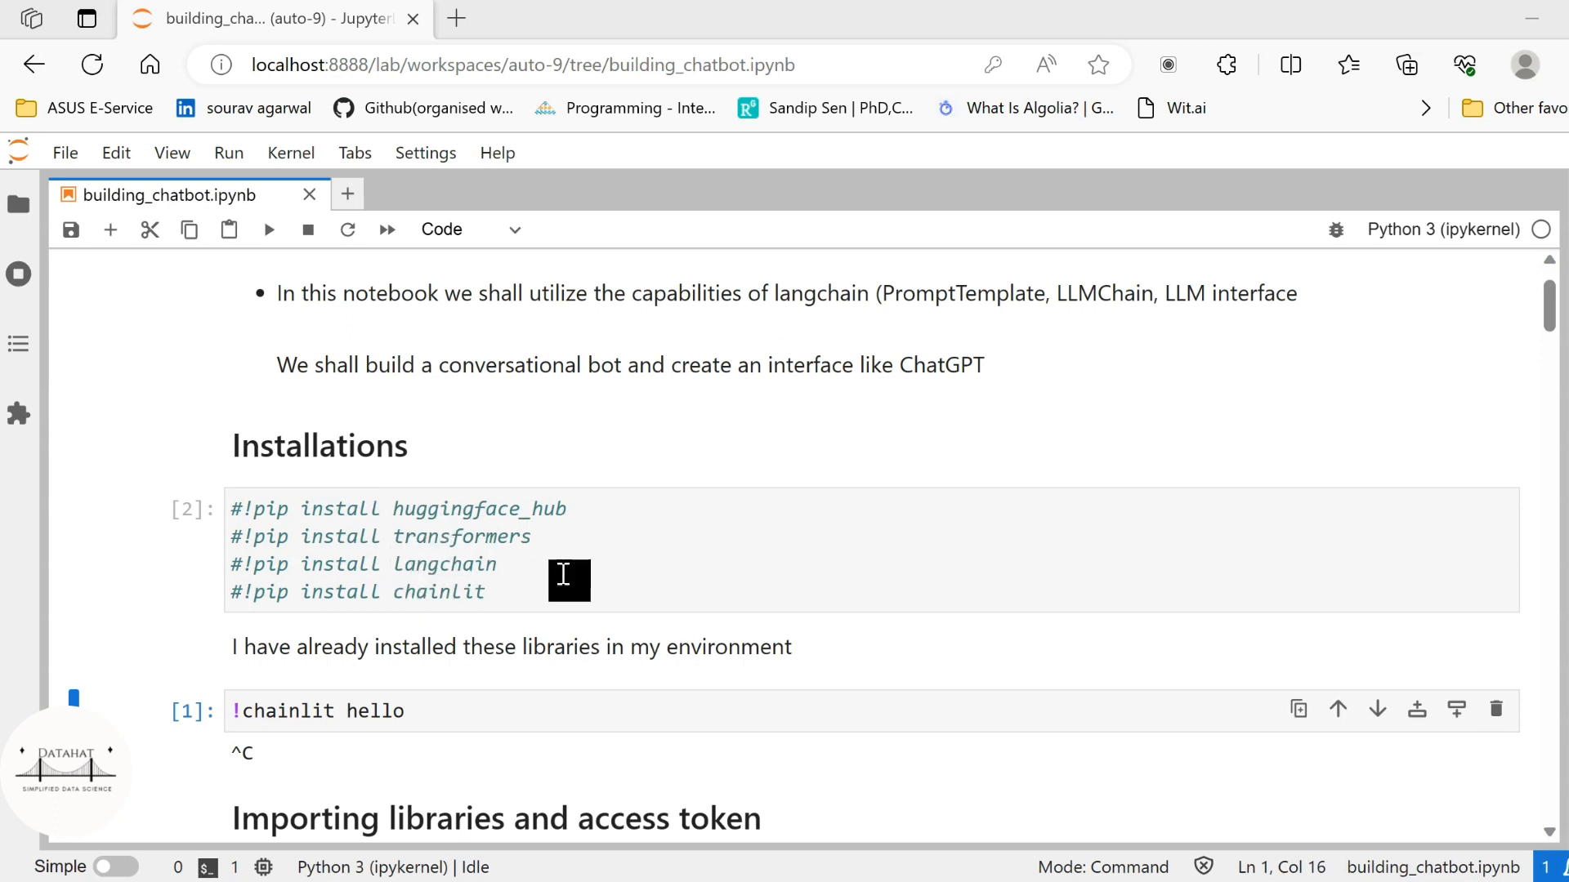
pyautogui.moveTo(684, 590)
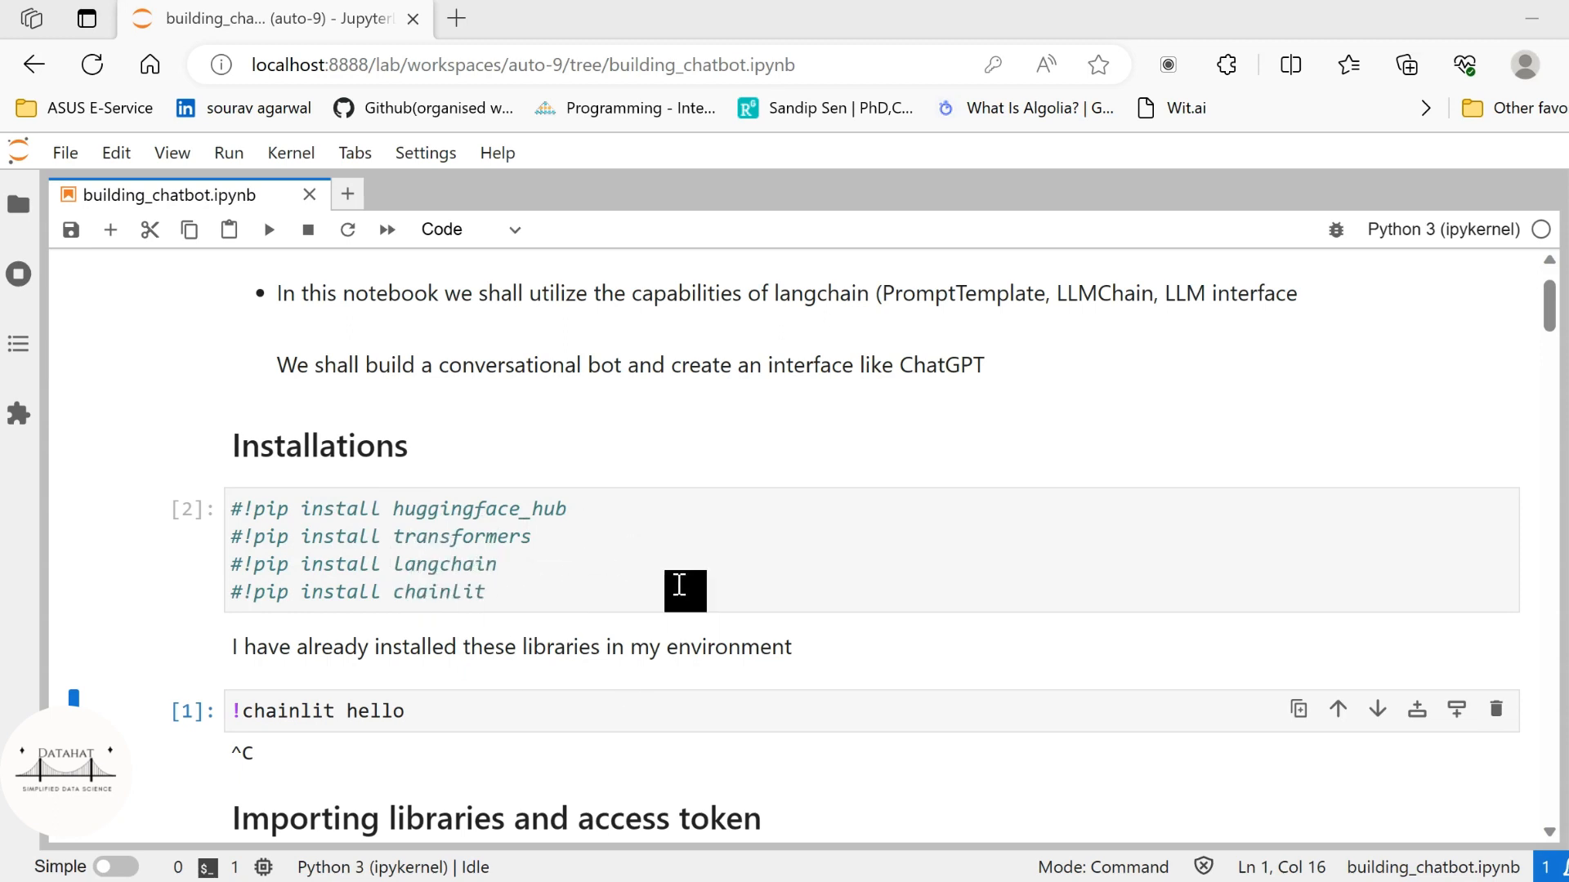
# Step: Run the !chainlit hello cell to start the Chainlit demo app
pyautogui.scroll(-3)
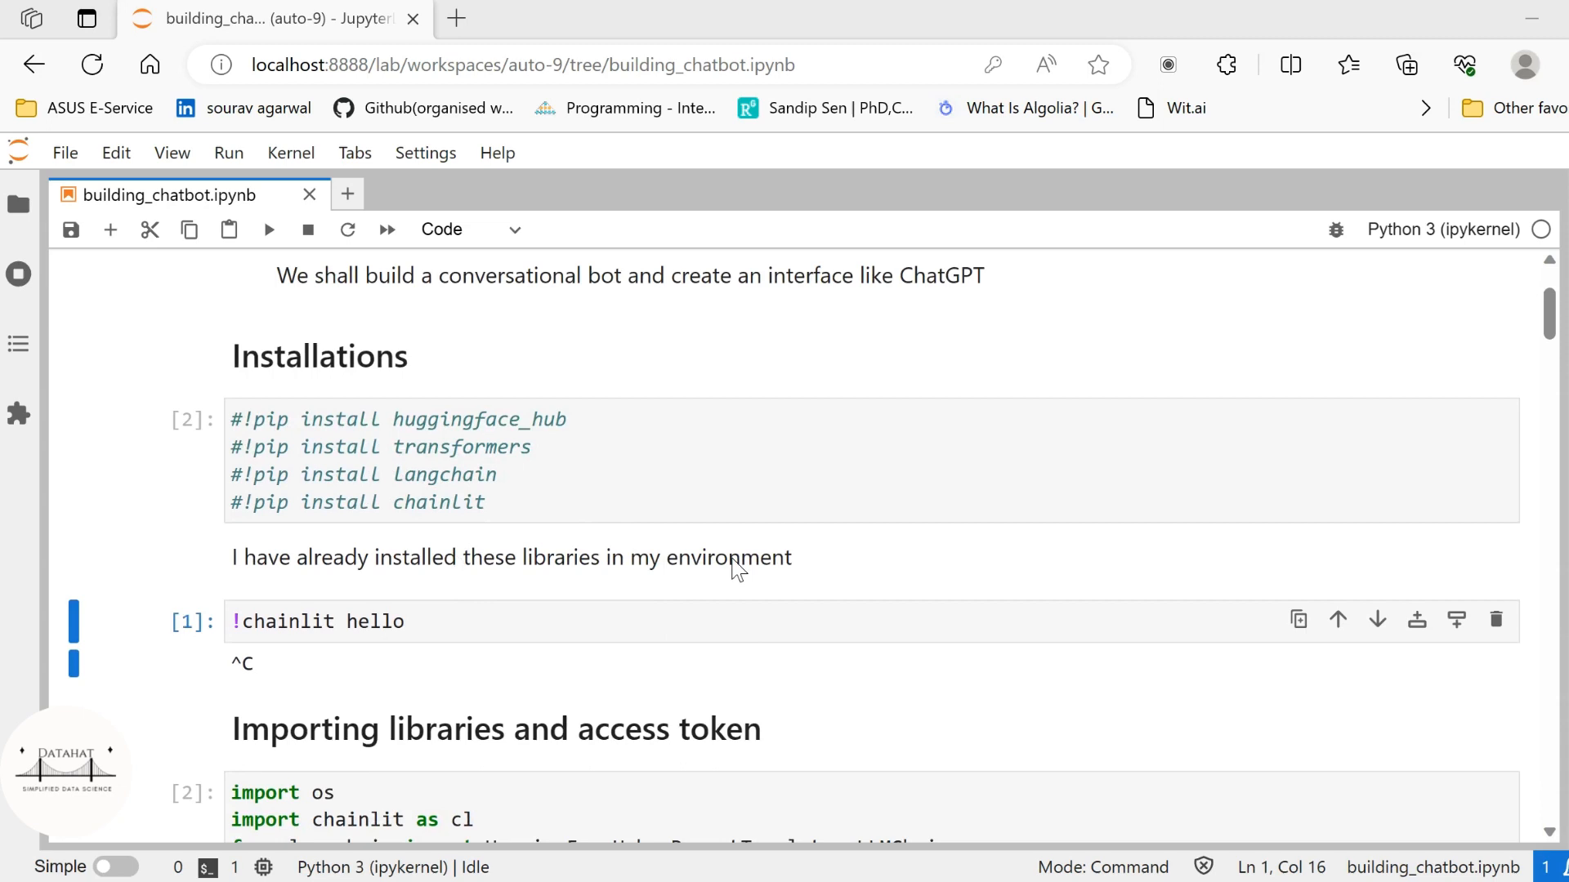
pyautogui.scroll(-3)
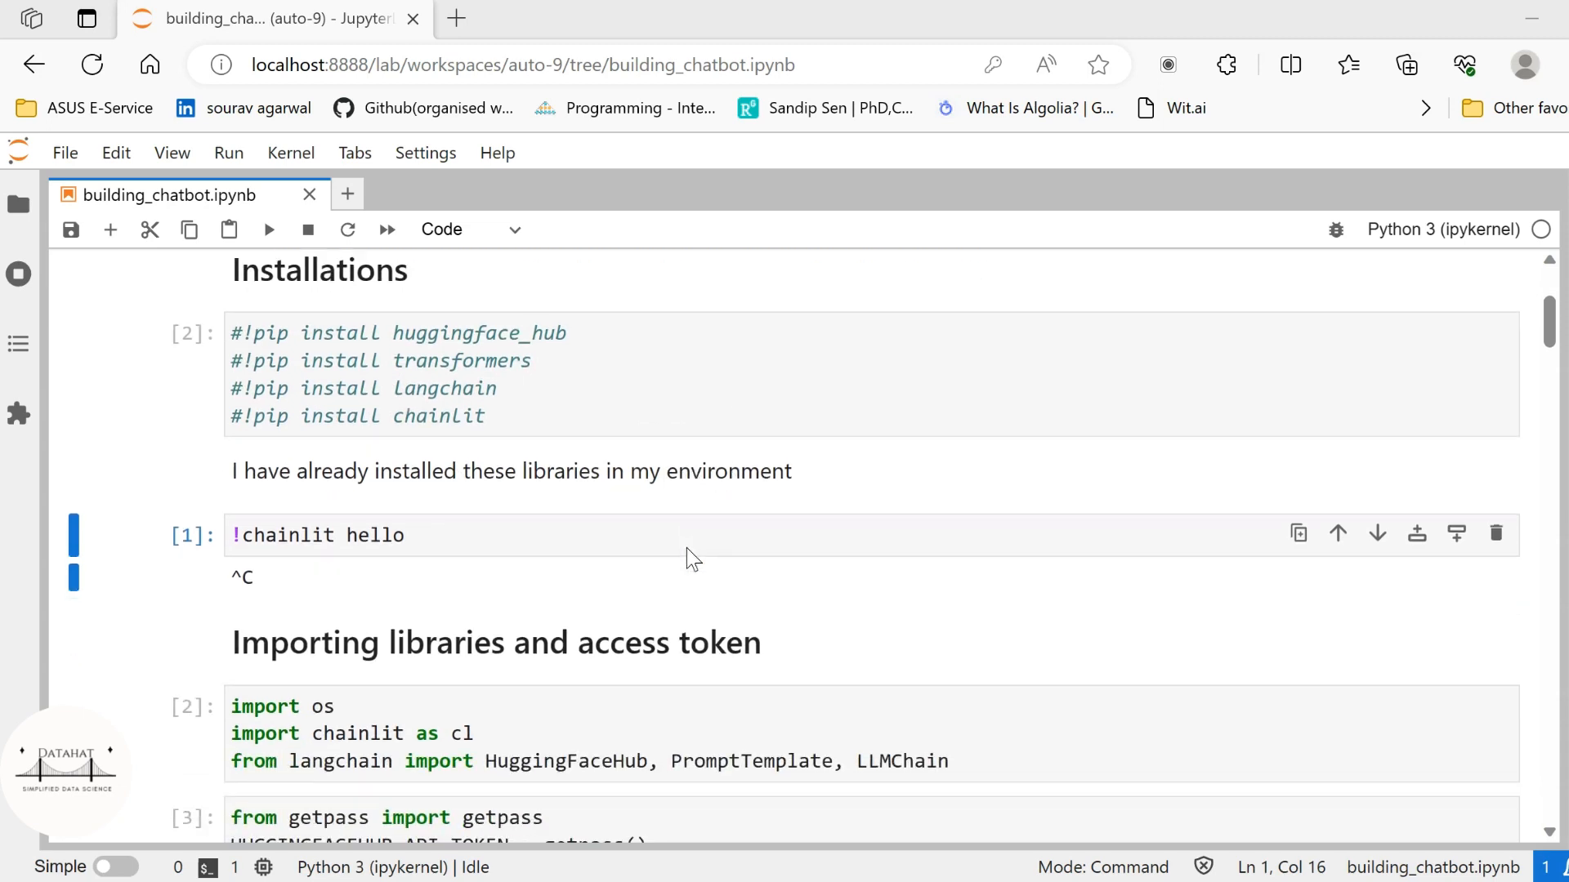
pyautogui.click(279, 533)
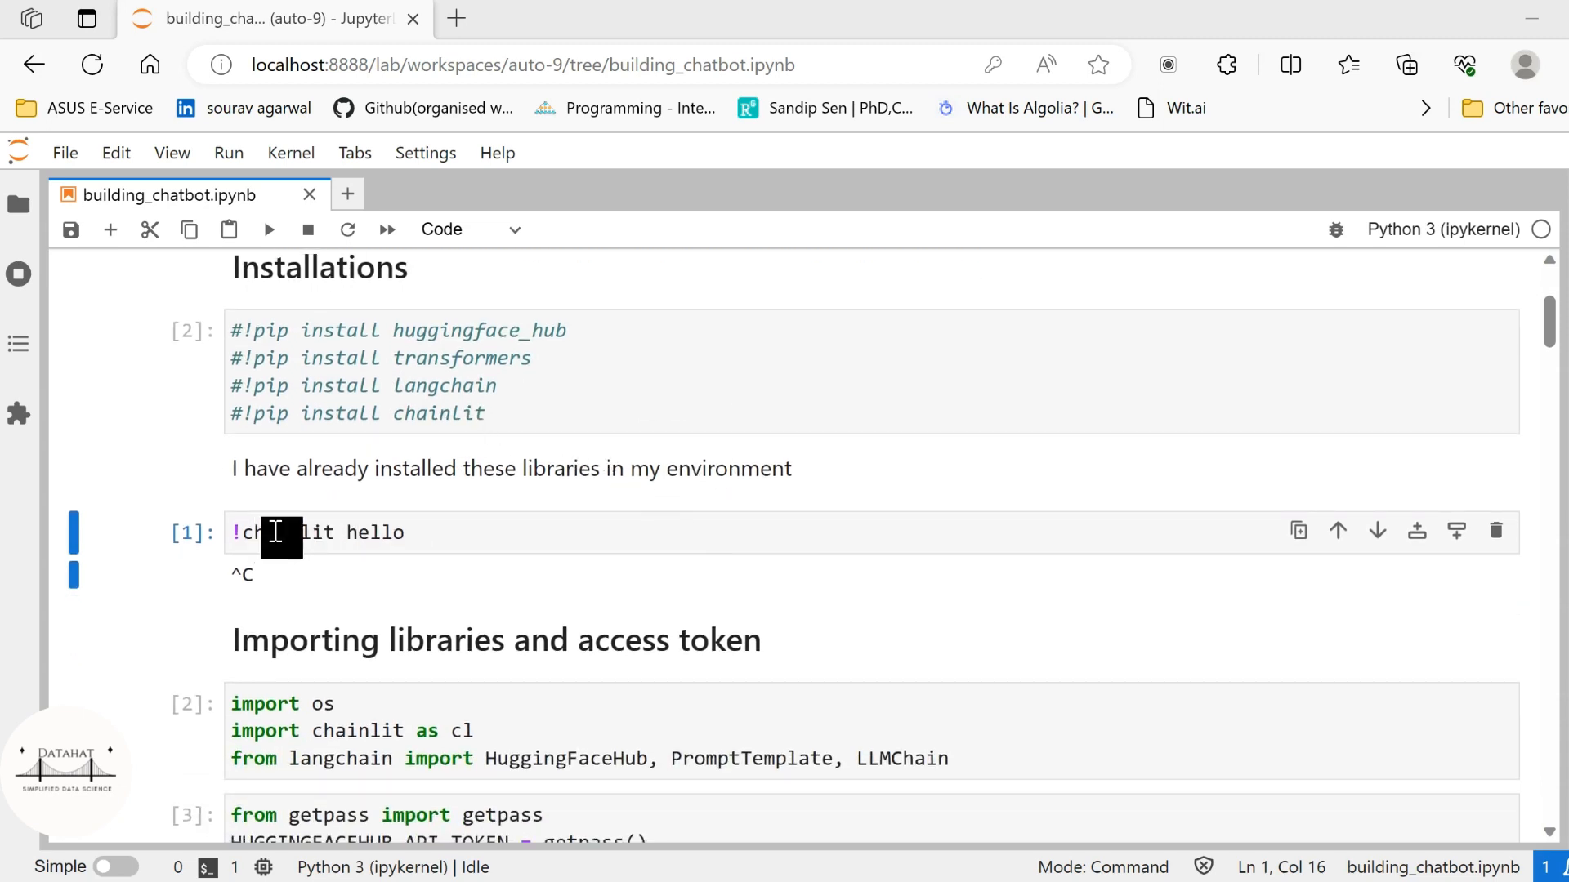
pyautogui.moveTo(547, 413)
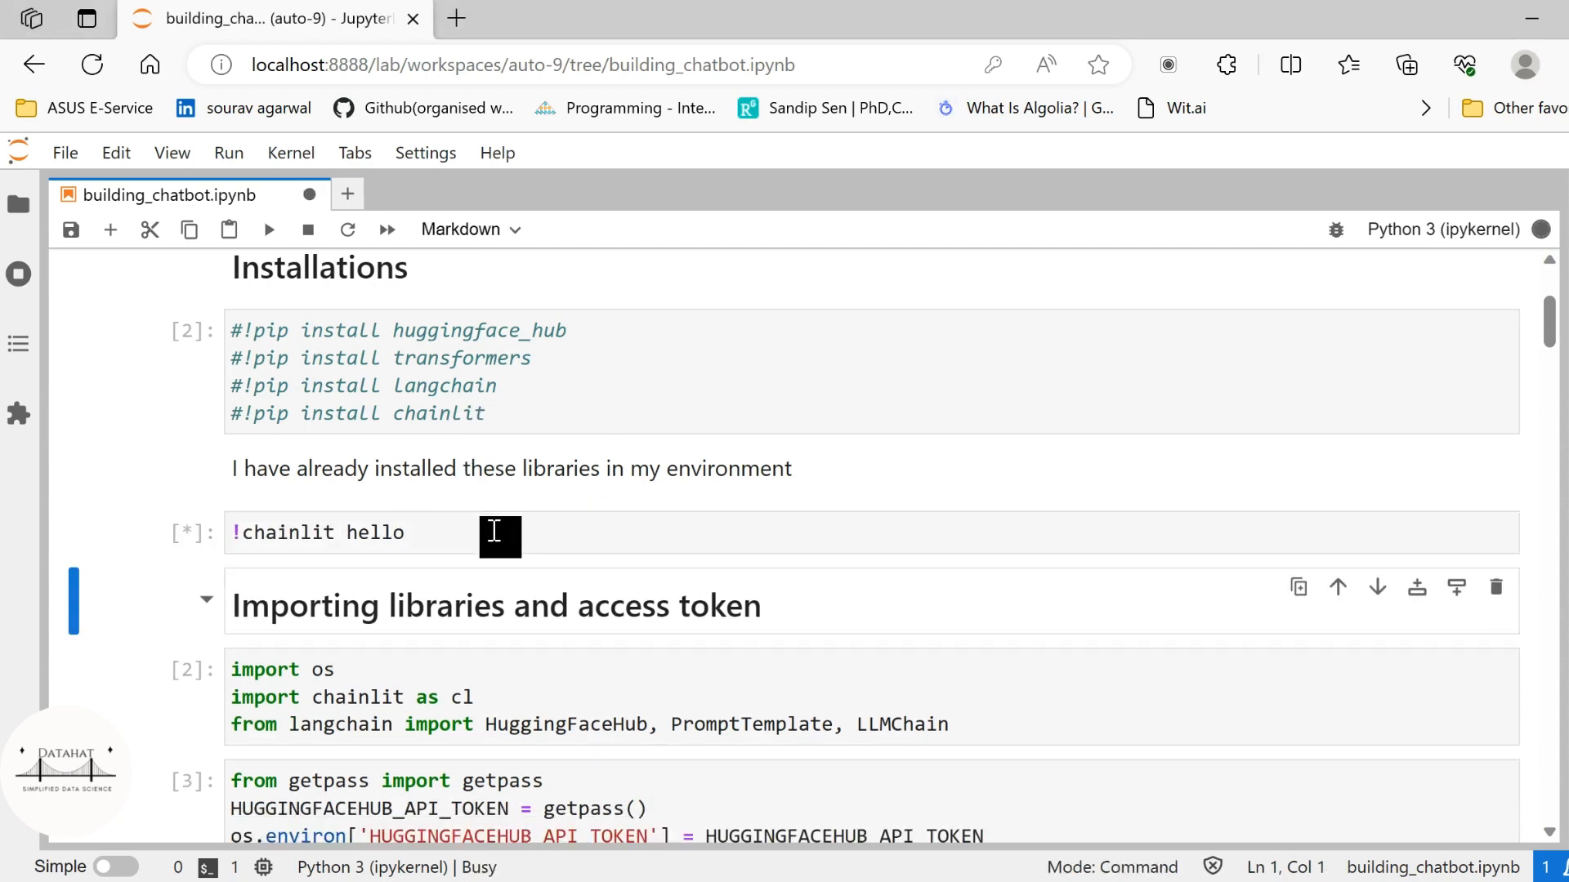
pyautogui.moveTo(280, 608)
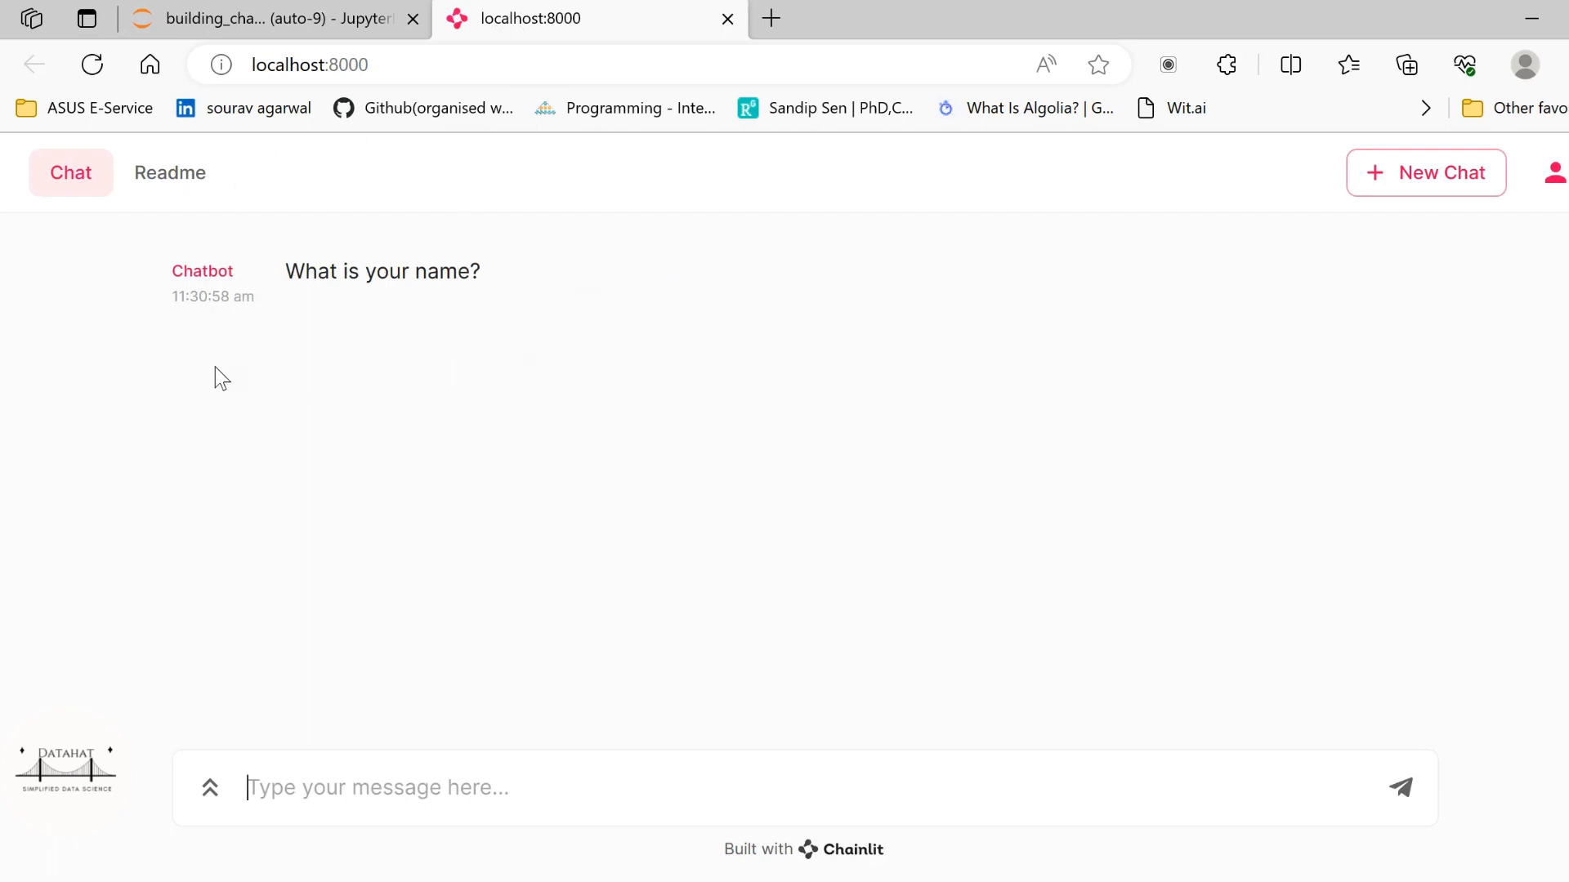
pyautogui.moveTo(500, 680)
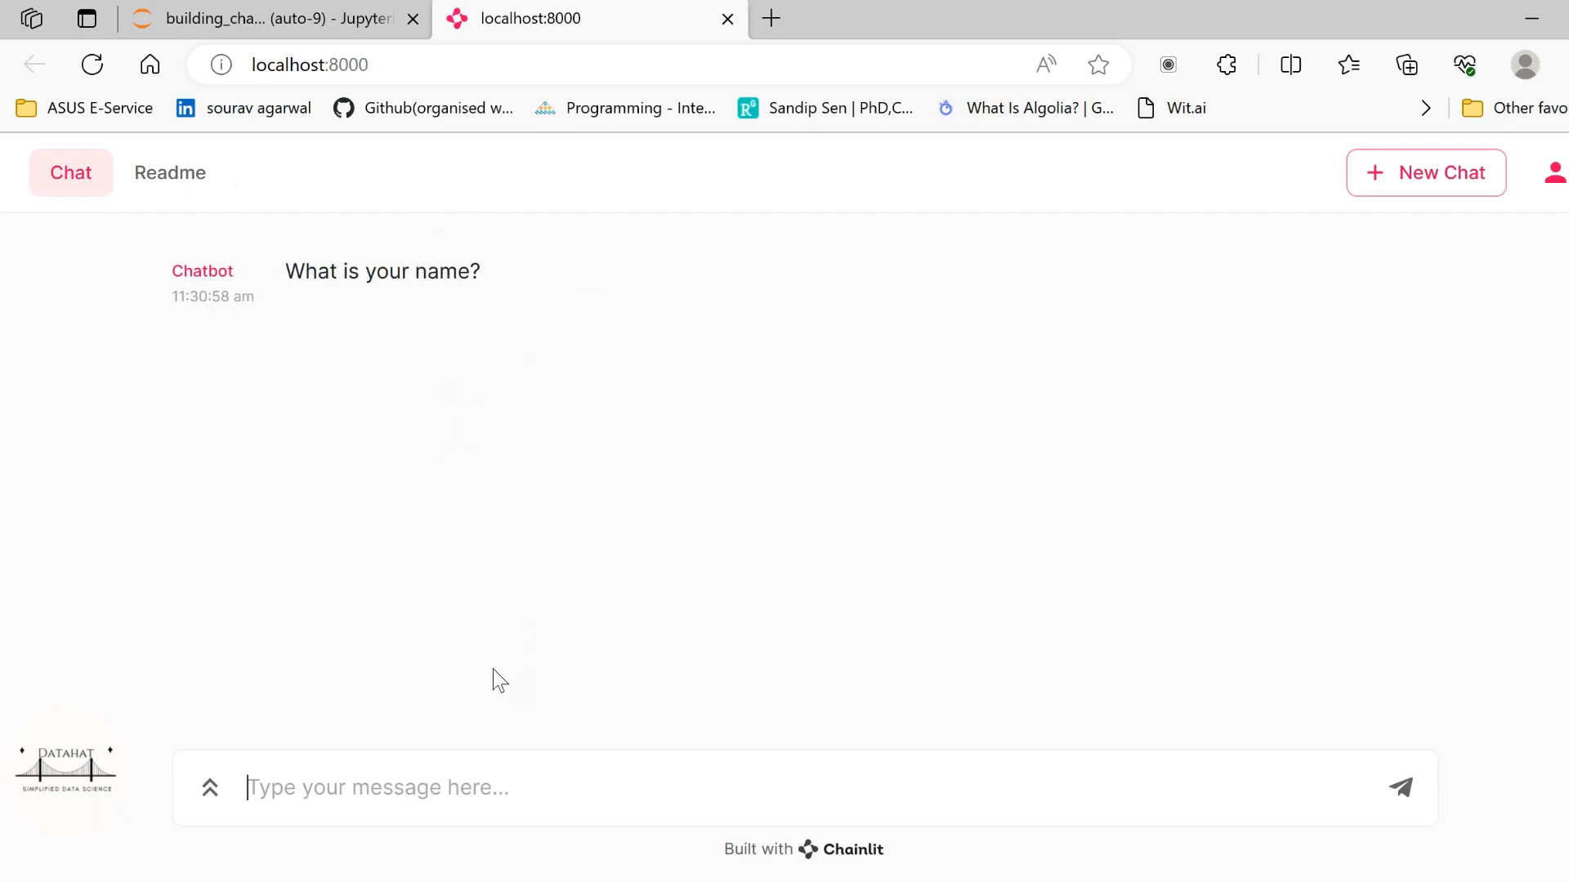
pyautogui.moveTo(406, 757)
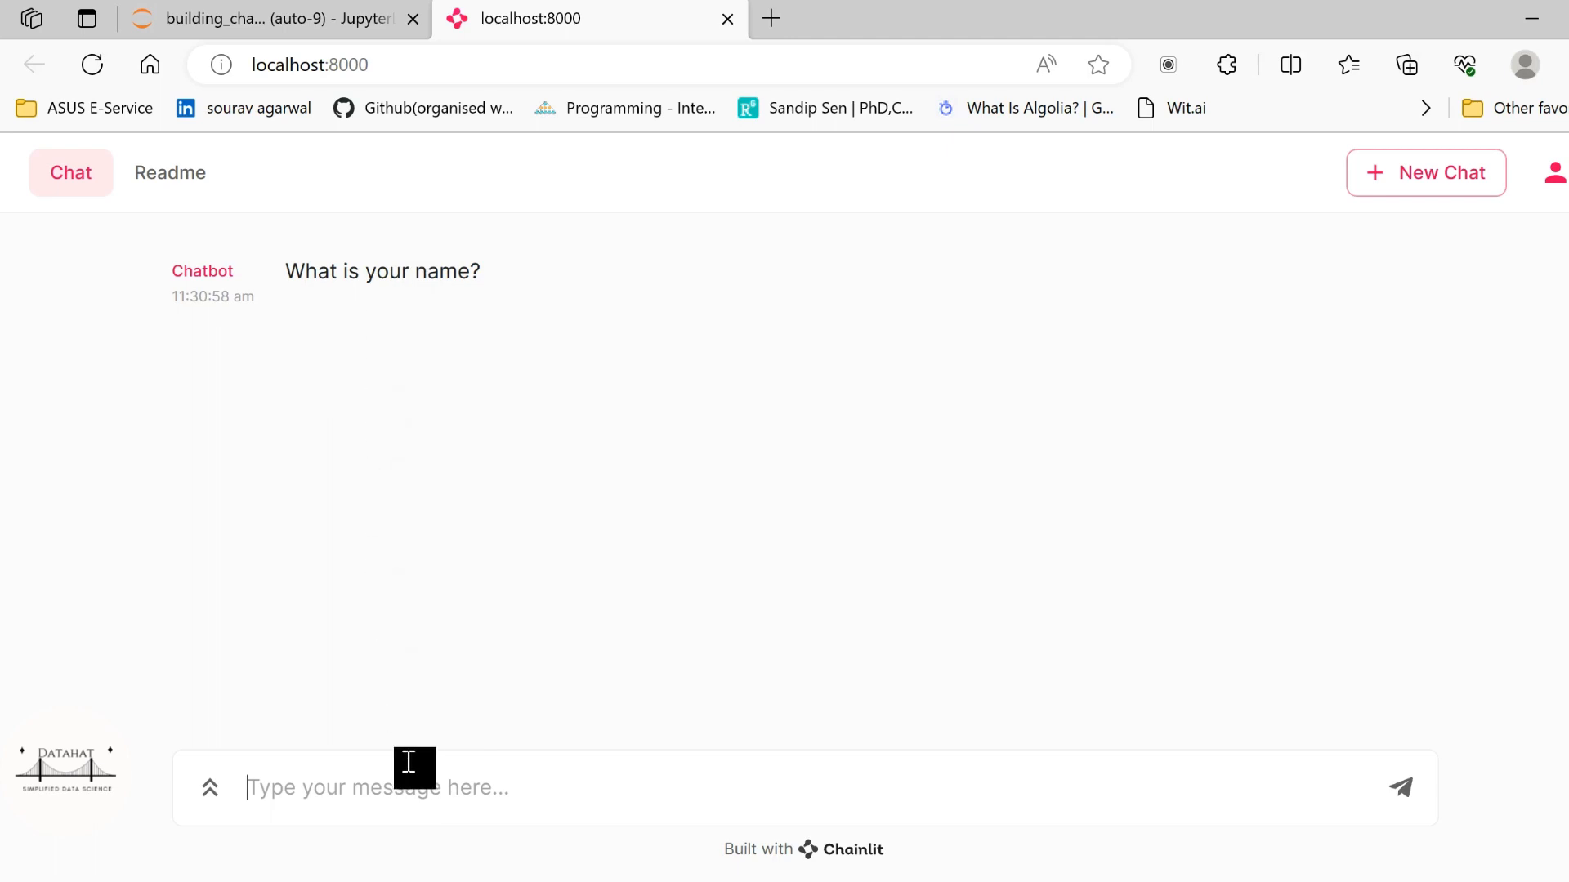
# Step: Send 'Hi I am Sourav' to the demo chatbot and get its installation-working reply
pyautogui.write('Hi I am')
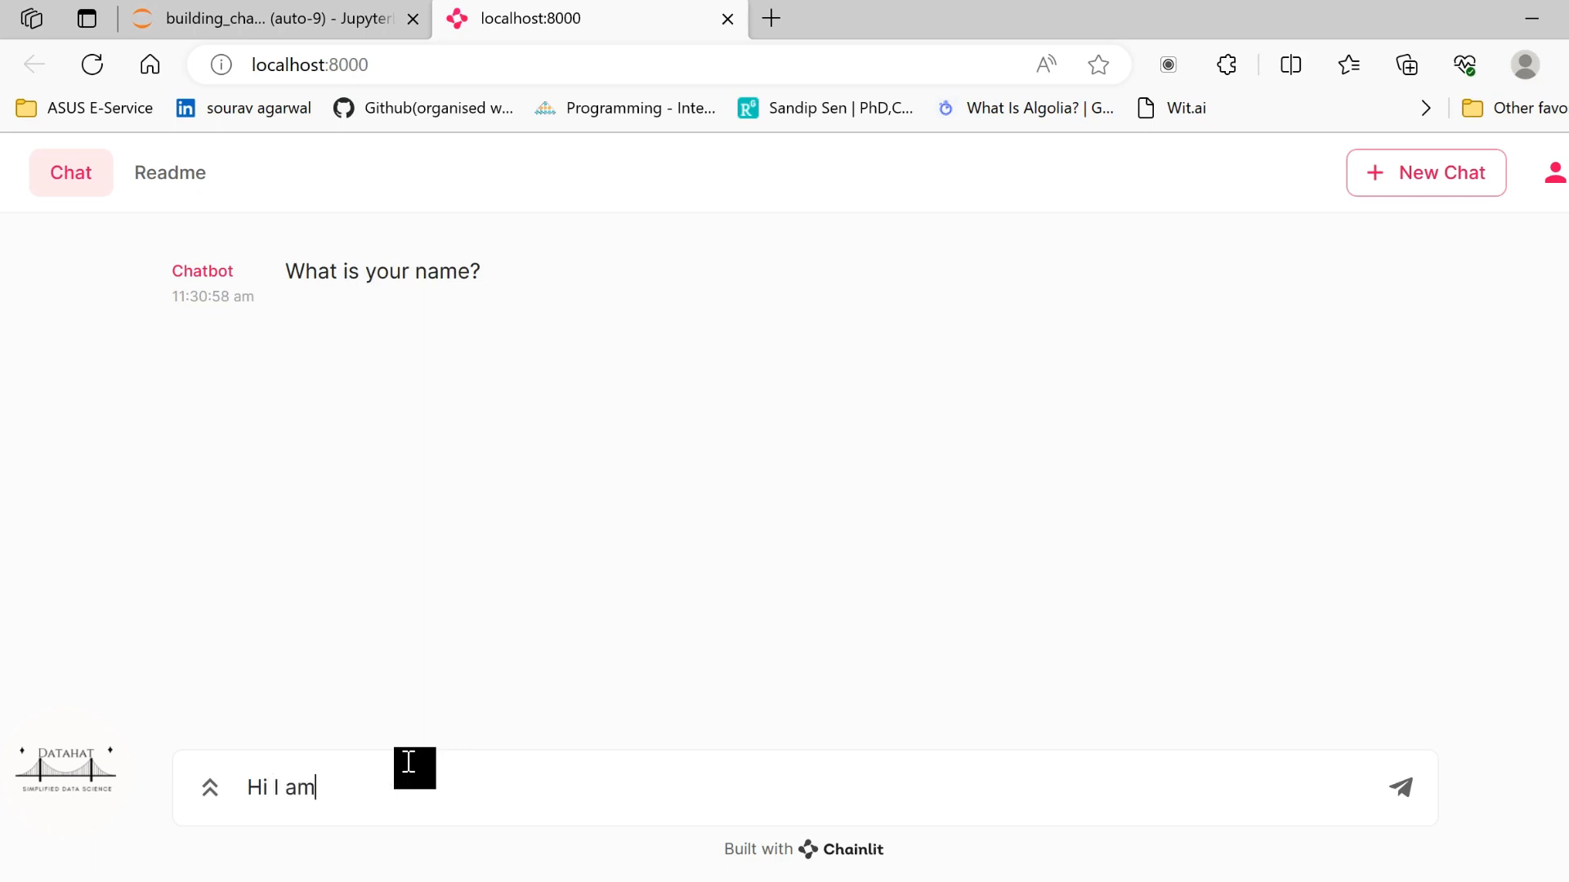
pyautogui.write('Sourav')
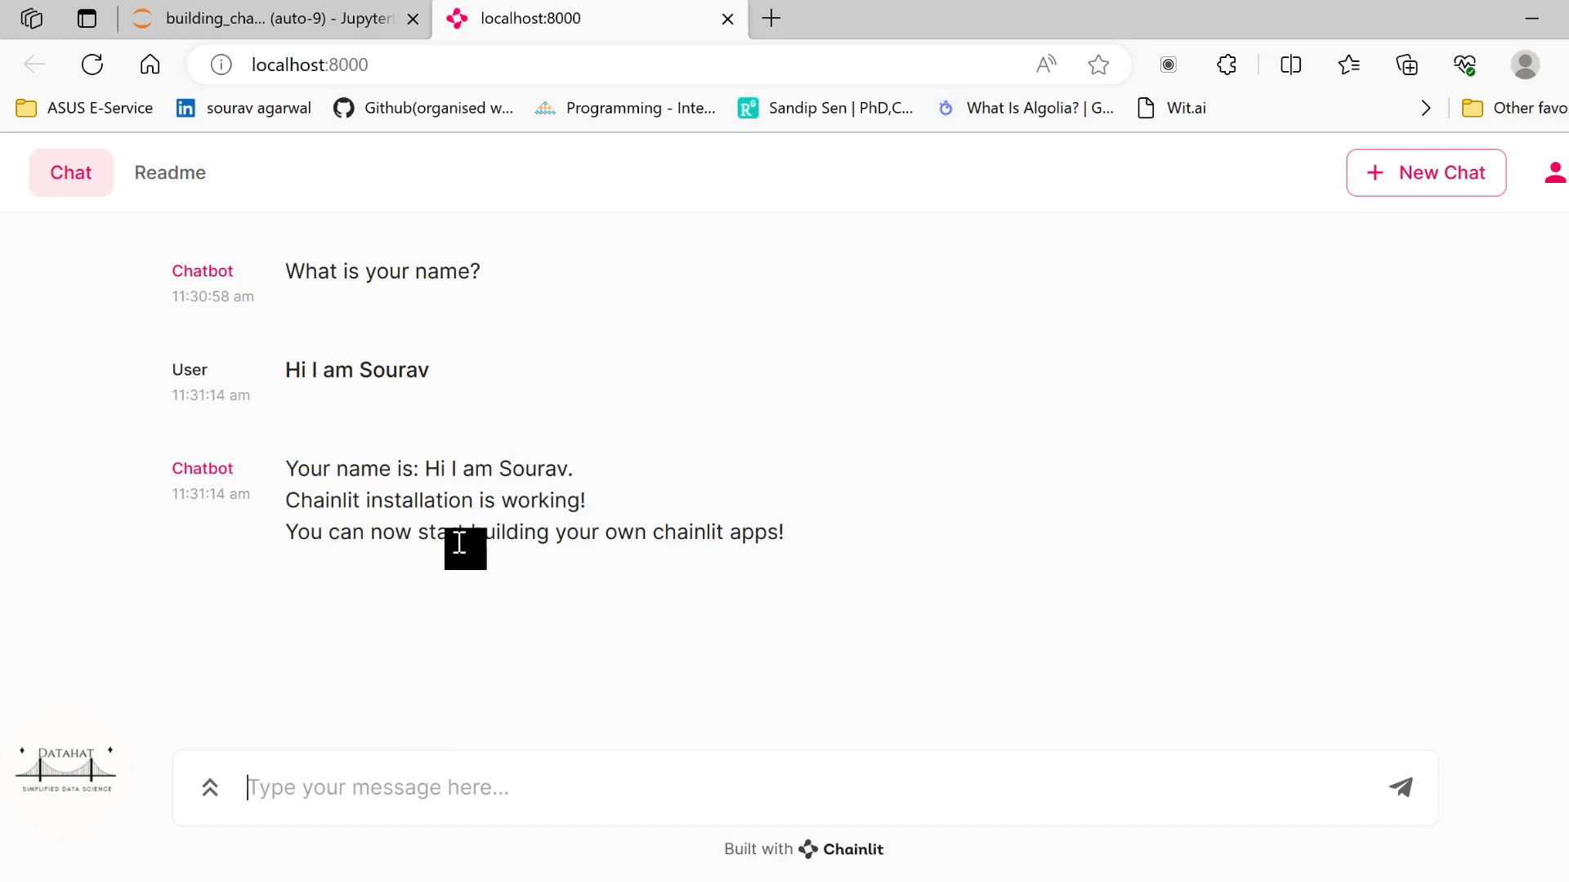
pyautogui.moveTo(598, 565)
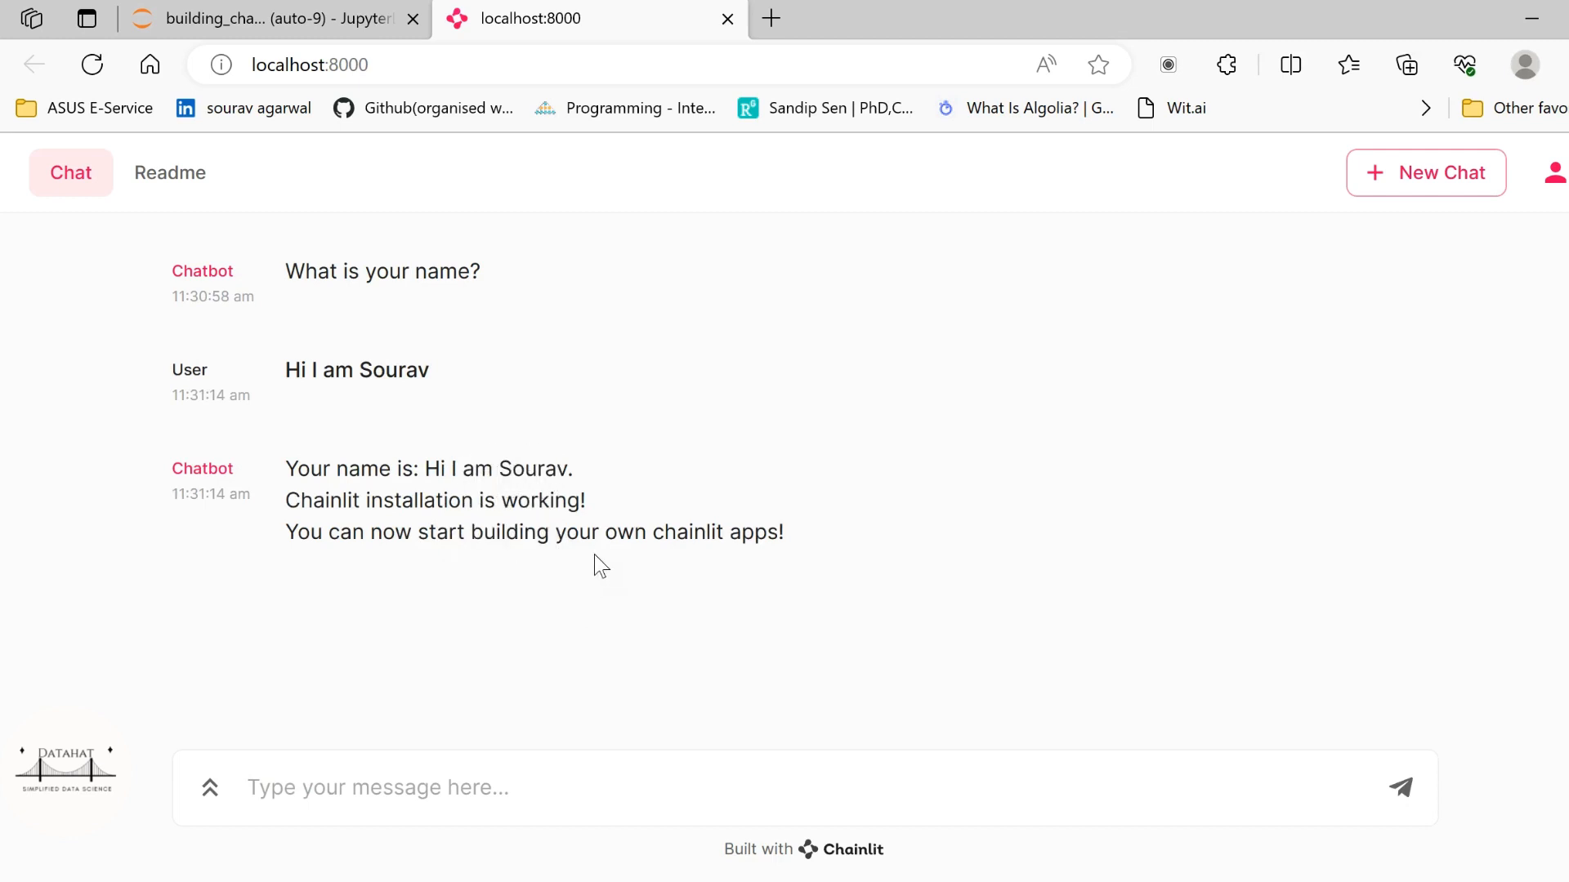
pyautogui.moveTo(475, 653)
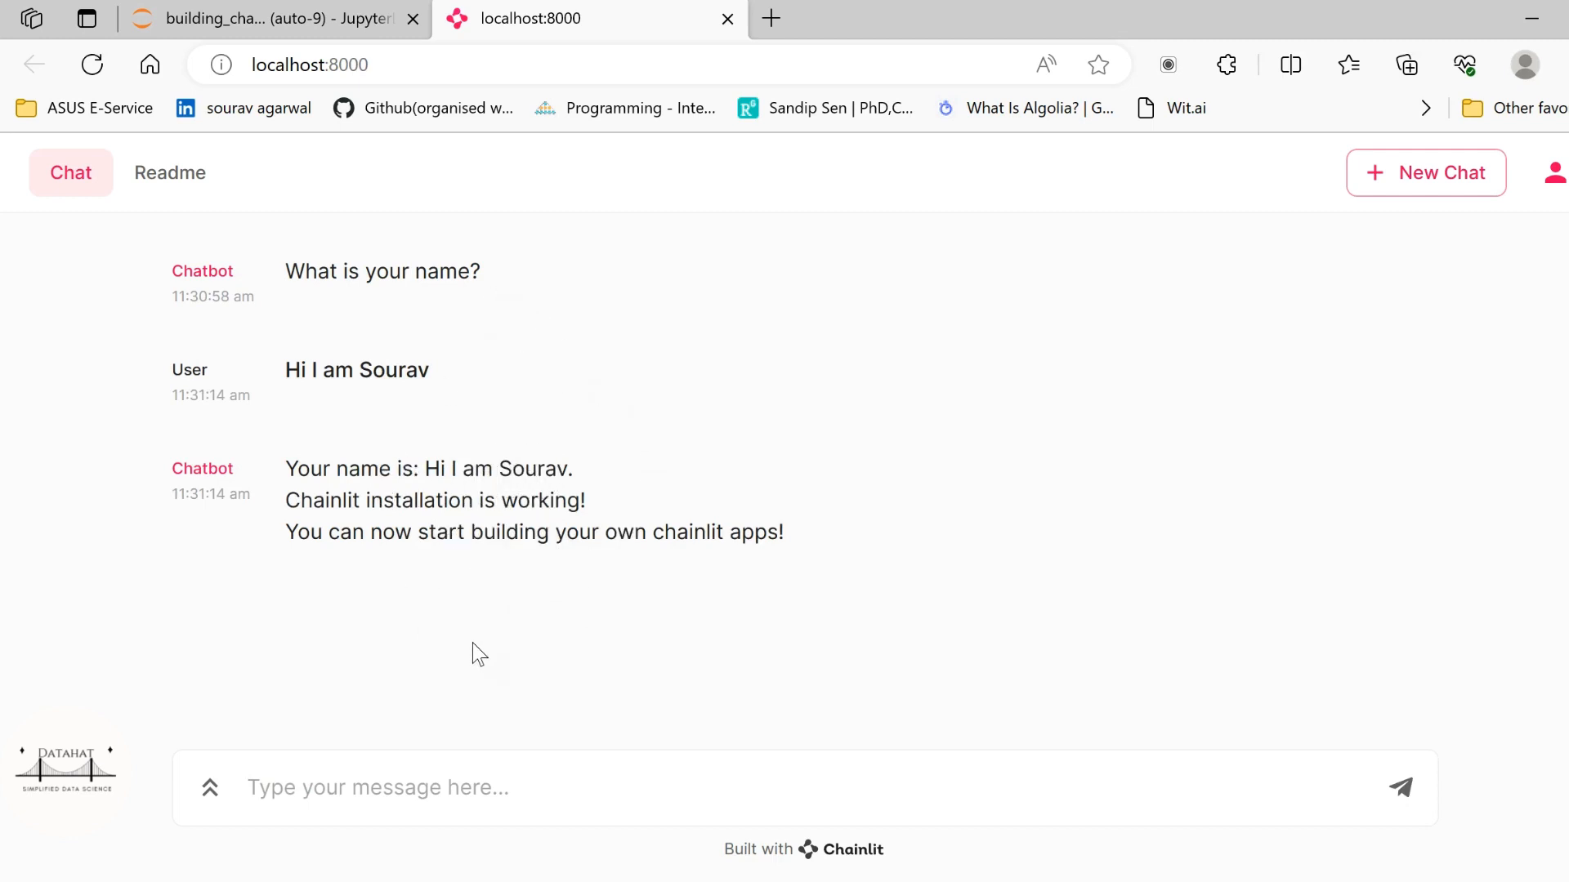
pyautogui.moveTo(306, 463)
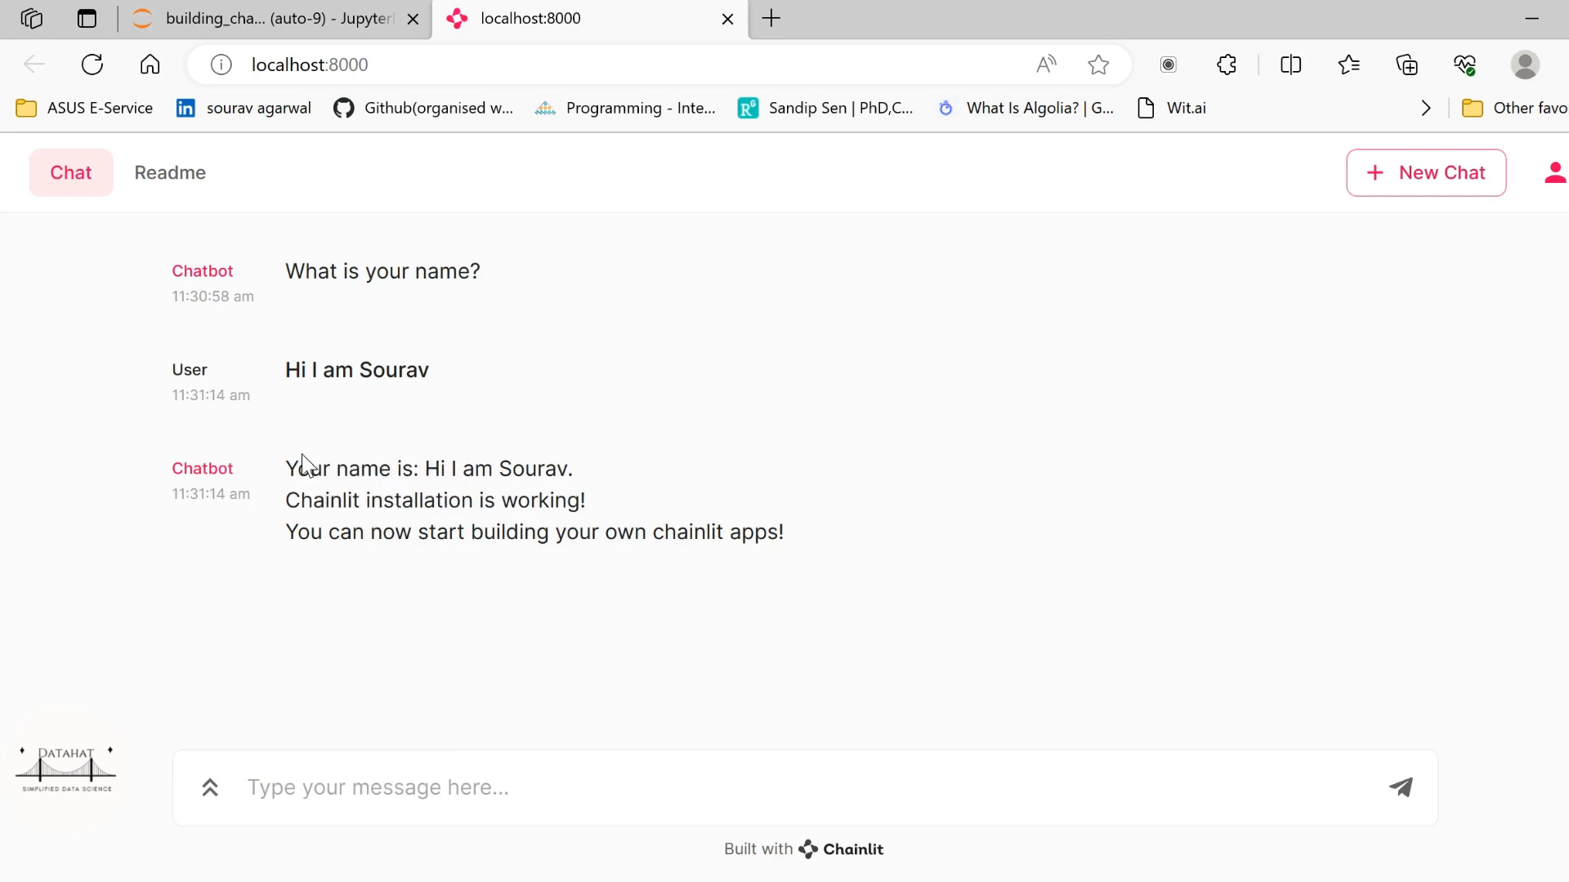
pyautogui.moveTo(345, 524)
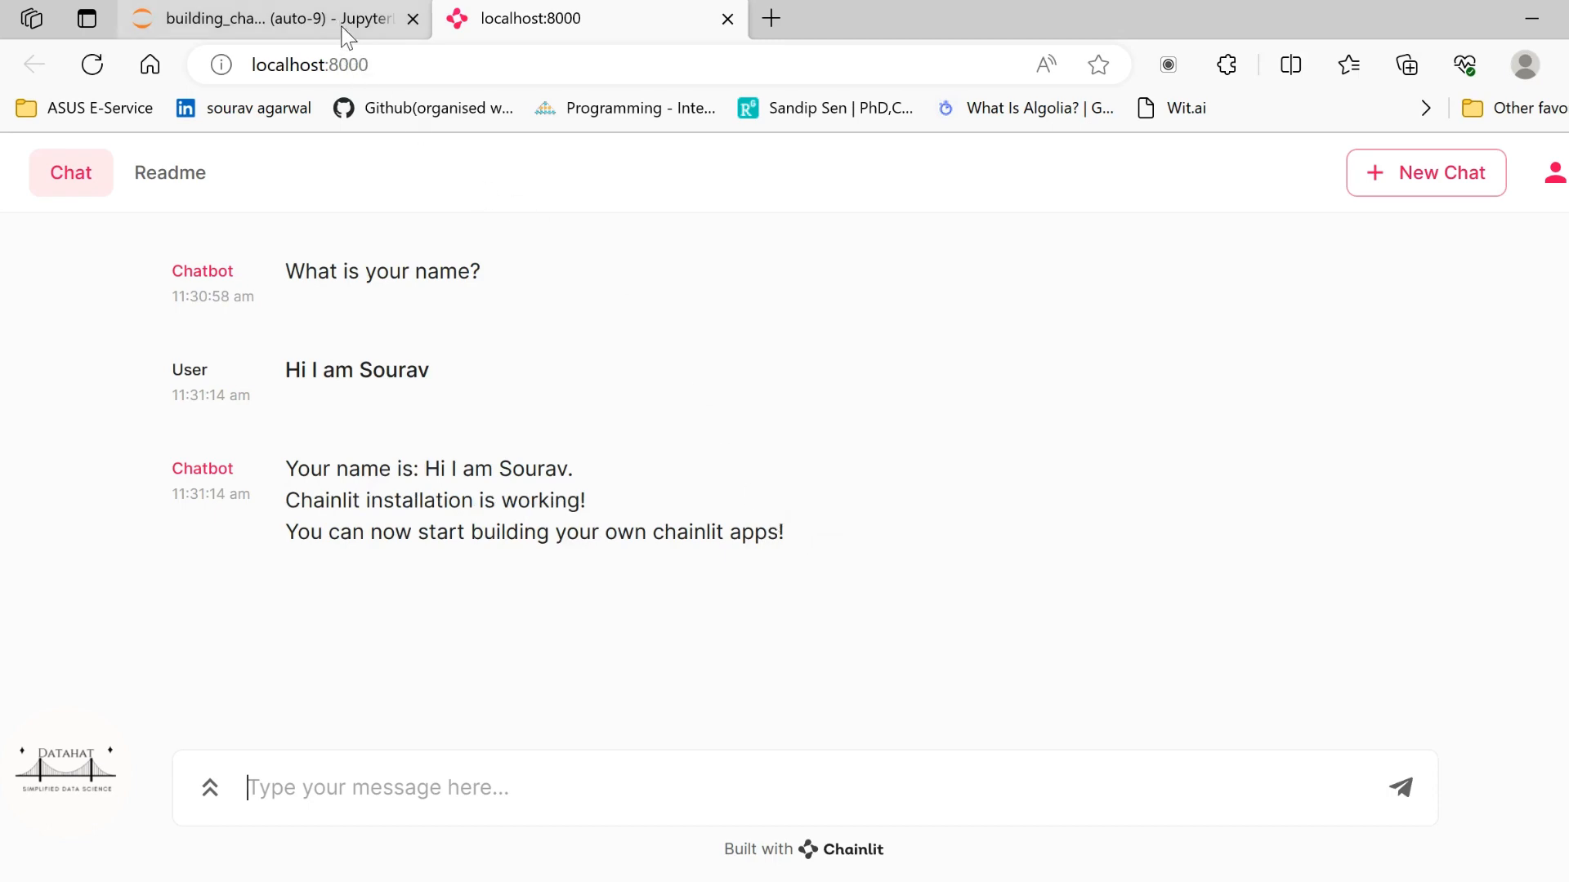
# Step: Run the Hugging Face token getpass cell, enter the API token, and save the notebook
pyautogui.click(270, 18)
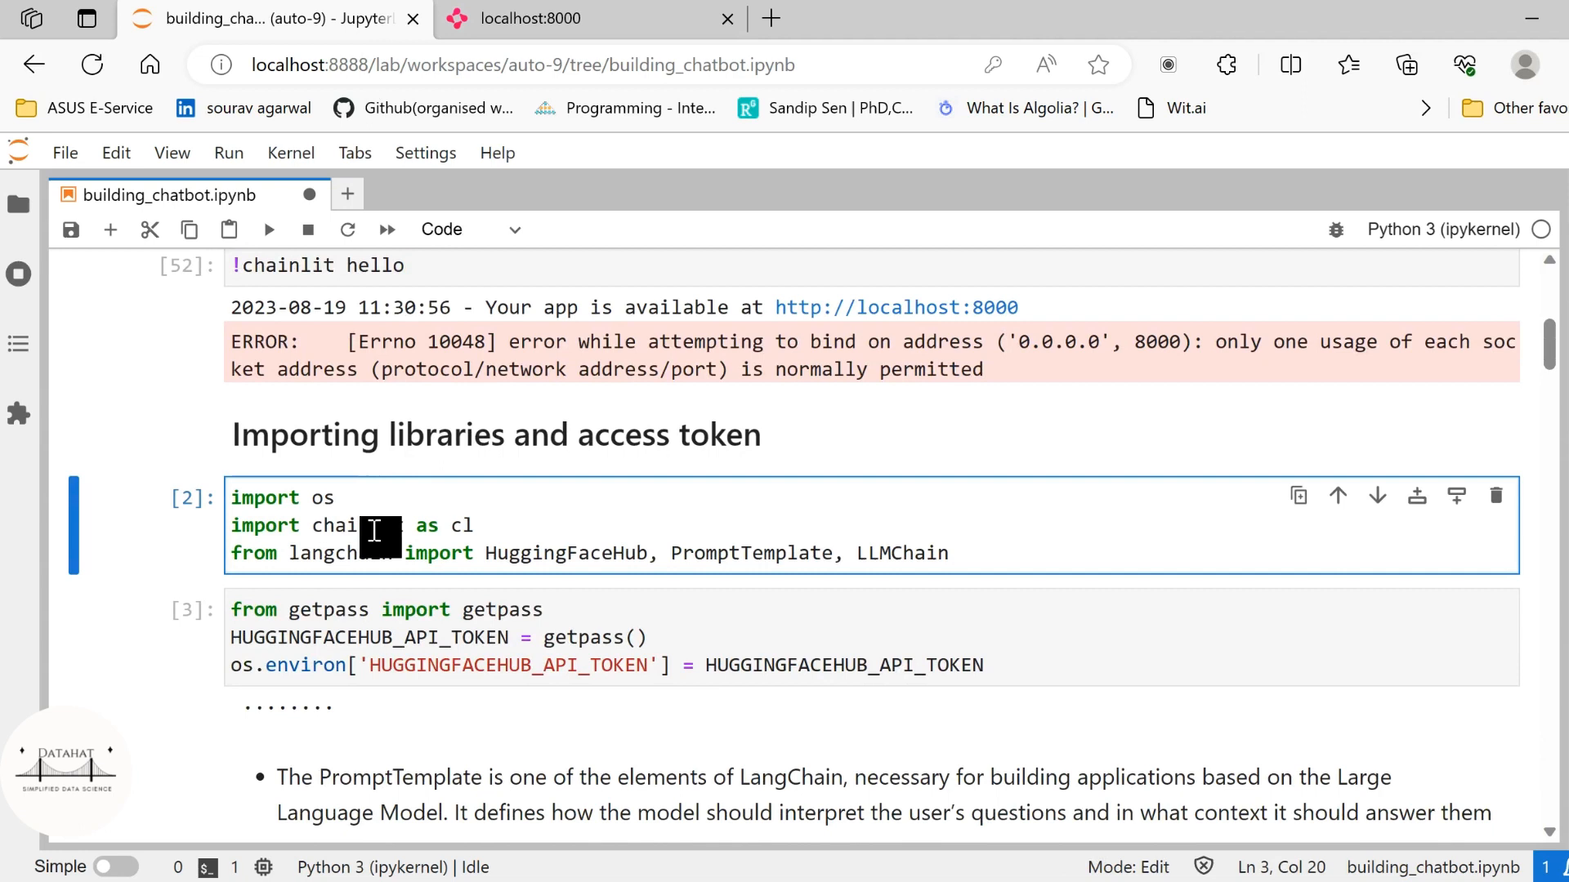
pyautogui.moveTo(515, 561)
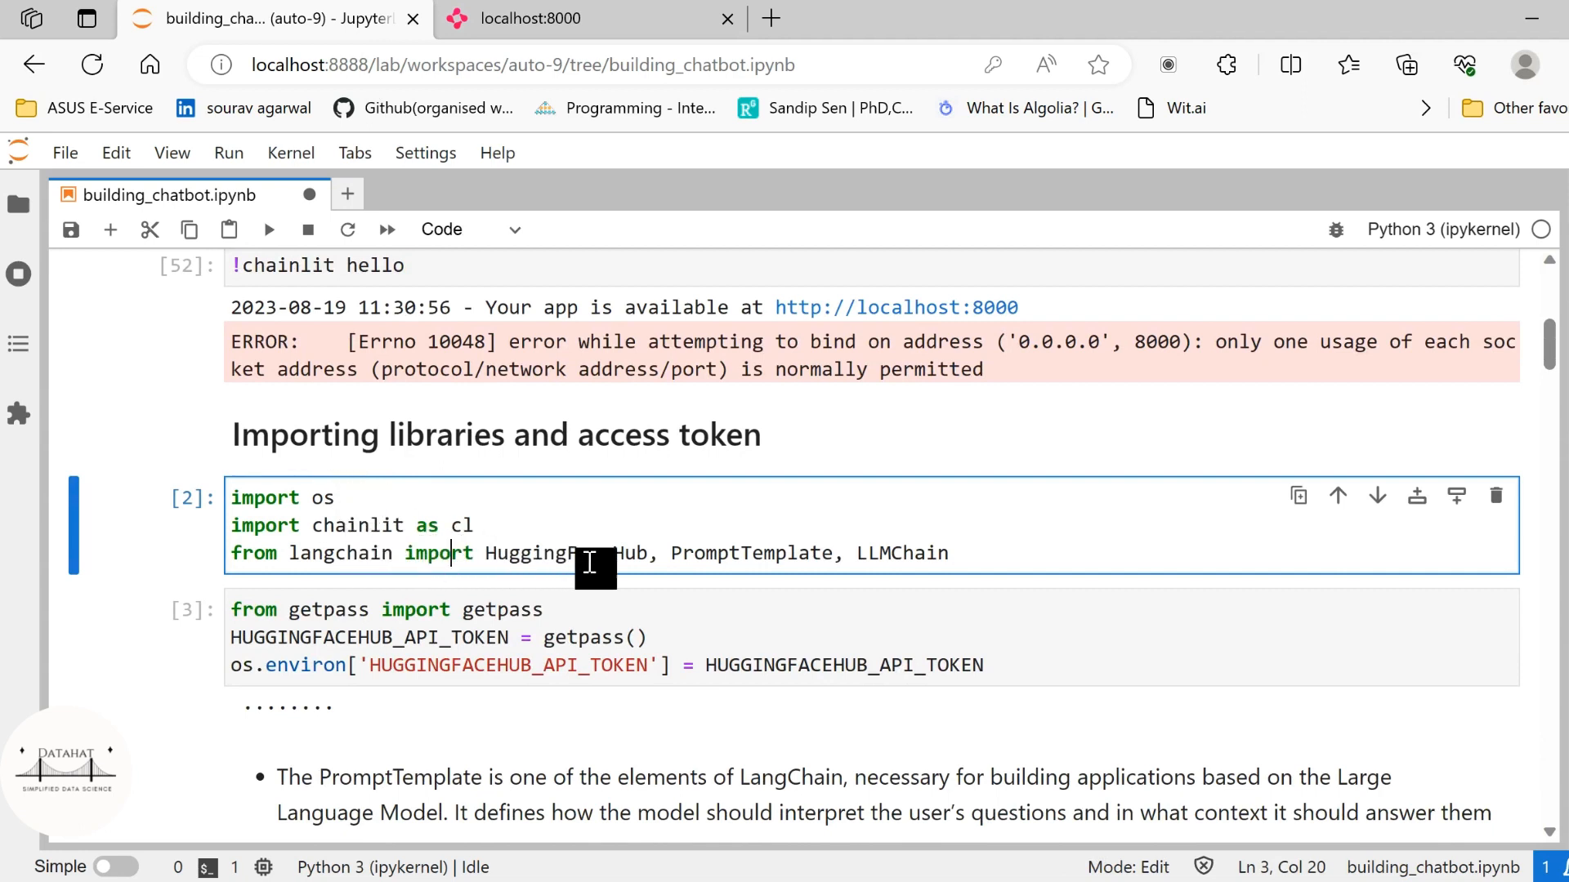
pyautogui.moveTo(929, 554)
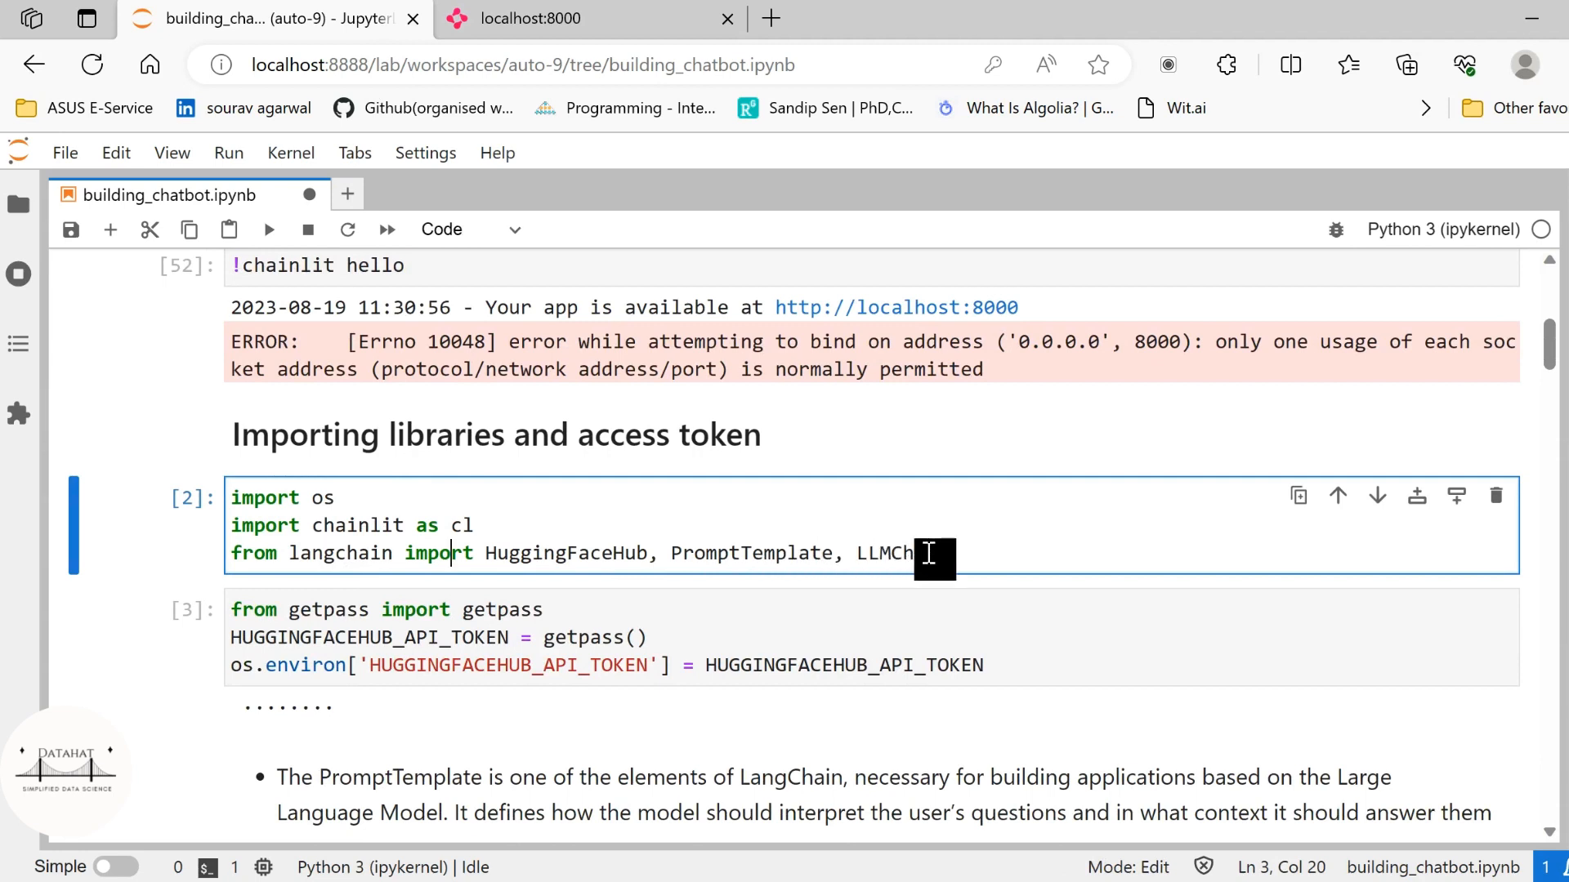
pyautogui.scroll(-3)
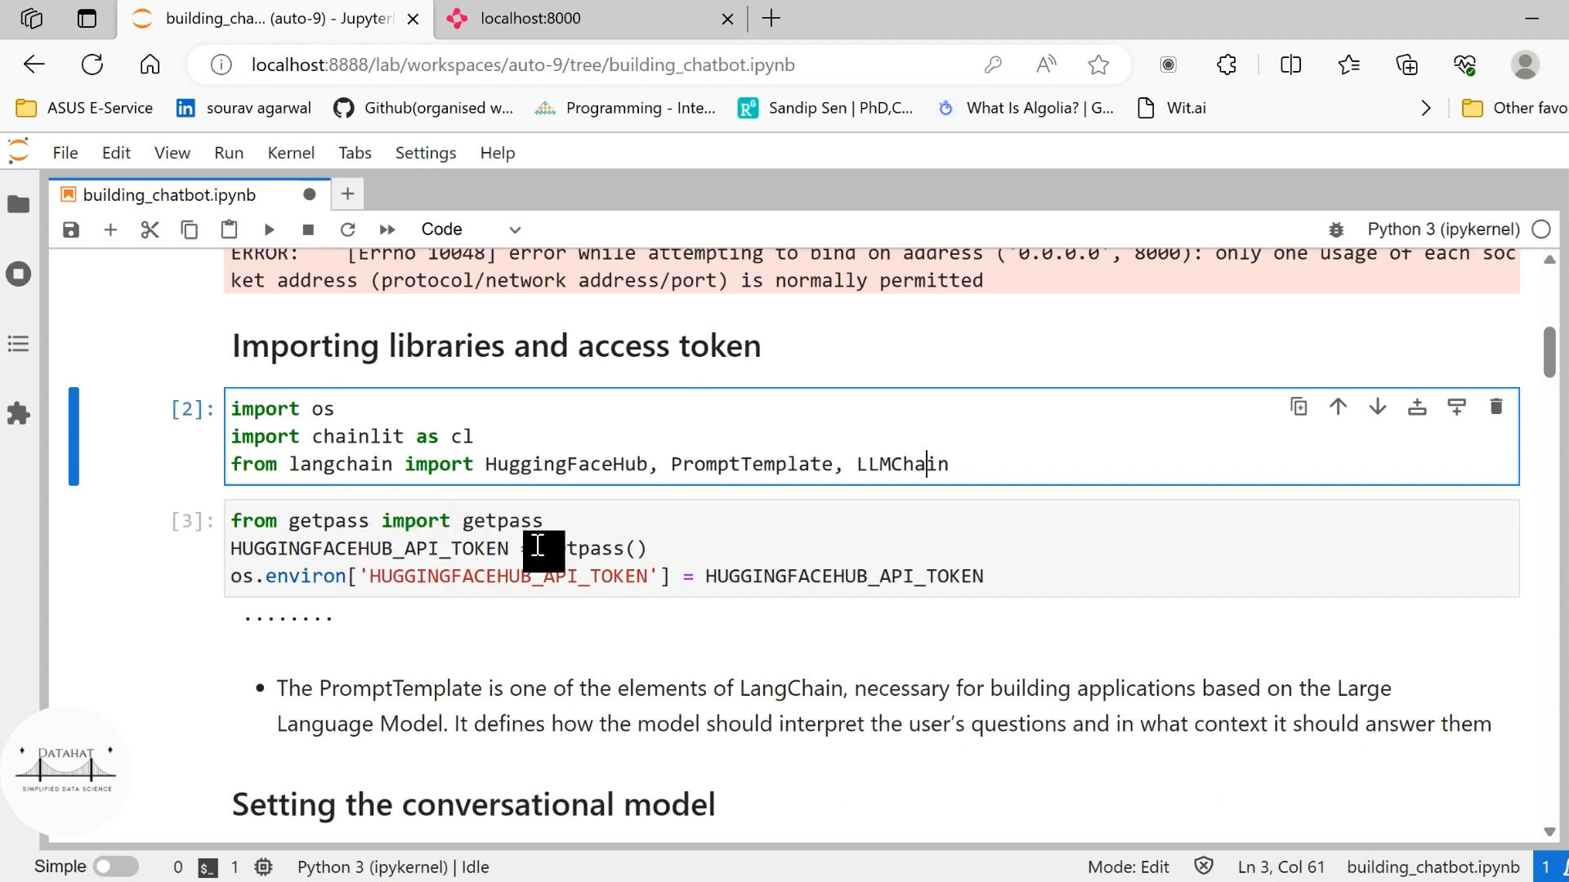
pyautogui.moveTo(618, 585)
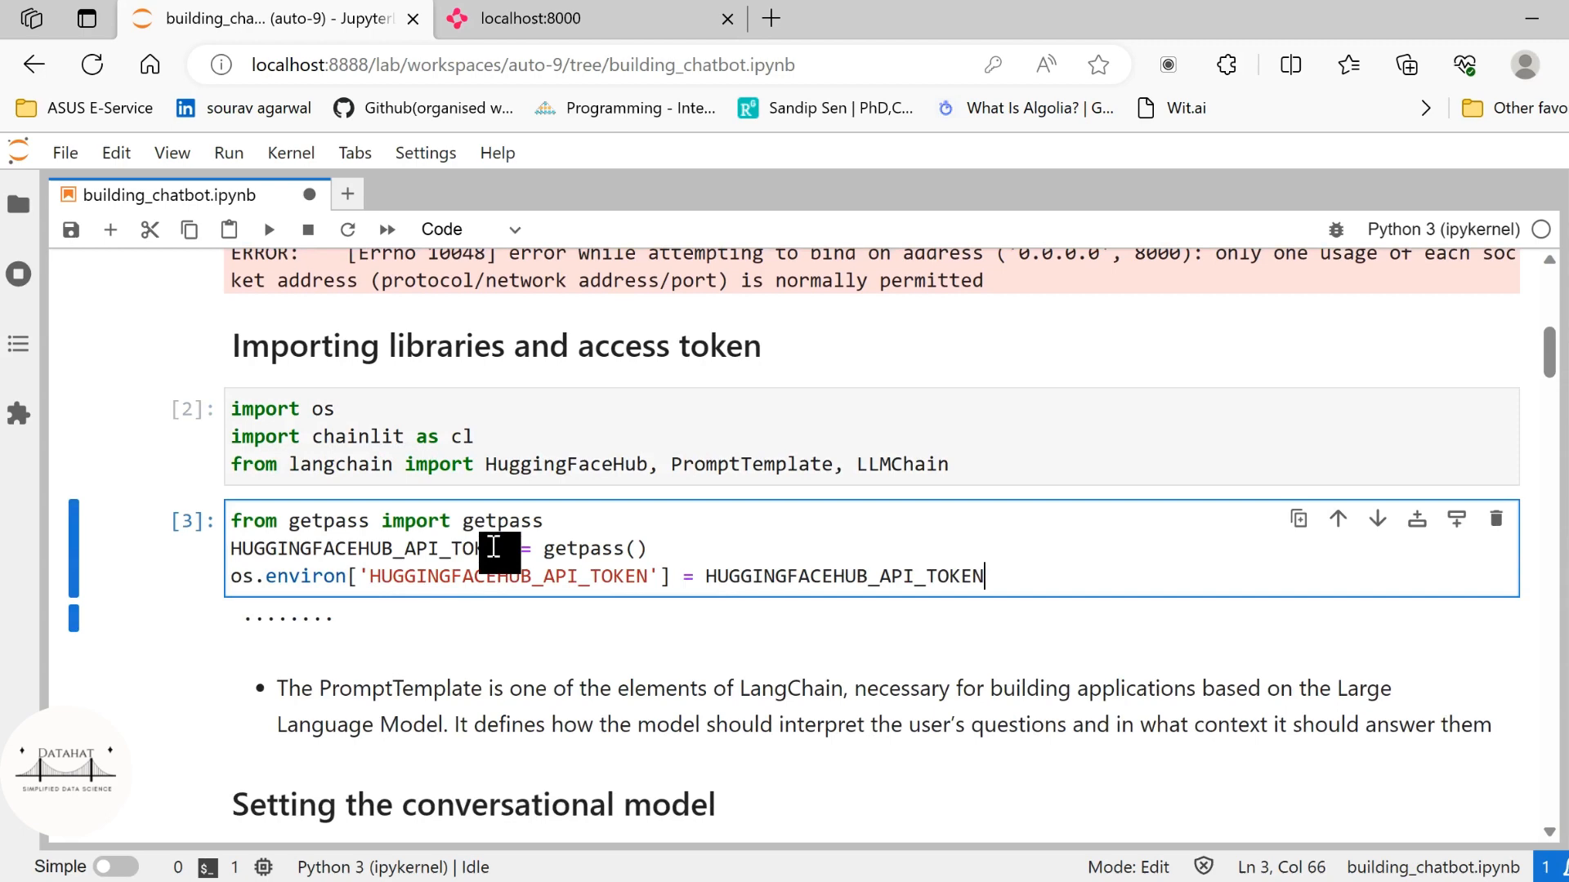
pyautogui.scroll(-3)
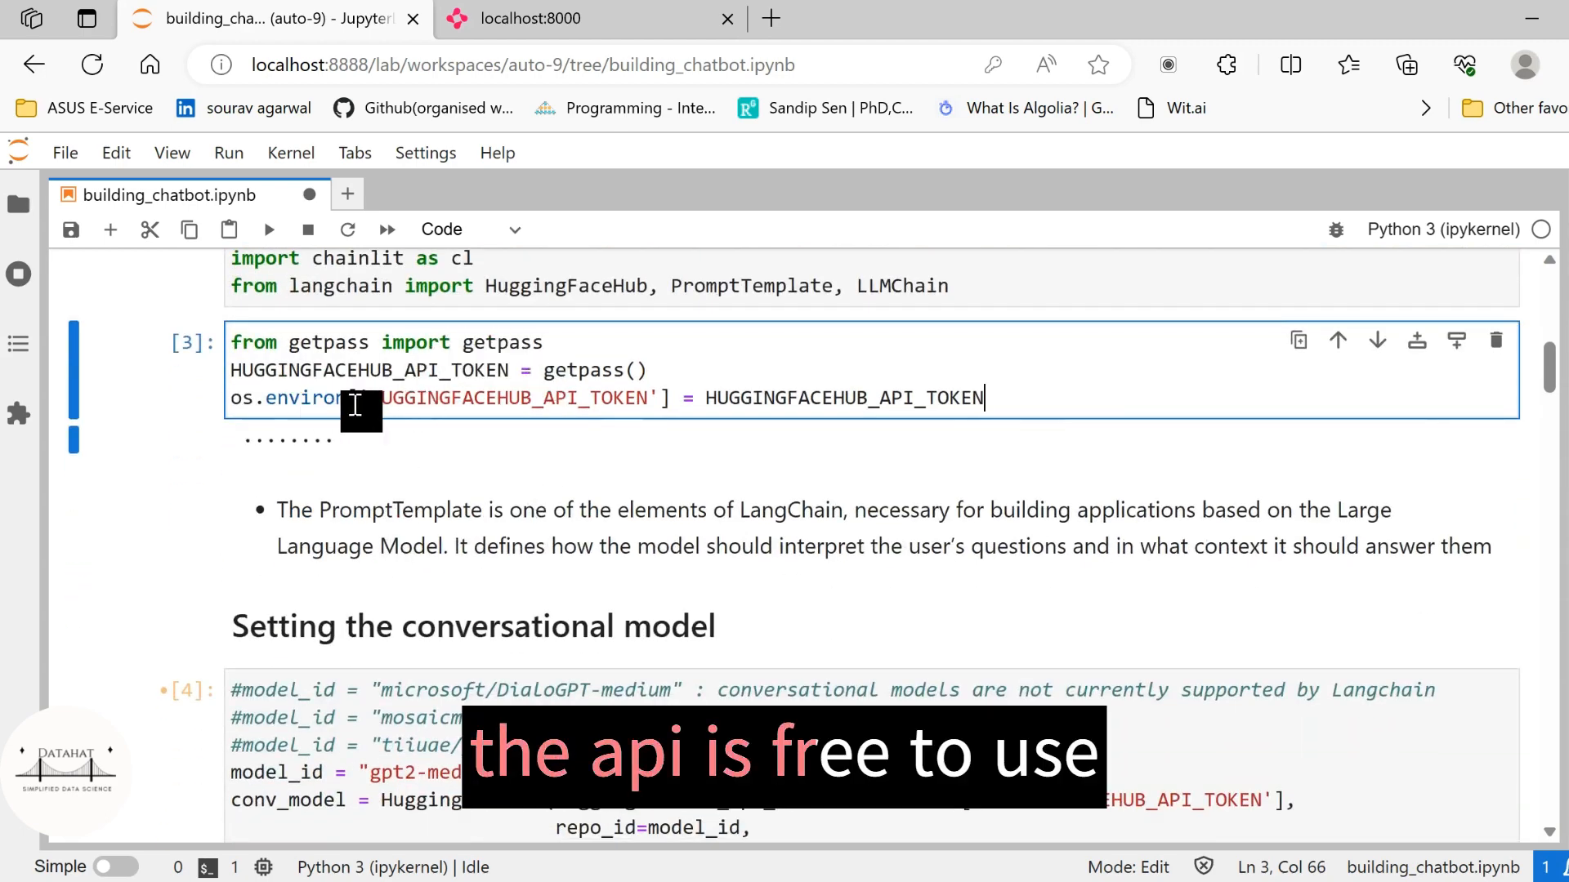
pyautogui.moveTo(232, 452)
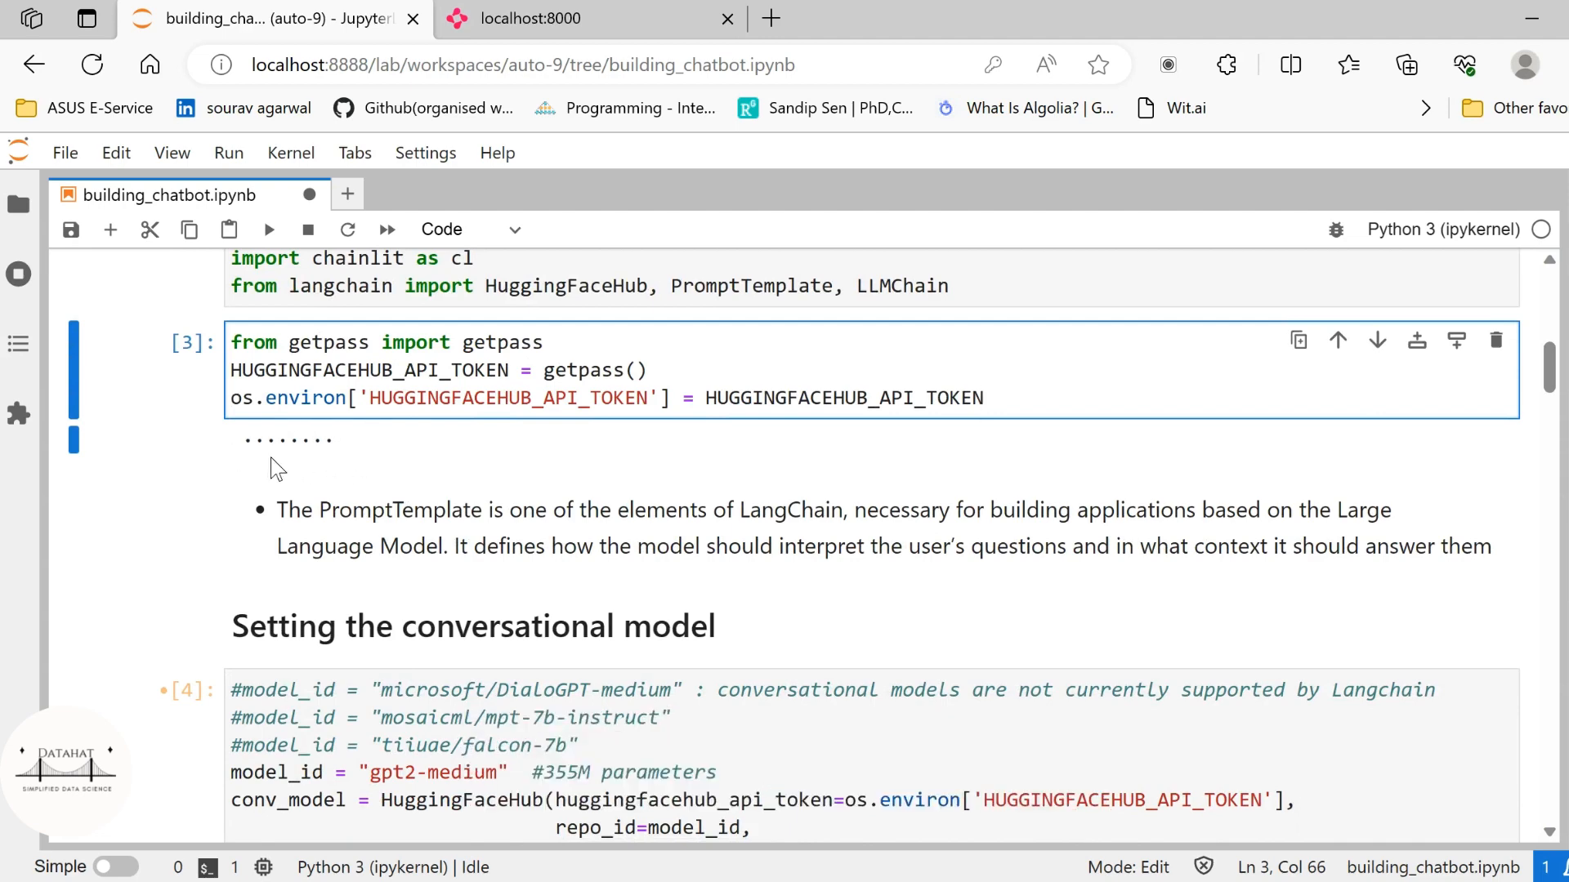
pyautogui.moveTo(389, 548)
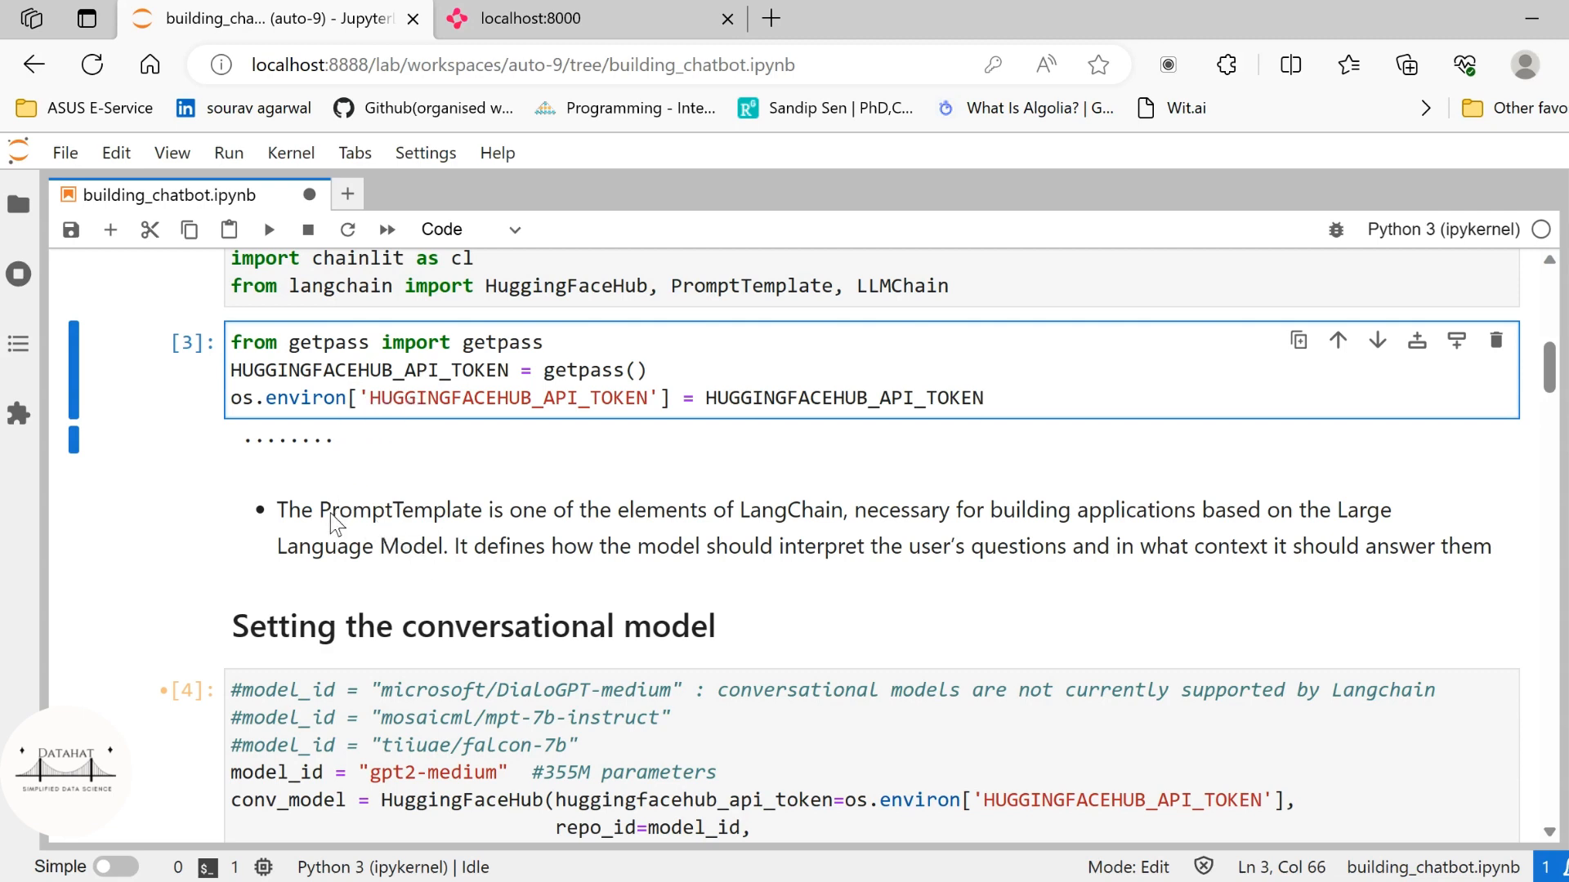
pyautogui.moveTo(975, 569)
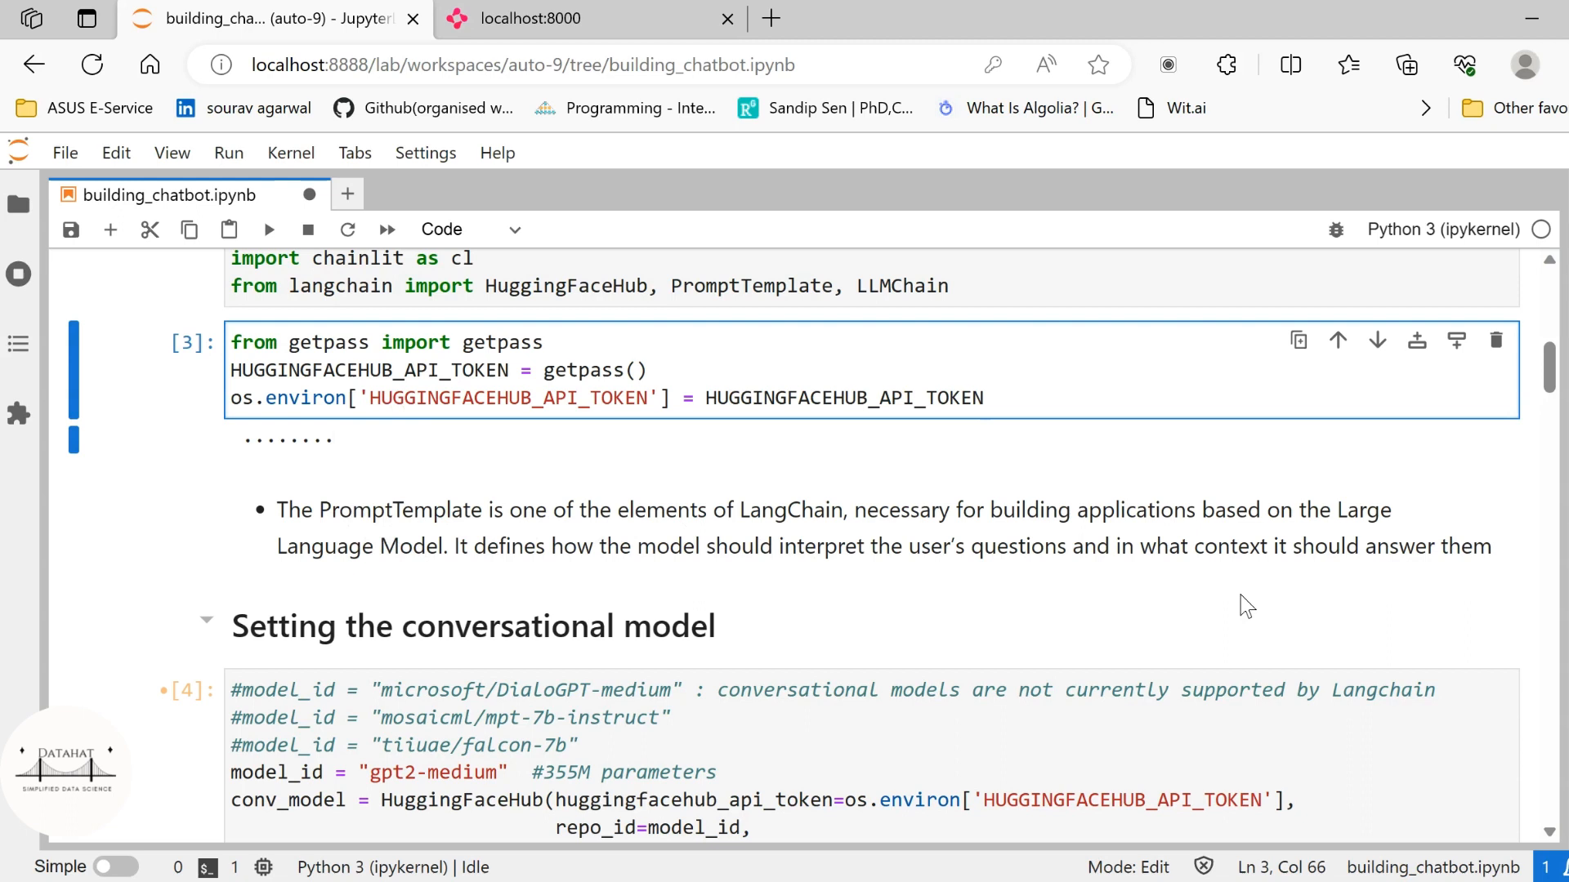
pyautogui.click(983, 397)
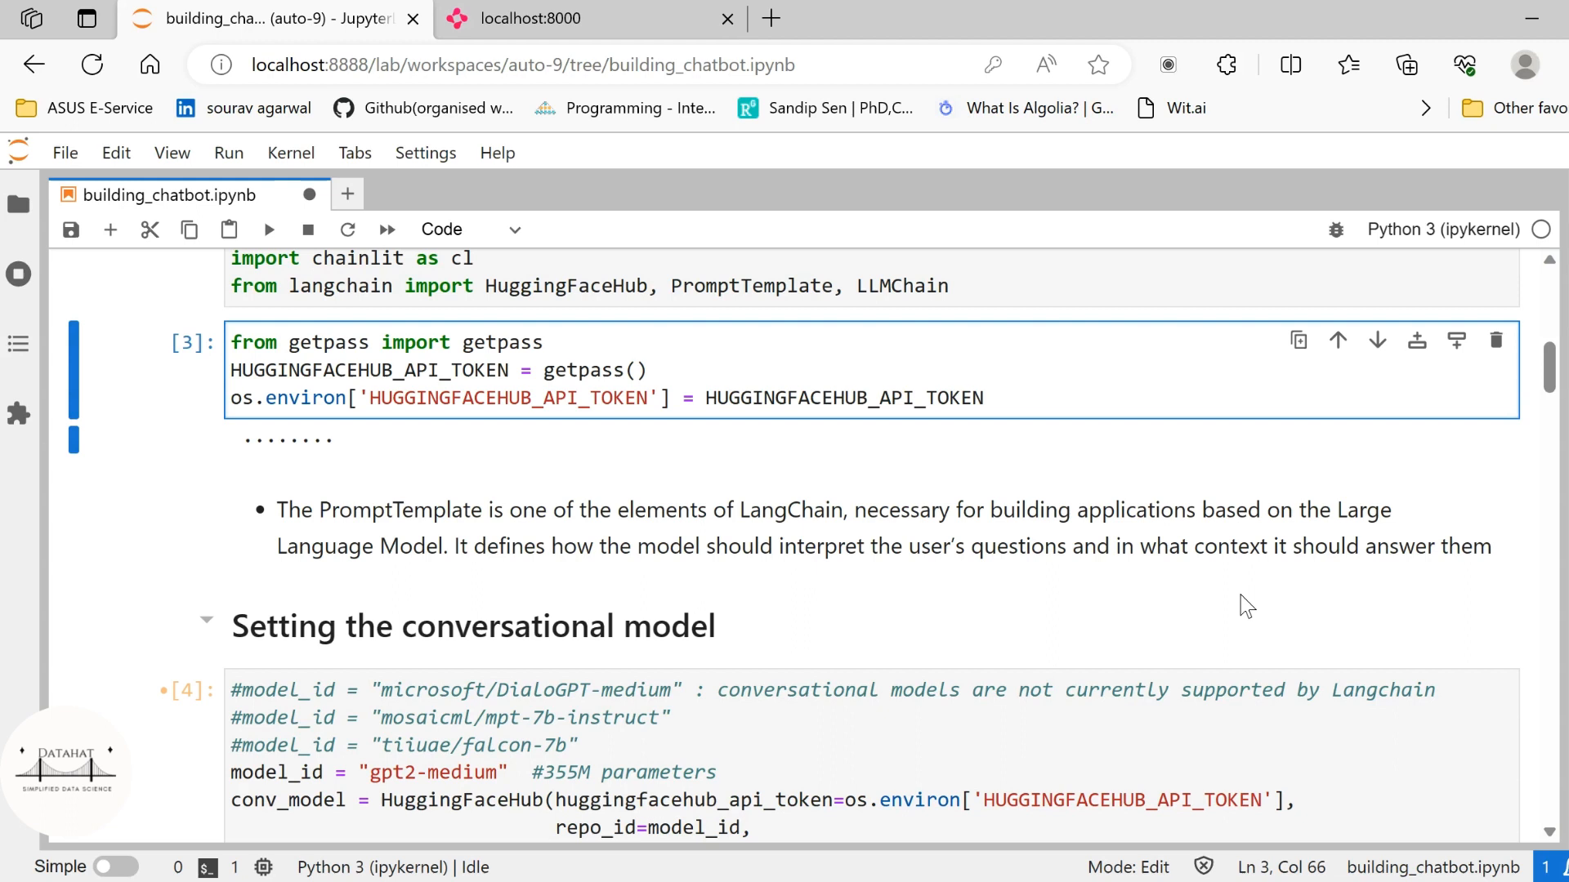
pyautogui.click(984, 397)
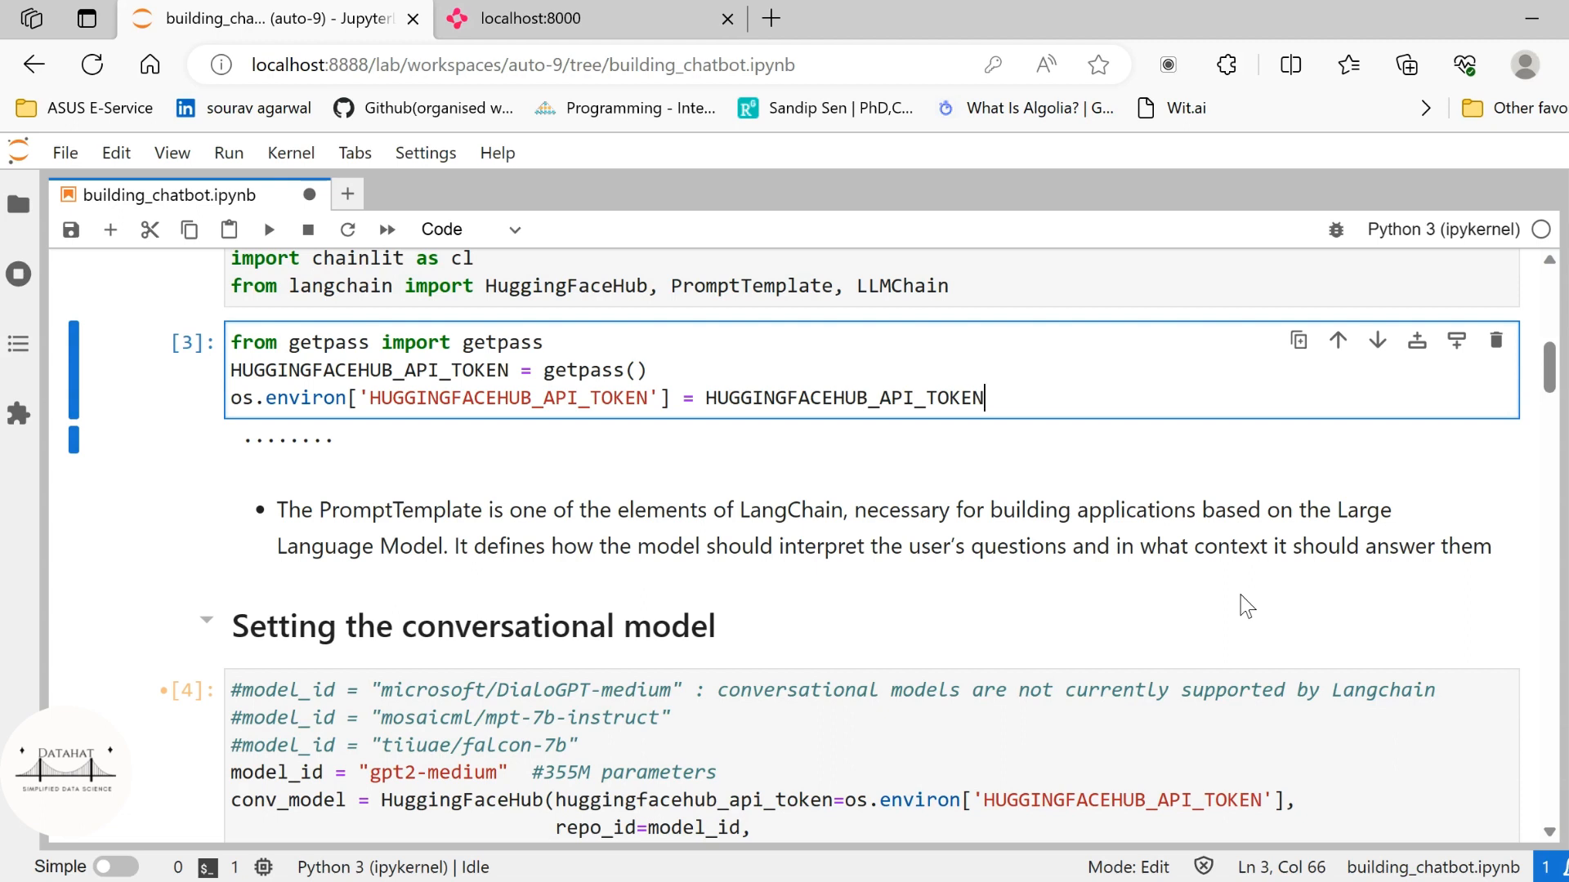
pyautogui.press('ctrl+s')
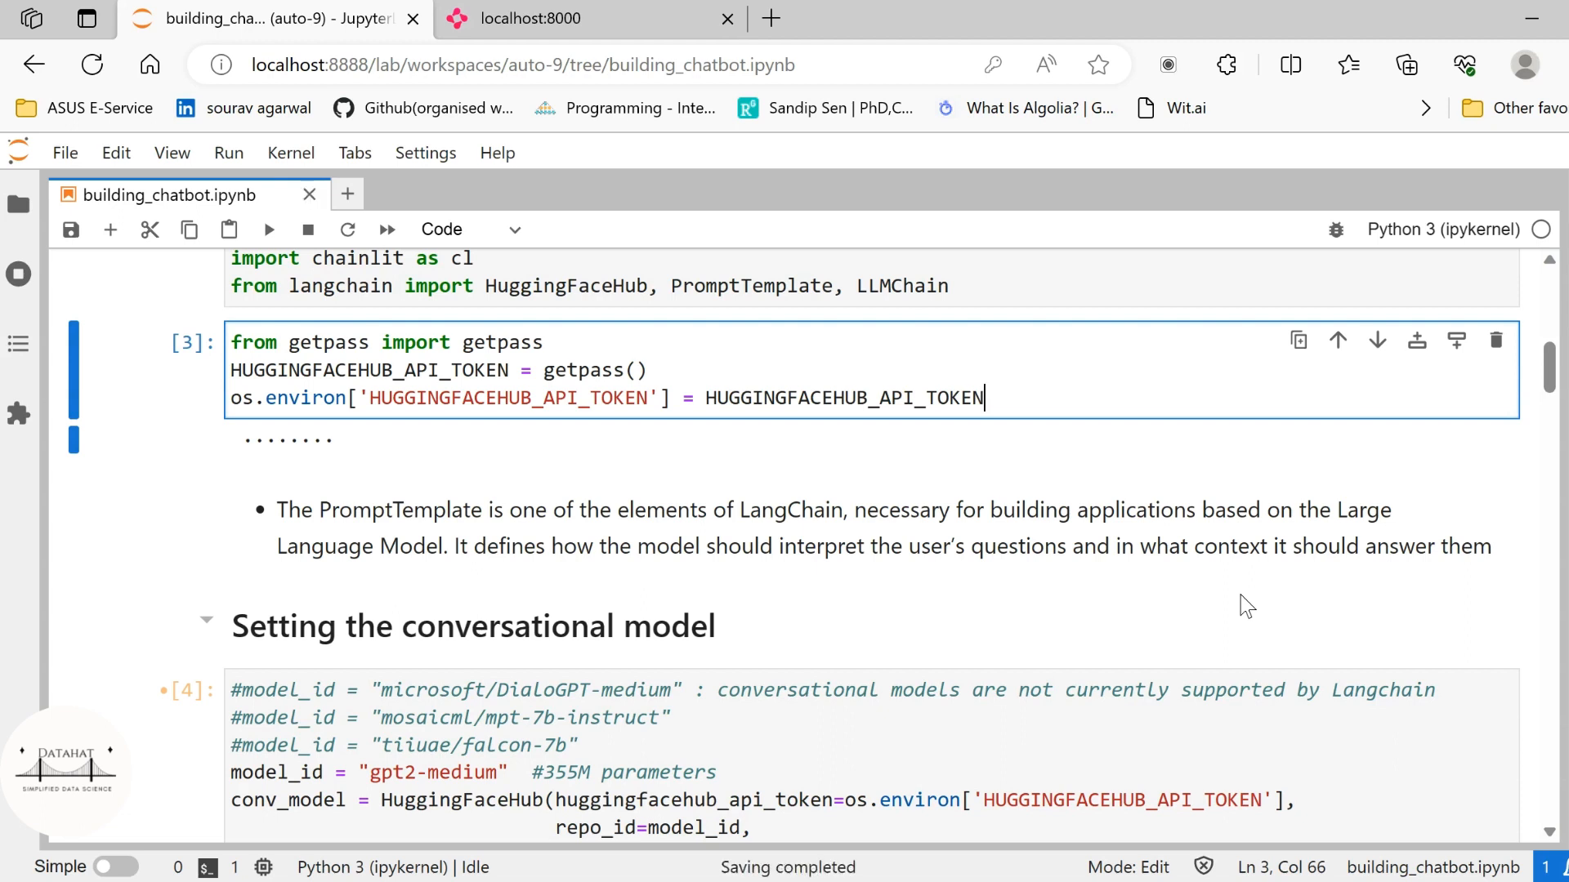
pyautogui.moveTo(1062, 606)
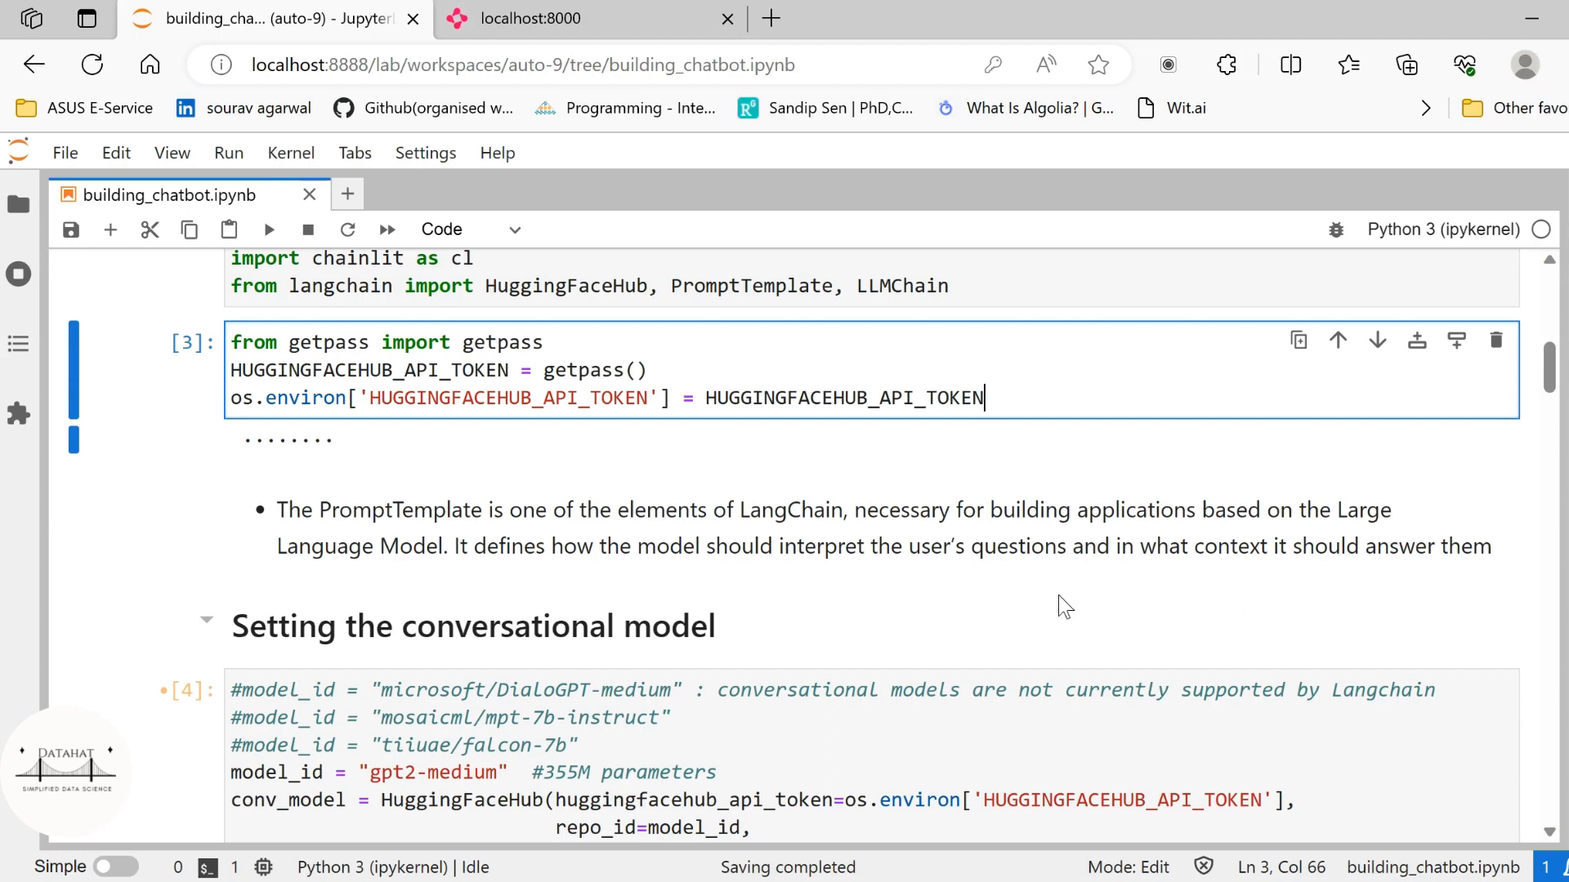
pyautogui.scroll(-3)
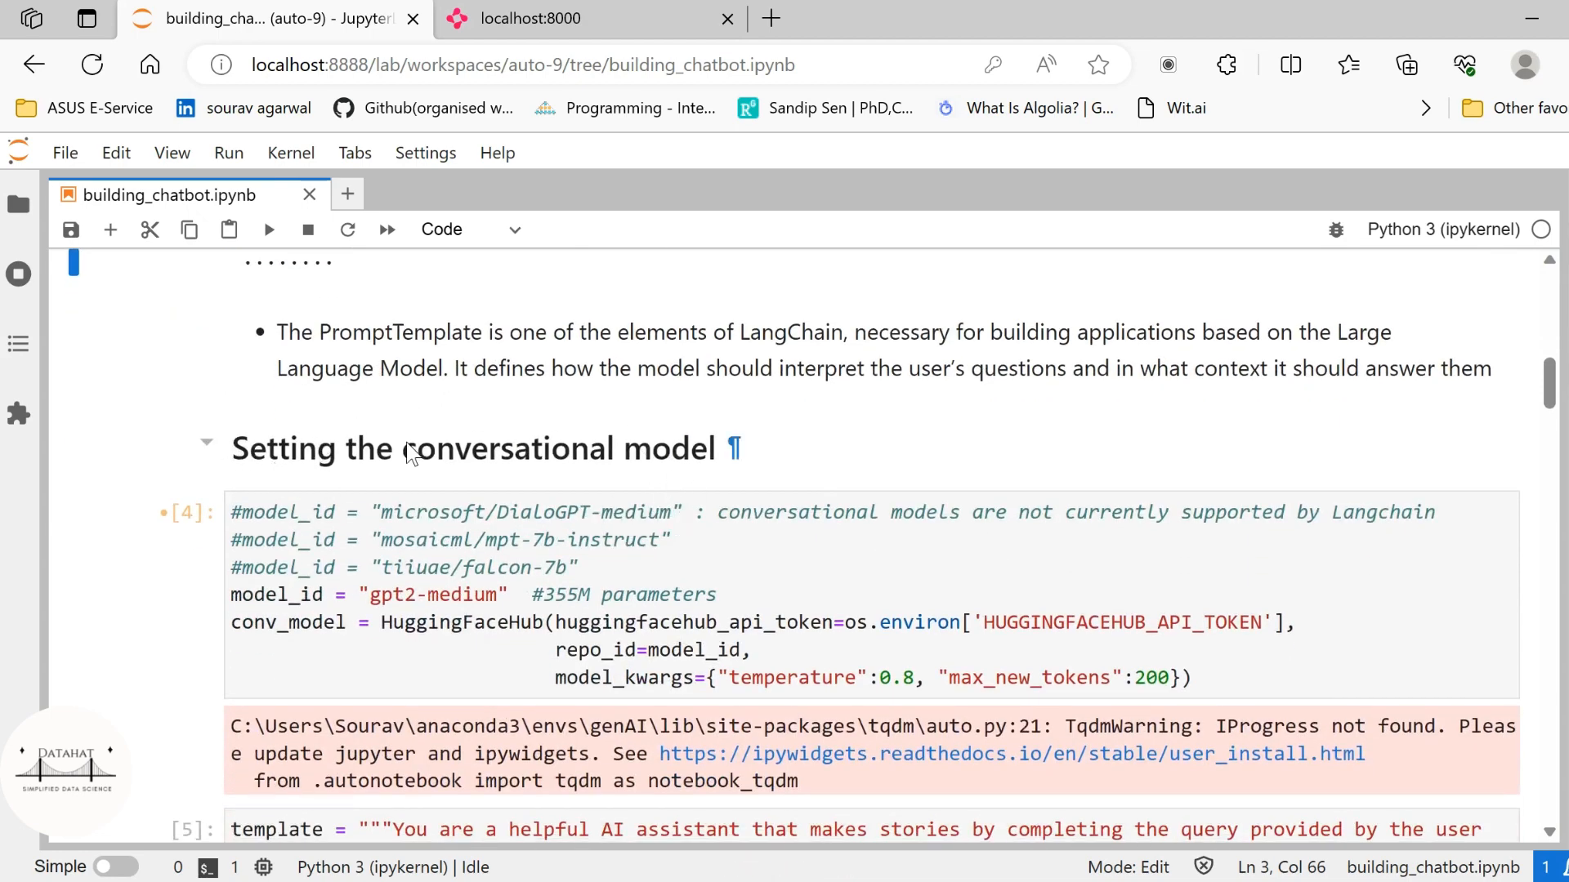
pyautogui.moveTo(531, 419)
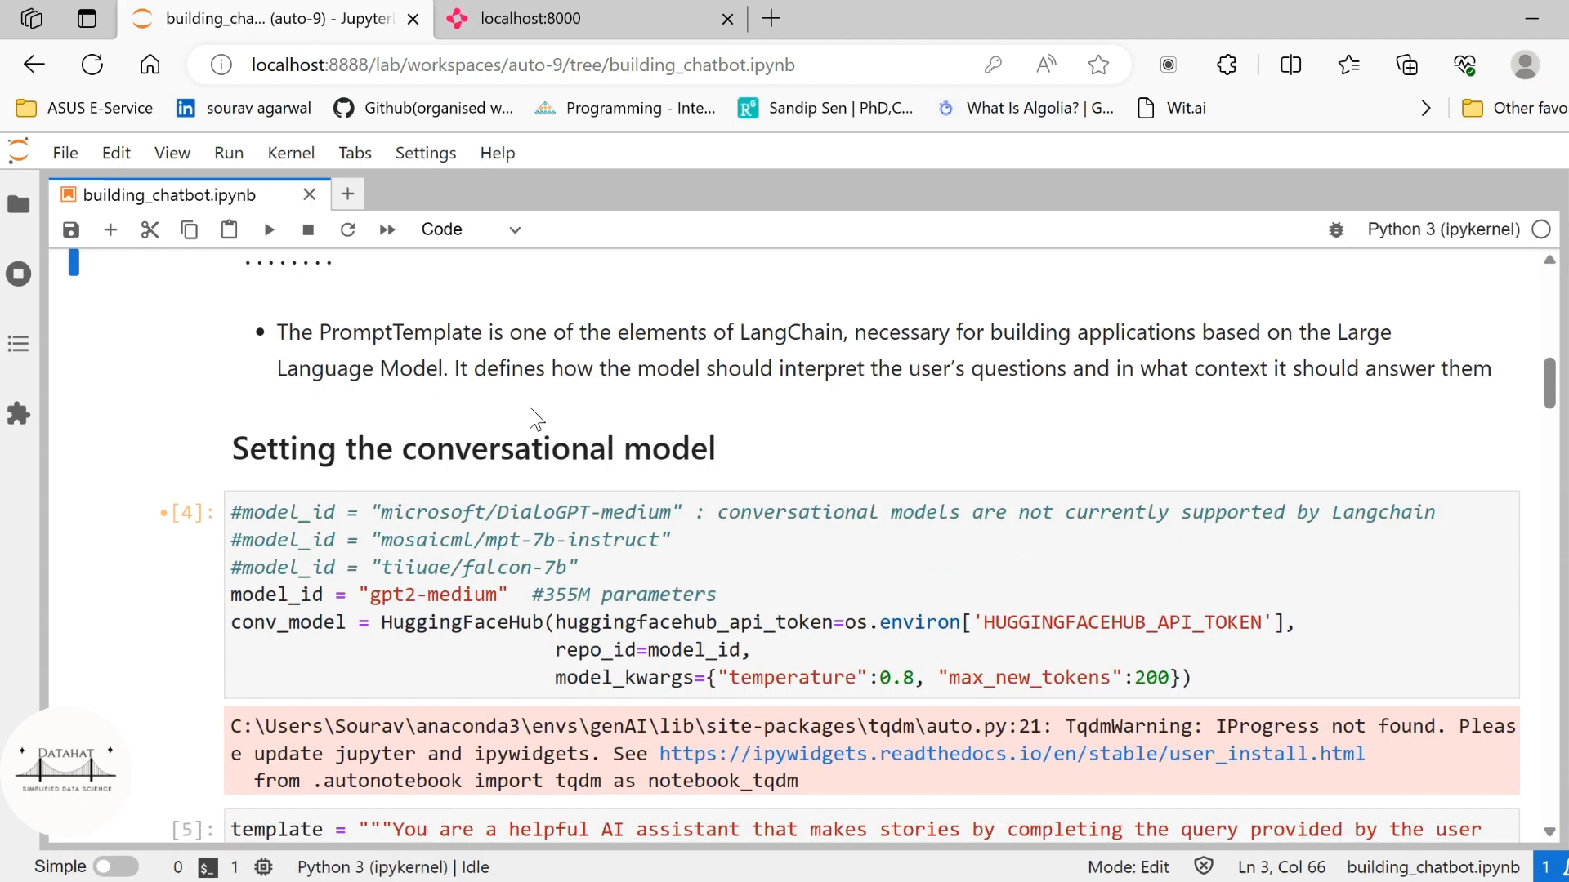
pyautogui.scroll(-3)
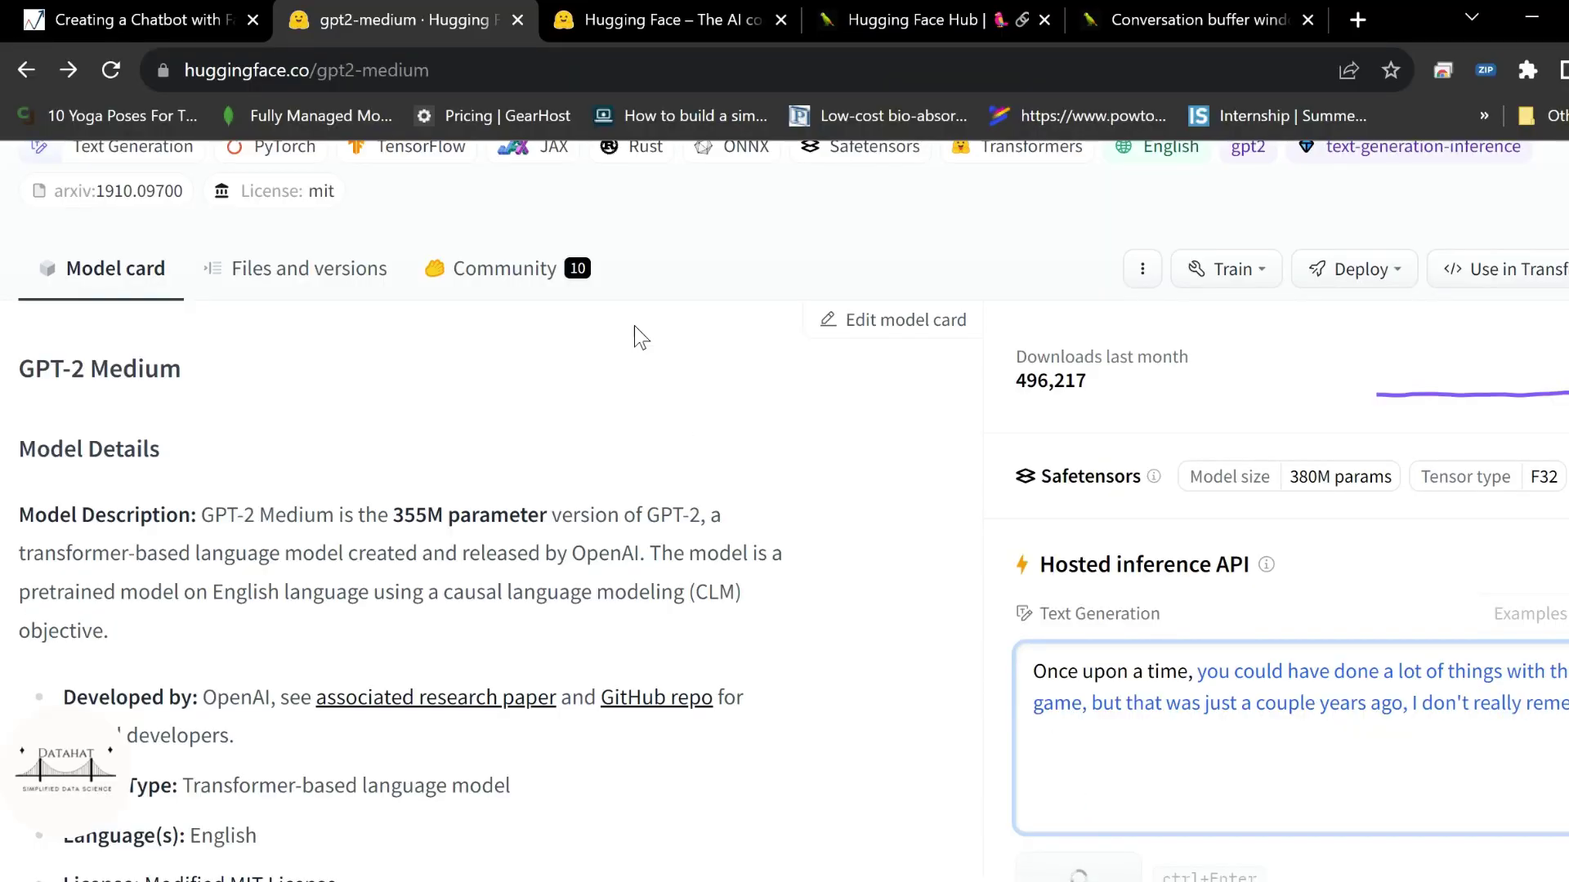
# Step: List the Text Generation models and rank them by Most Downloads
pyautogui.scroll(3)
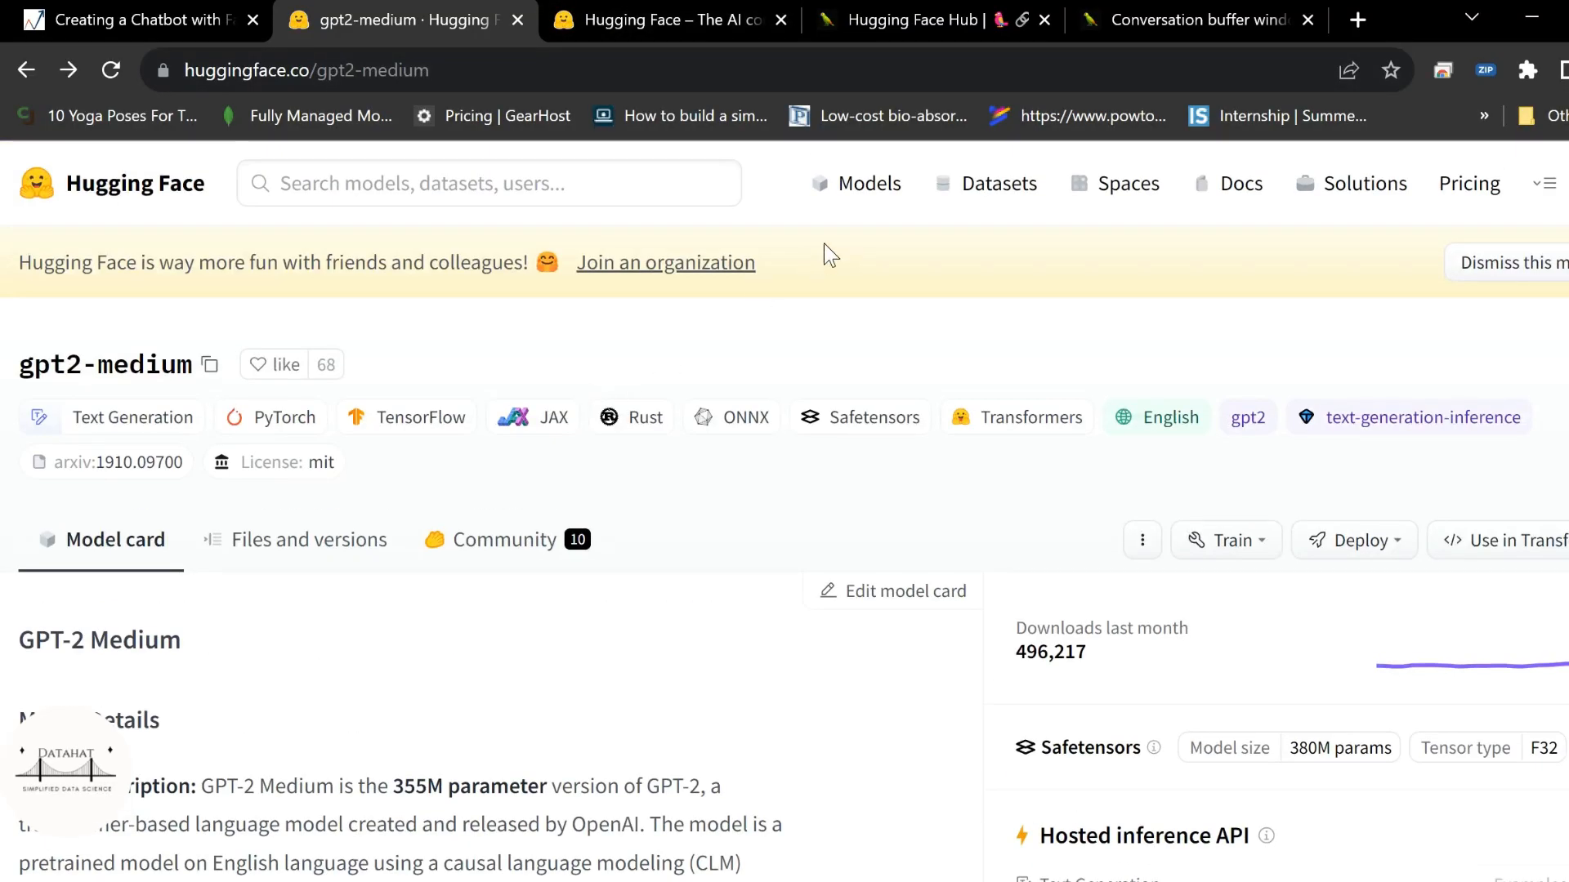
pyautogui.click(868, 183)
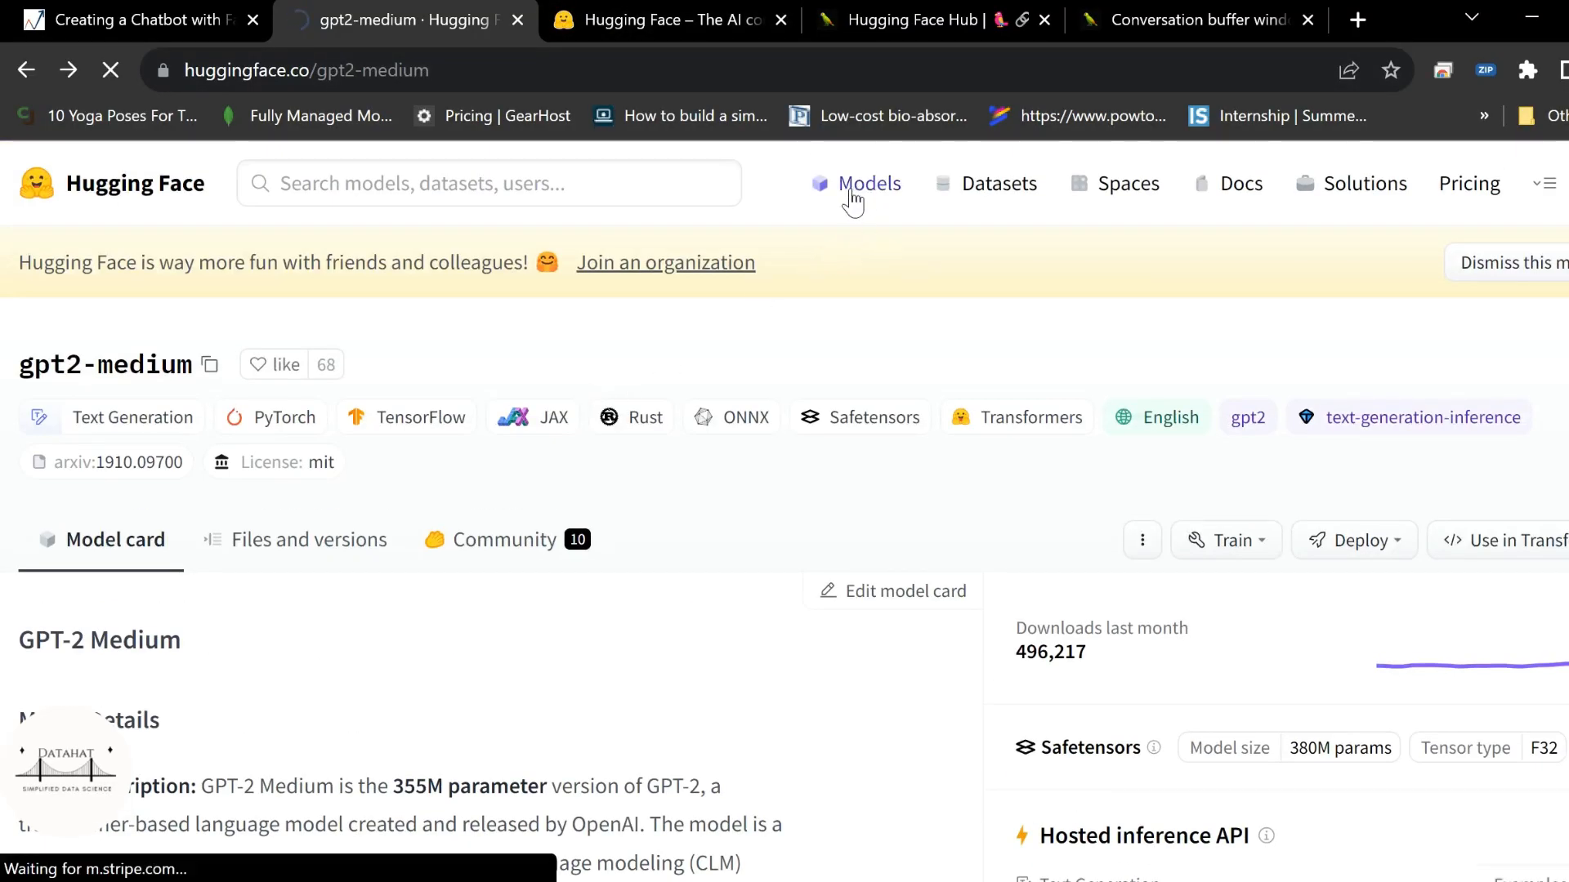
pyautogui.click(868, 183)
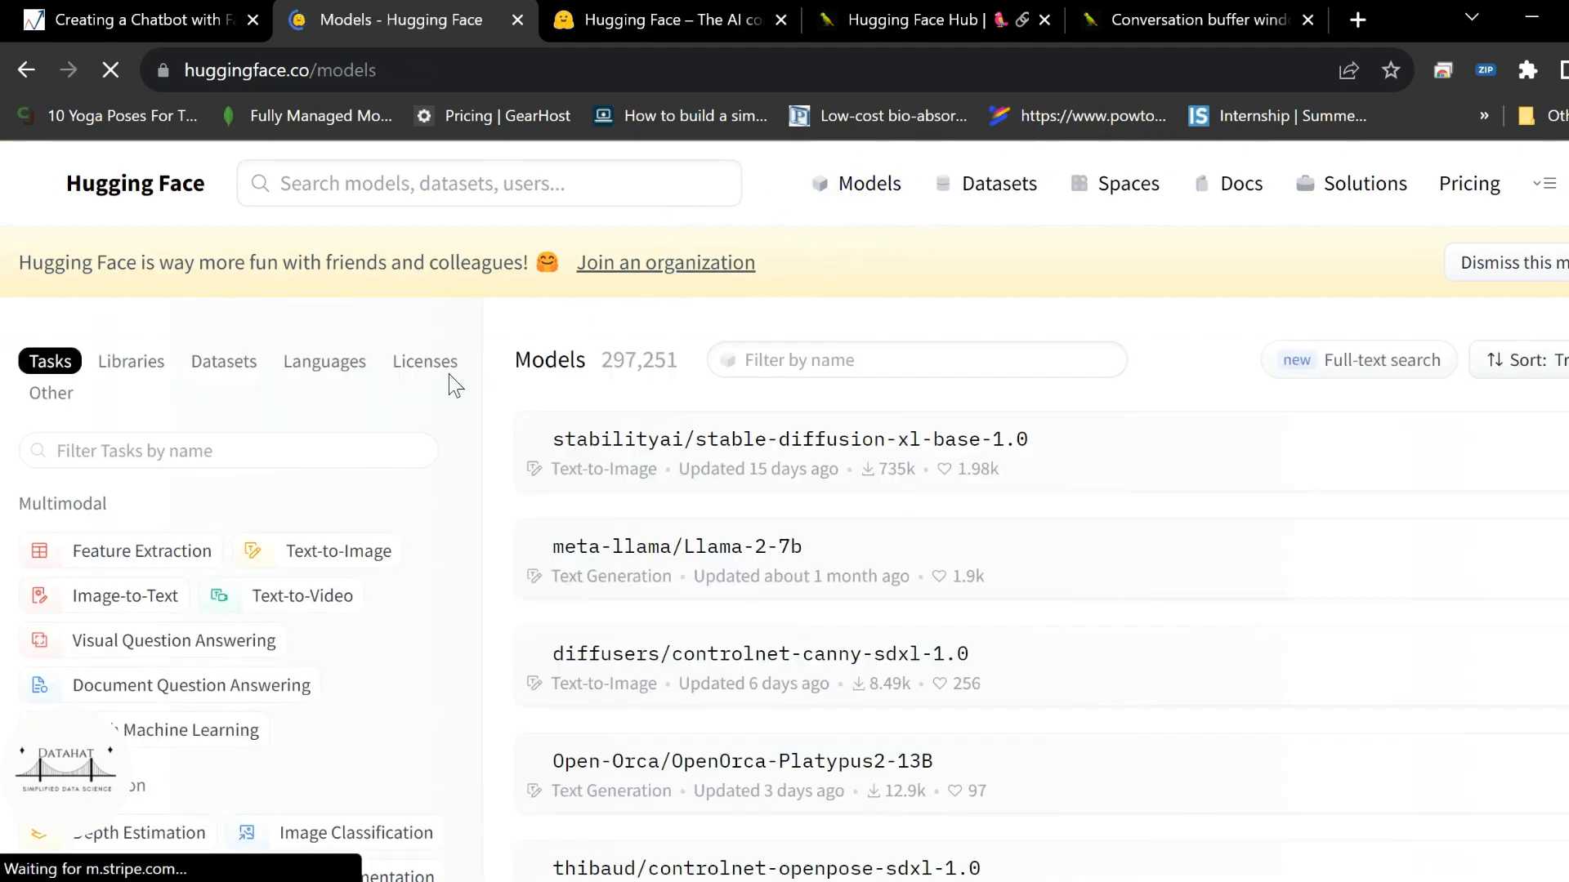
pyautogui.scroll(-3)
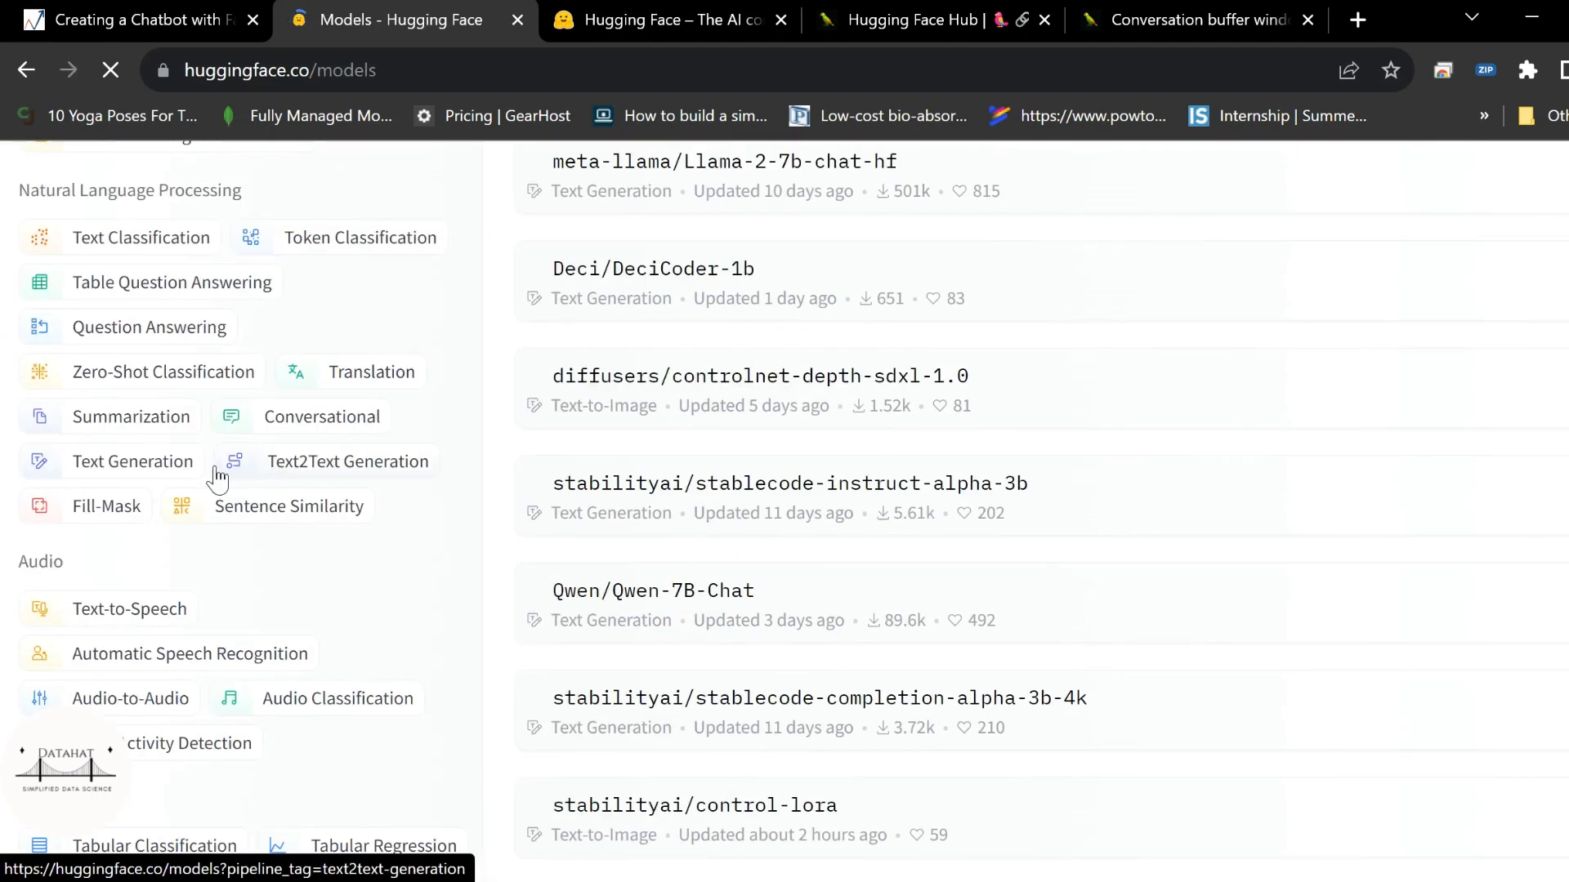
pyautogui.scroll(3)
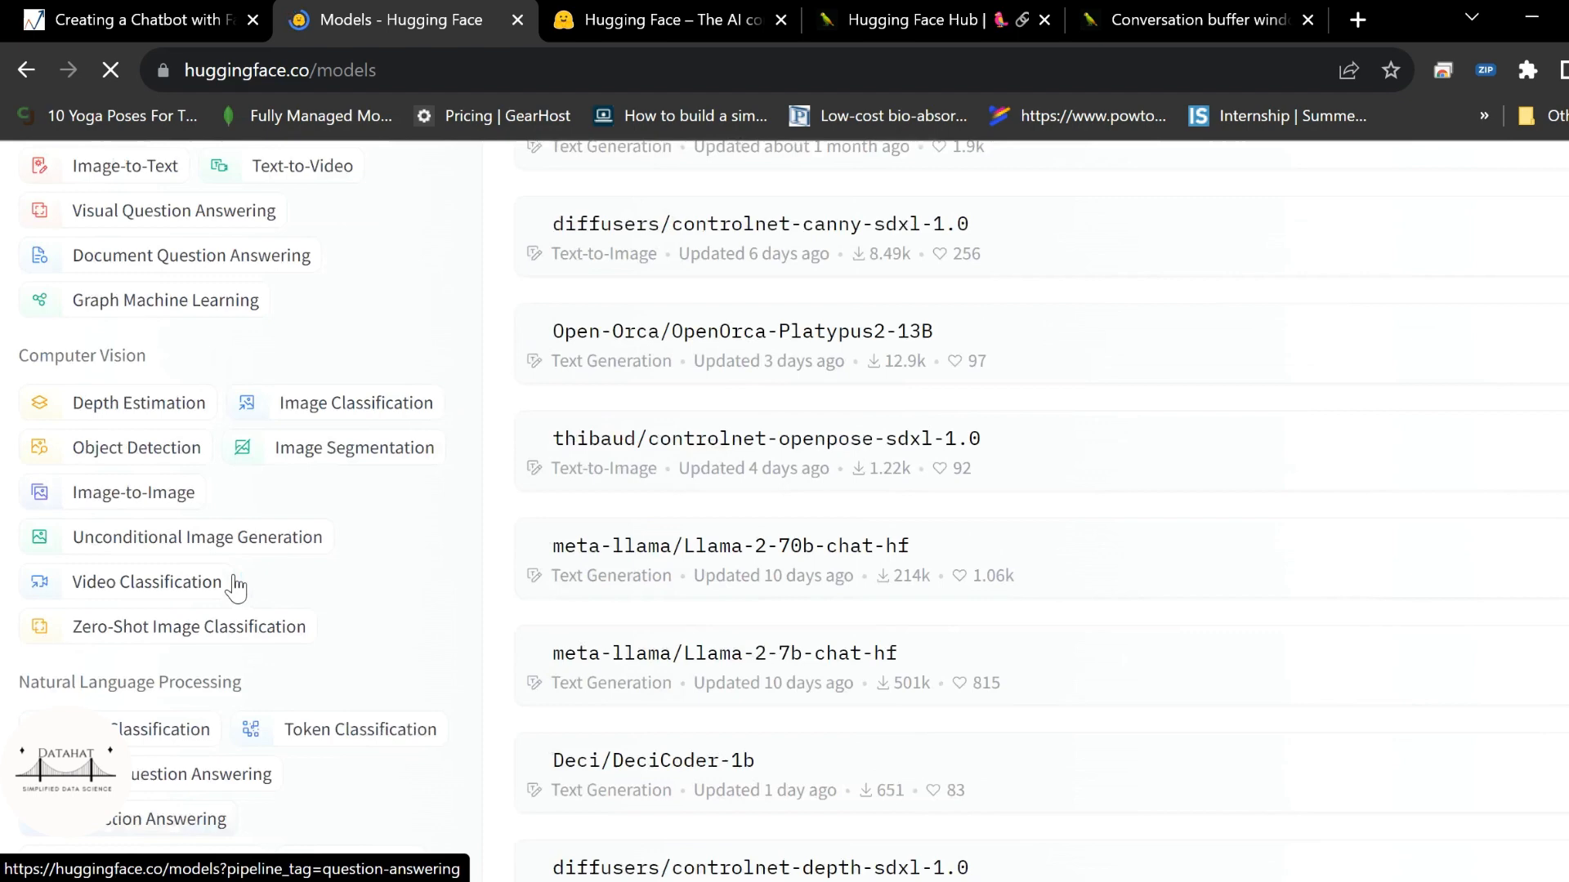
pyautogui.scroll(-3)
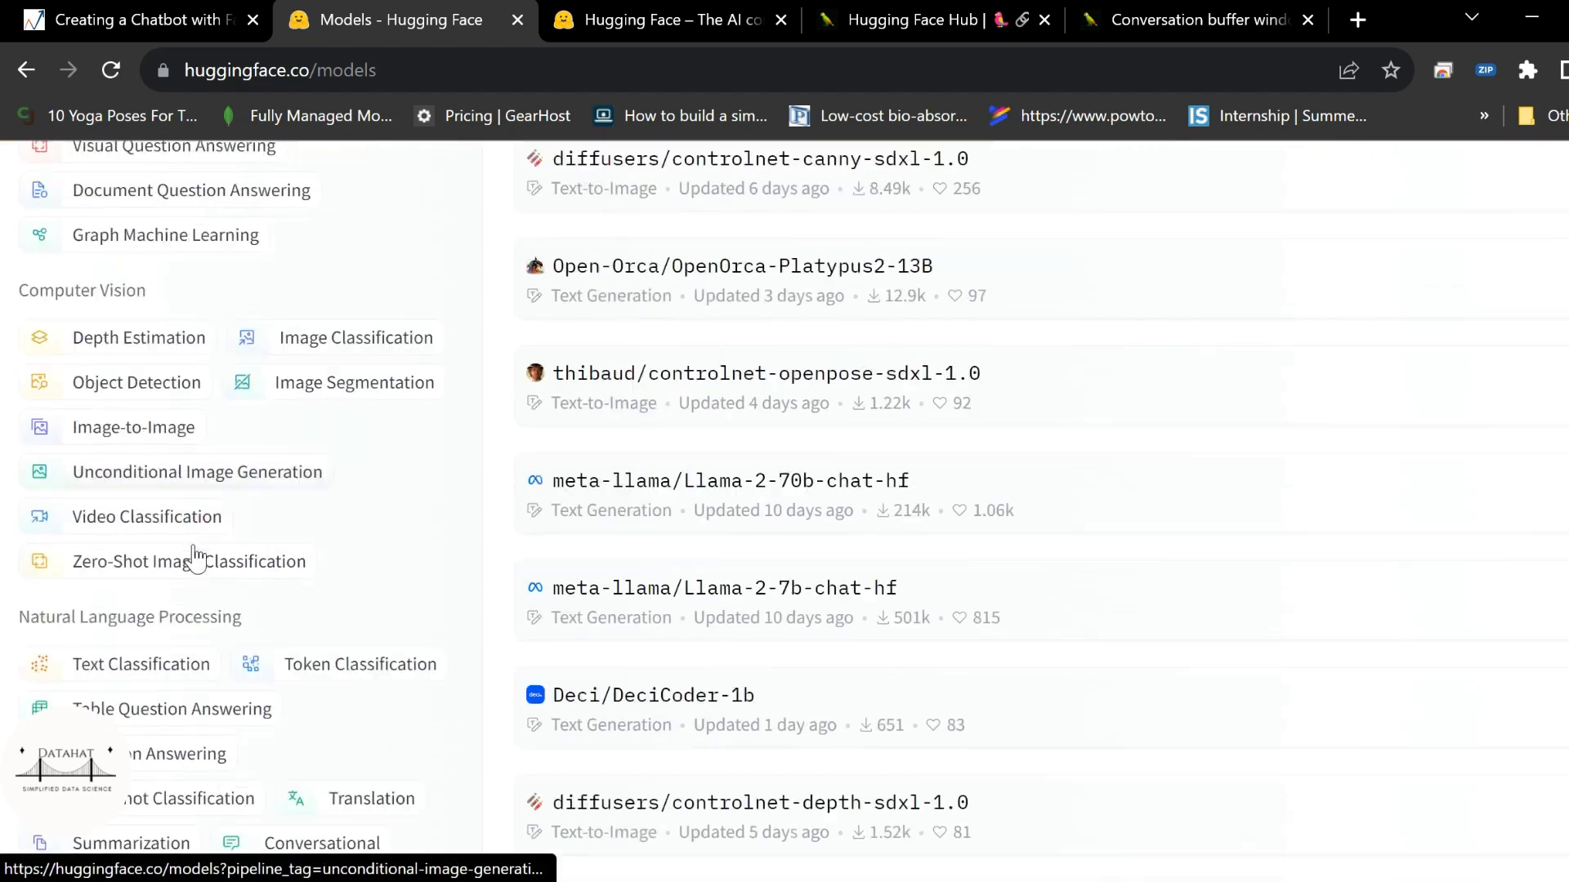
pyautogui.scroll(3)
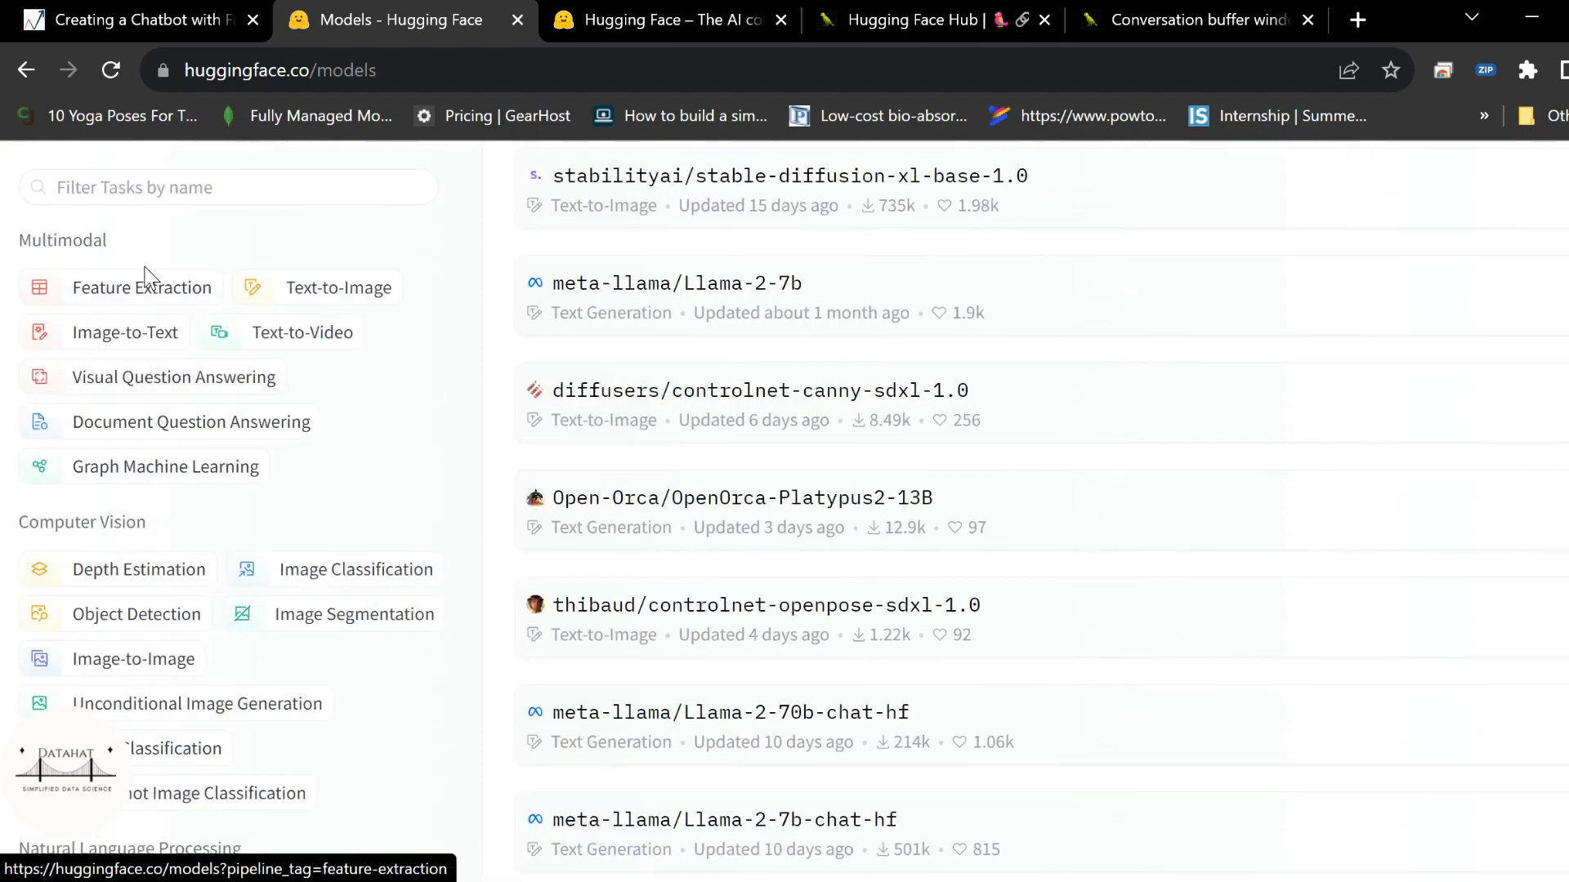
pyautogui.scroll(-3)
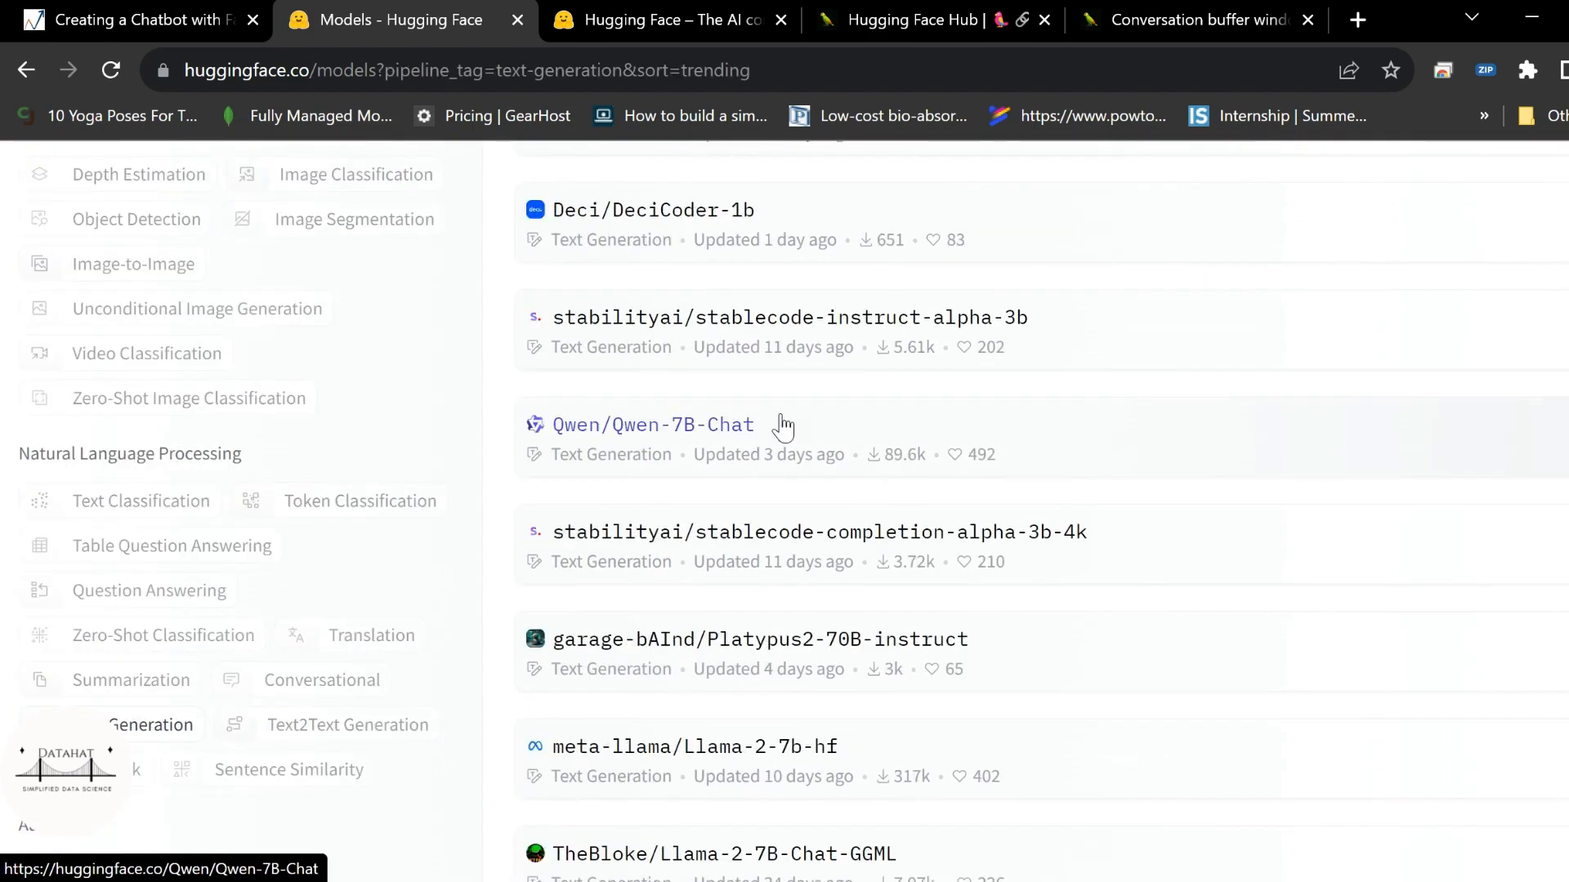
pyautogui.scroll(3)
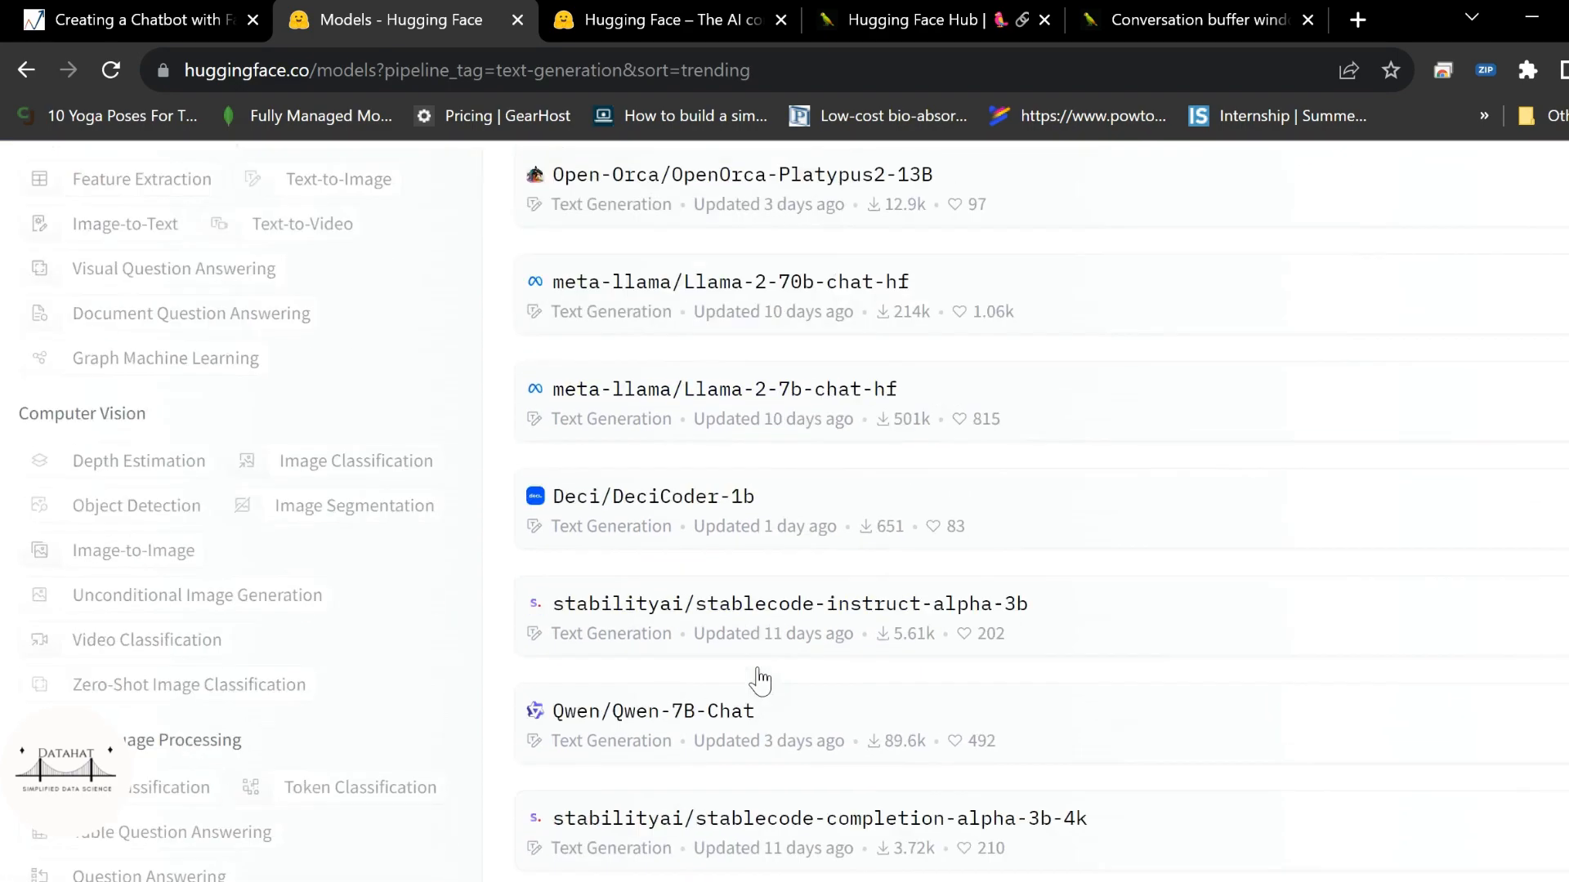
pyautogui.scroll(-3)
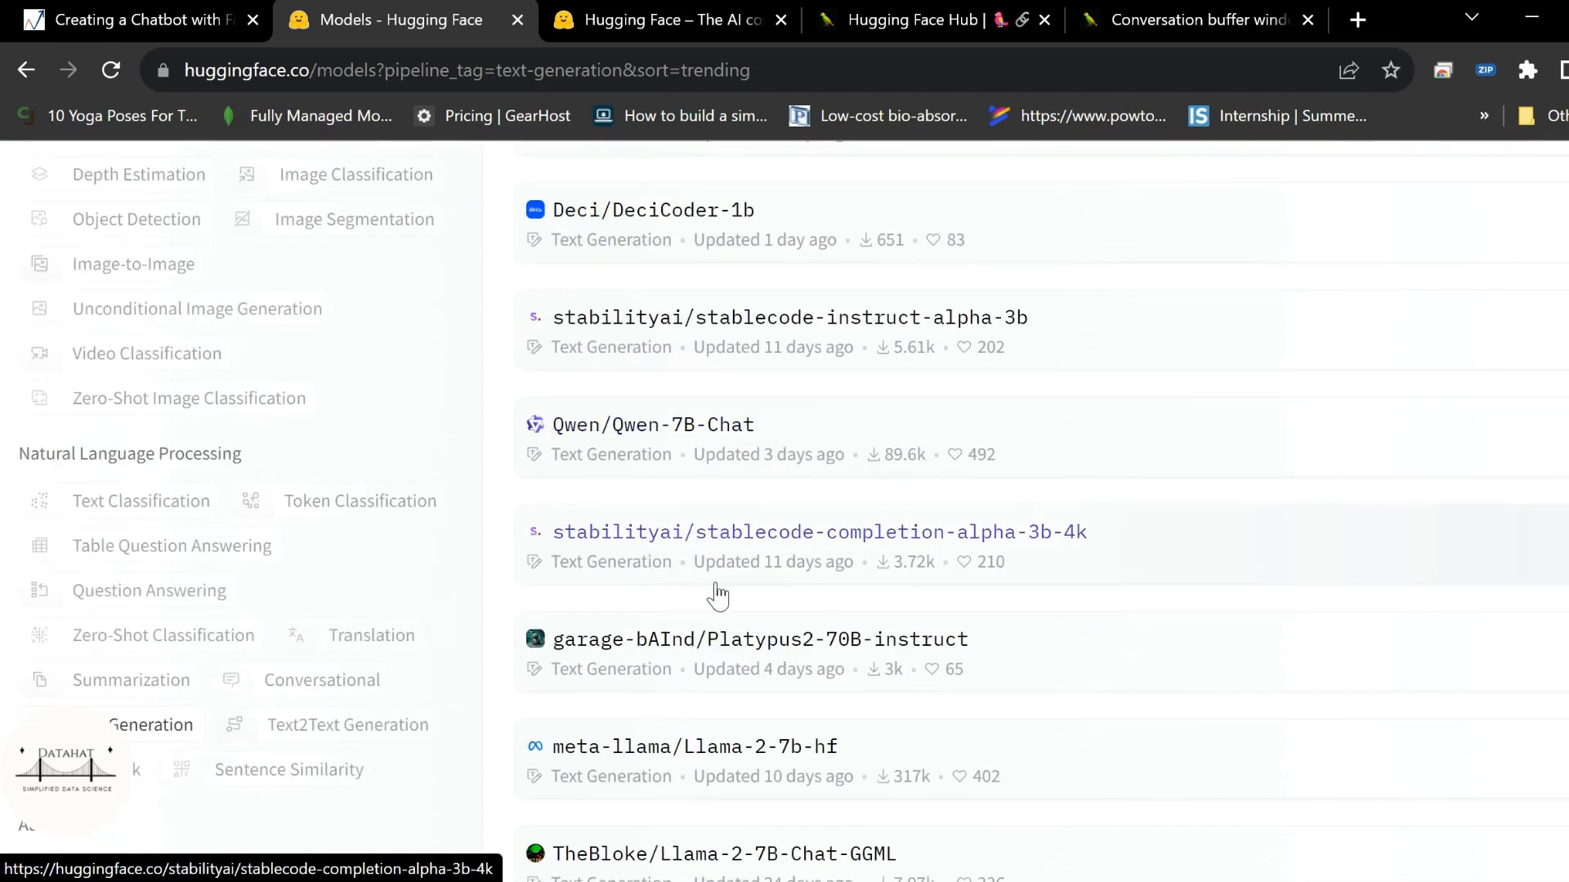
pyautogui.scroll(3)
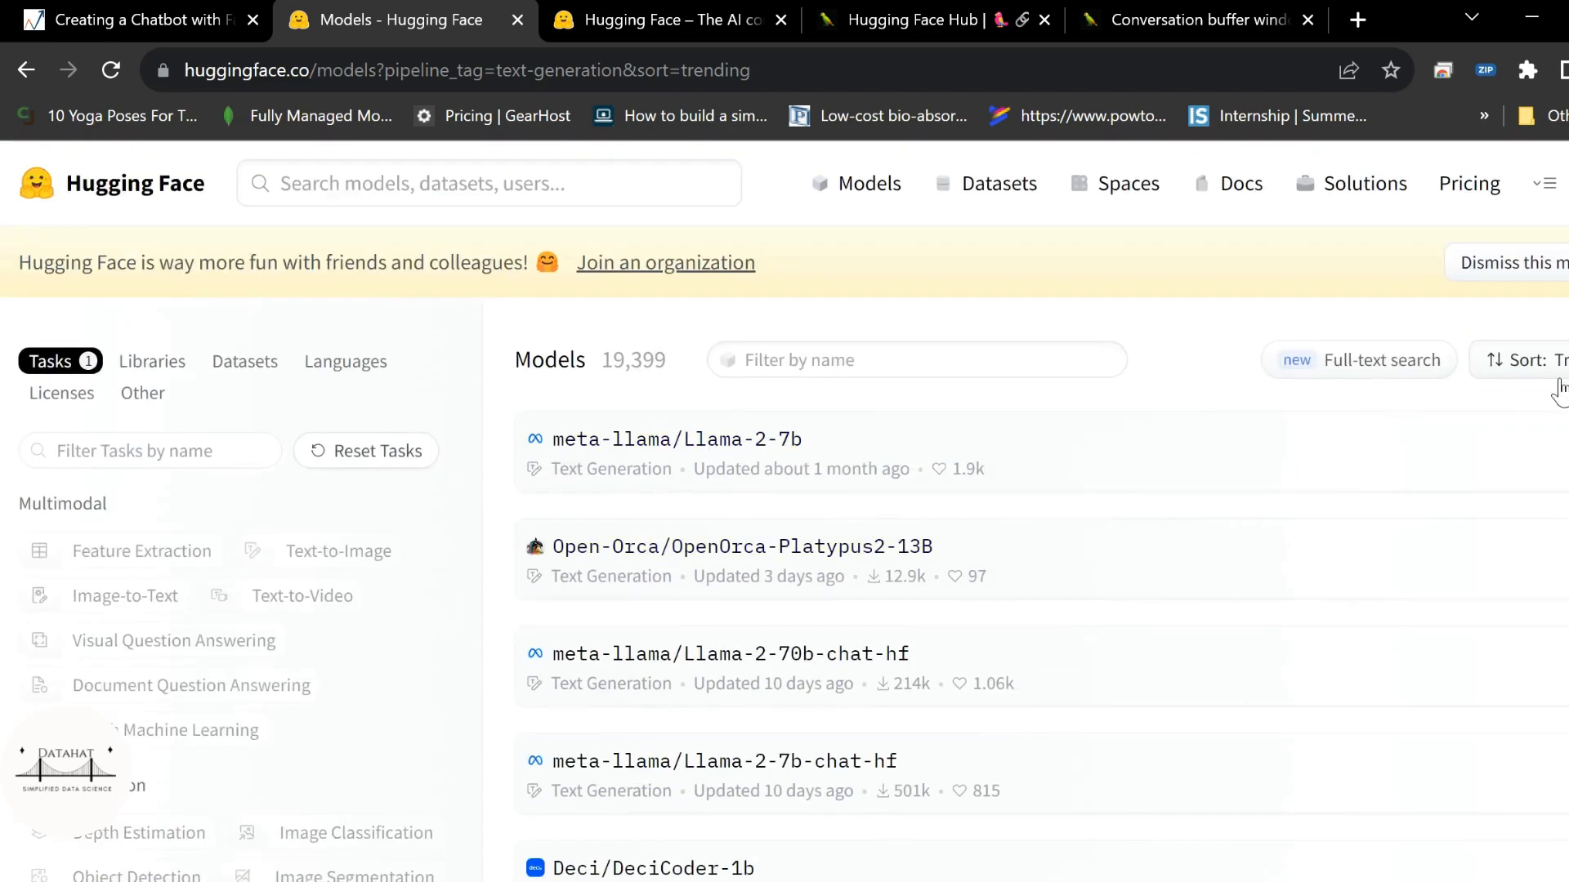
pyautogui.click(1531, 360)
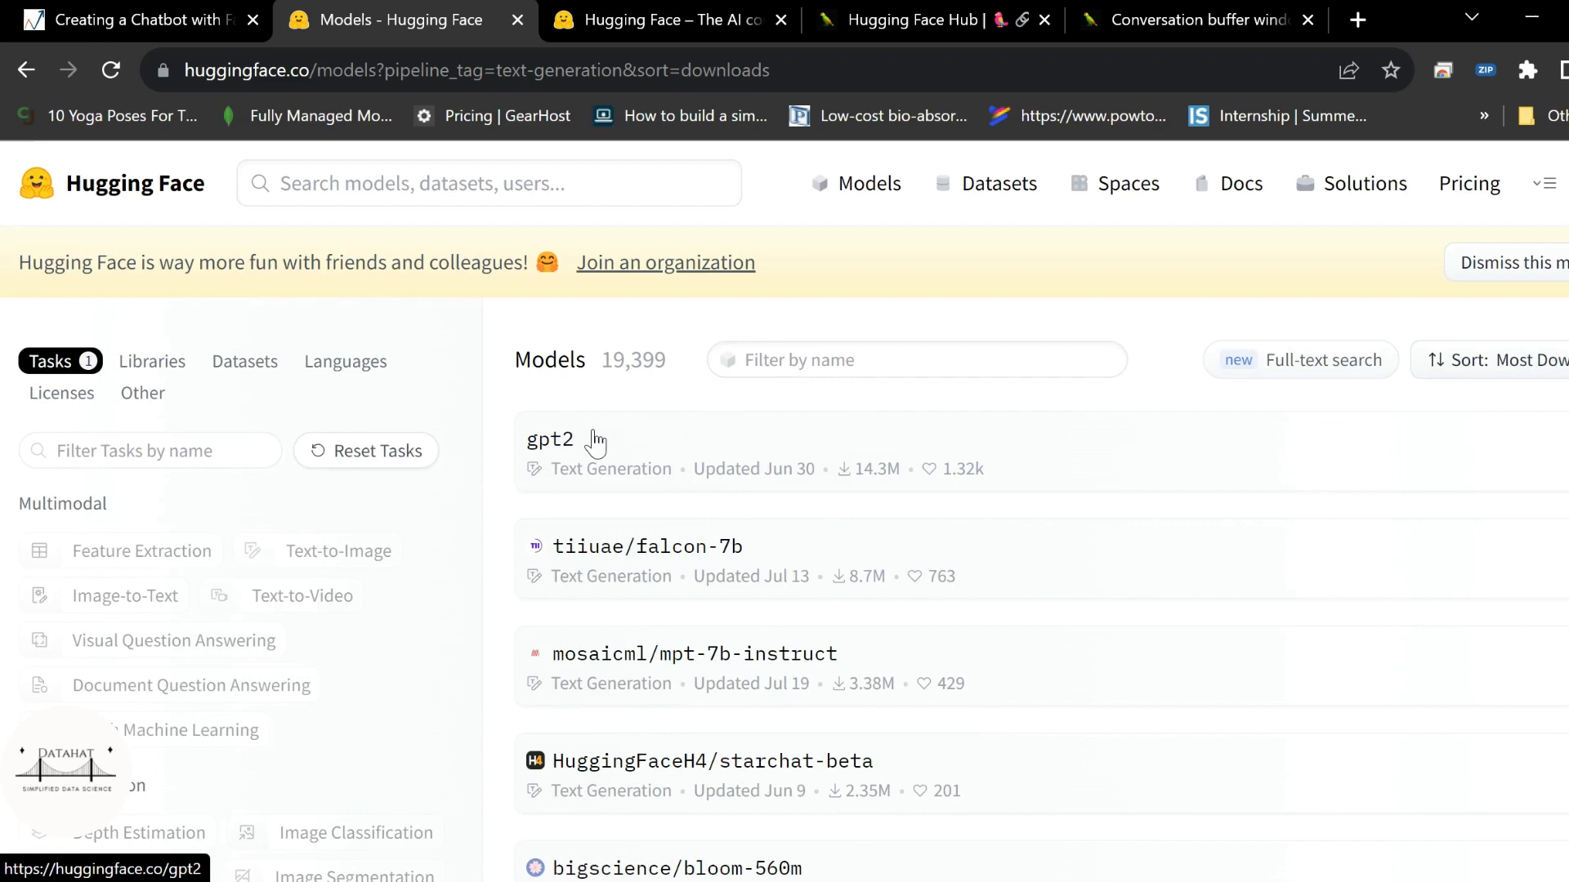
# Step: Browse the tiiuae/falcon-7b model card and return to the ranked model list
pyautogui.scroll(-3)
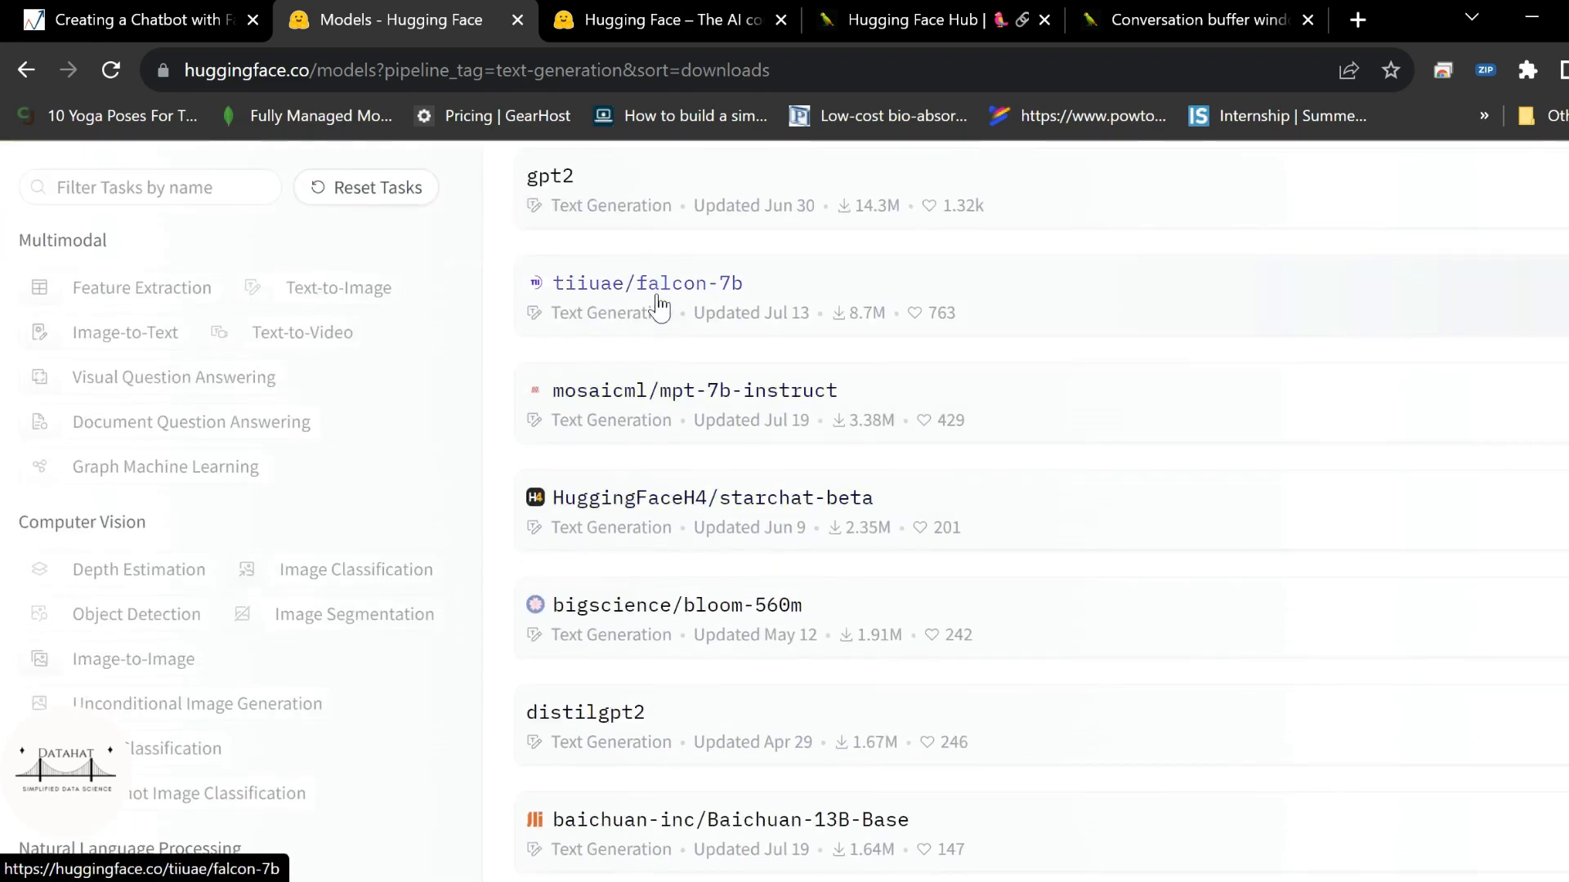
pyautogui.click(647, 283)
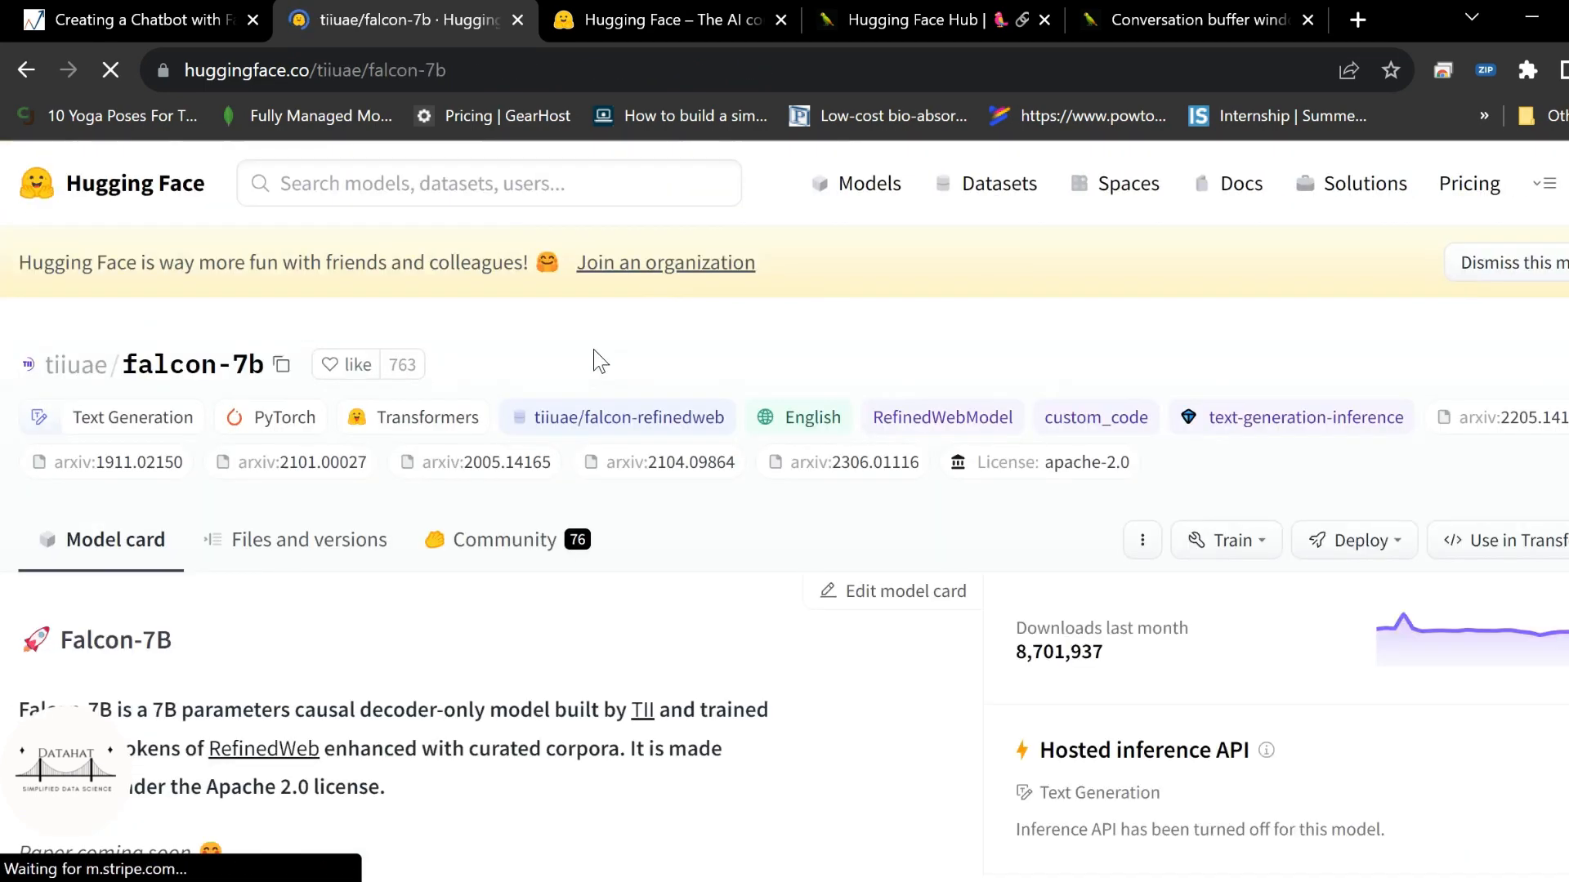
pyautogui.scroll(-3)
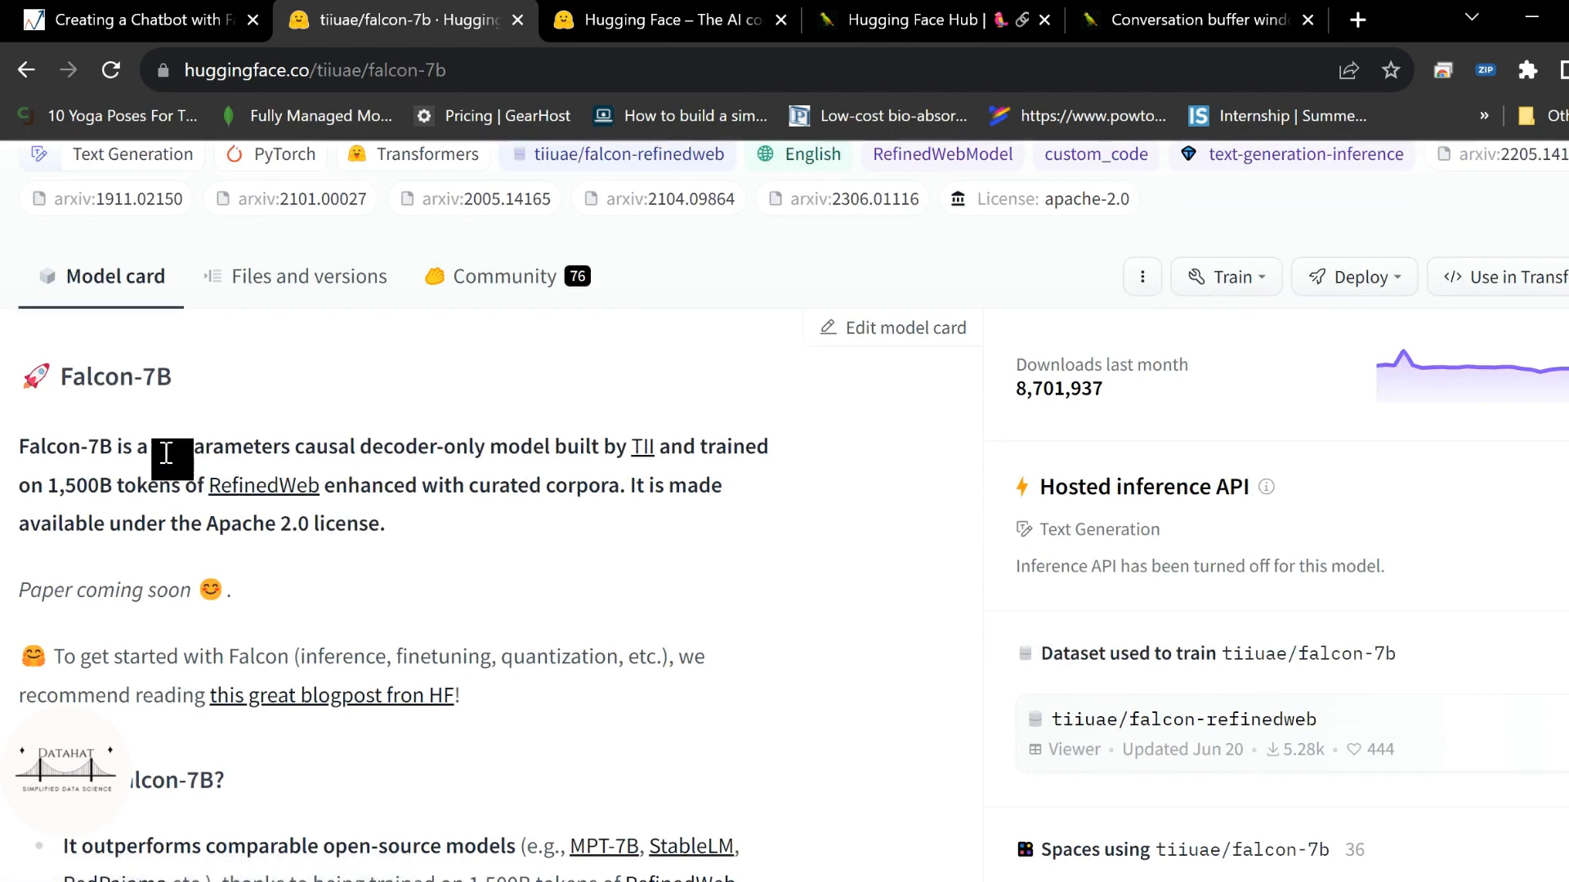
pyautogui.moveTo(781, 386)
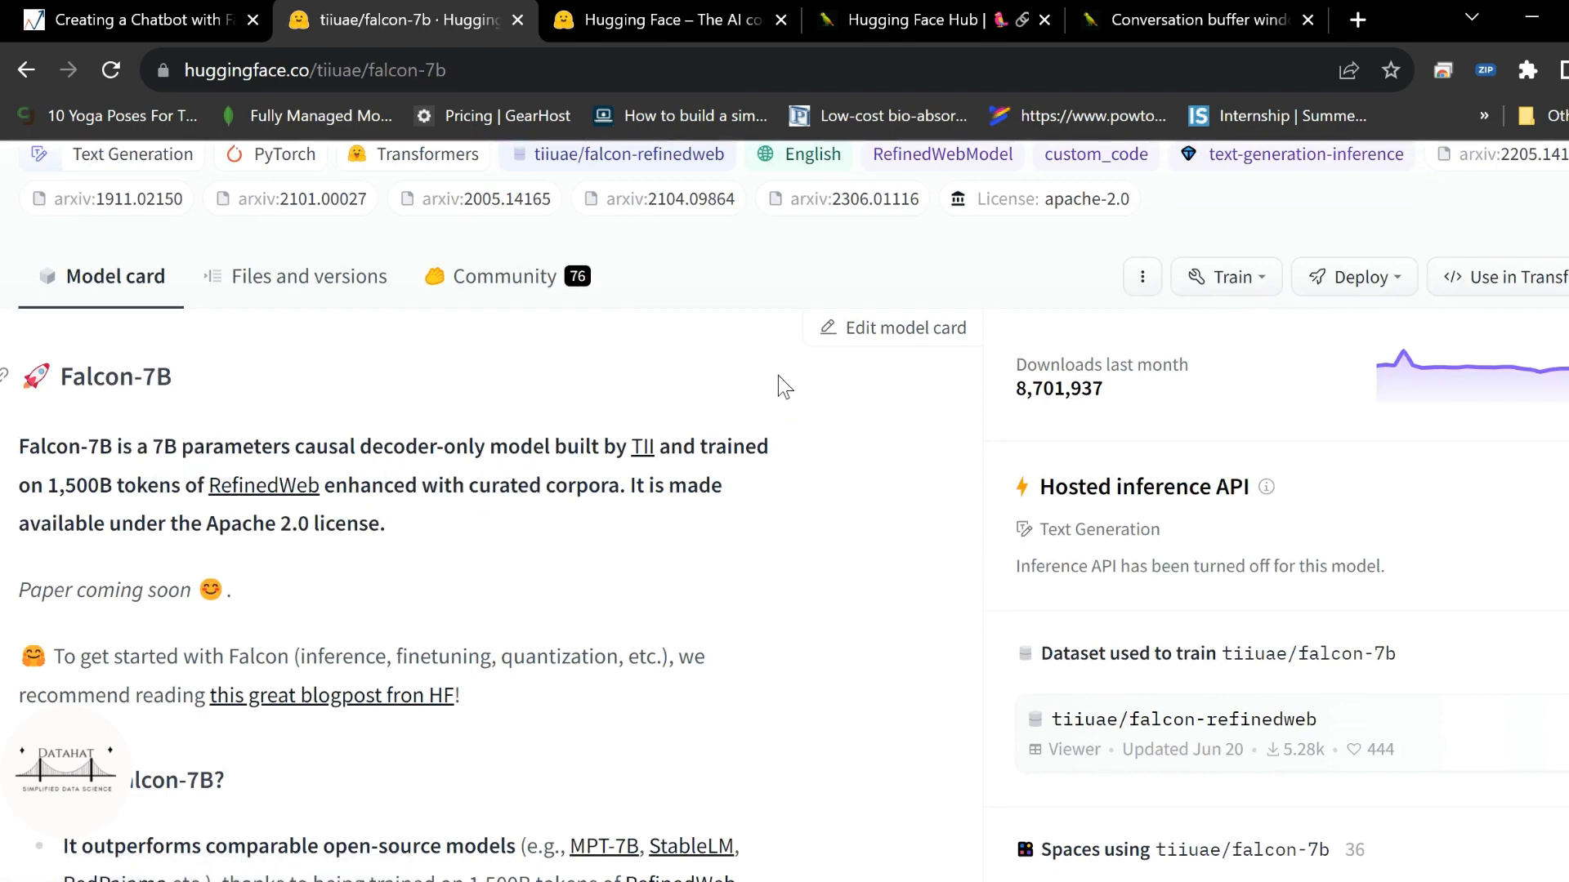
pyautogui.scroll(3)
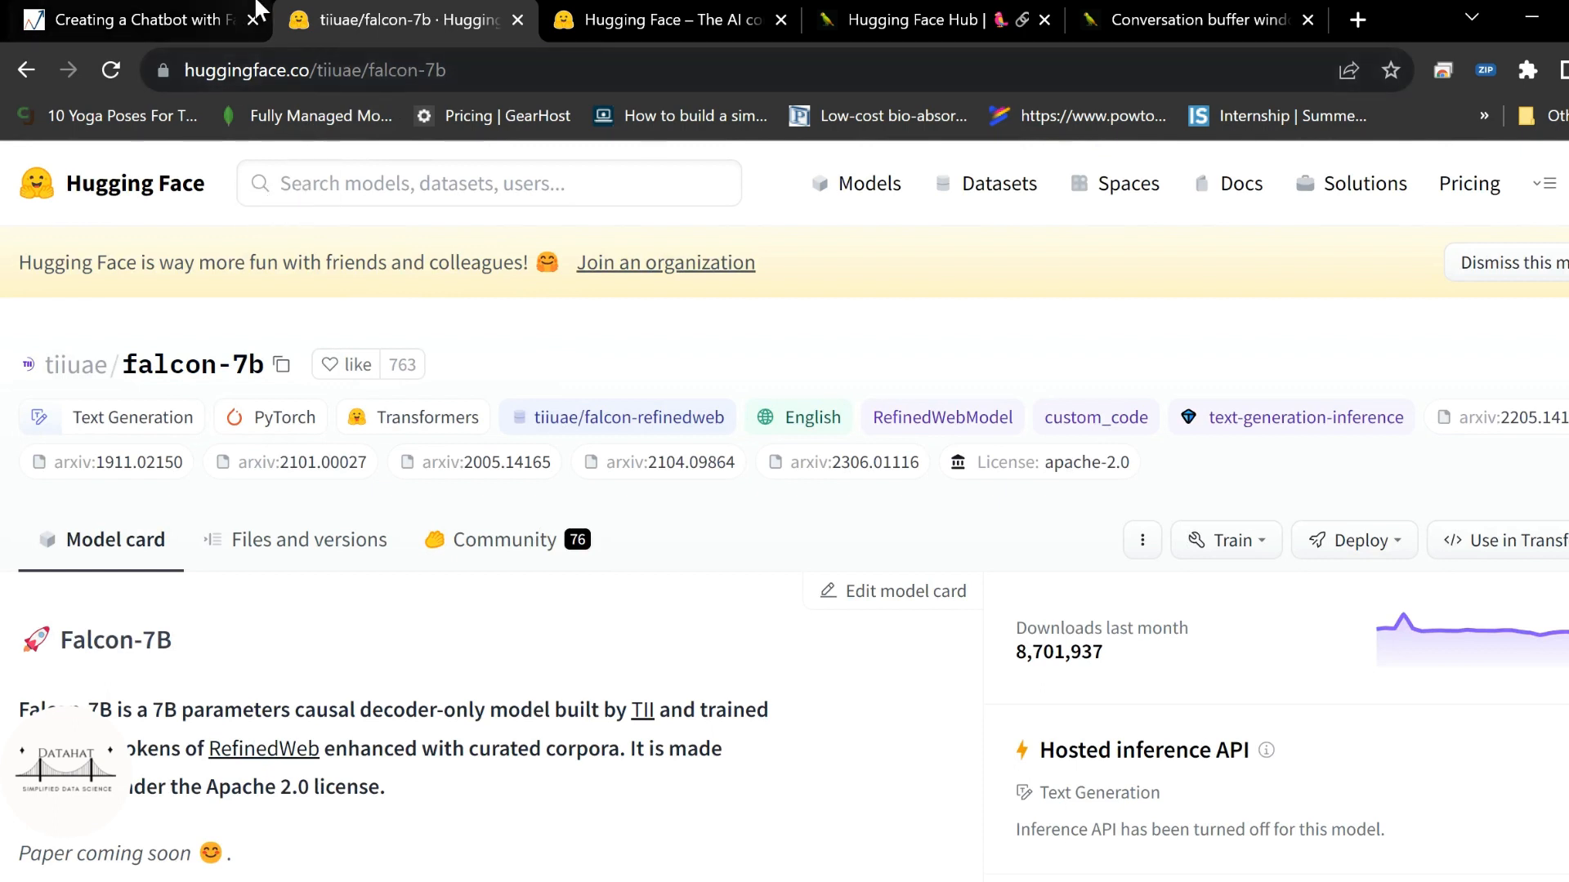
pyautogui.moveTo(611, 239)
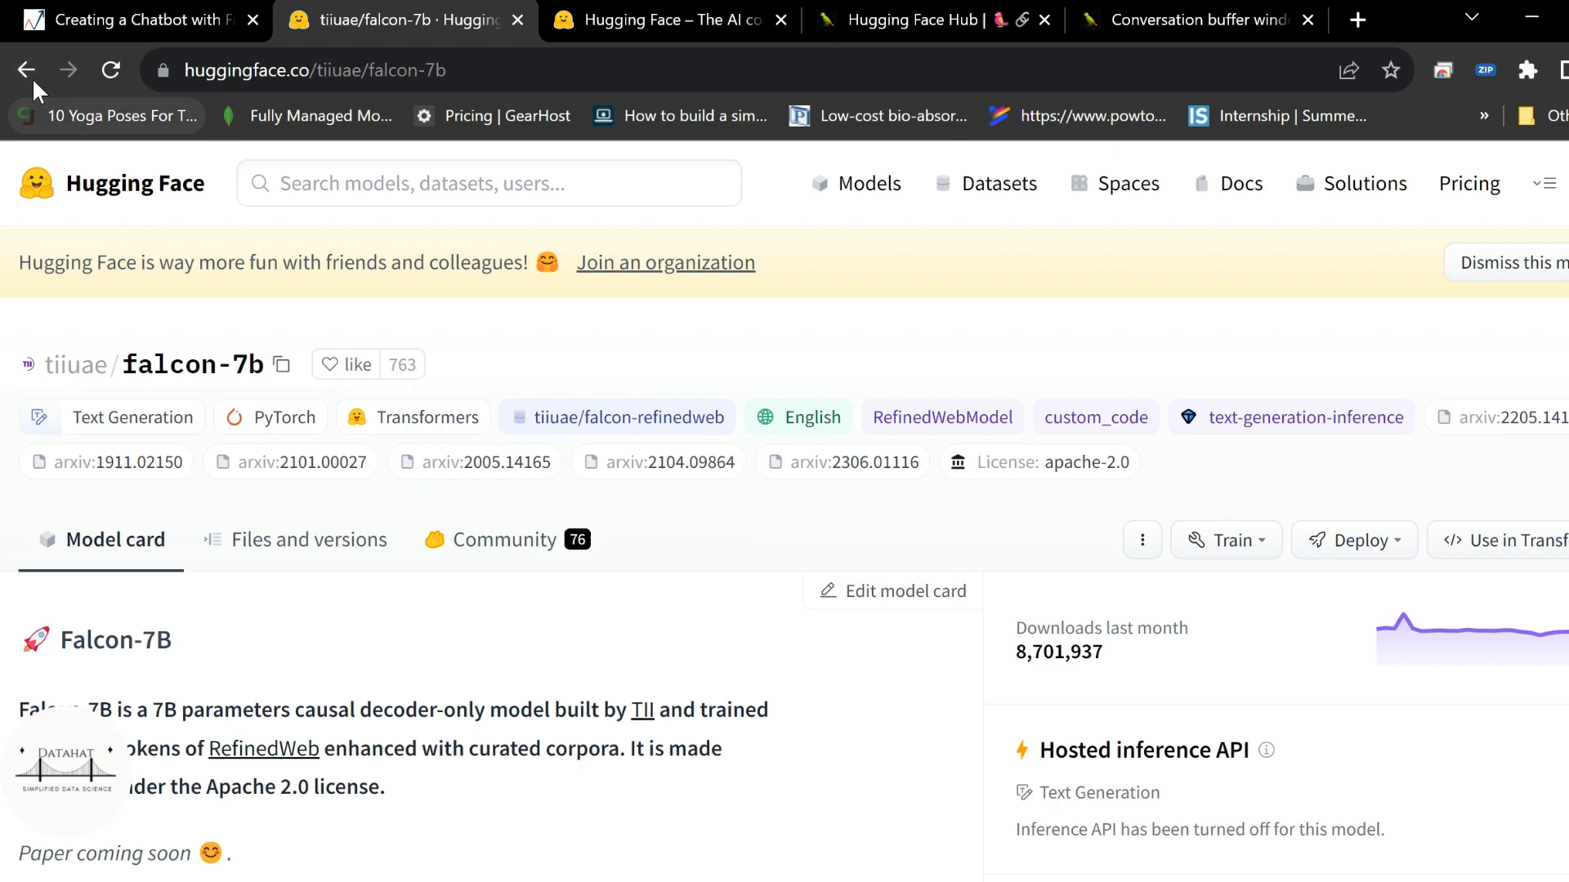
pyautogui.click(26, 71)
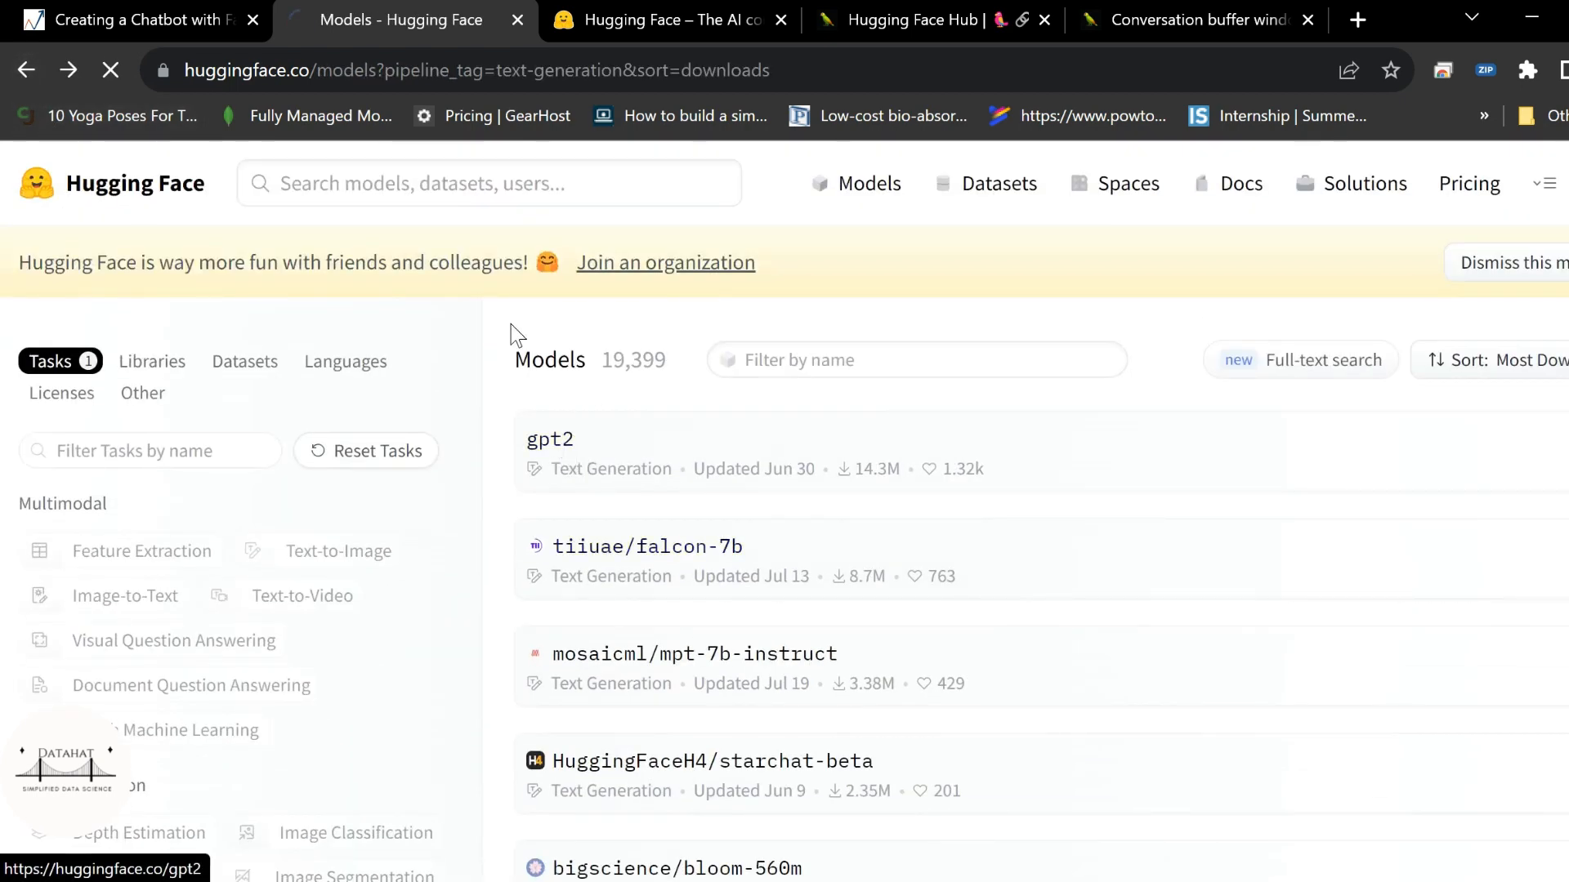
# Step: Try gpt2-medium's hosted inference with the prompt extended by 'to do', then return to the notebook
pyautogui.click(549, 438)
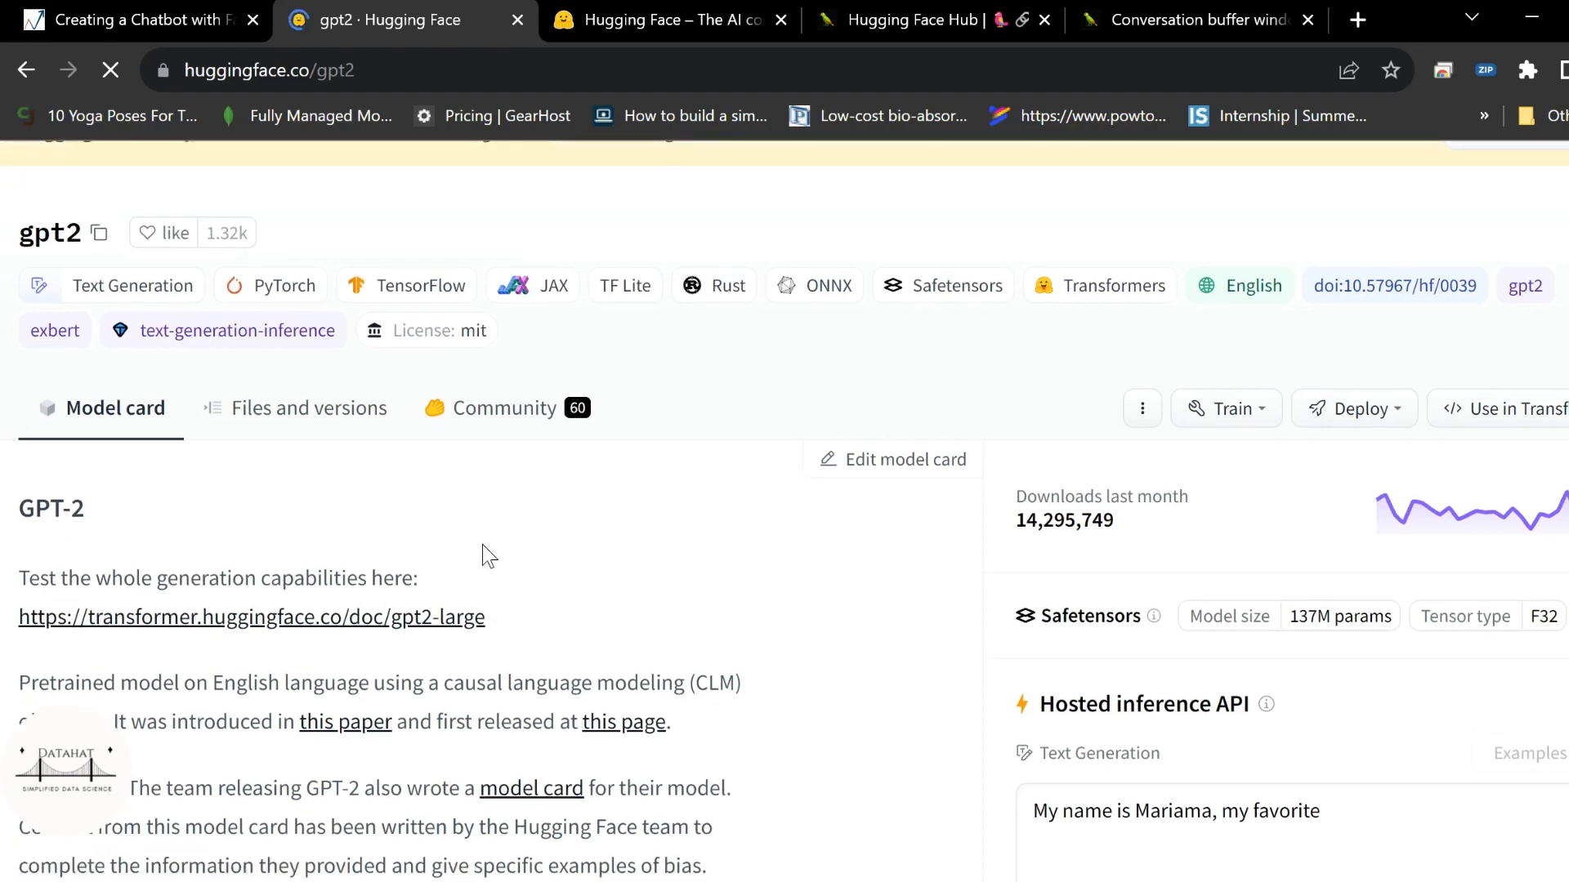
pyautogui.scroll(-3)
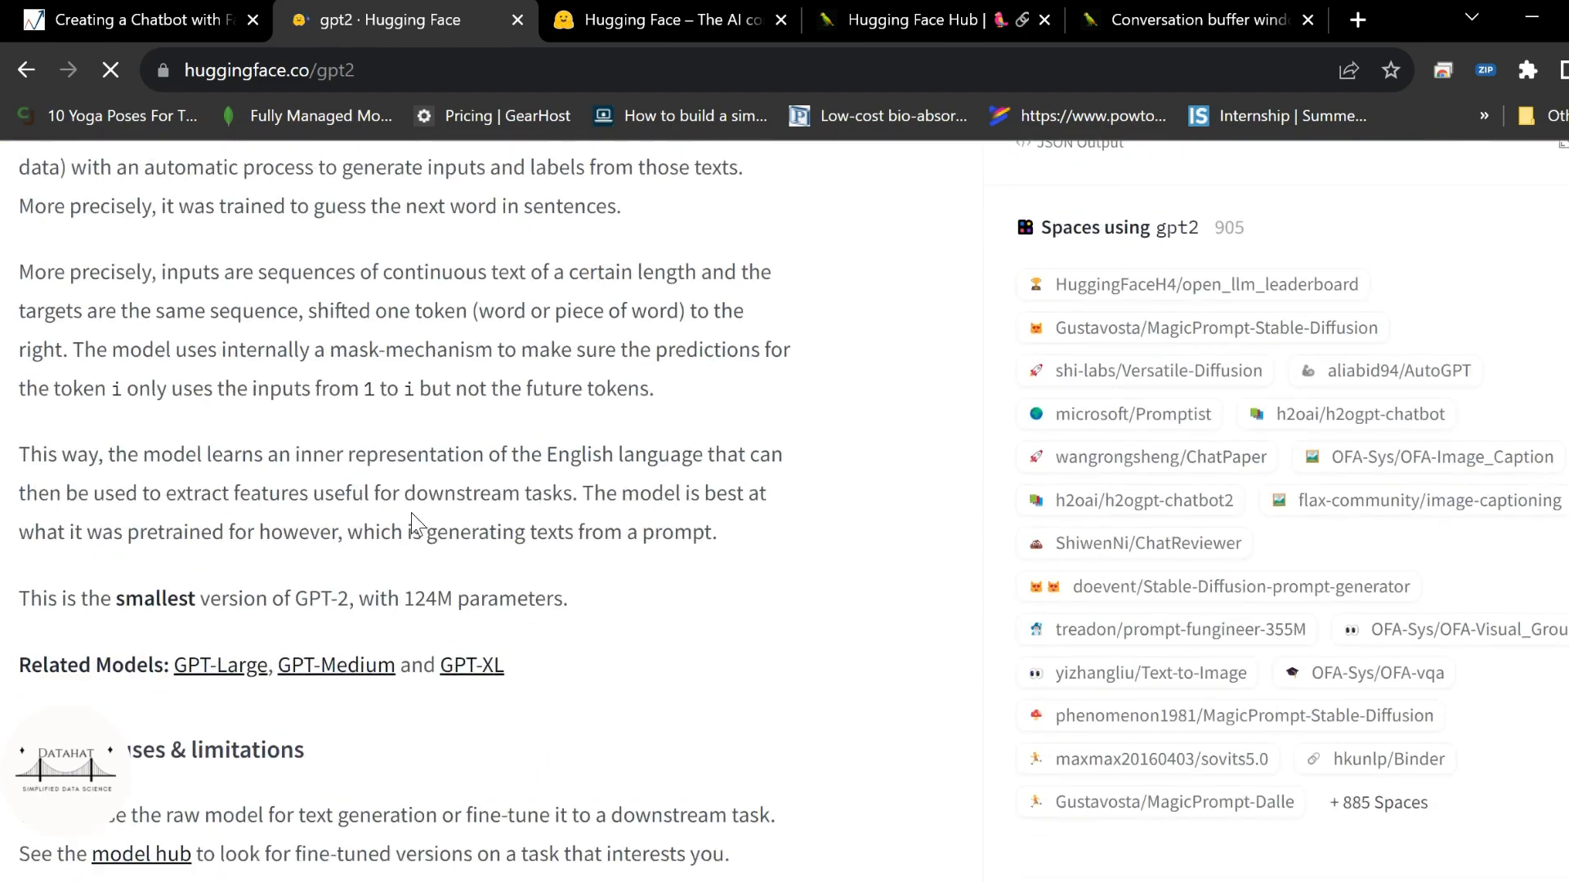
pyautogui.scroll(-3)
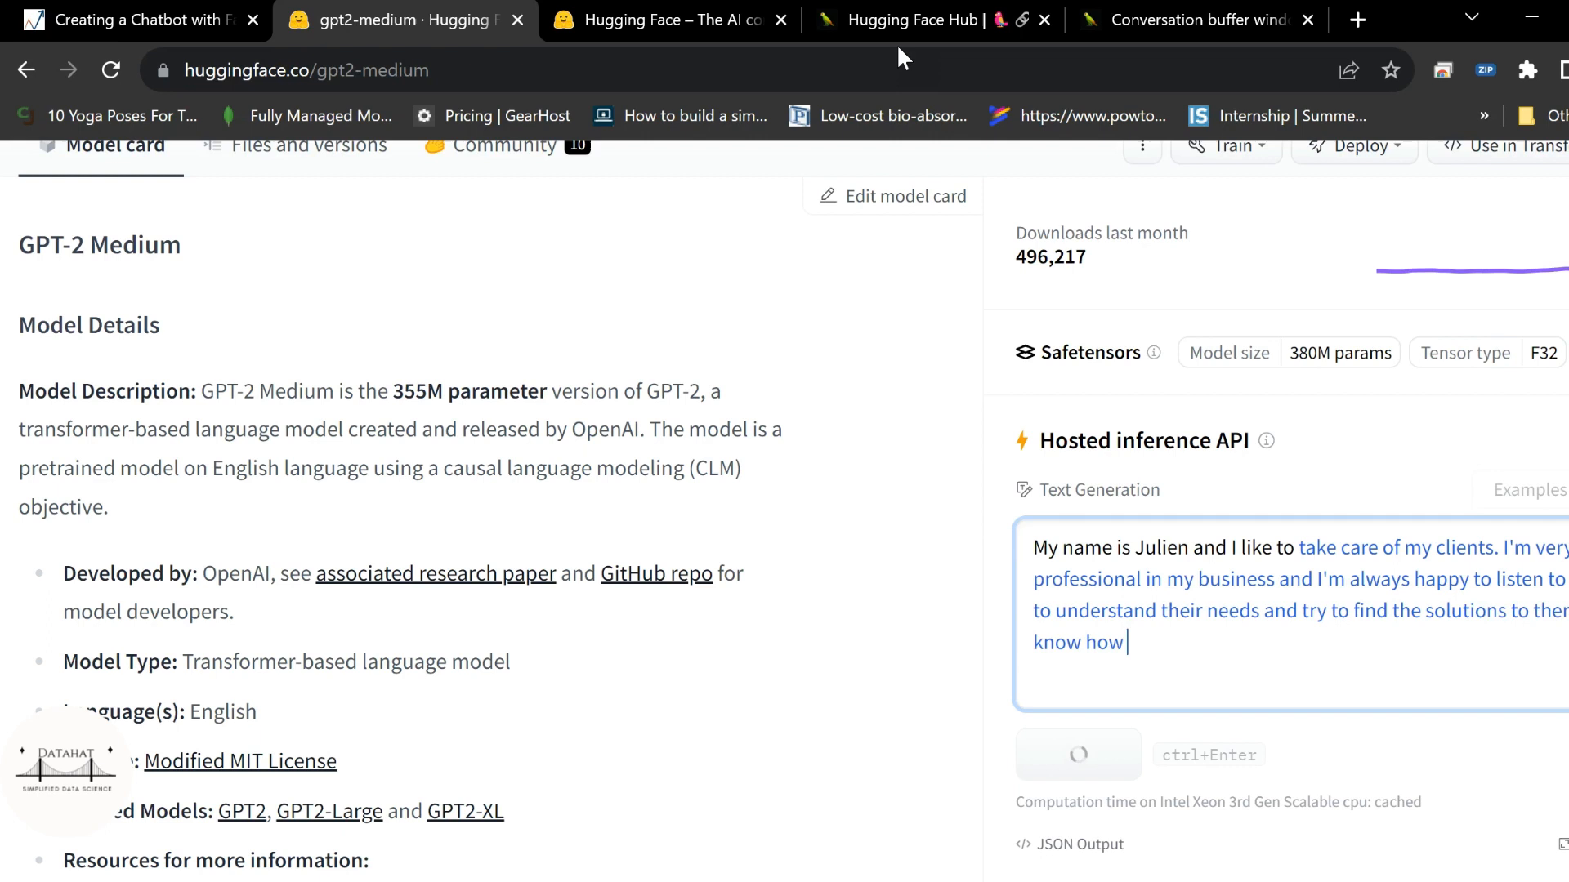
pyautogui.write('to do')
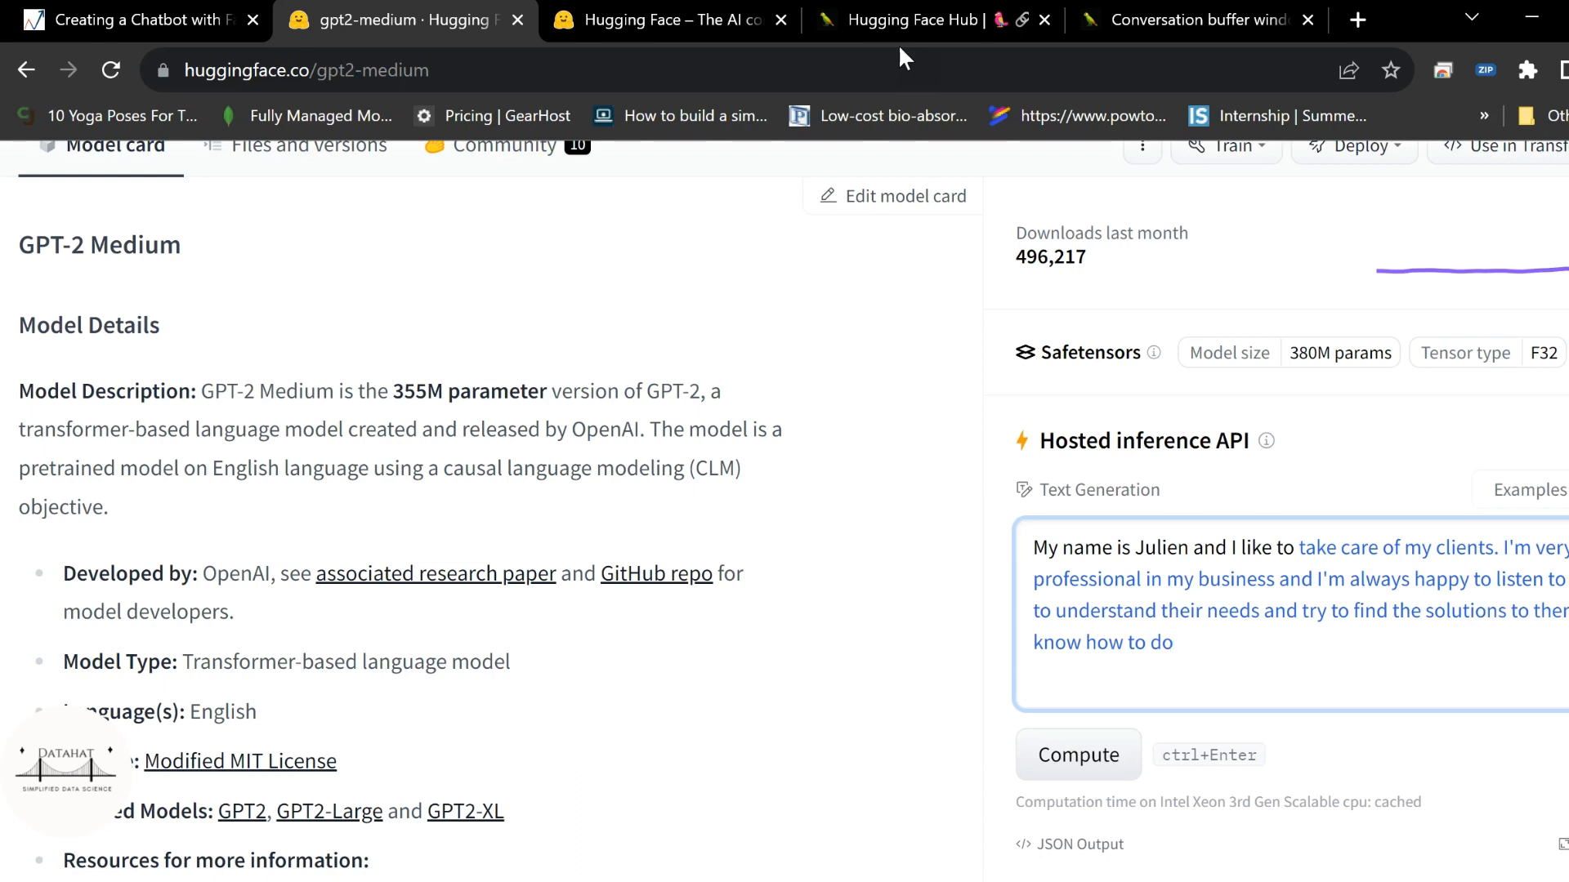
pyautogui.click(1173, 643)
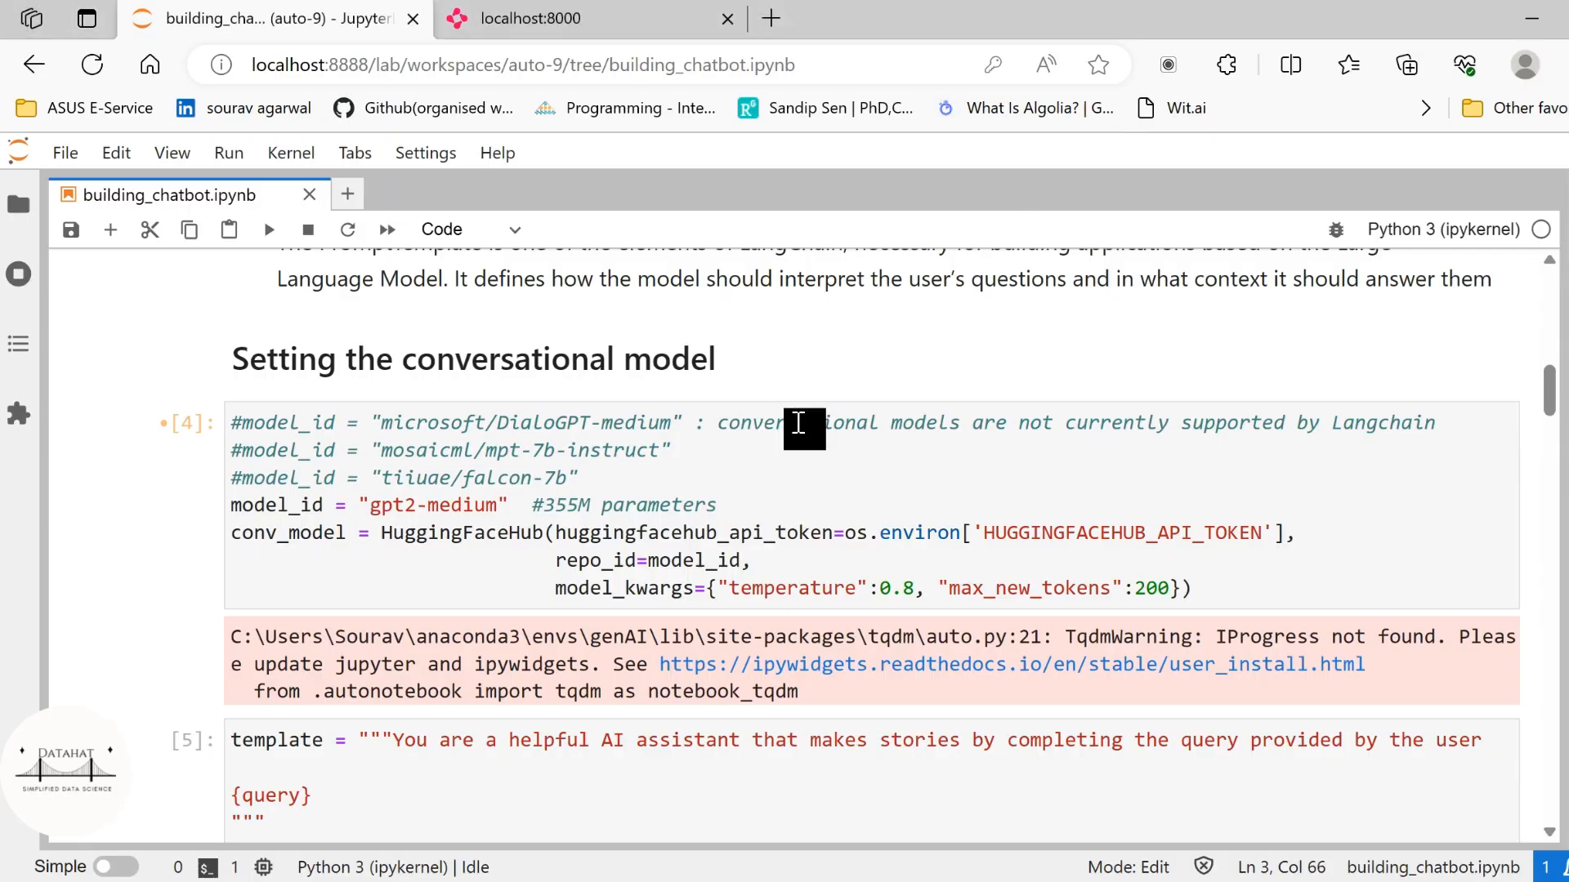
pyautogui.moveTo(484, 462)
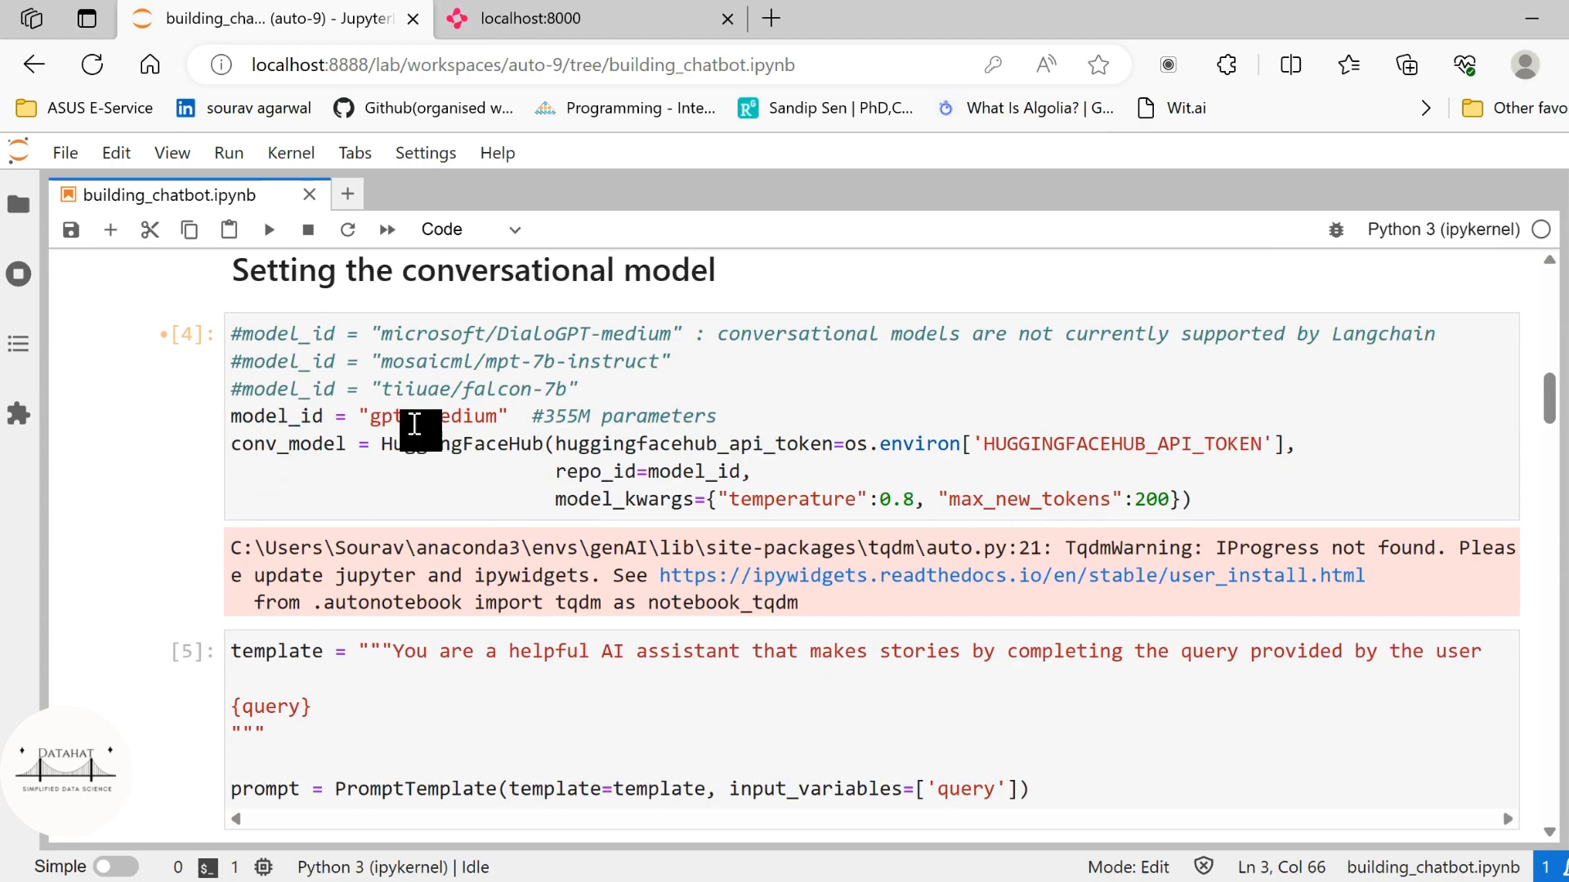
# Step: Add a '#0 to 1' comment after the gpt2-medium cell's temperature setting and save the notebook
pyautogui.click(245, 443)
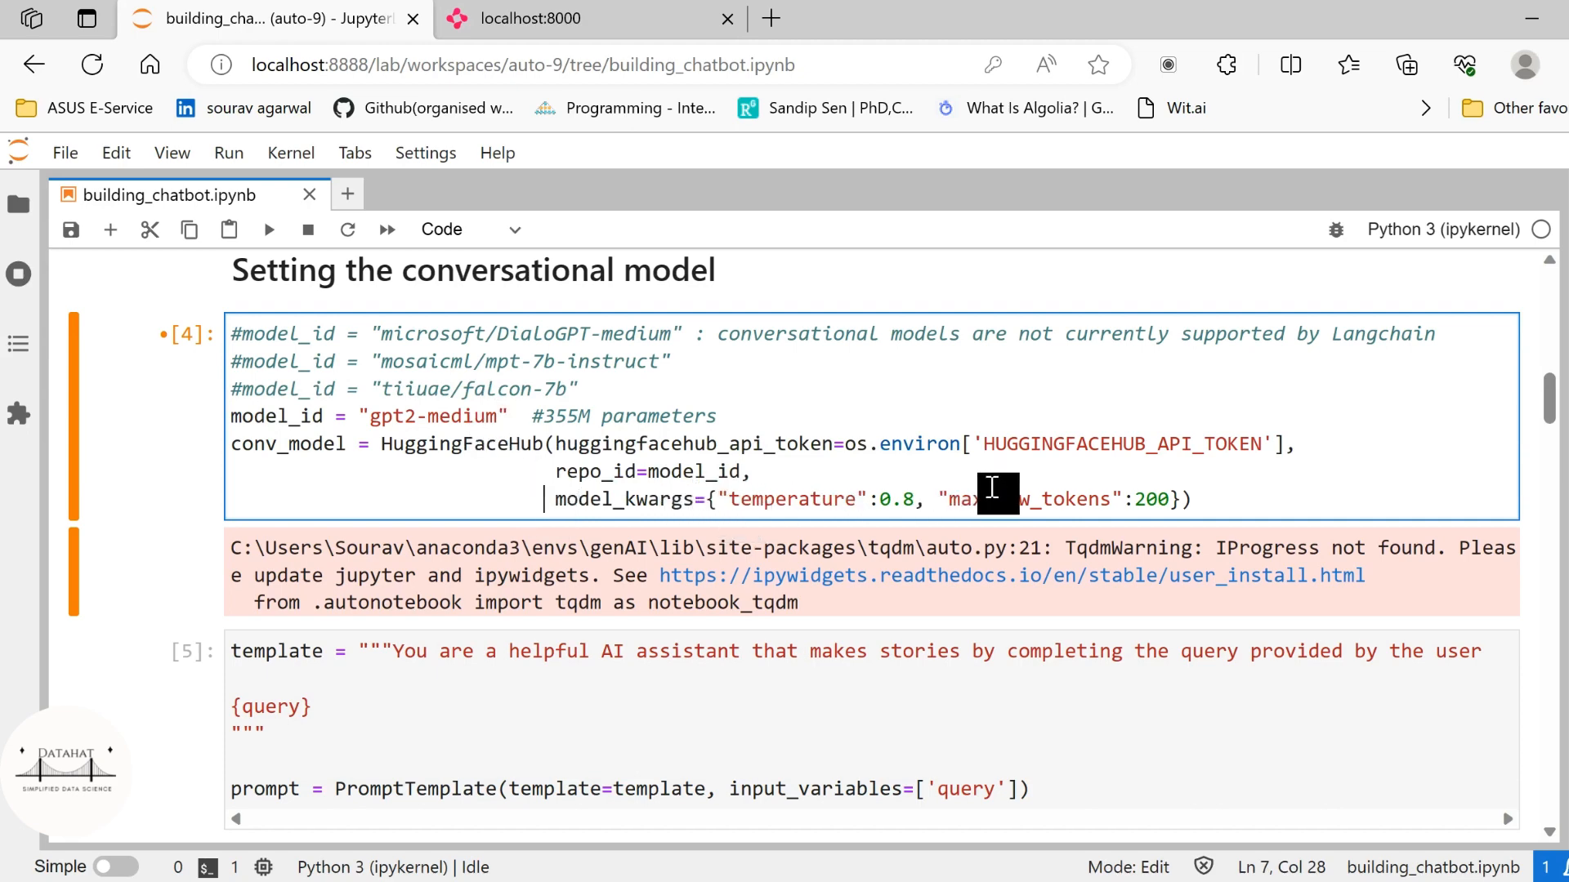
pyautogui.moveTo(1258, 500)
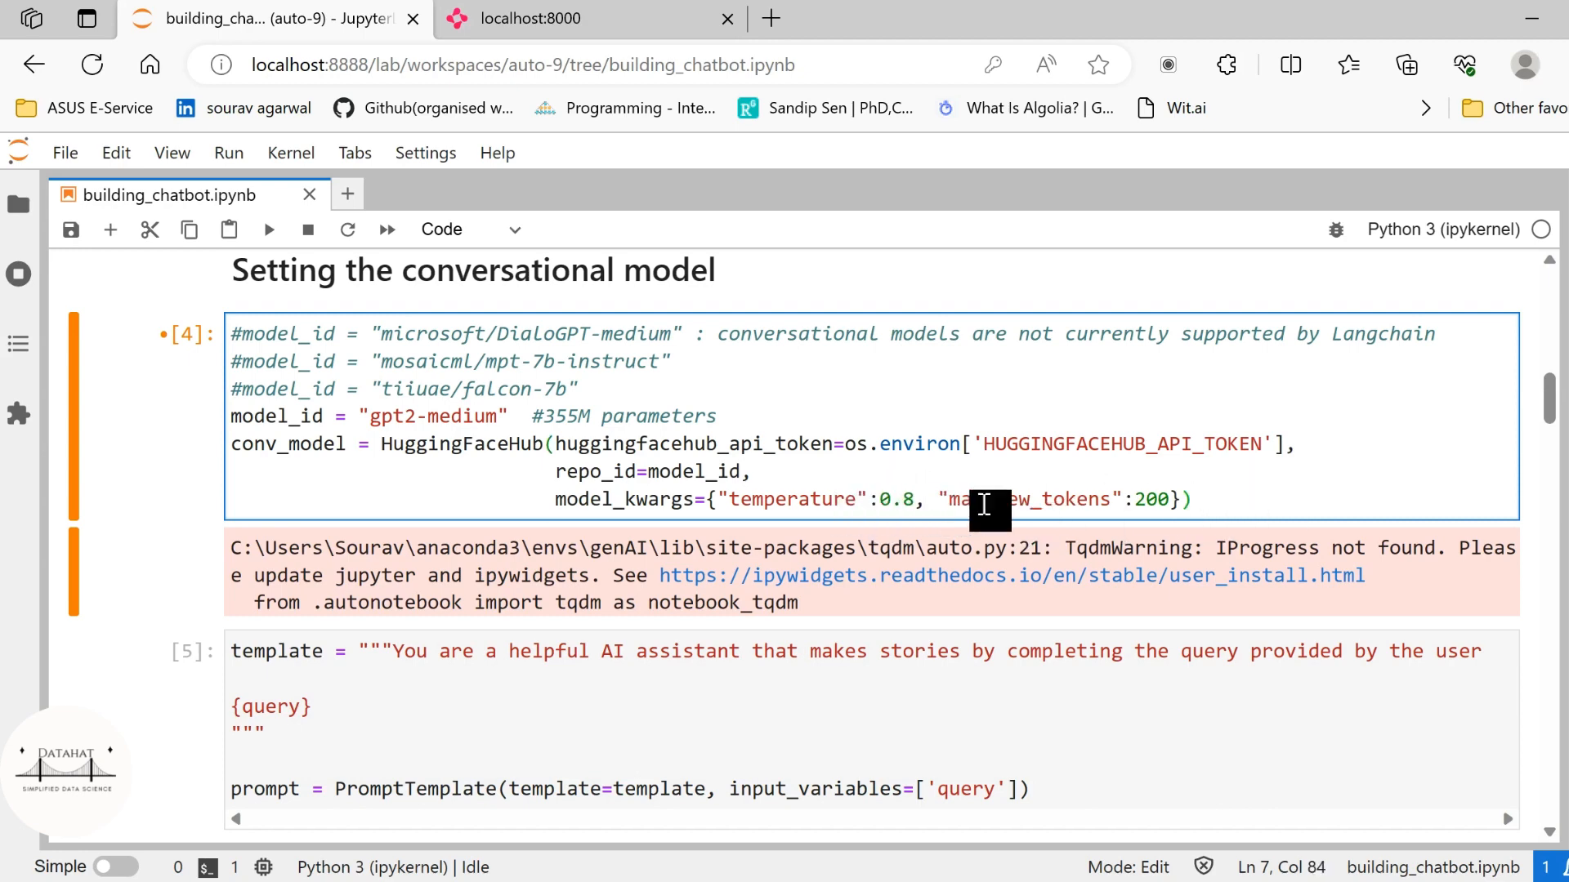
pyautogui.write('#0 to 1')
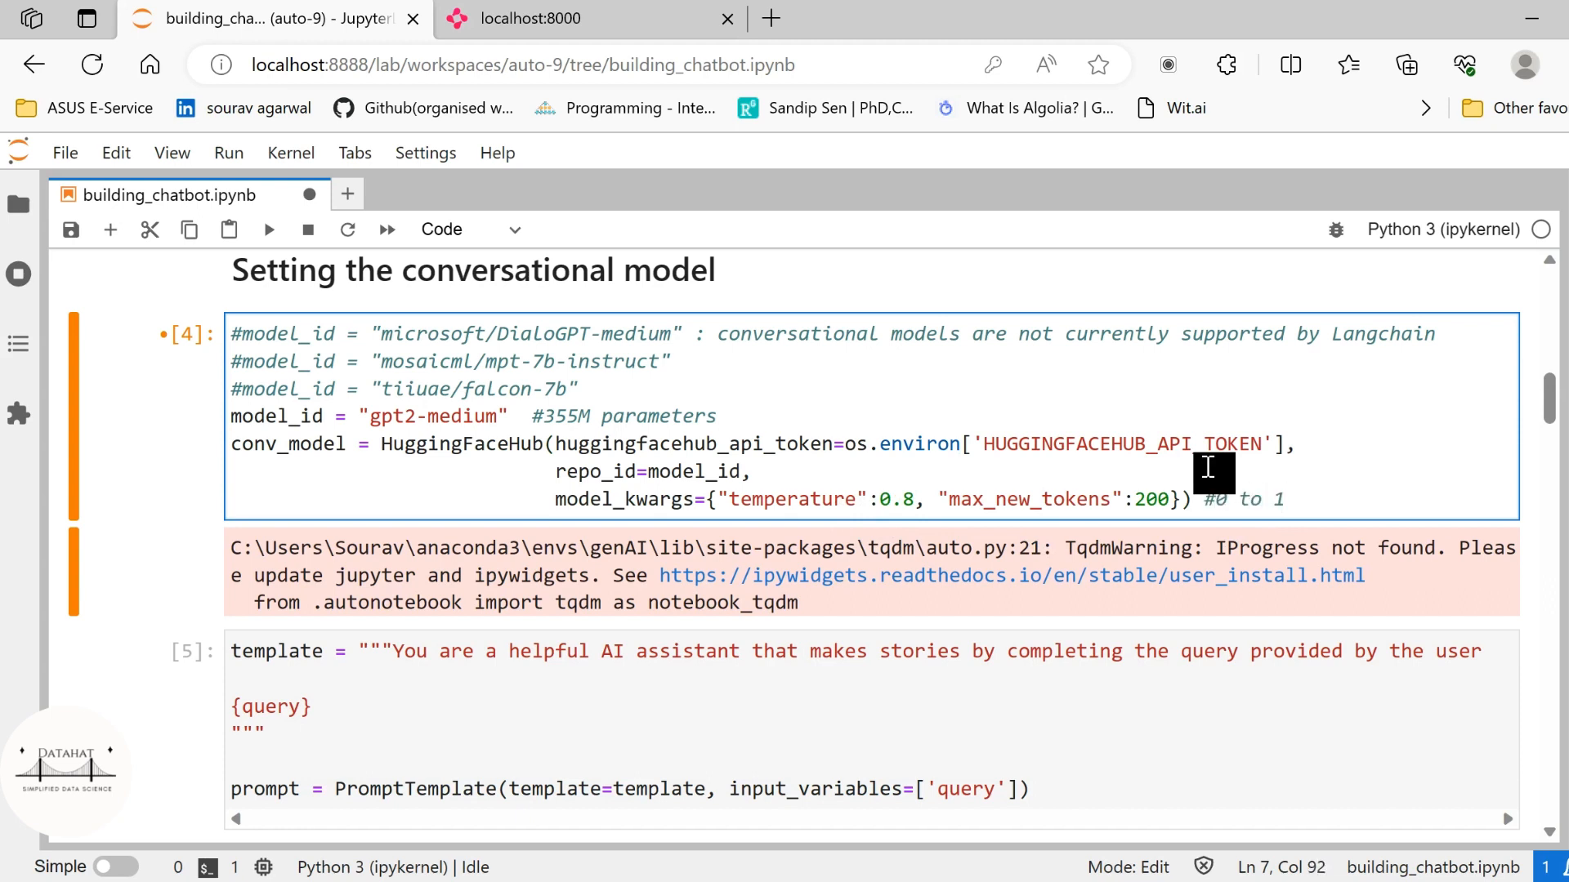
pyautogui.moveTo(1255, 513)
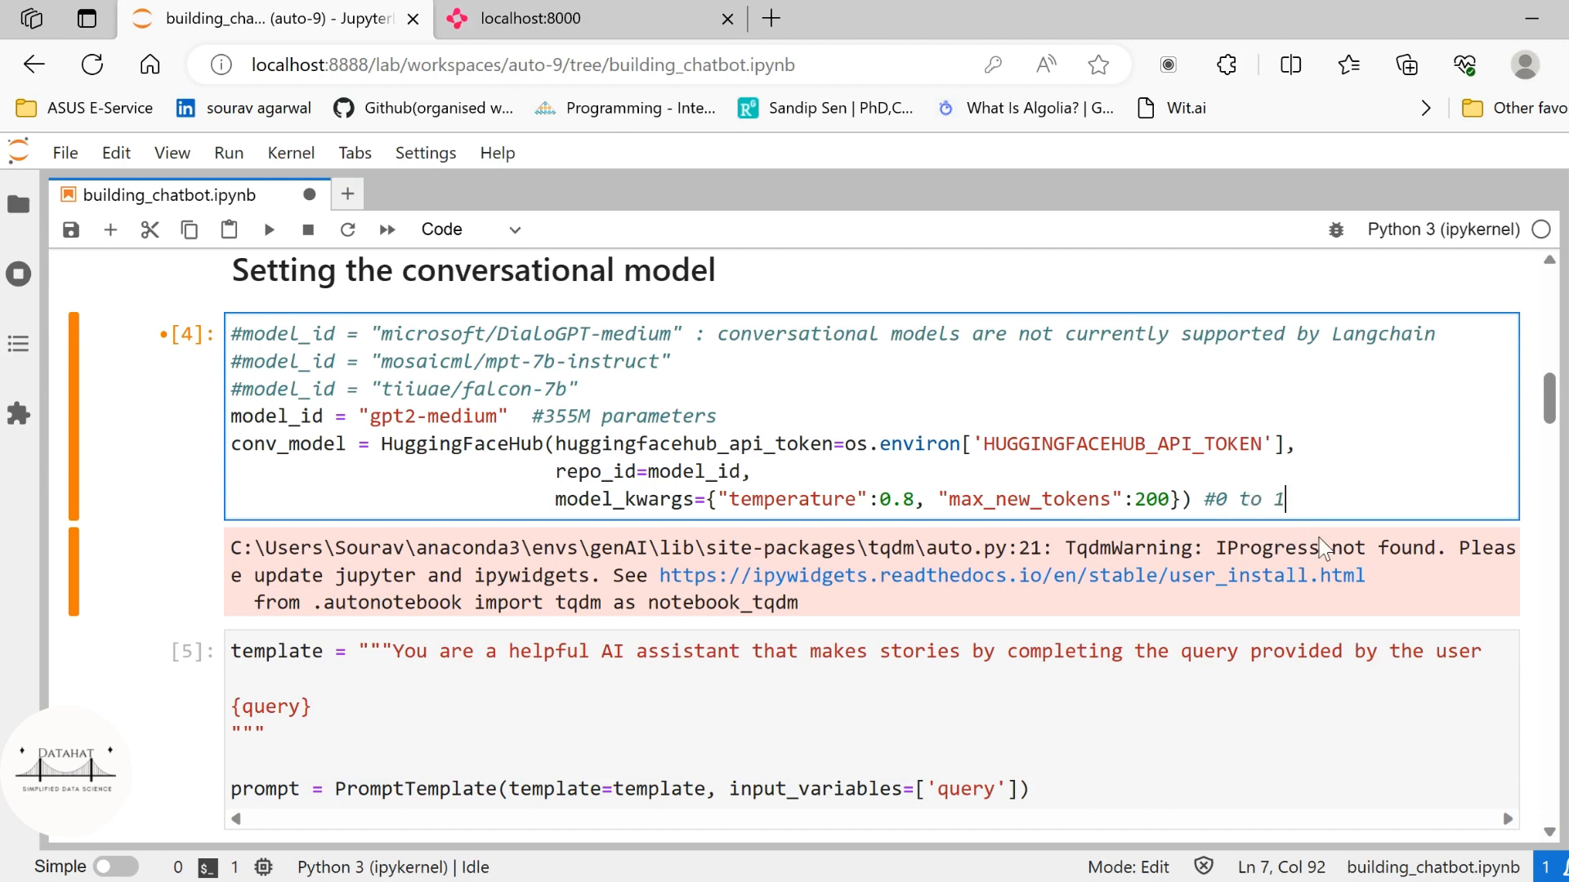
pyautogui.moveTo(850, 546)
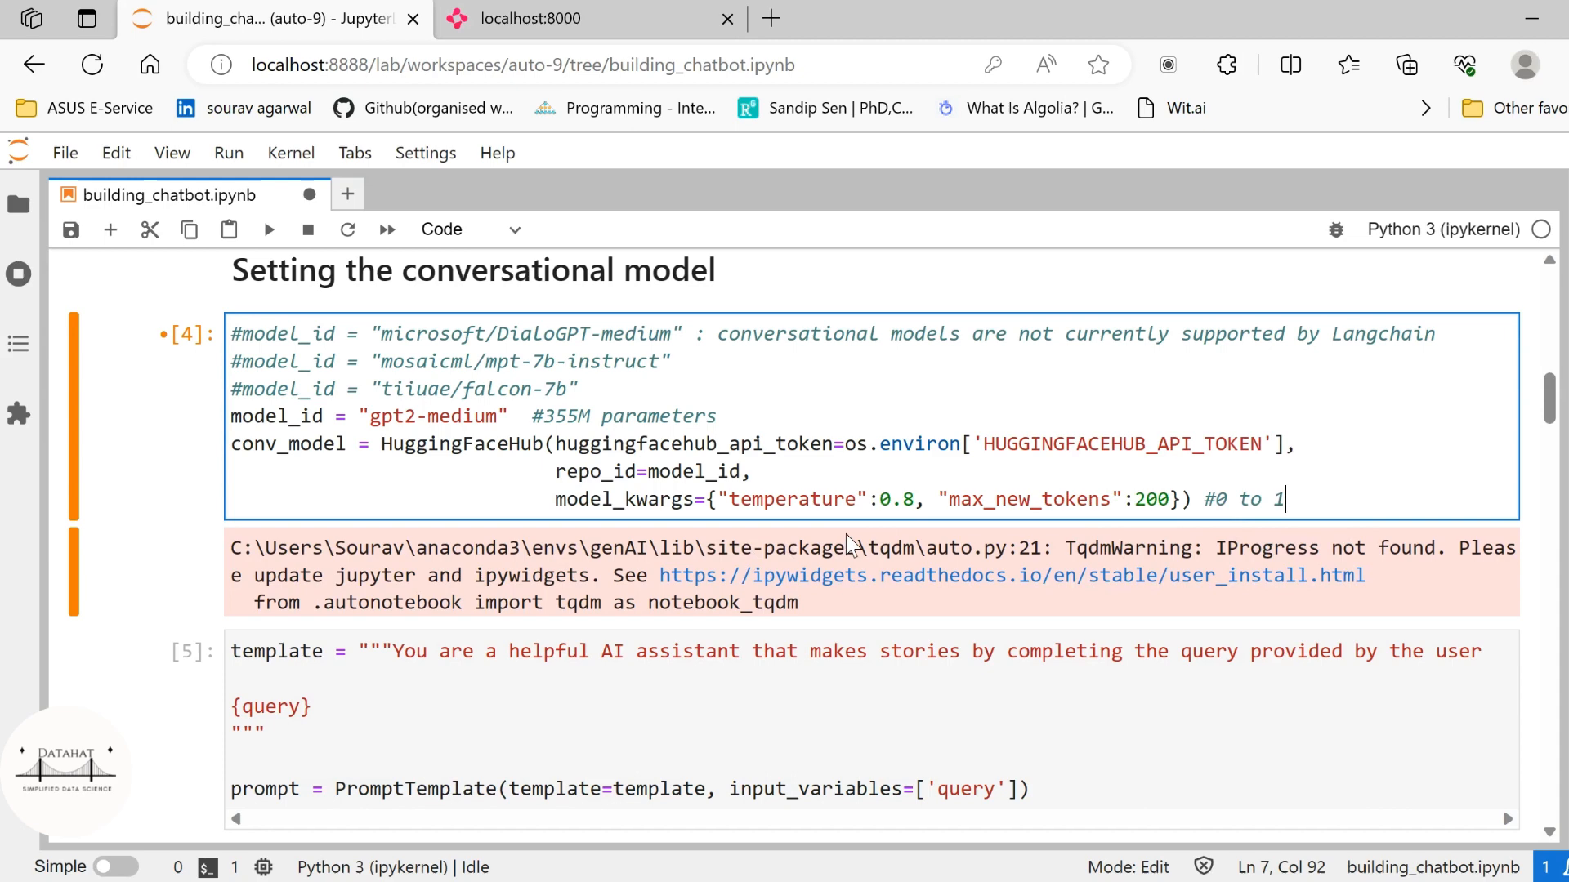
pyautogui.press('ctrl+s')
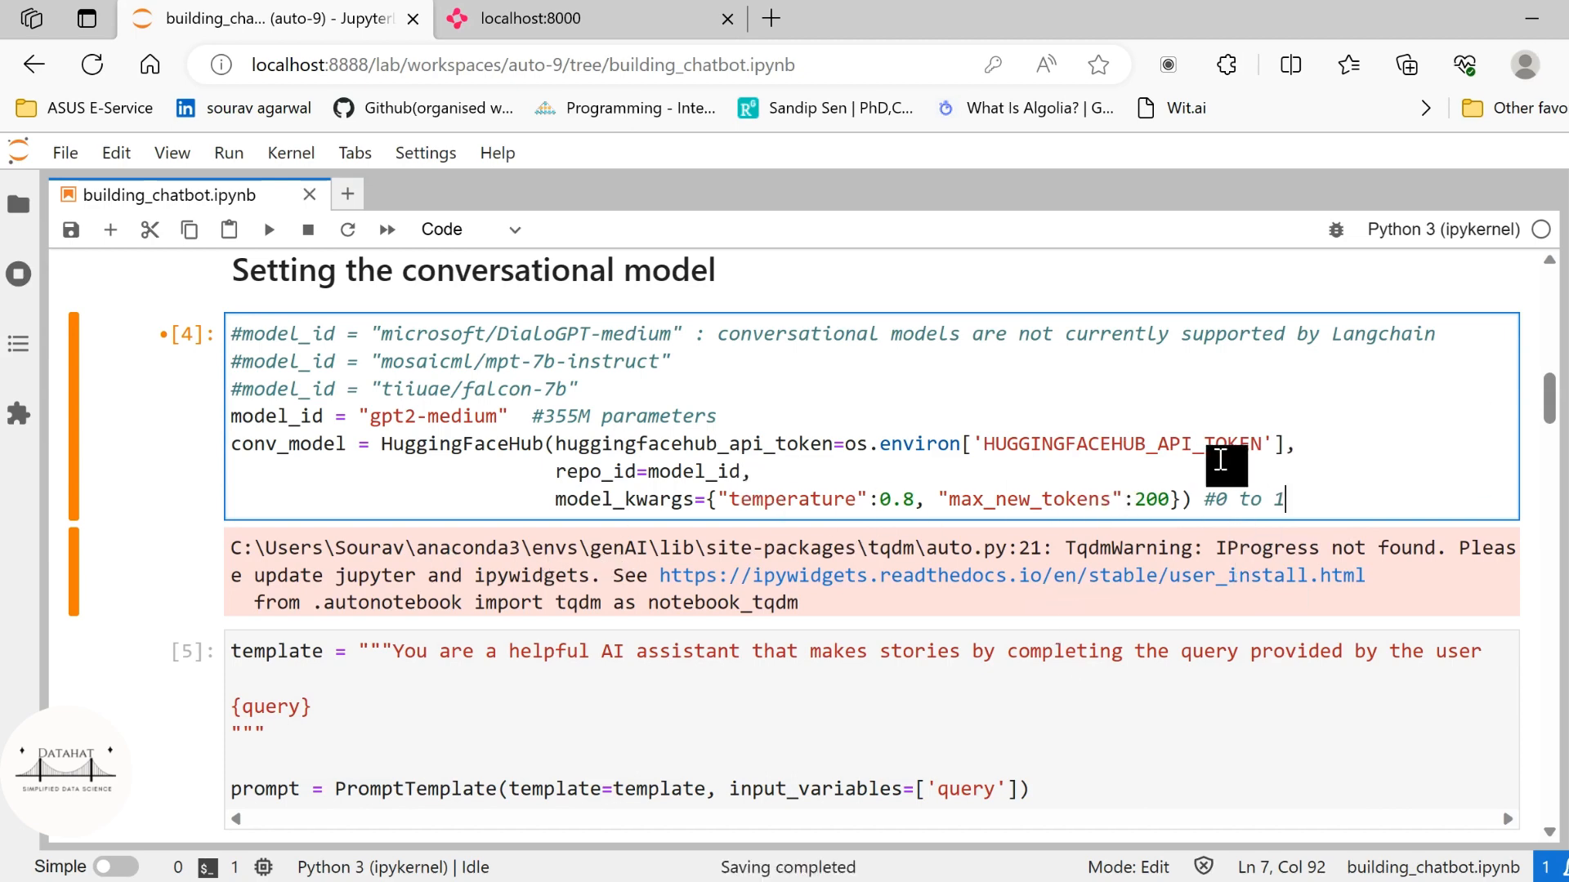
pyautogui.moveTo(935, 631)
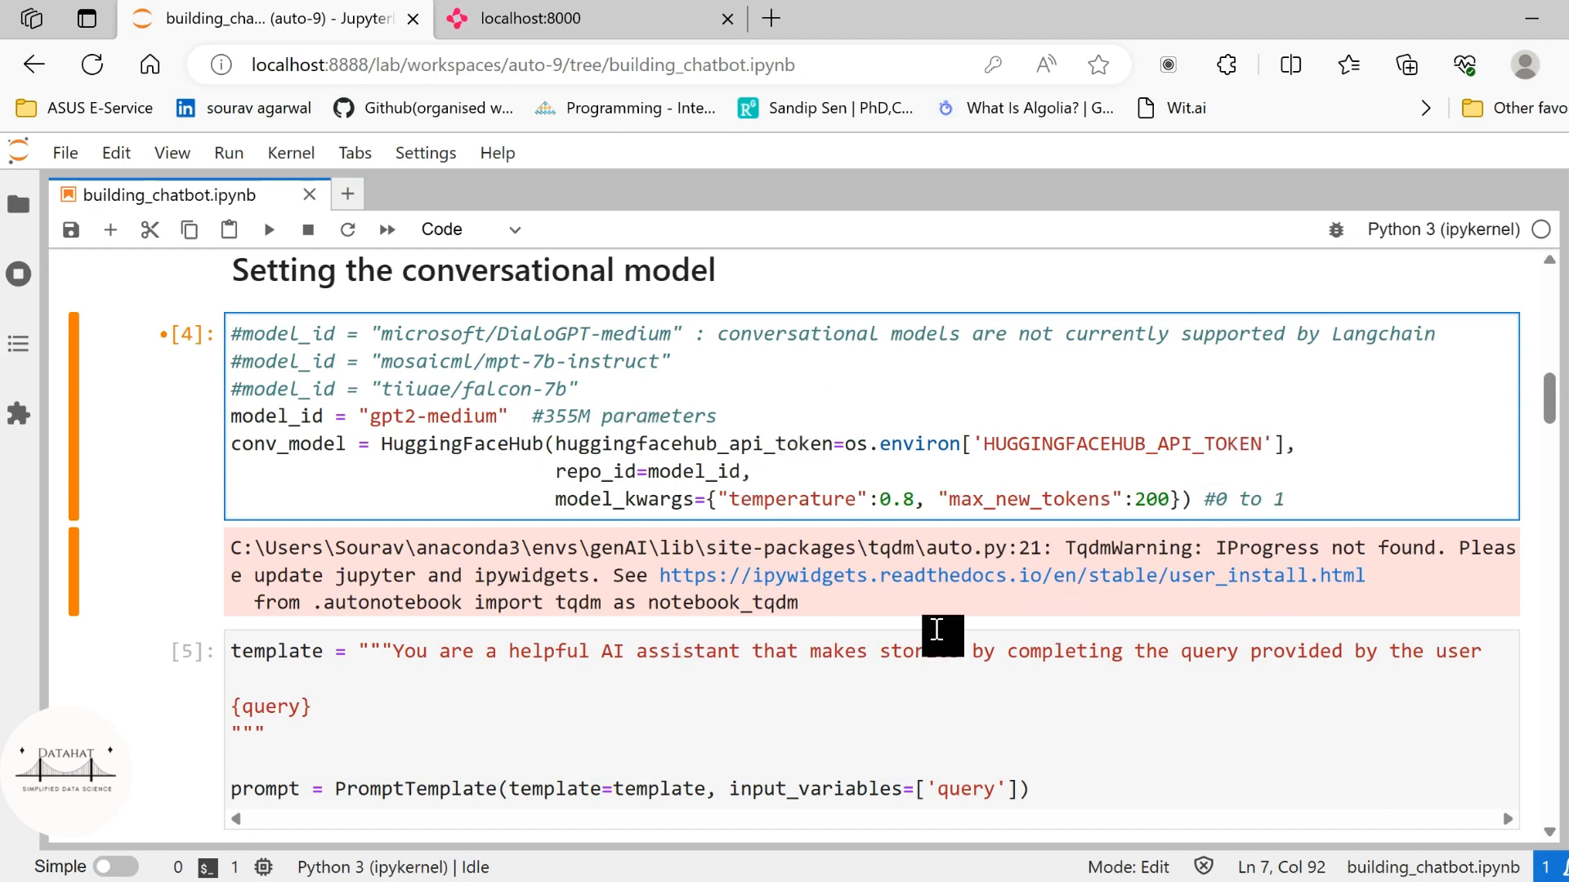
pyautogui.moveTo(863, 590)
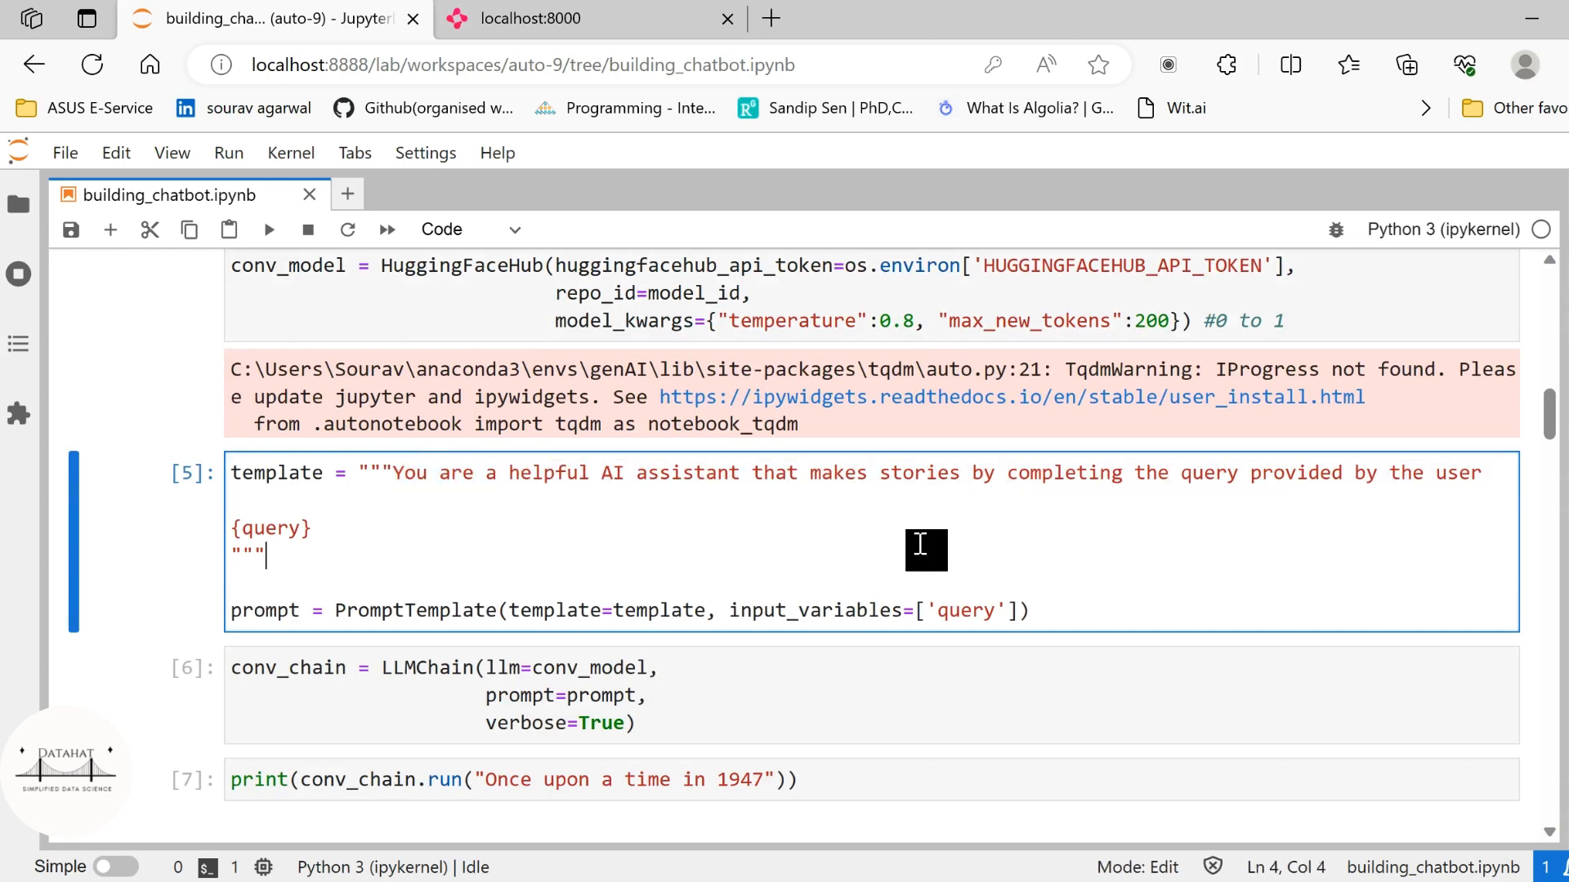
pyautogui.moveTo(1391, 530)
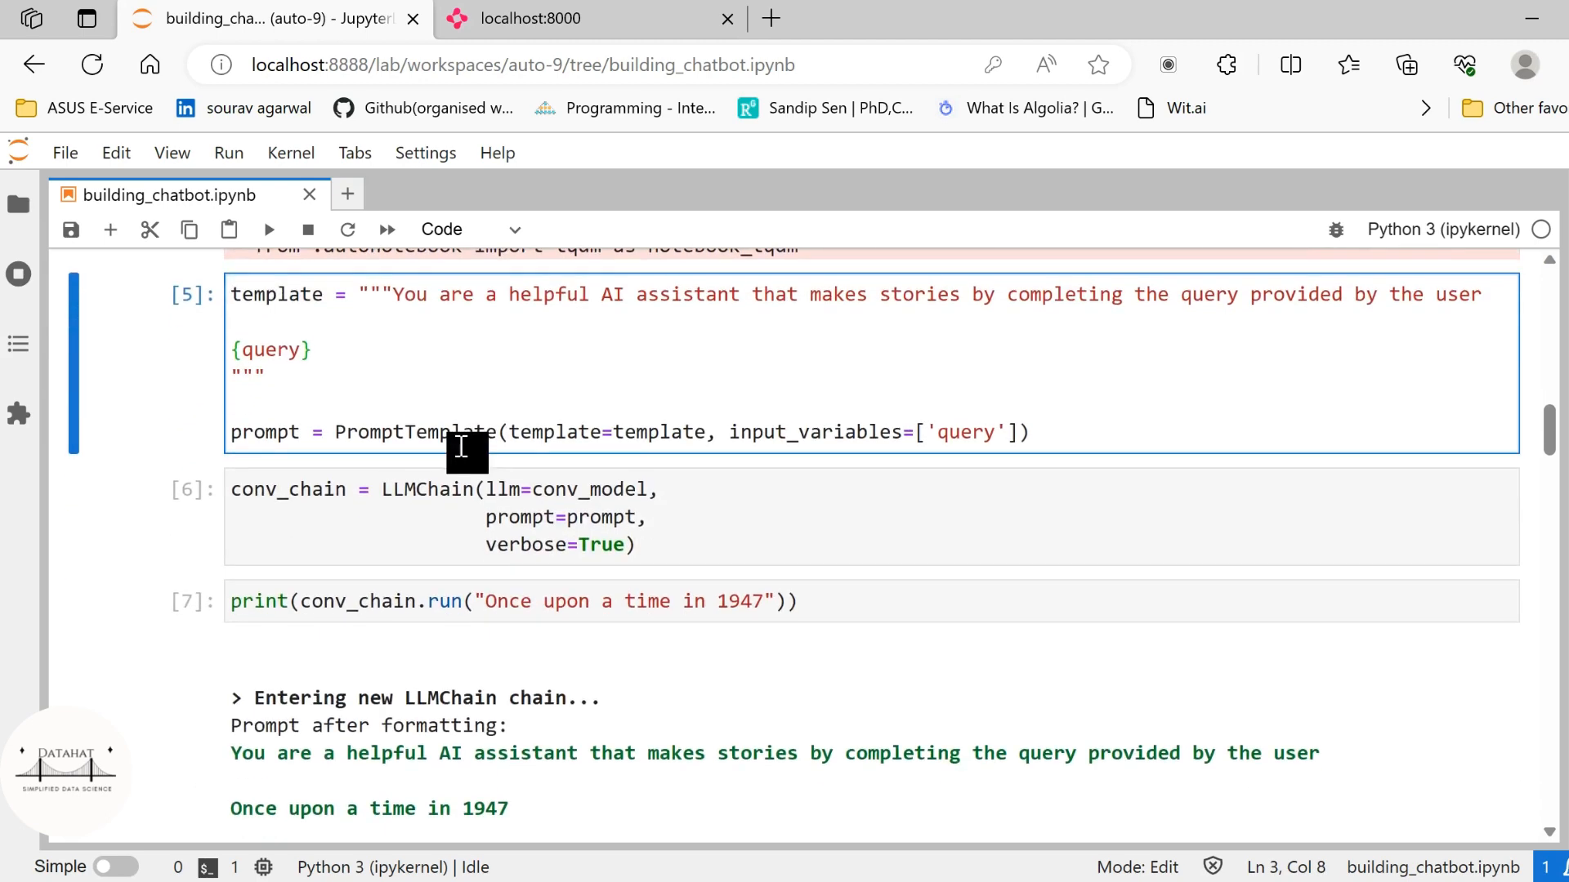
pyautogui.moveTo(530, 443)
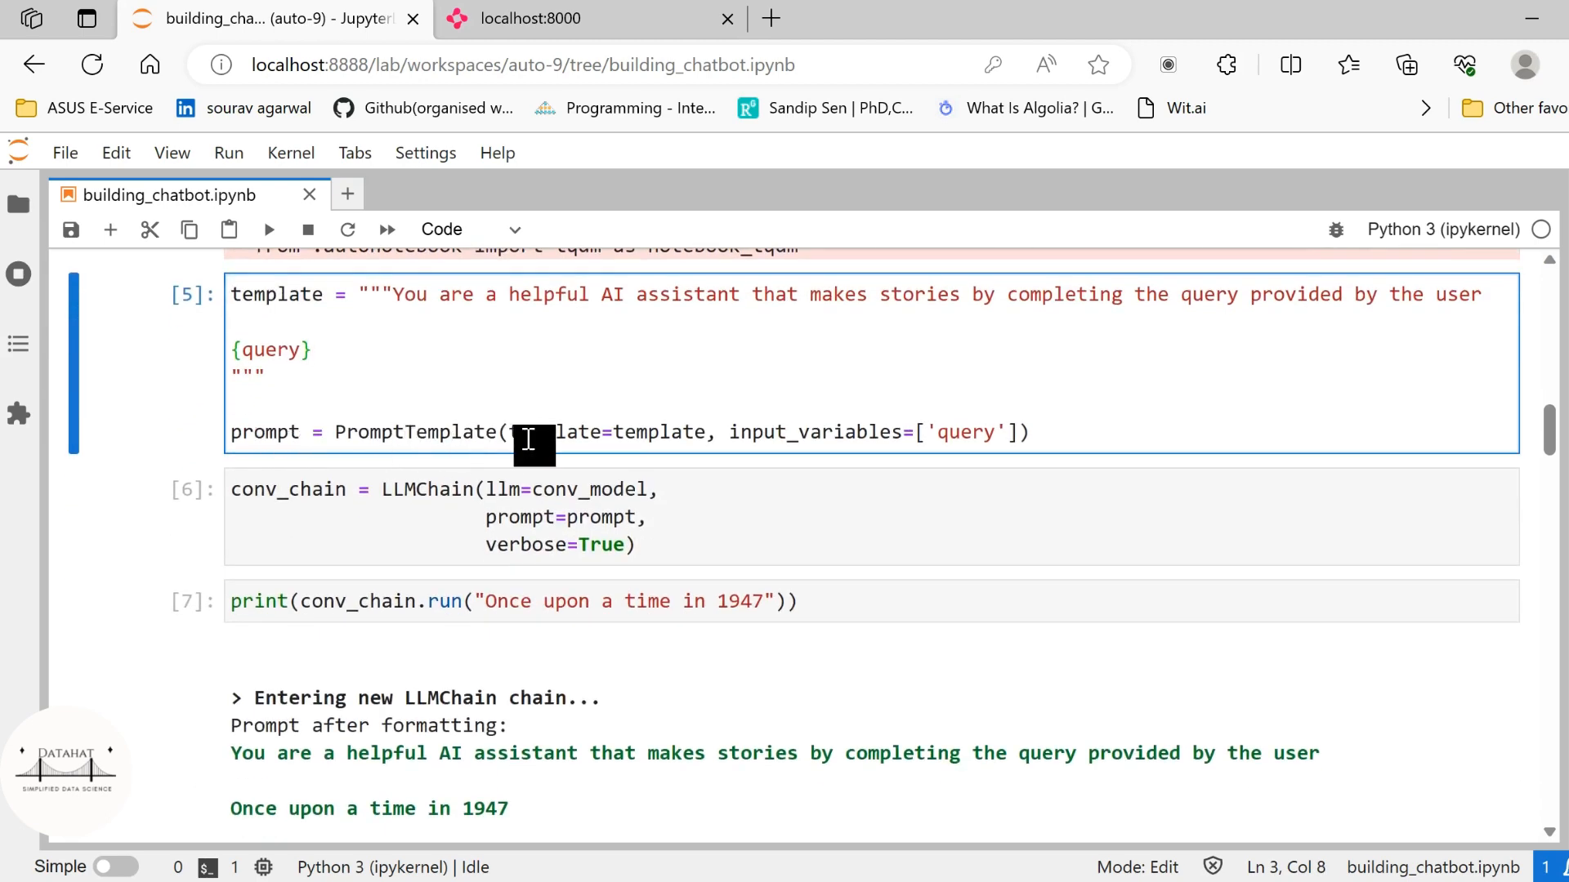
# Step: Re-run the story prompt template cell and move into the LLMChain setup cell
pyautogui.click(1028, 432)
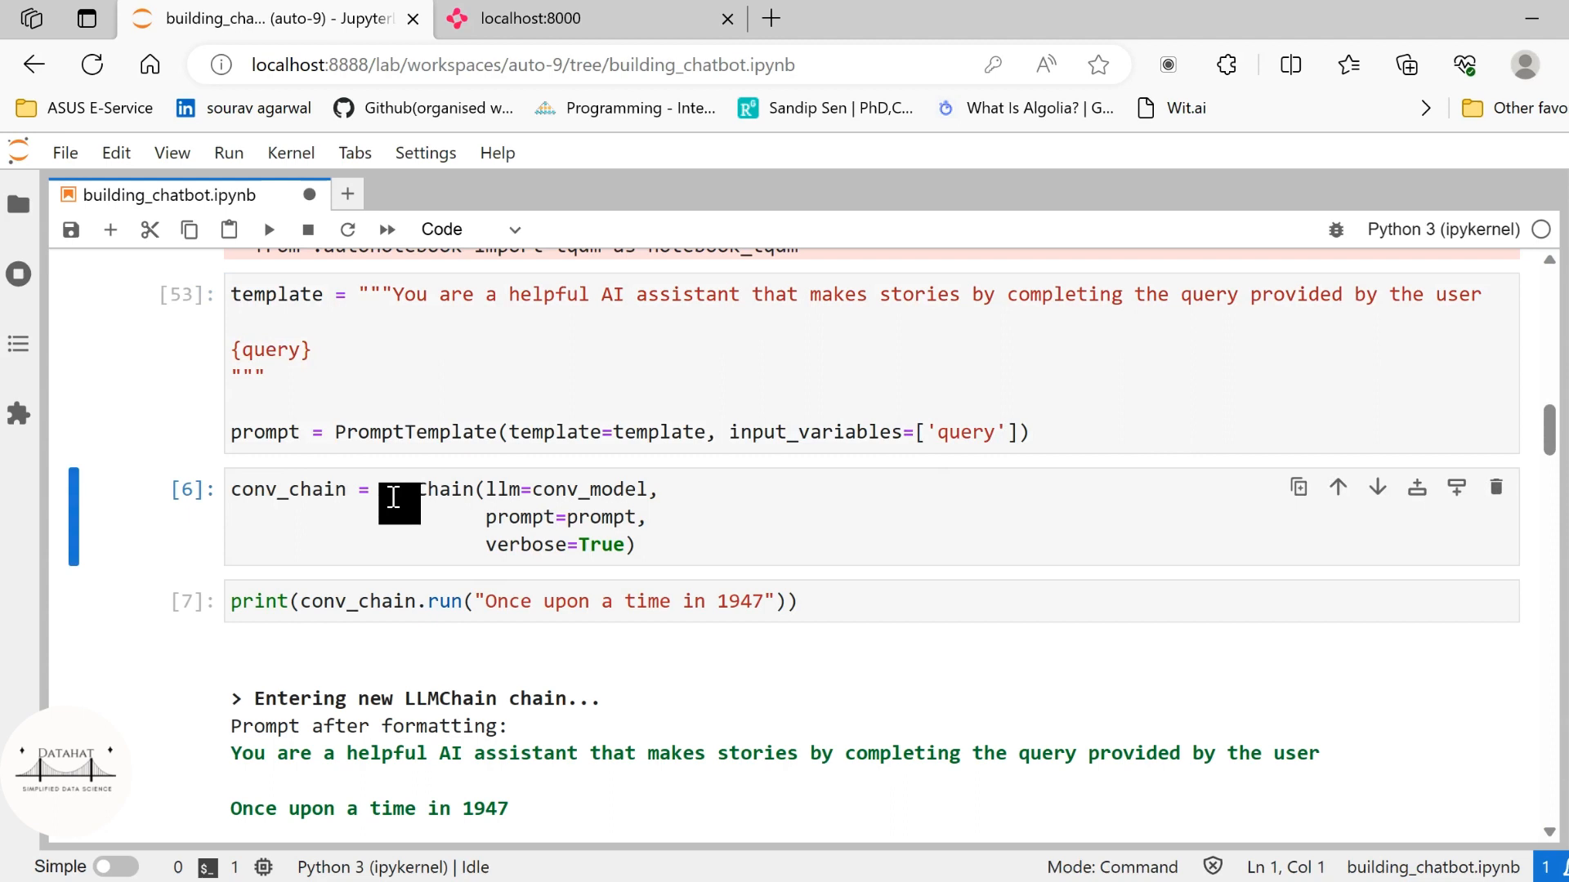
pyautogui.moveTo(688, 518)
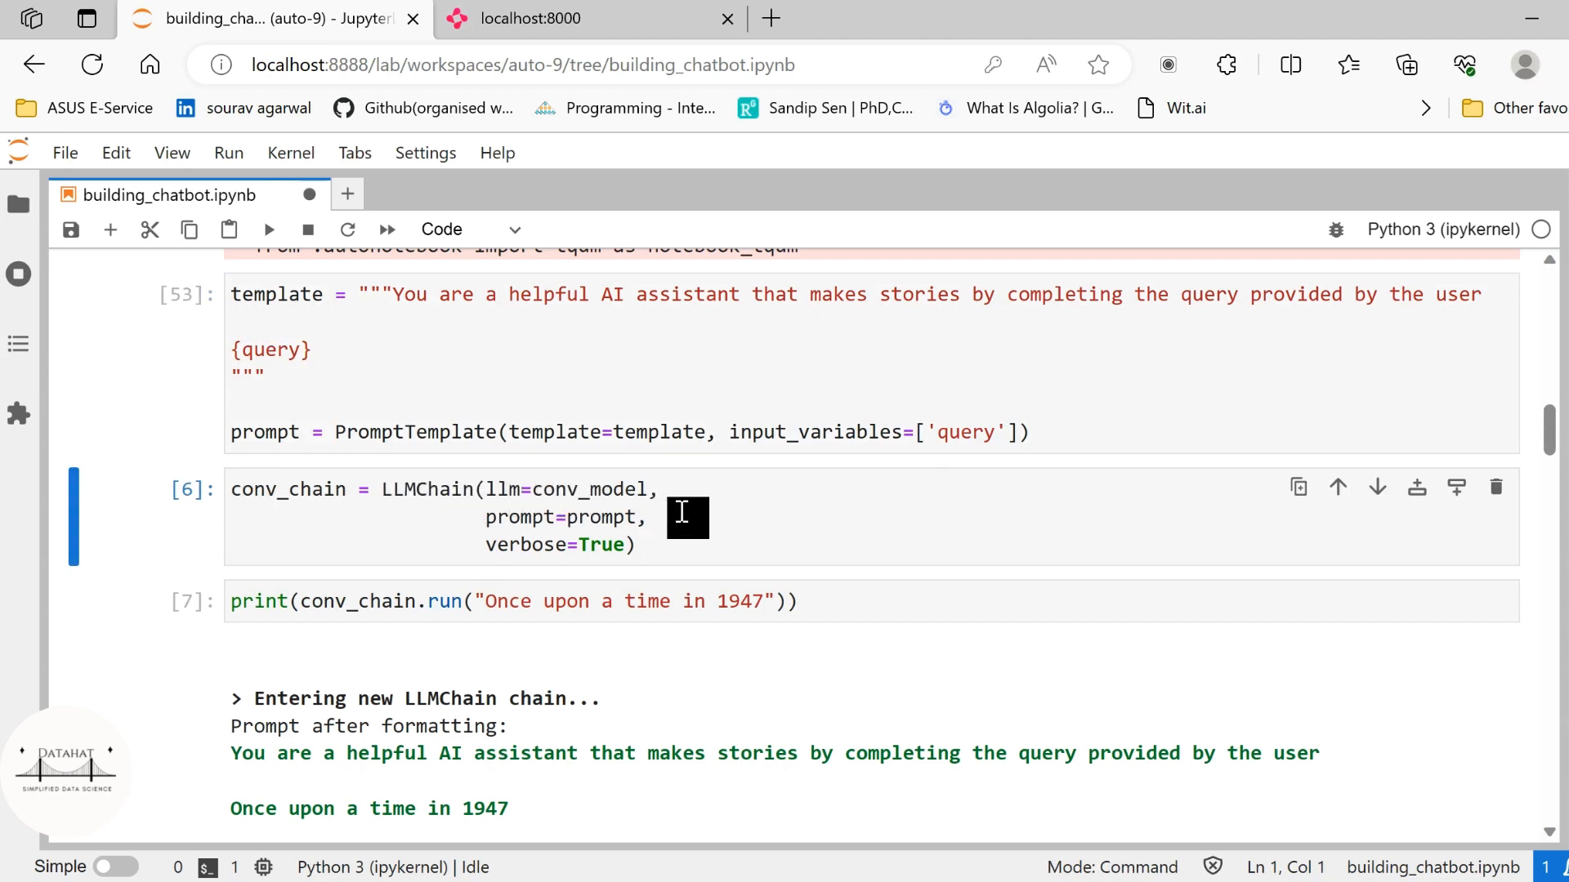
pyautogui.click(661, 544)
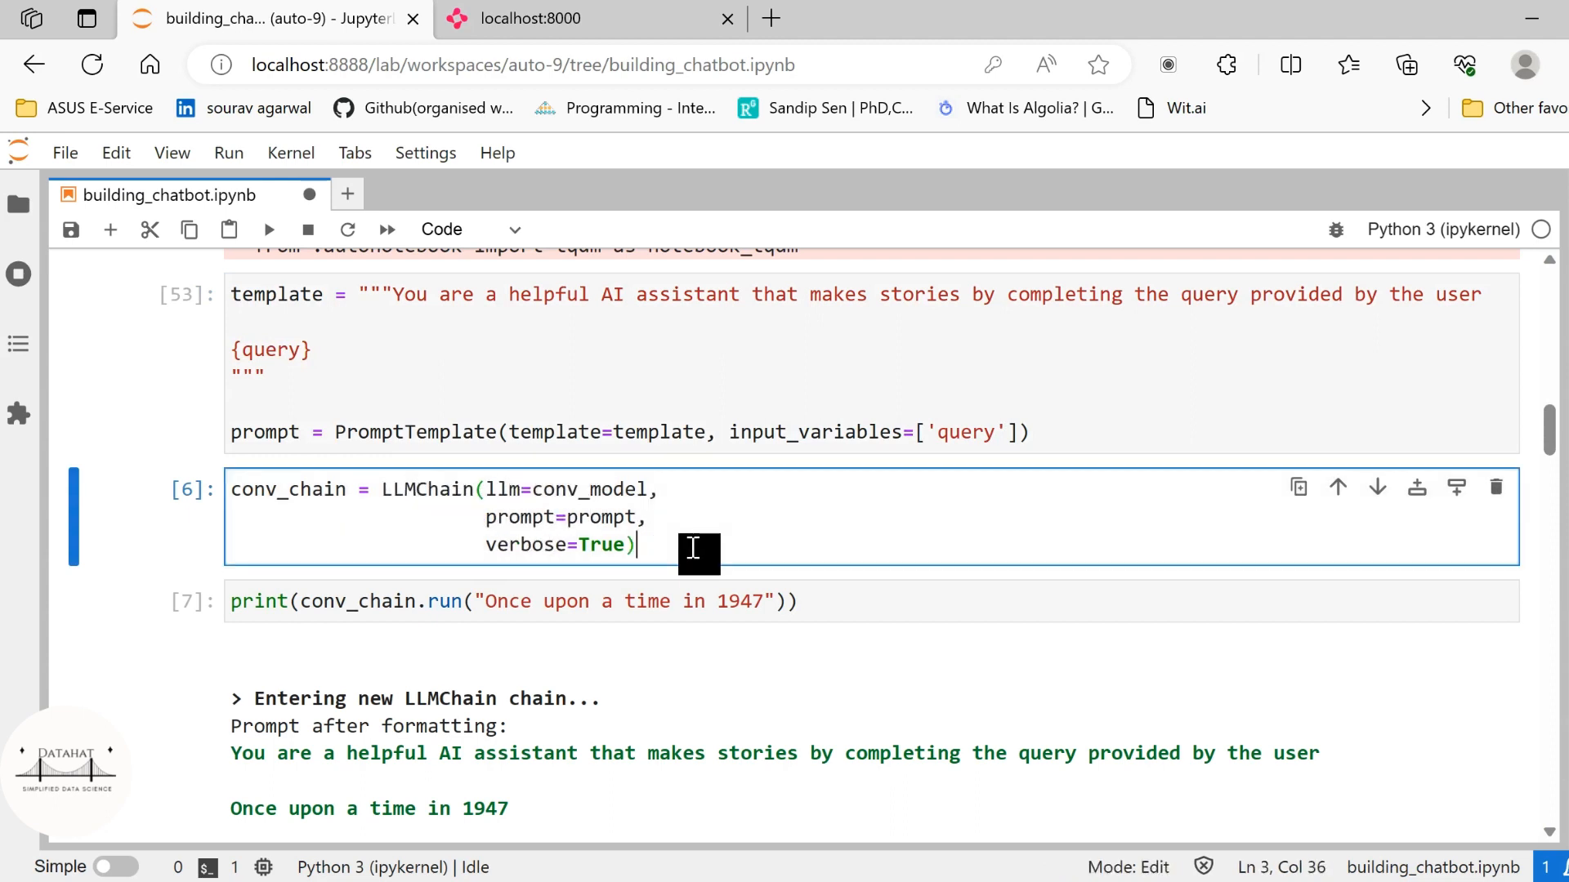
pyautogui.scroll(-3)
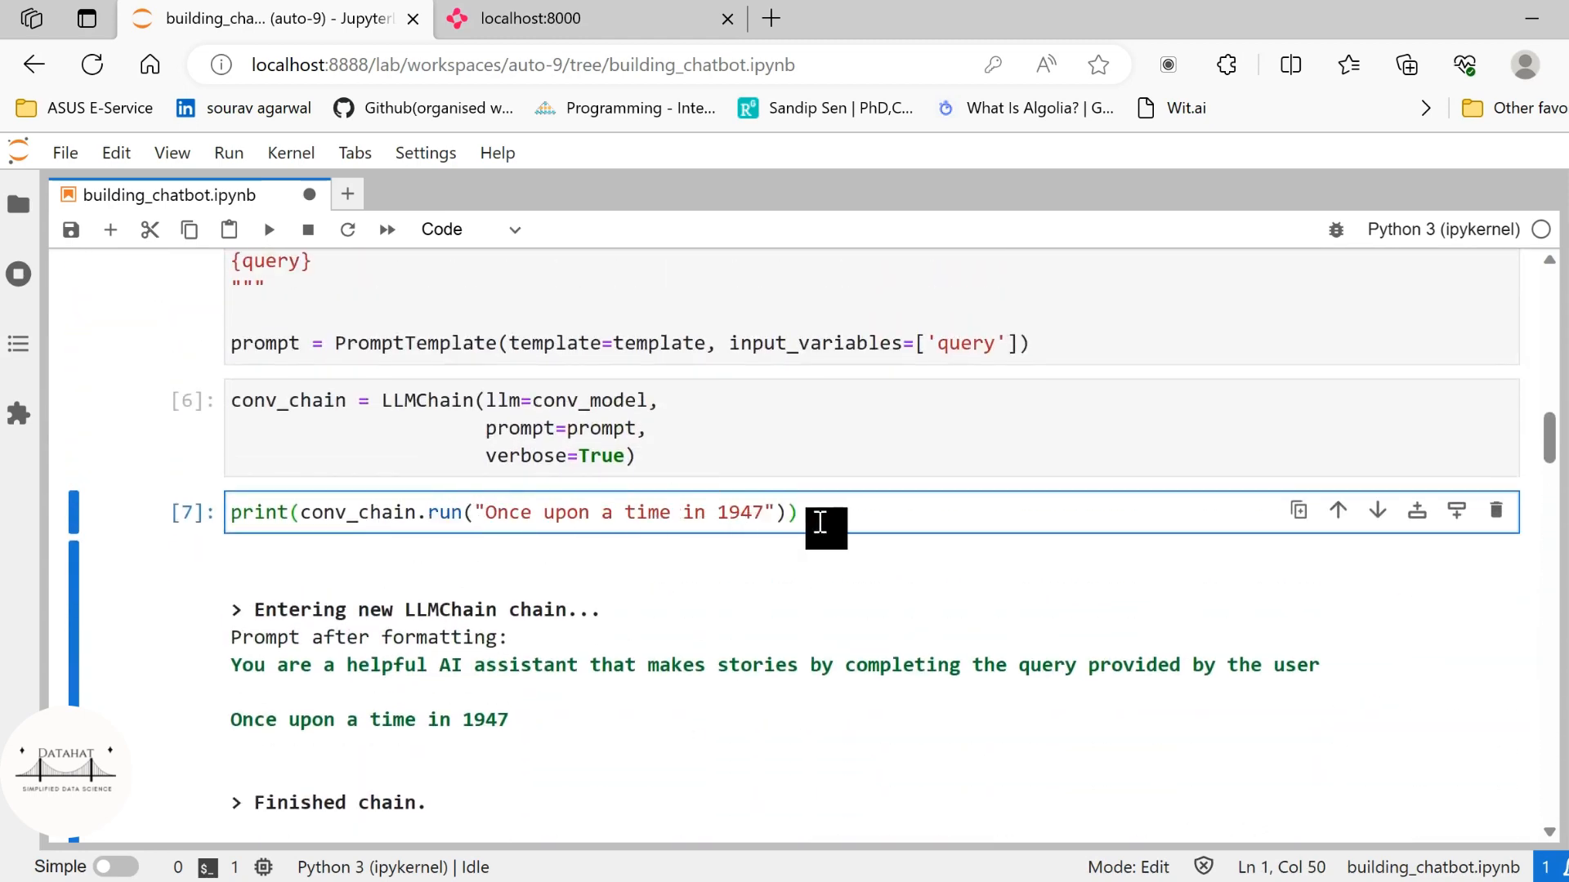
pyautogui.scroll(-3)
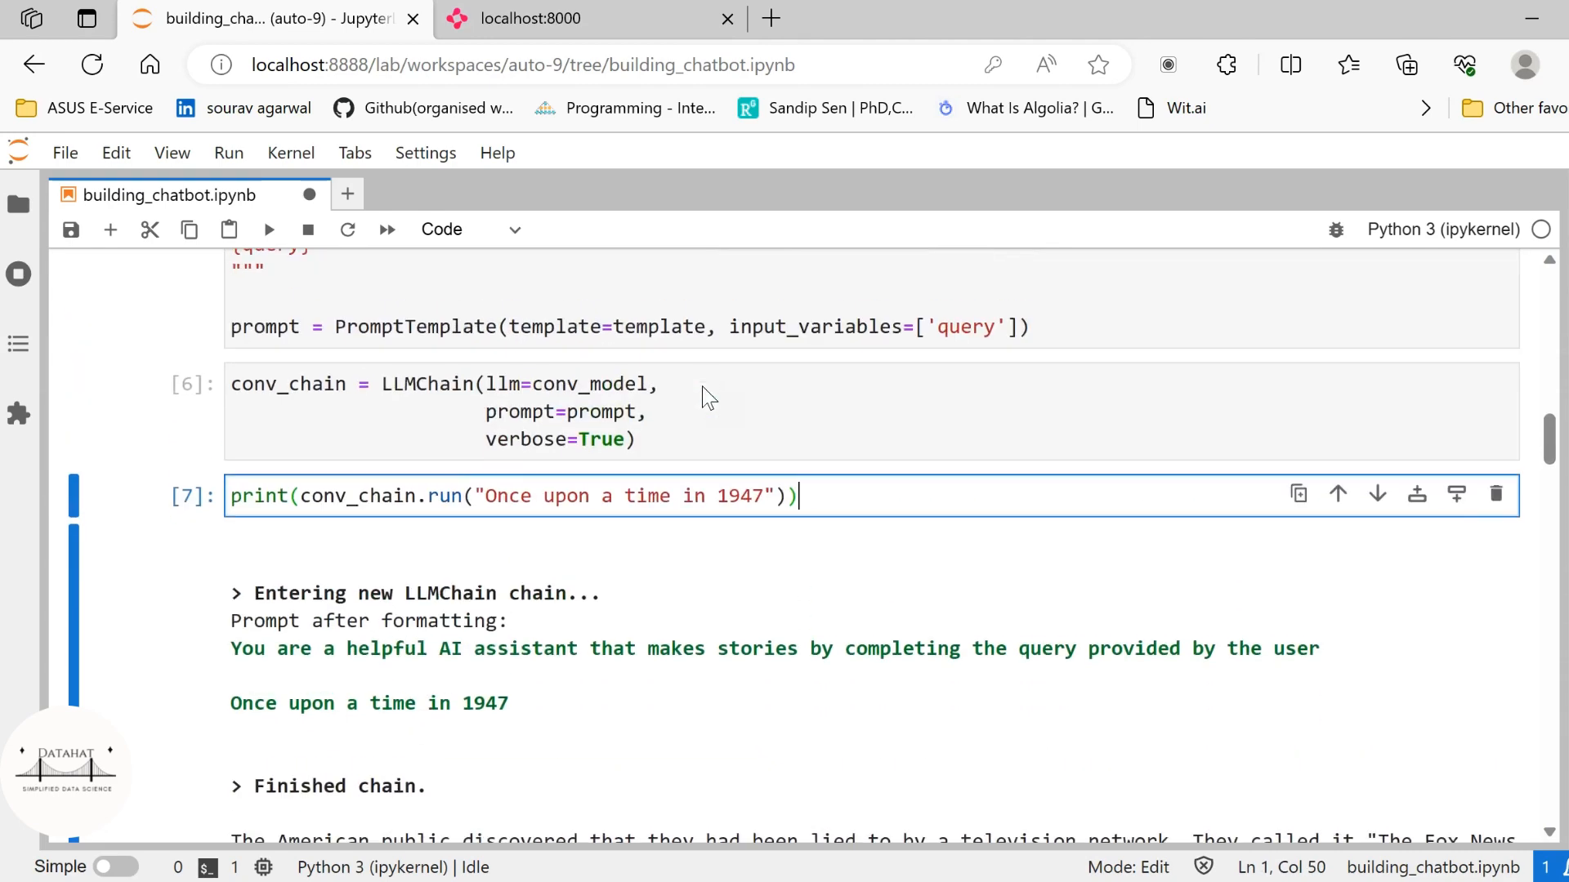
pyautogui.scroll(-3)
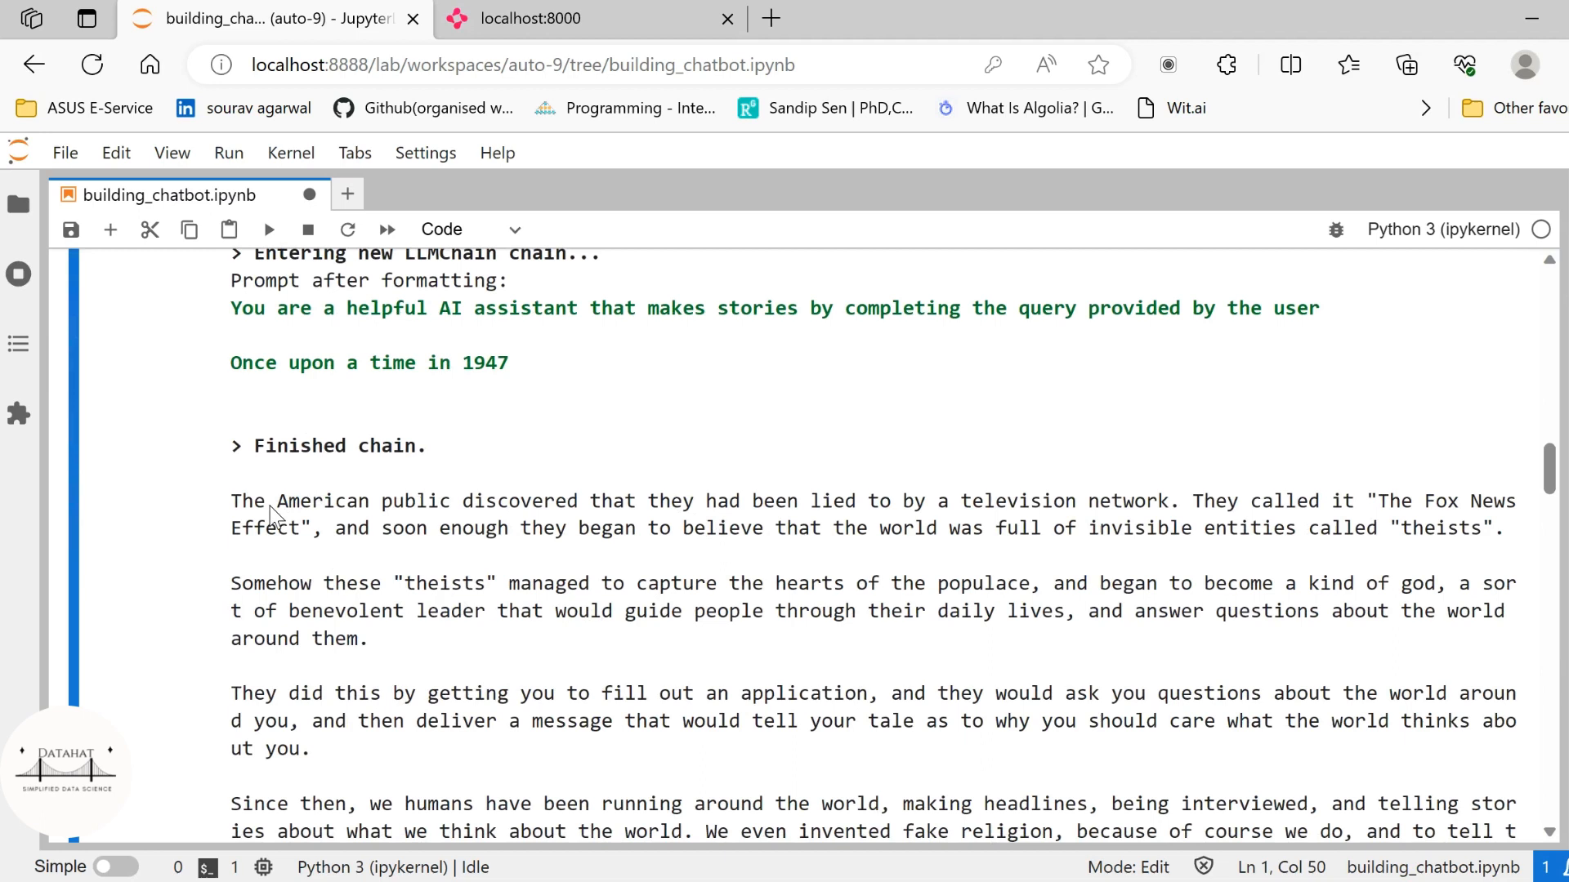
pyautogui.moveTo(608, 524)
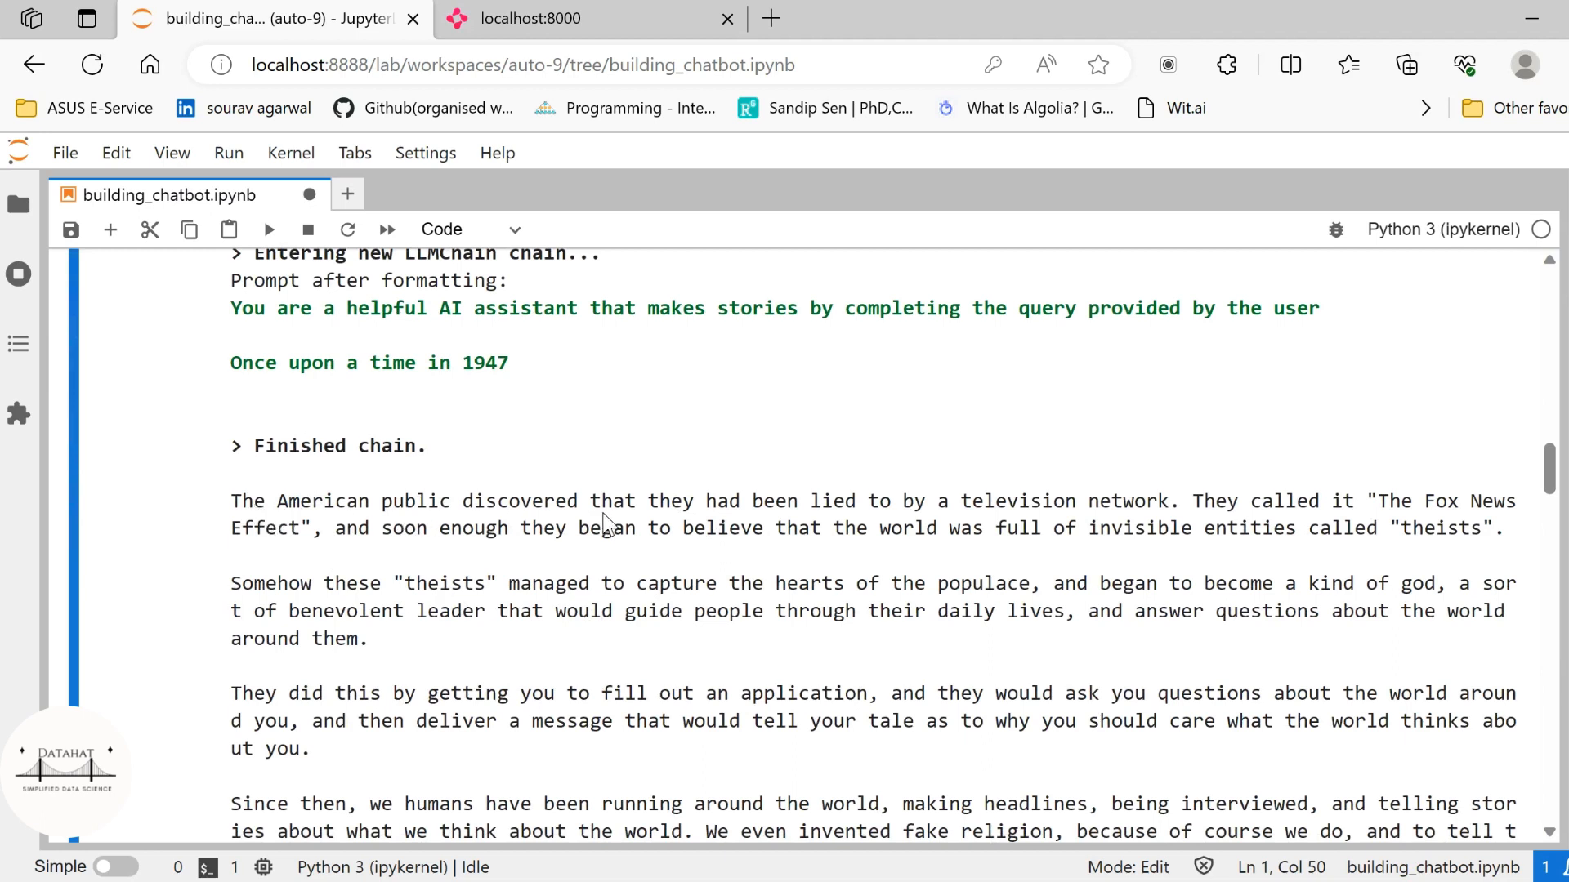
pyautogui.moveTo(992, 528)
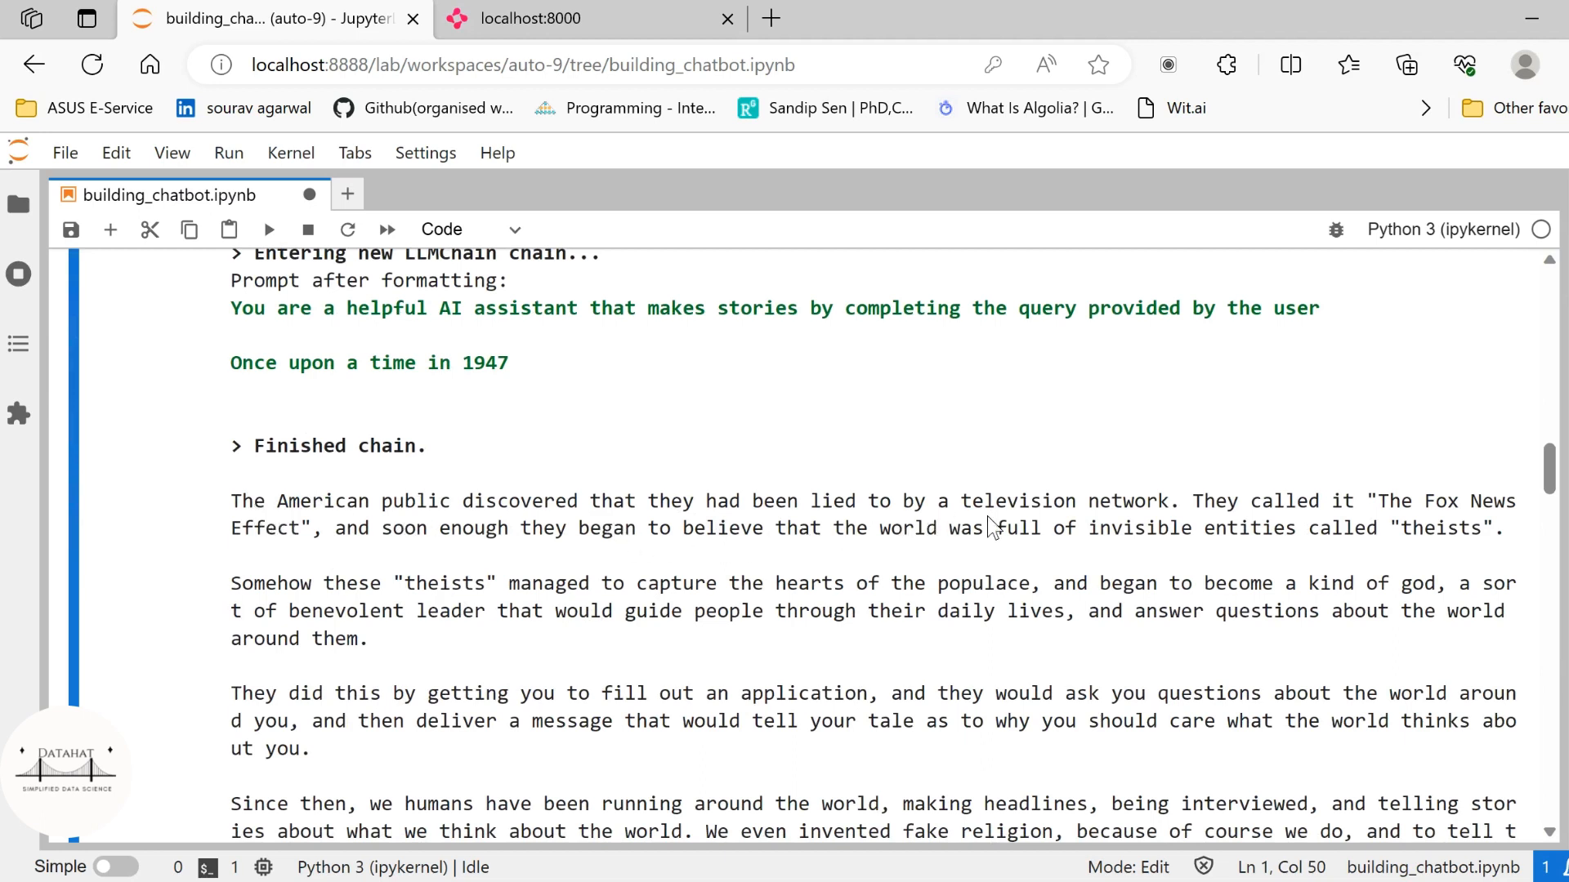
pyautogui.scroll(-3)
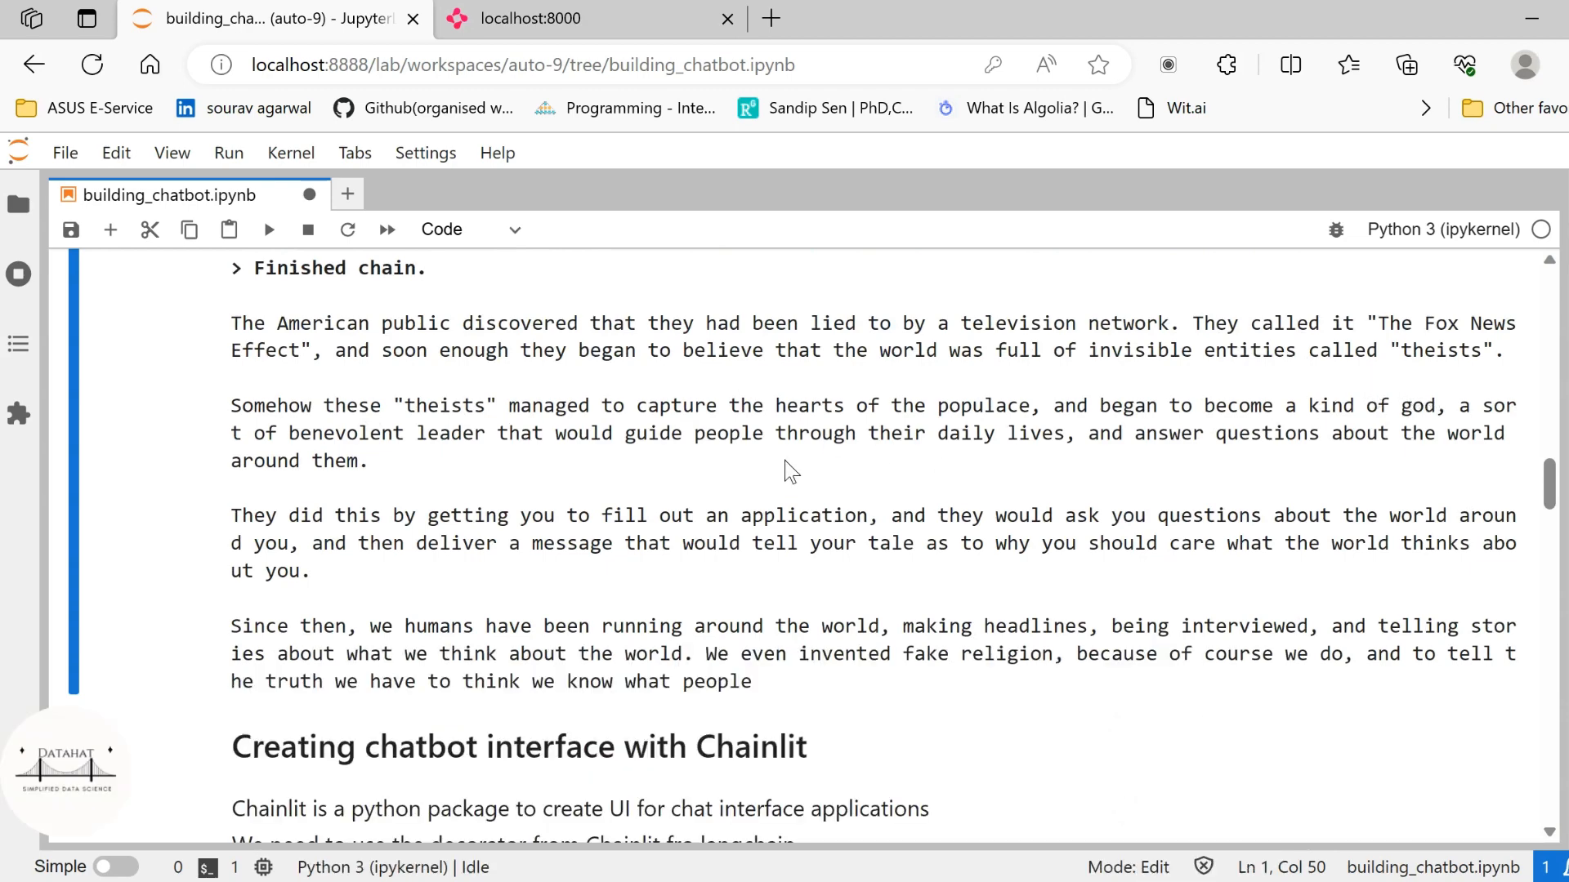
pyautogui.scroll(3)
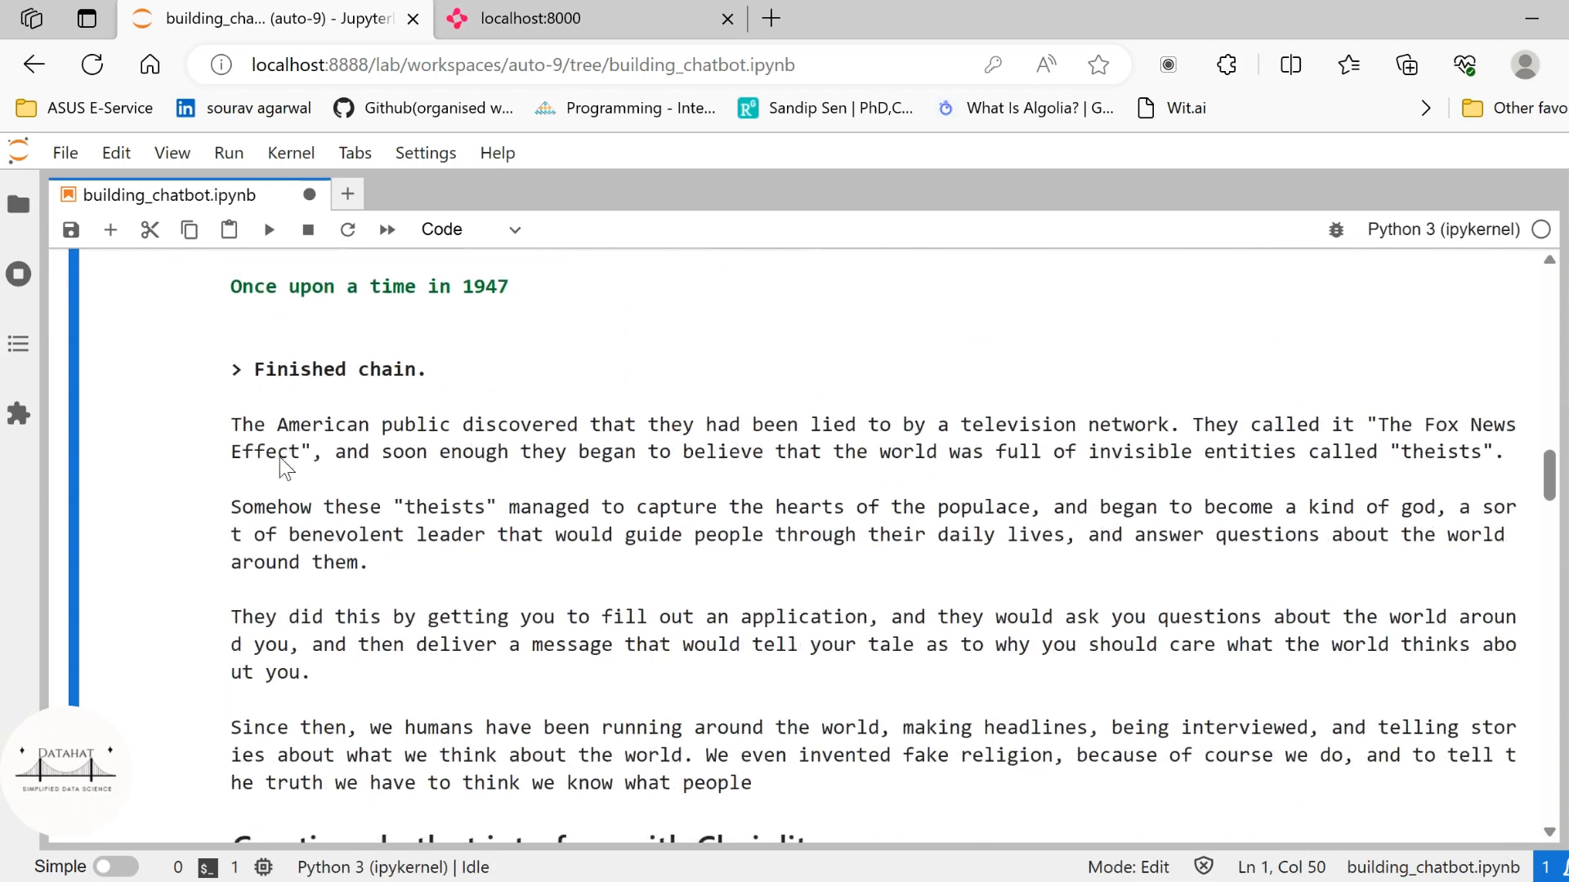
pyautogui.scroll(-3)
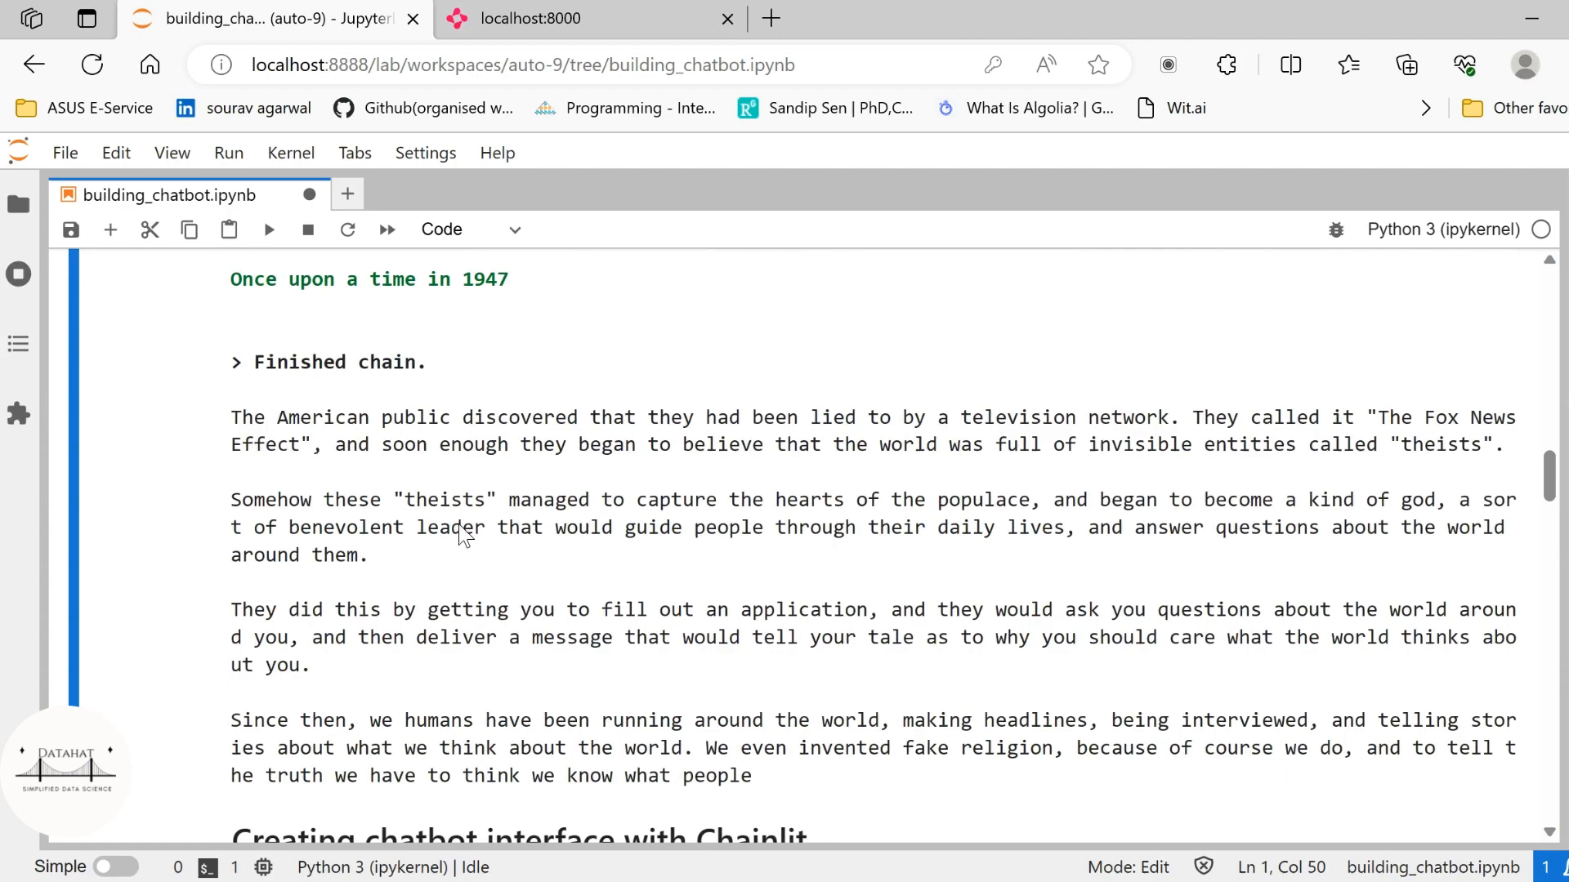
pyautogui.scroll(3)
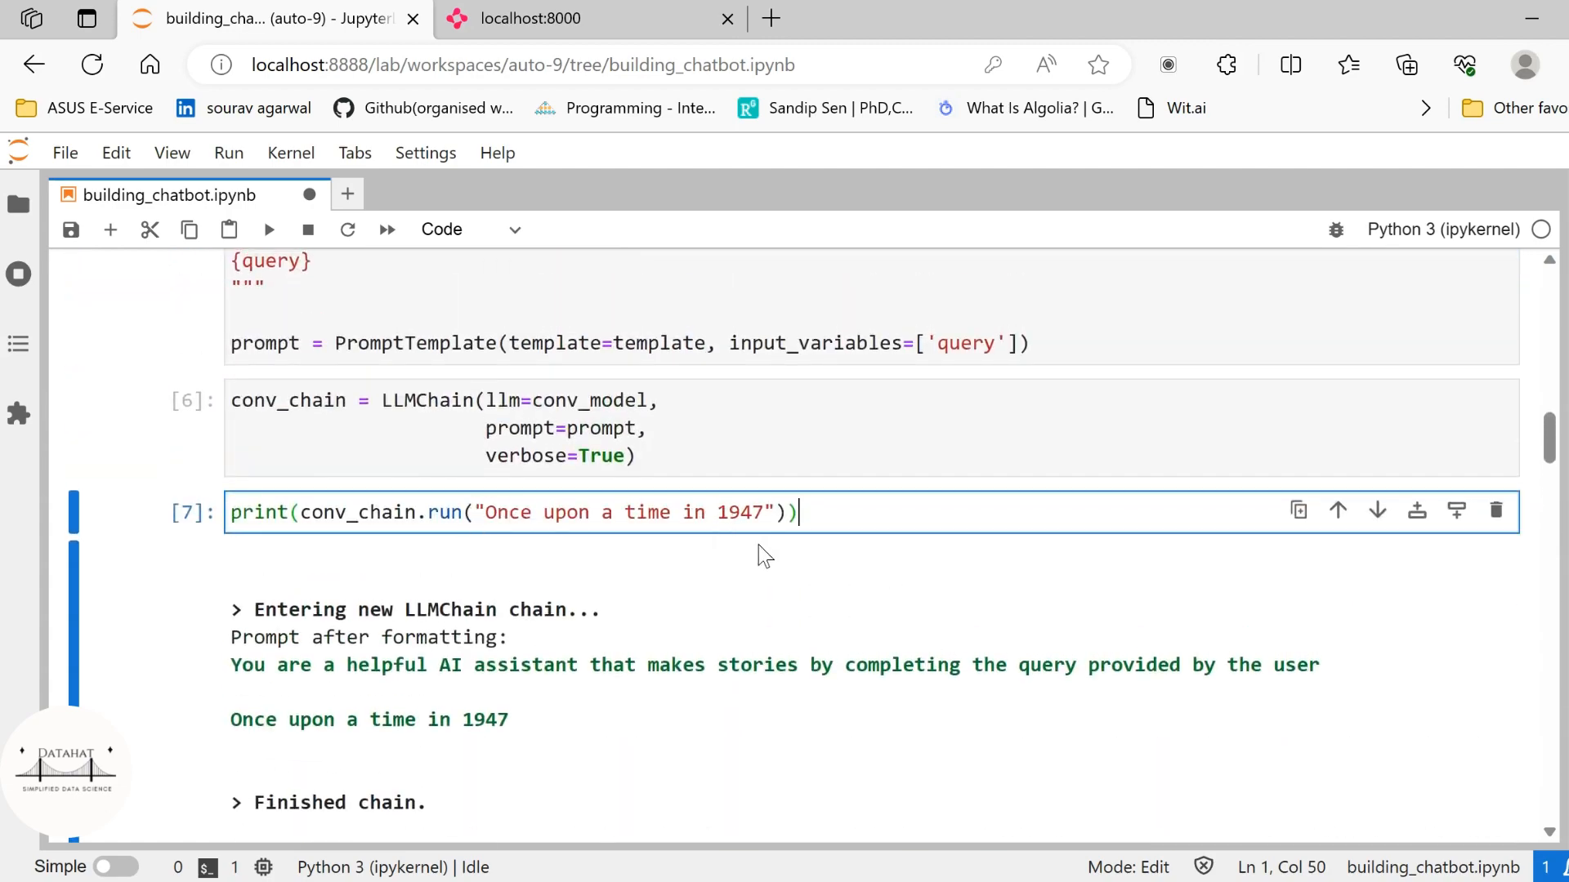
pyautogui.scroll(-3)
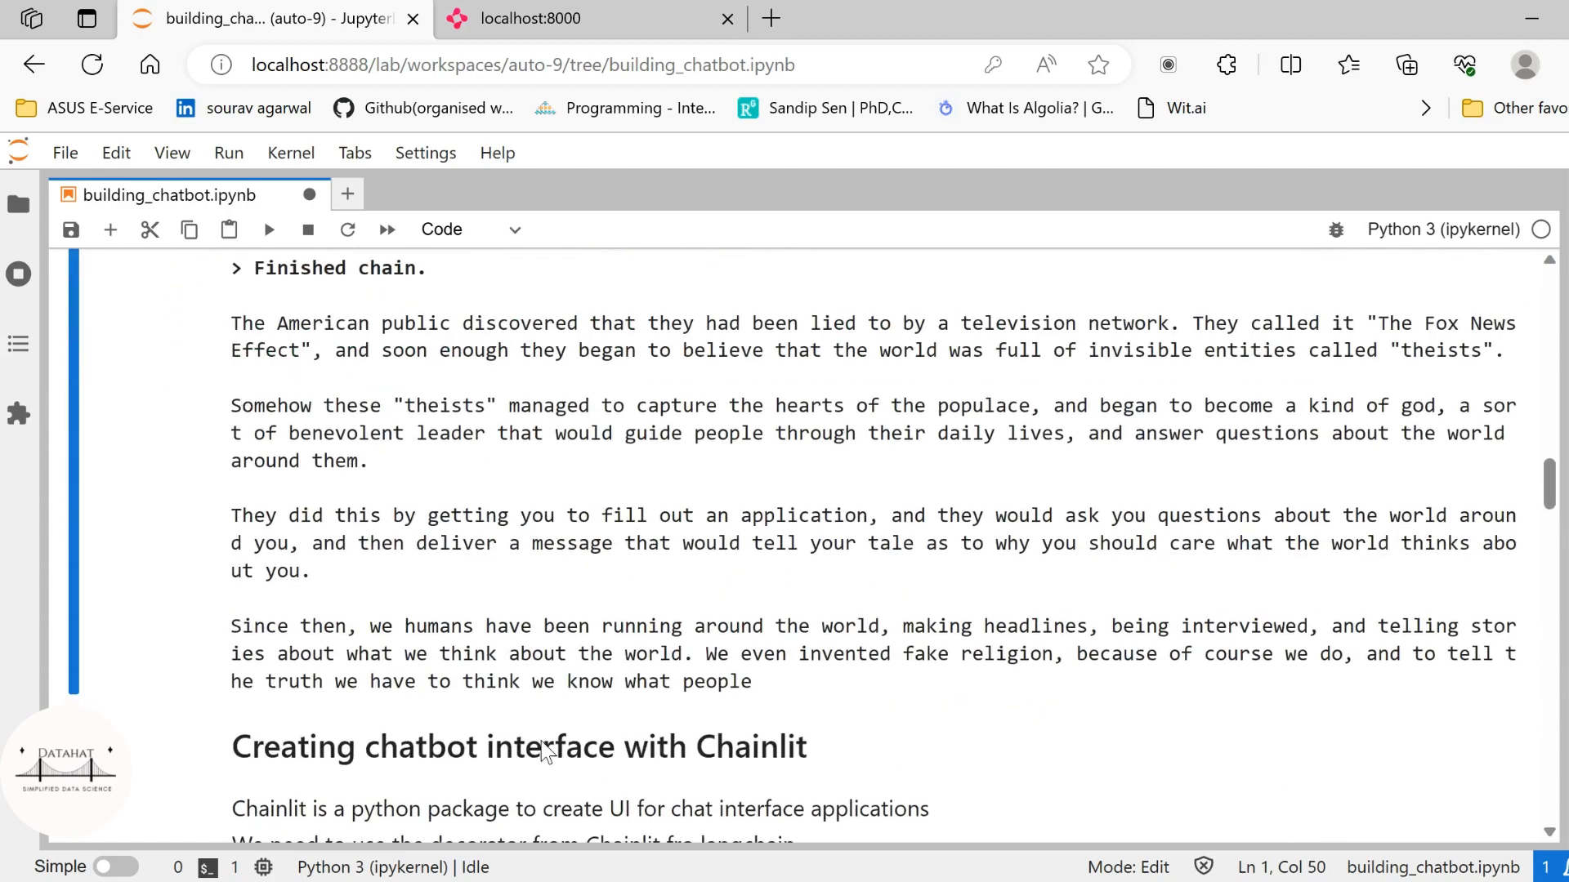
pyautogui.moveTo(523, 621)
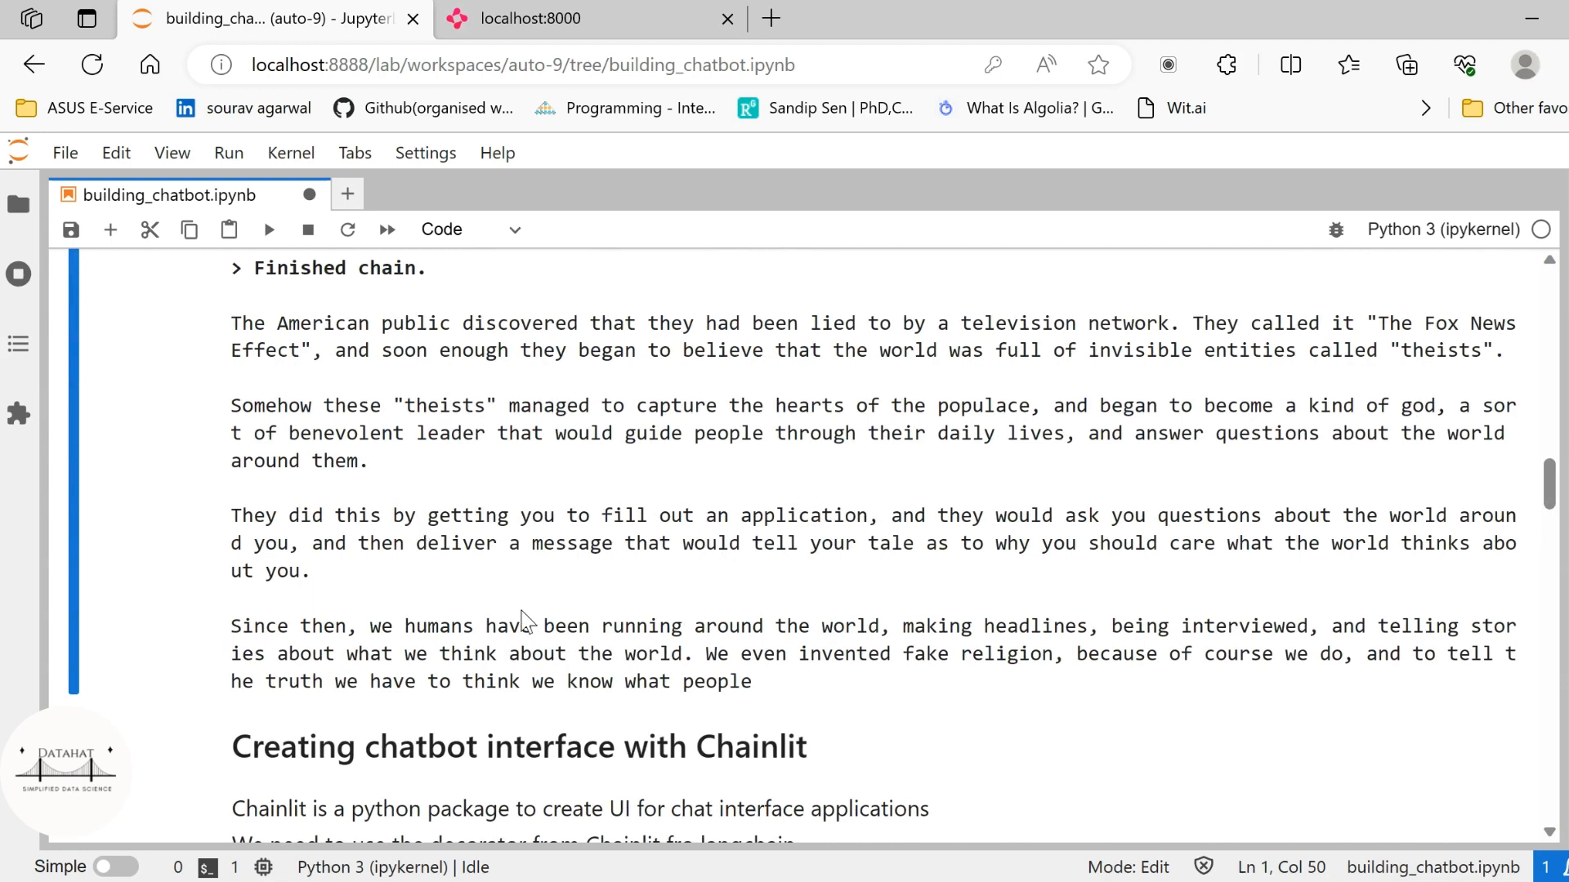
pyautogui.moveTo(621, 555)
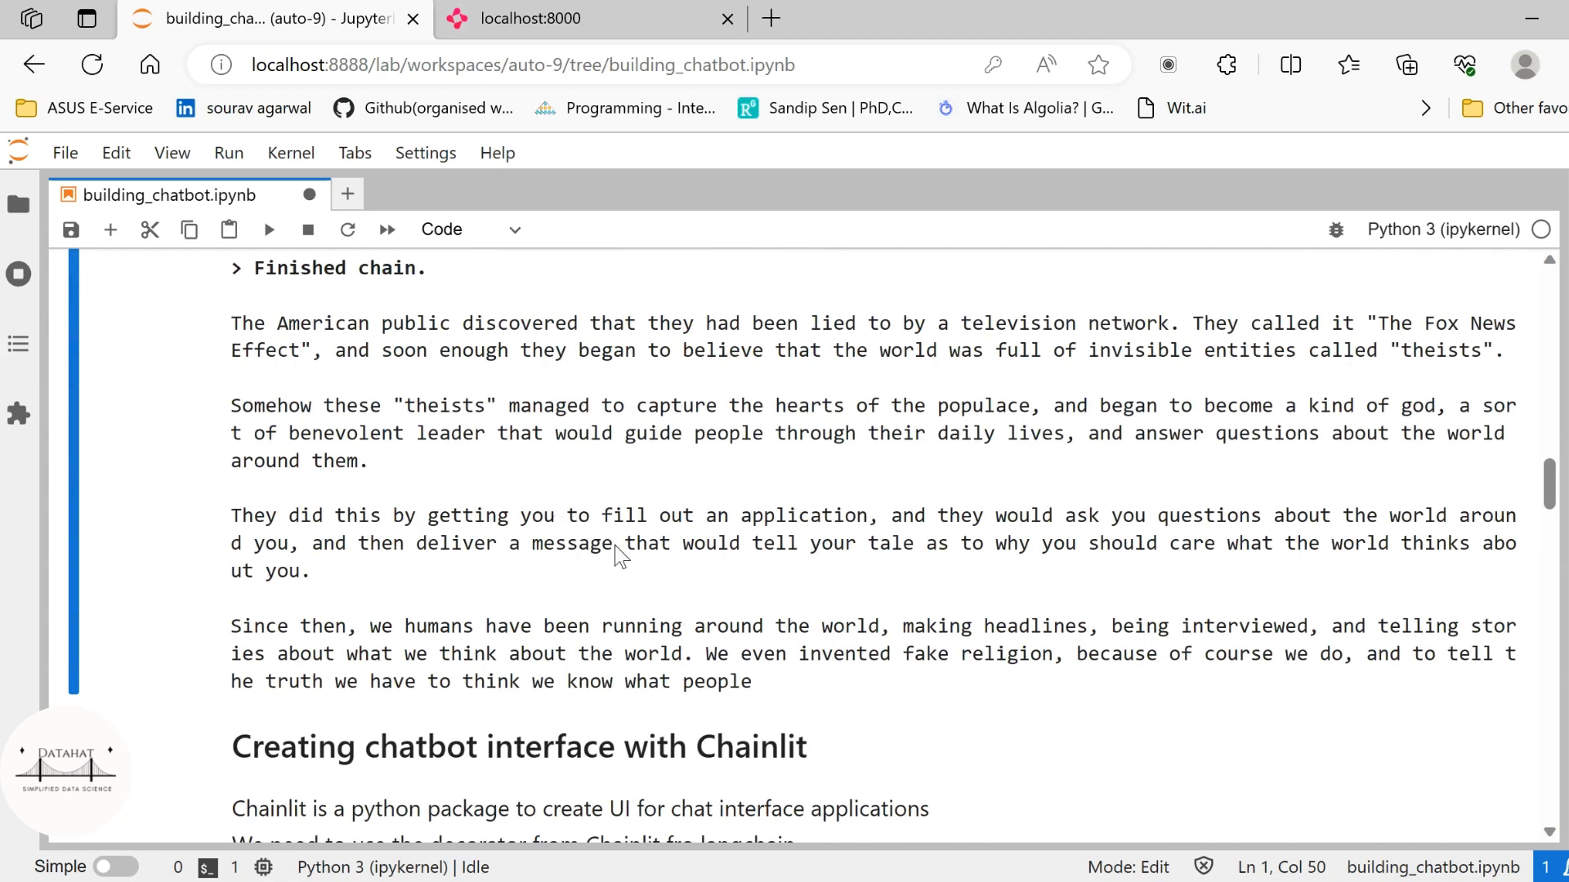
pyautogui.moveTo(813, 577)
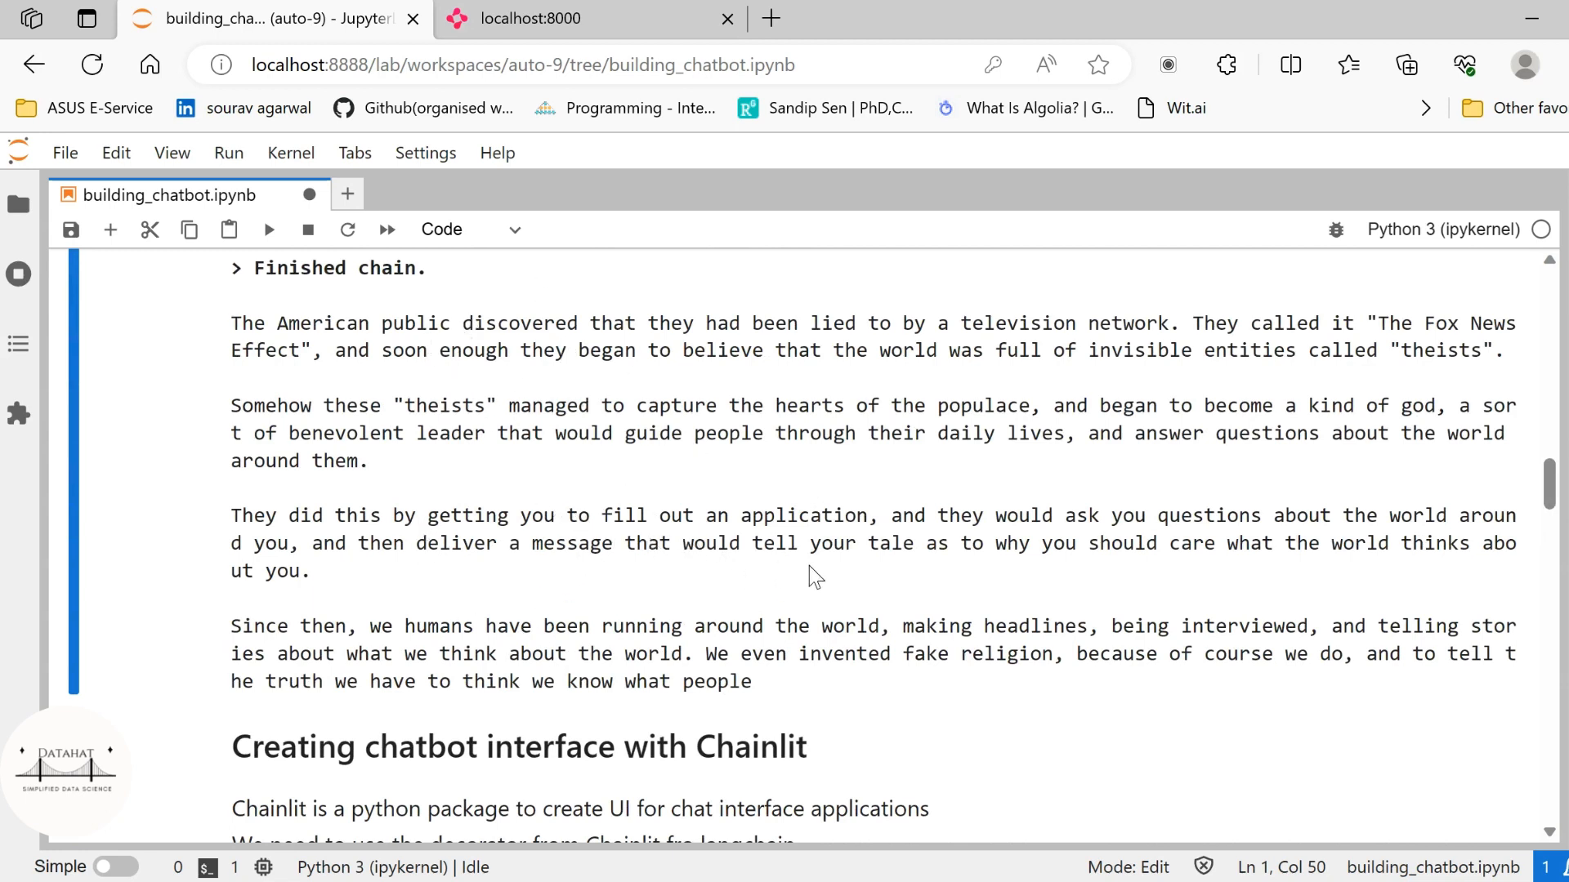
pyautogui.scroll(-3)
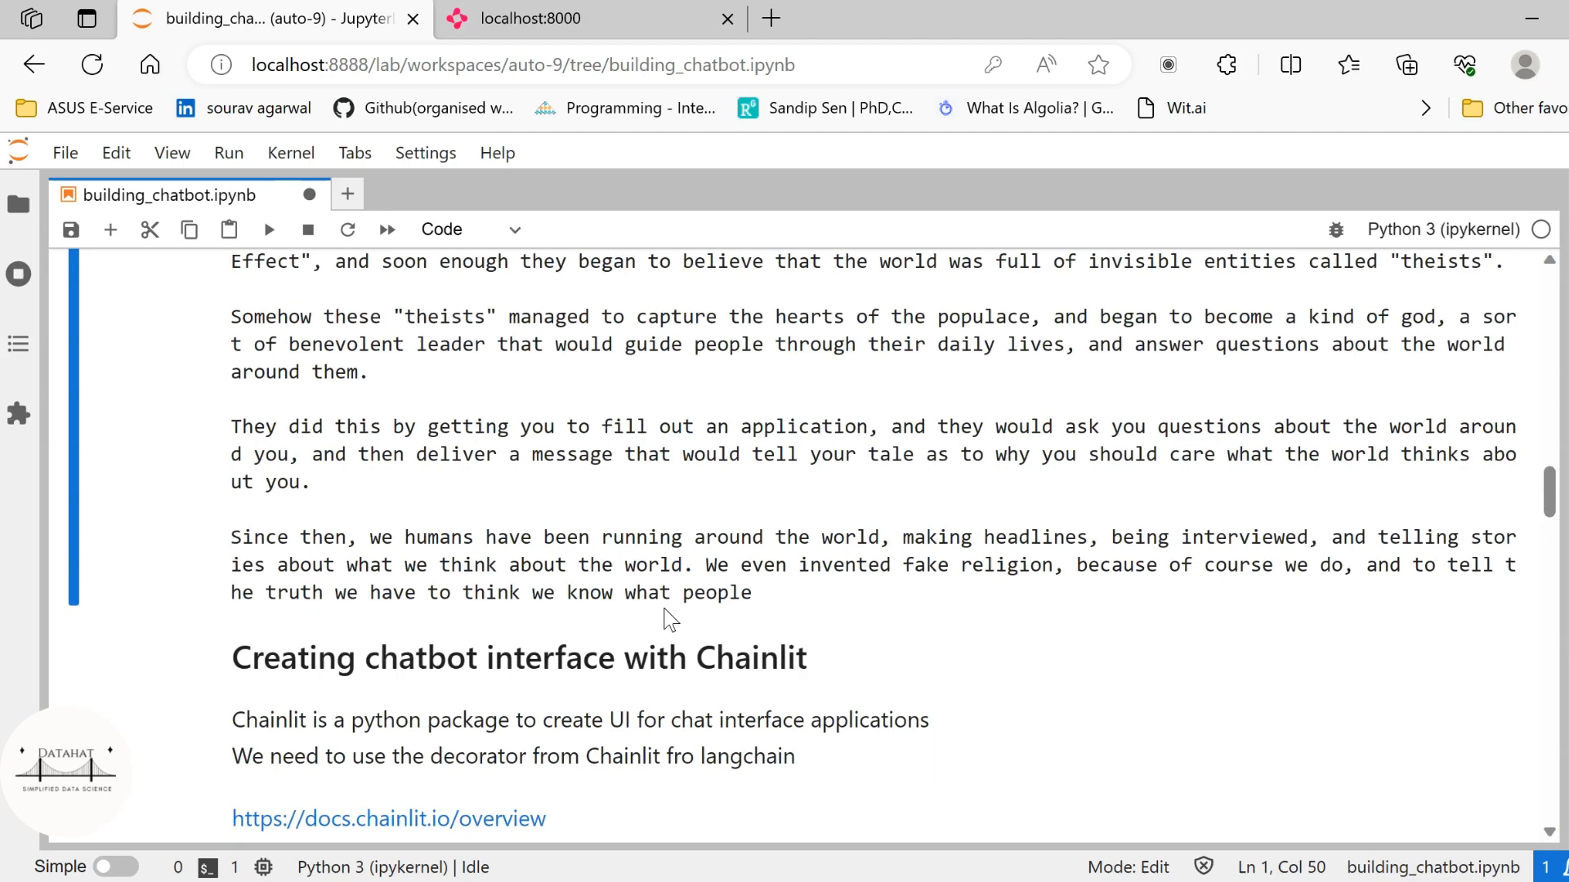
pyautogui.moveTo(893, 625)
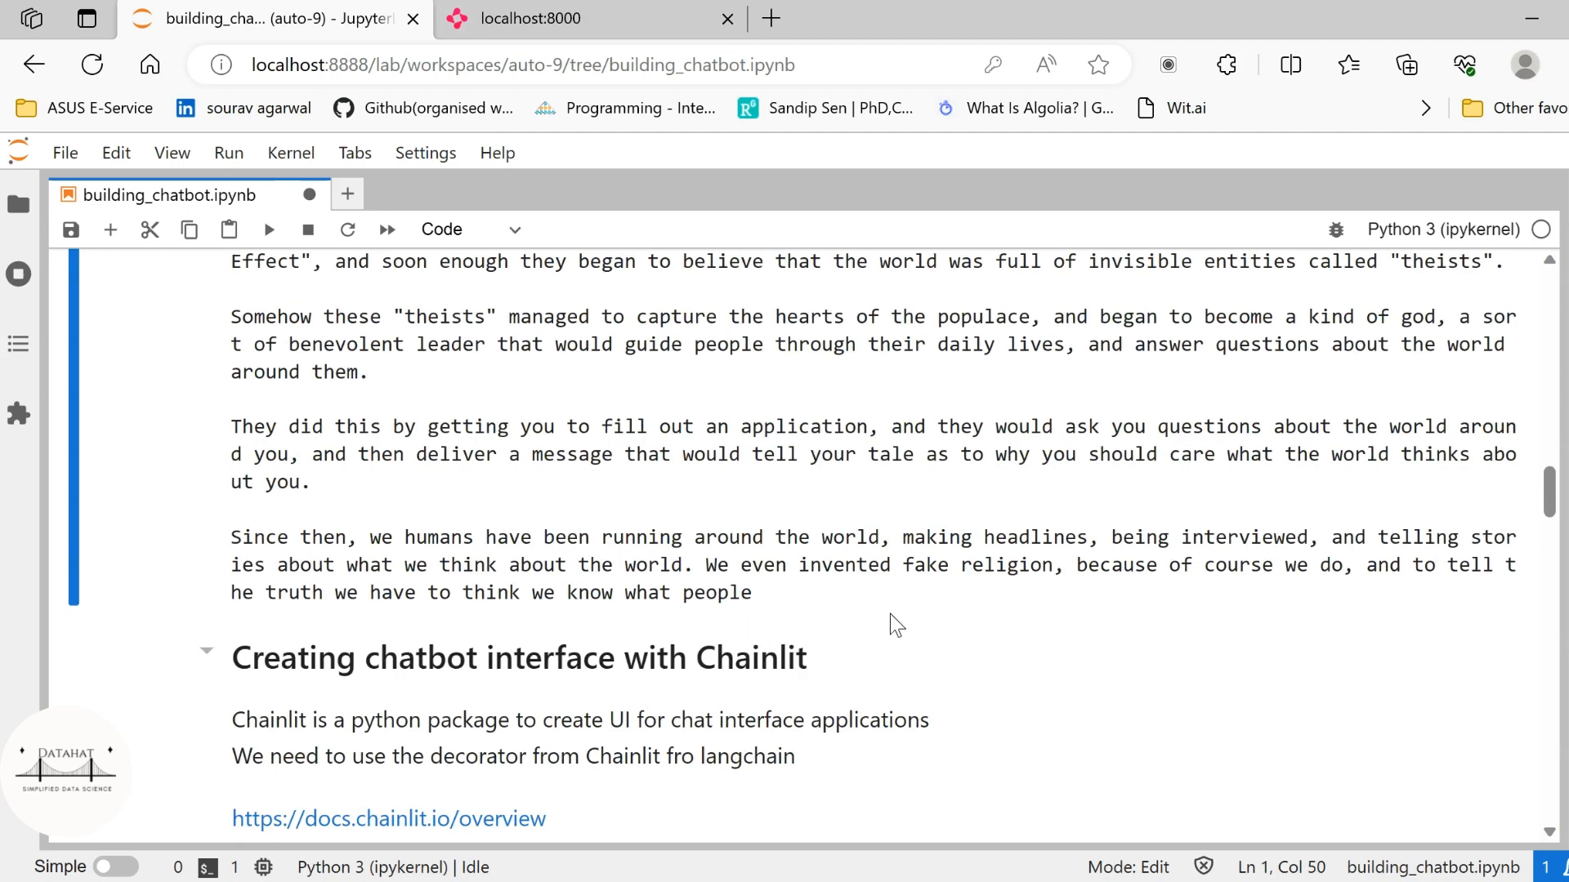
pyautogui.scroll(3)
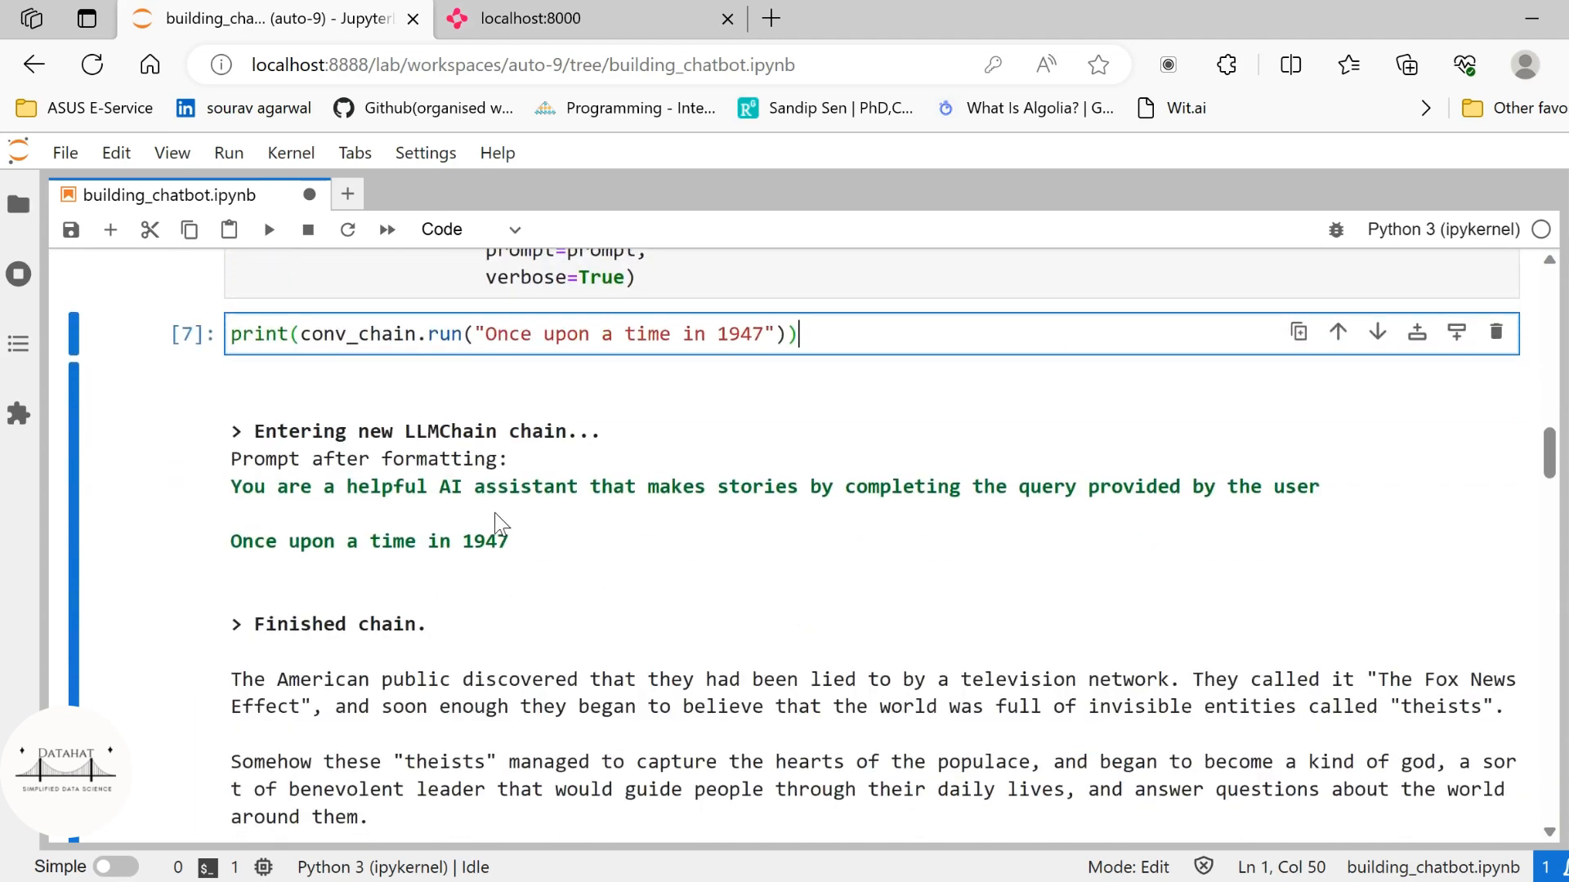
pyautogui.scroll(-3)
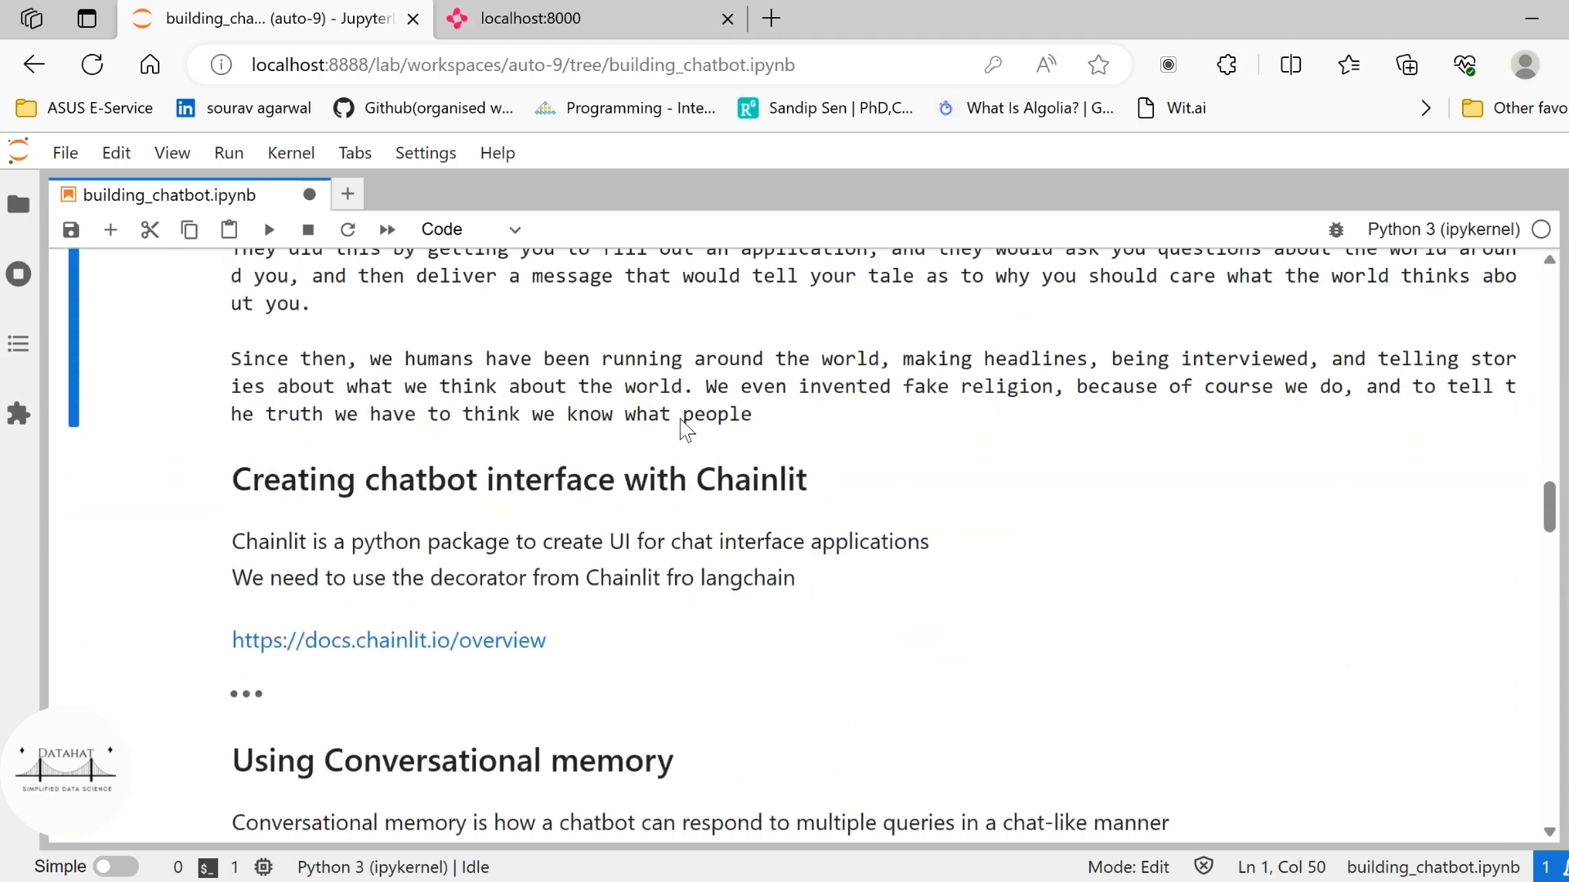
# Step: Show the File Browser panel listing building_chatbot.ipynb, chainlit.md and the chatbot script
pyautogui.scroll(-3)
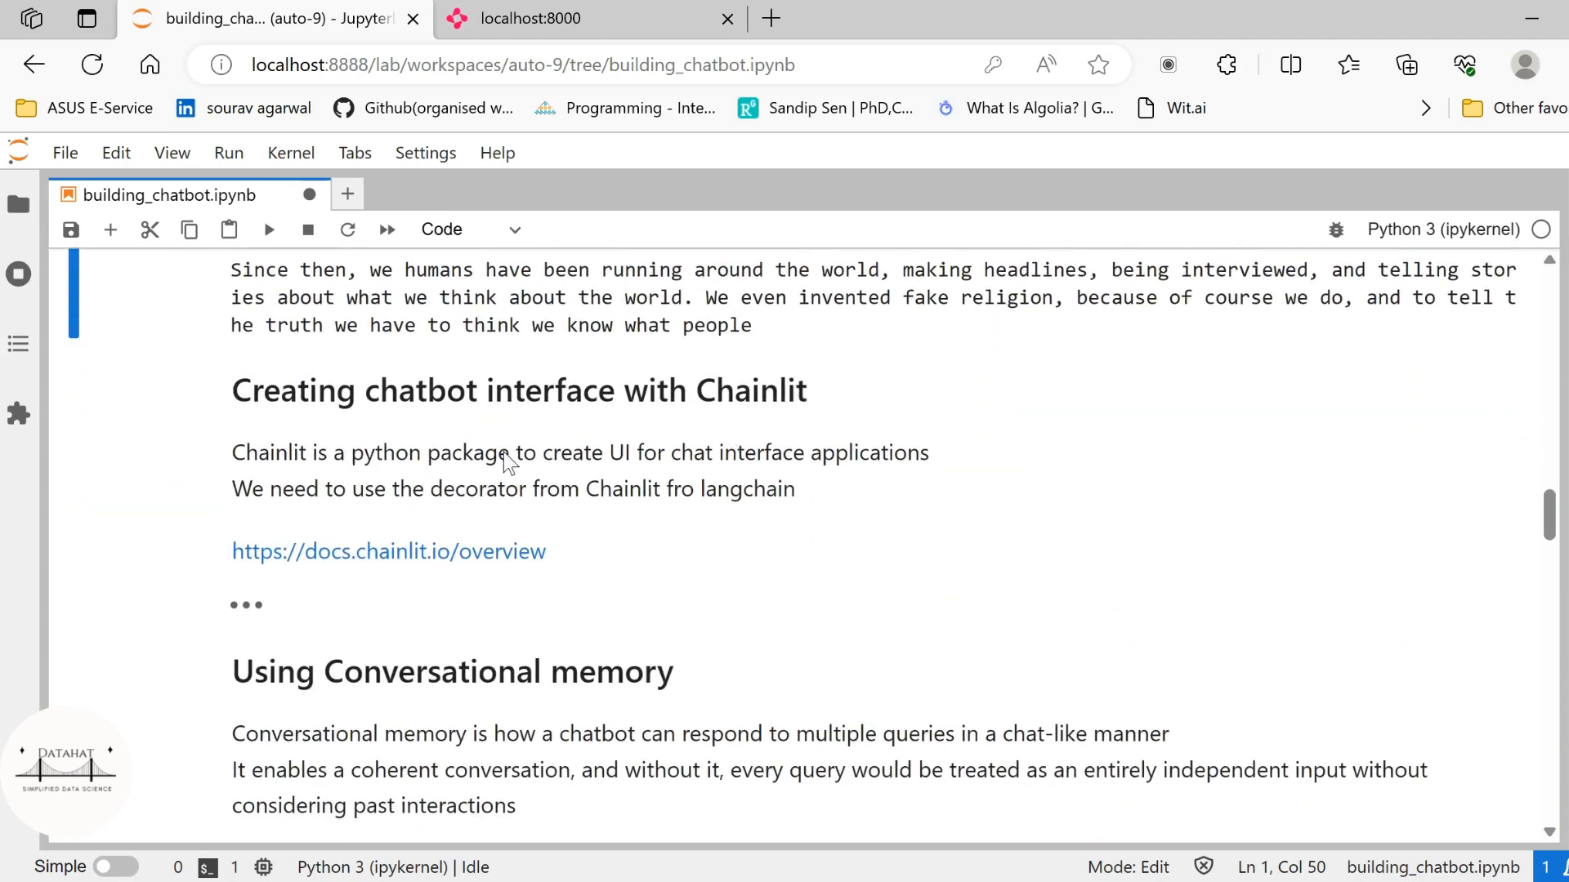
pyautogui.moveTo(453, 478)
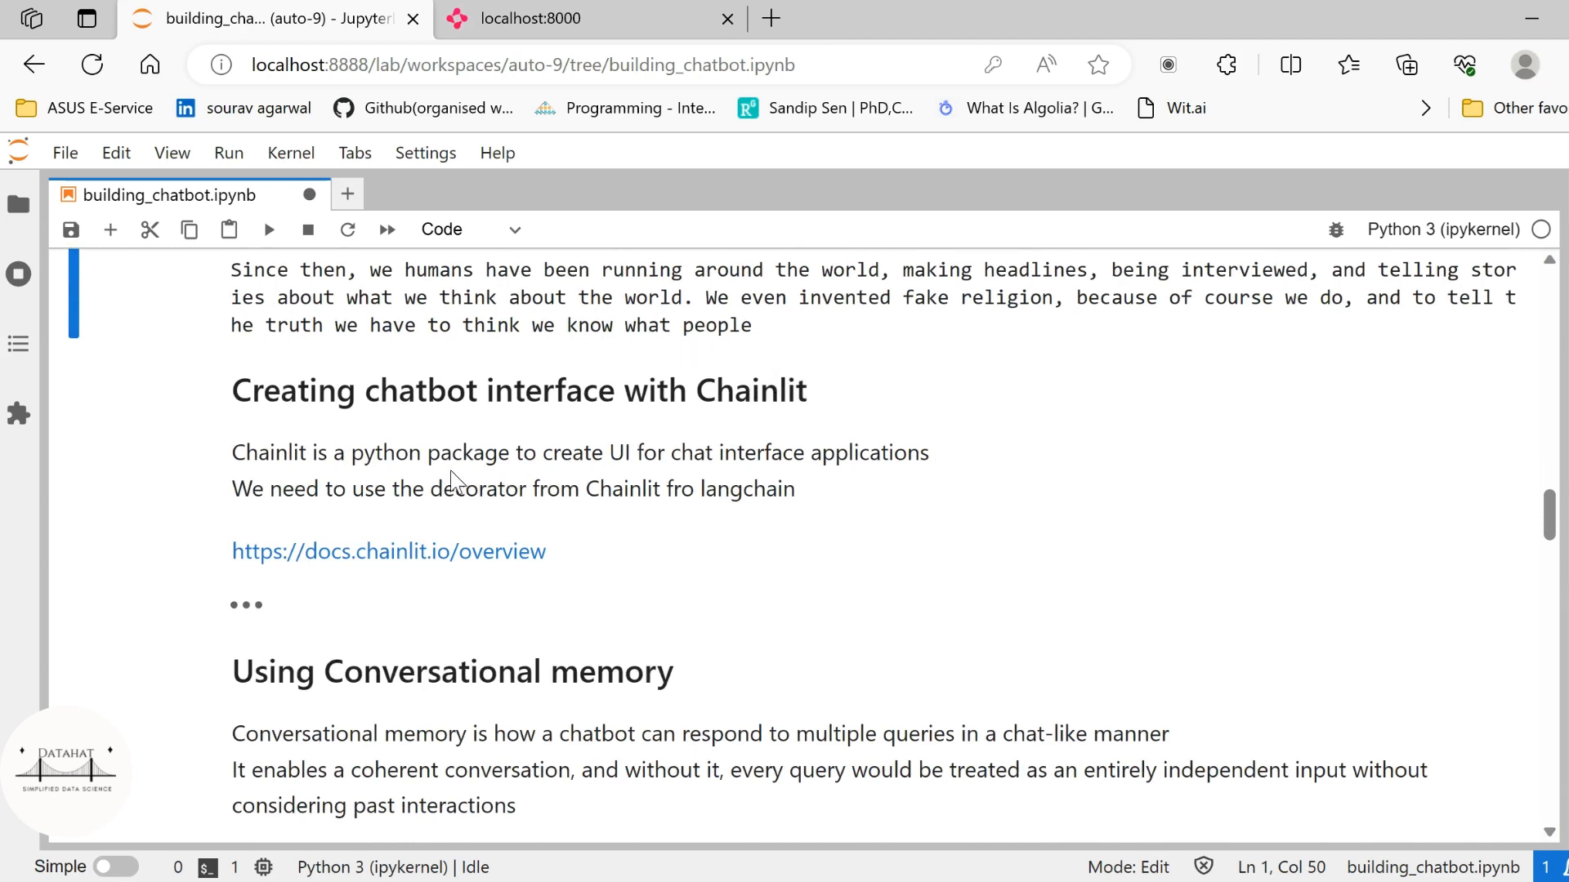
pyautogui.moveTo(746, 420)
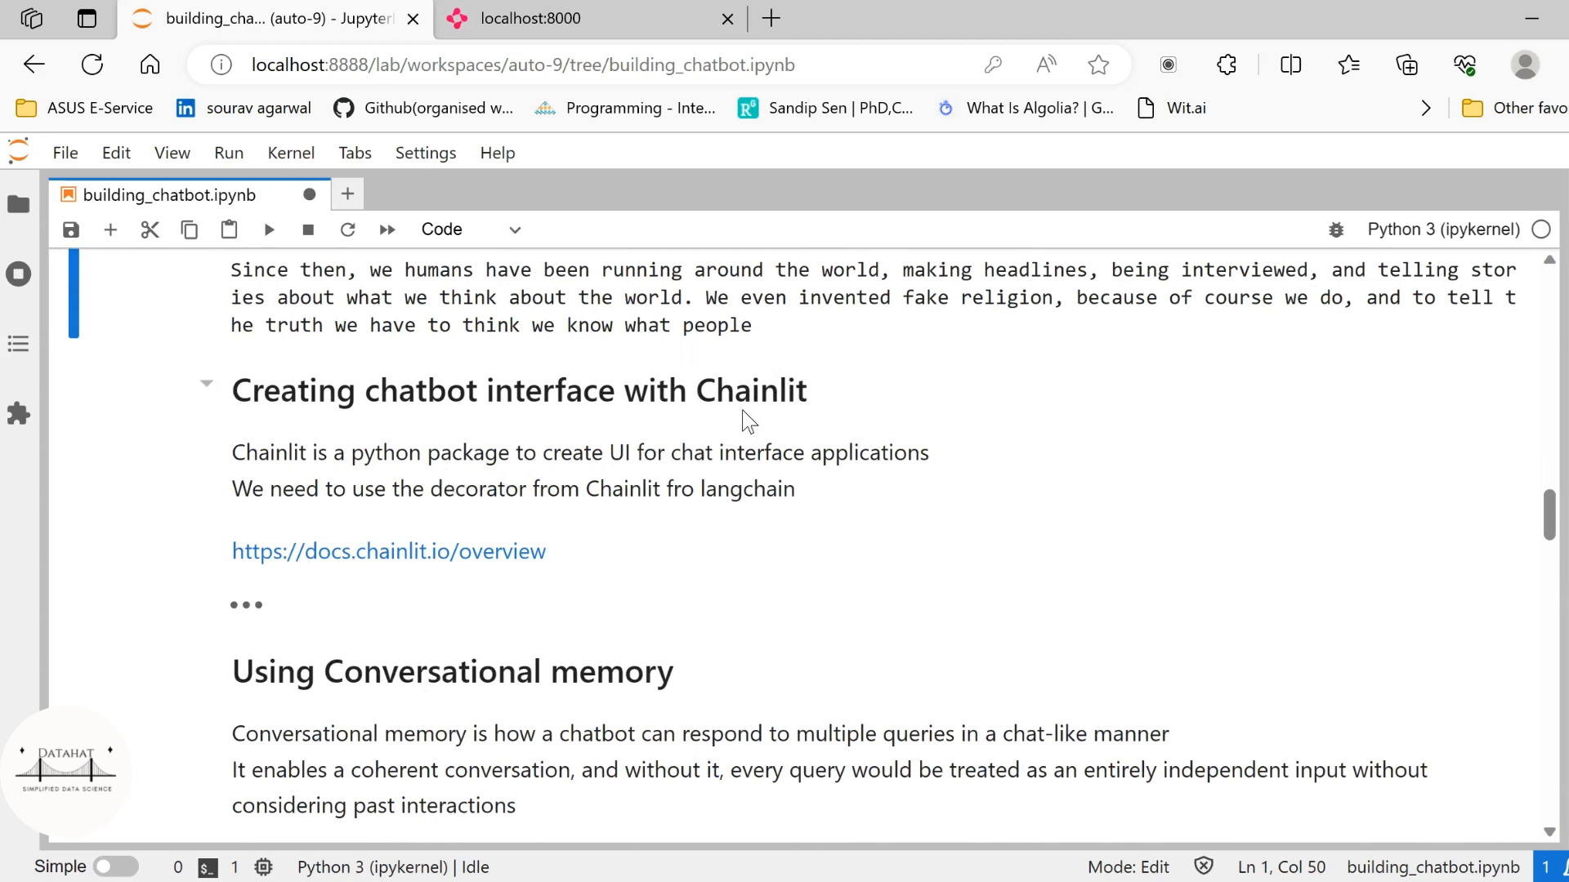
pyautogui.moveTo(650, 491)
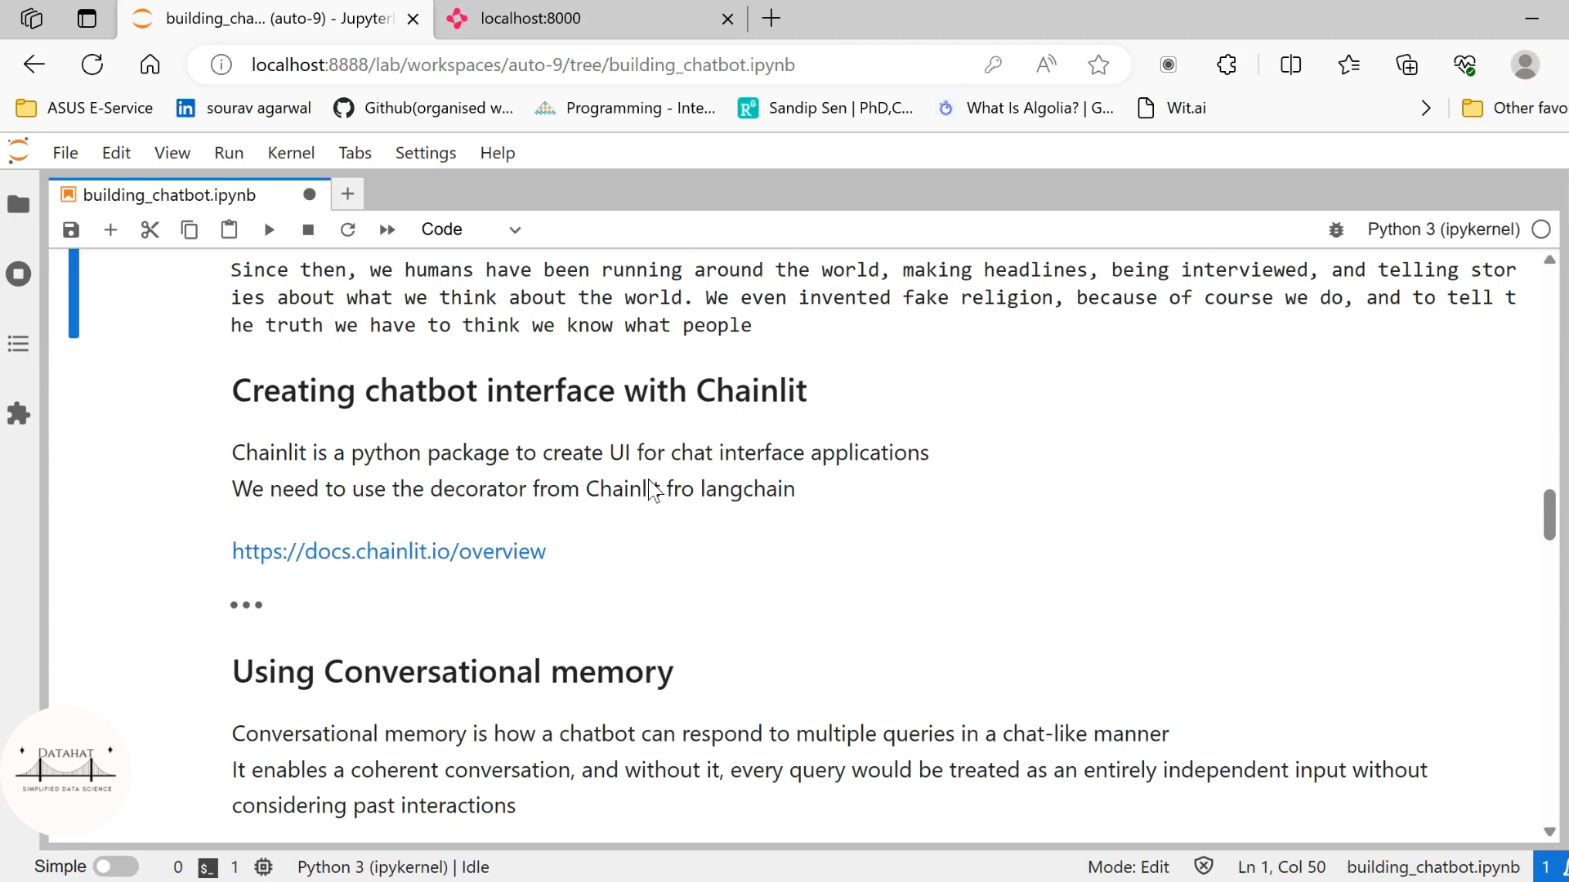
pyautogui.moveTo(893, 487)
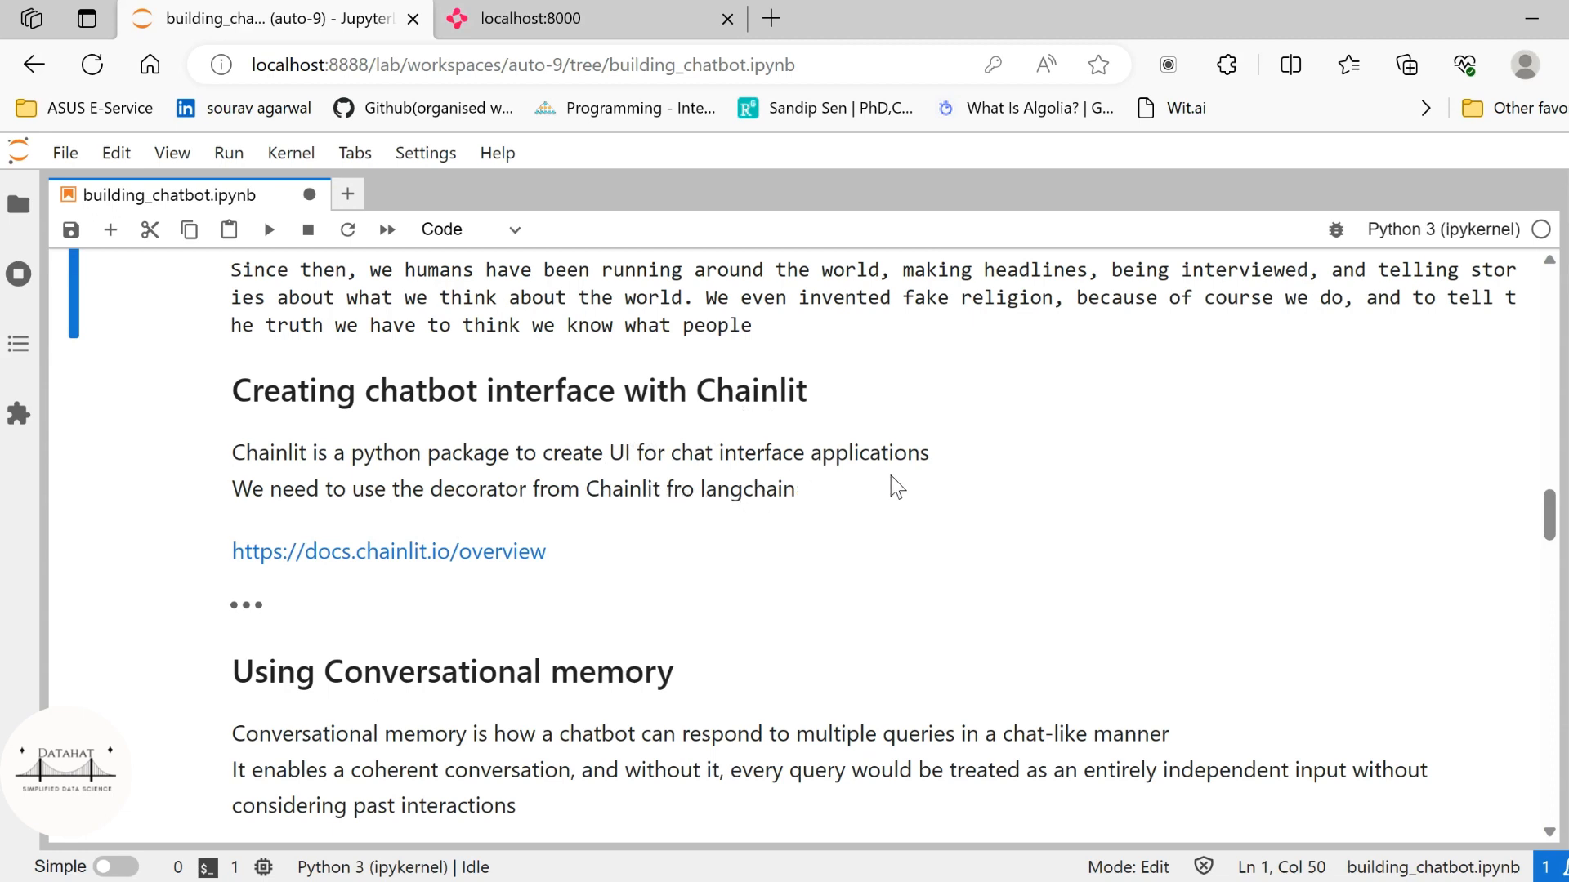
pyautogui.moveTo(585, 528)
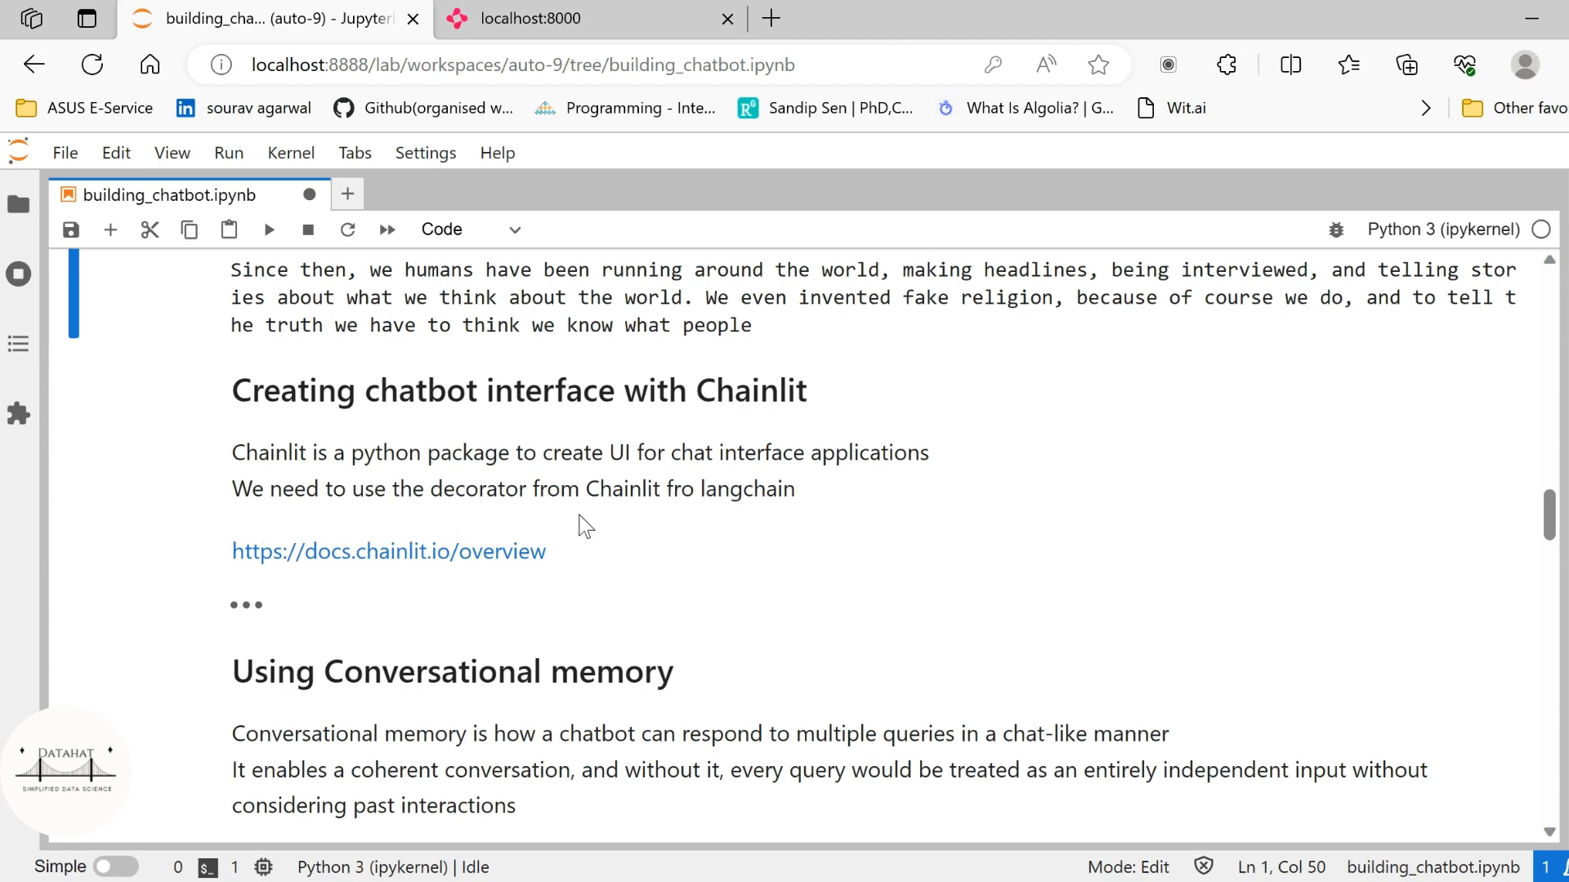
pyautogui.moveTo(789, 499)
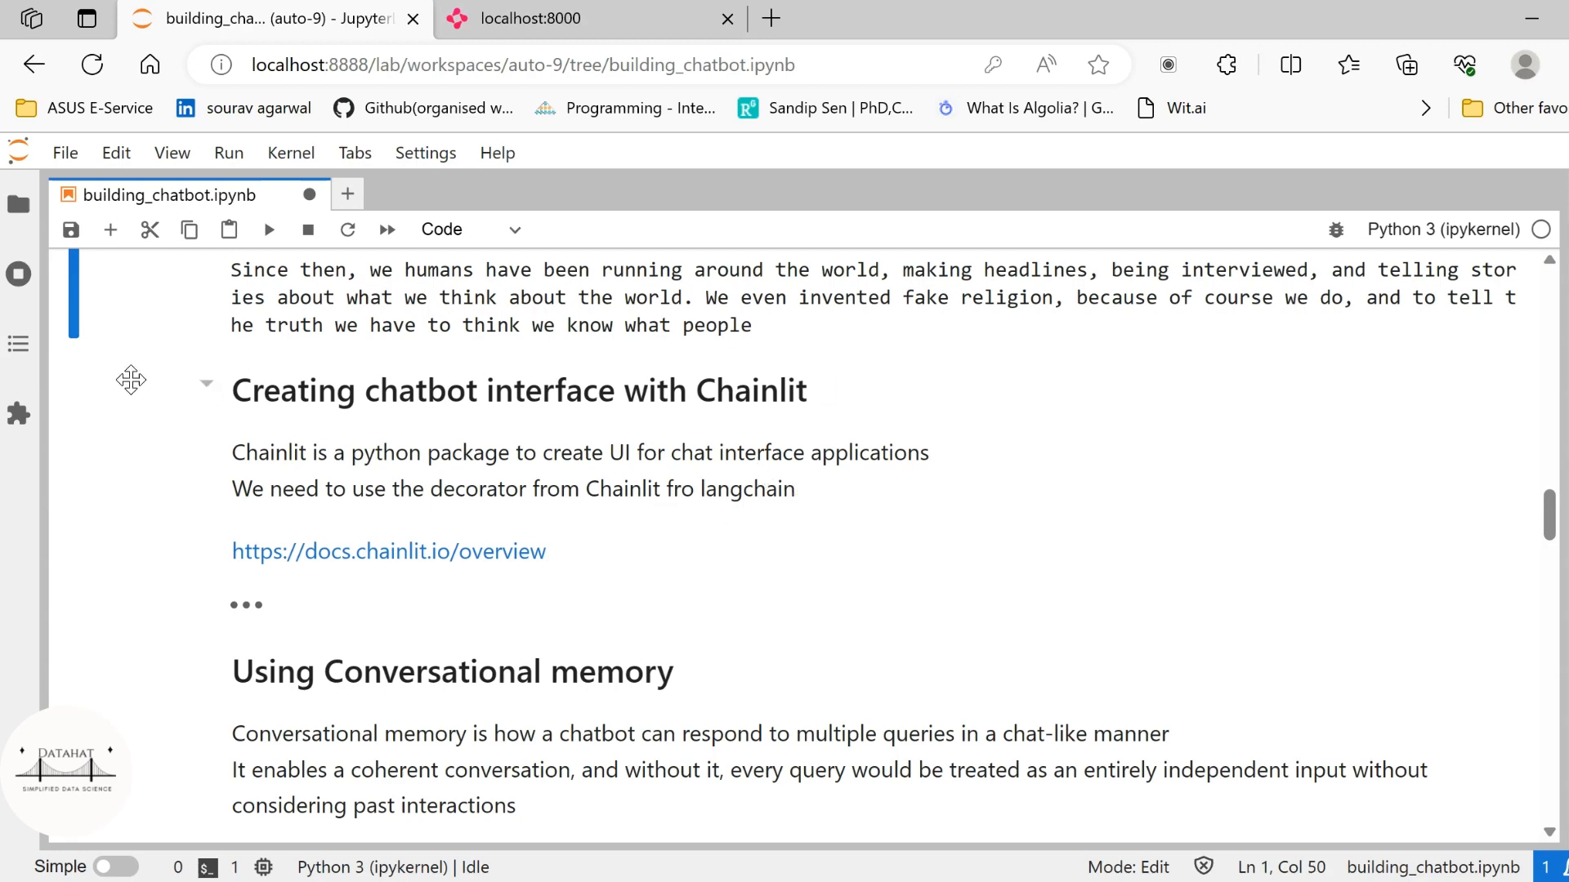
pyautogui.click(18, 205)
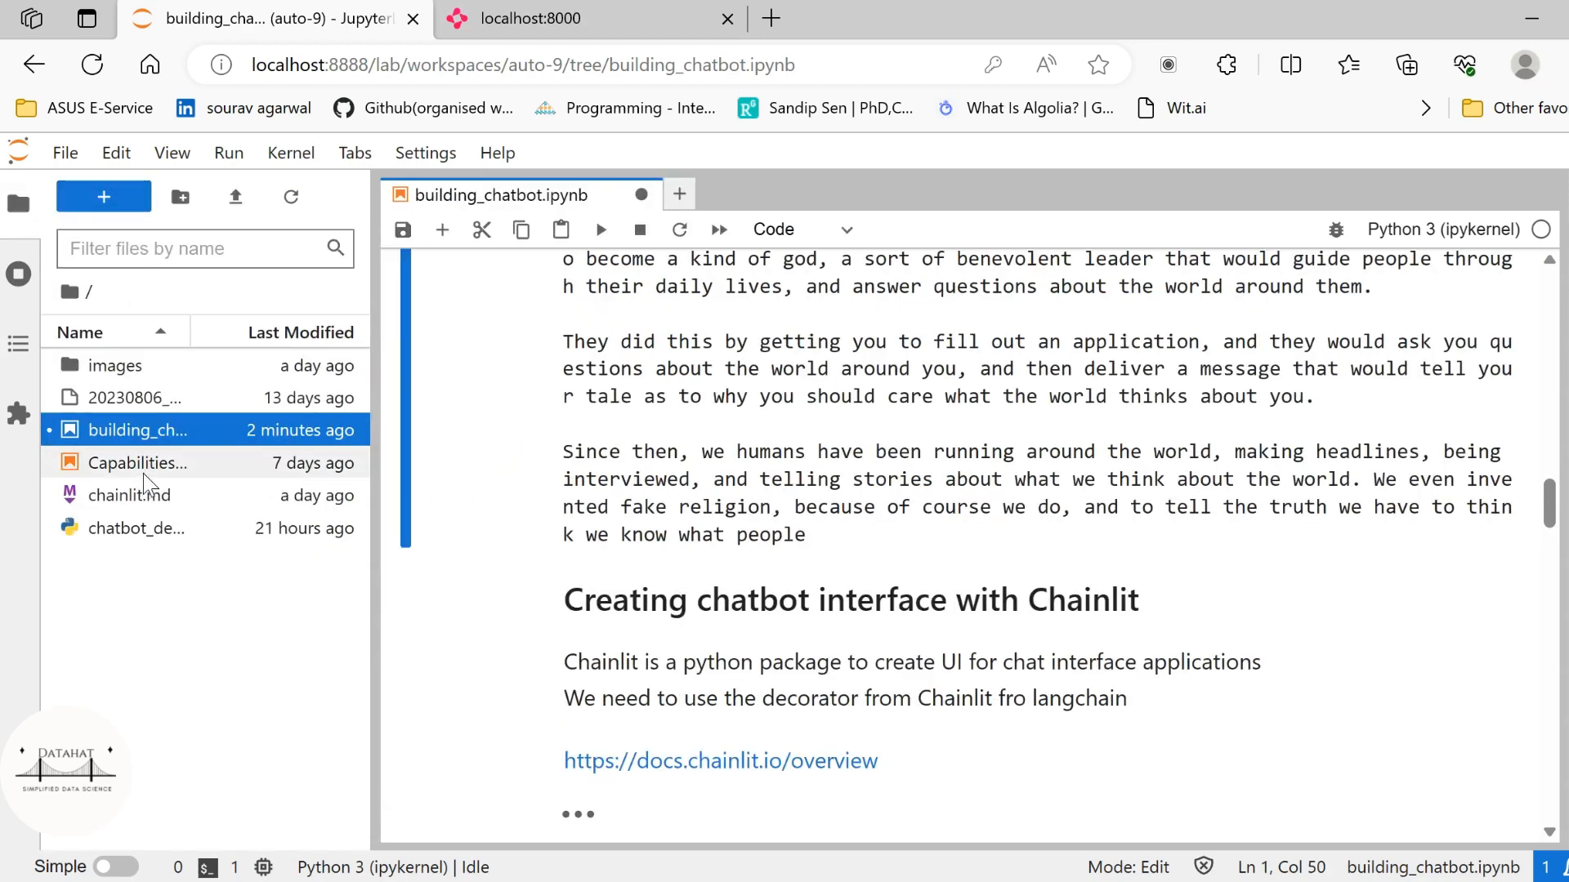
# Step: Open chatbot_demo.py, check the demo chat's name reply, and return to the script
pyautogui.click(134, 528)
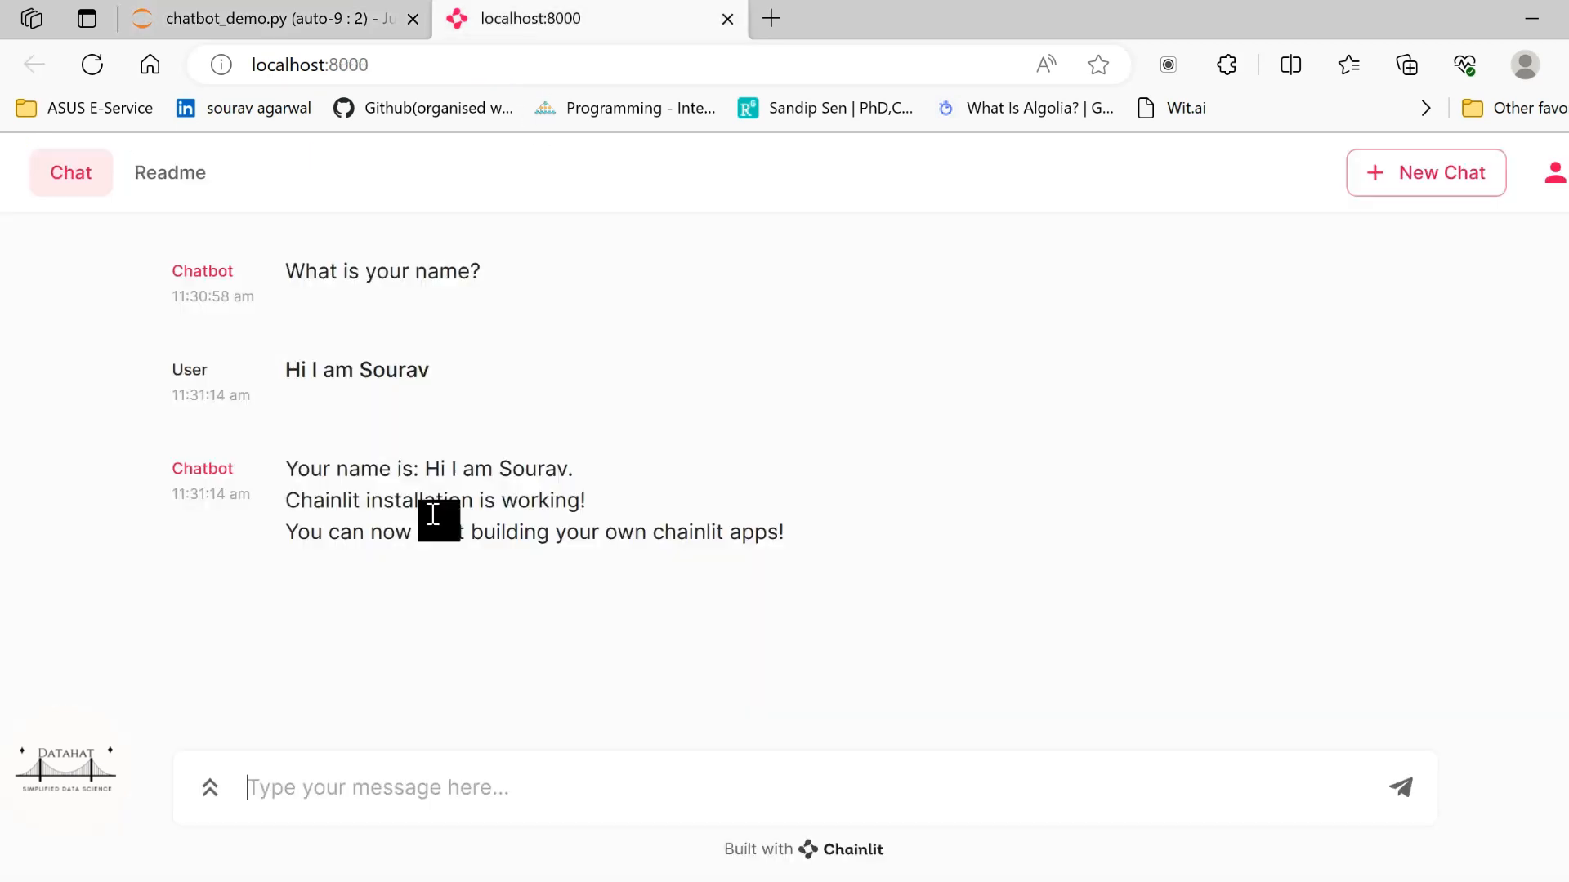
pyautogui.moveTo(461, 232)
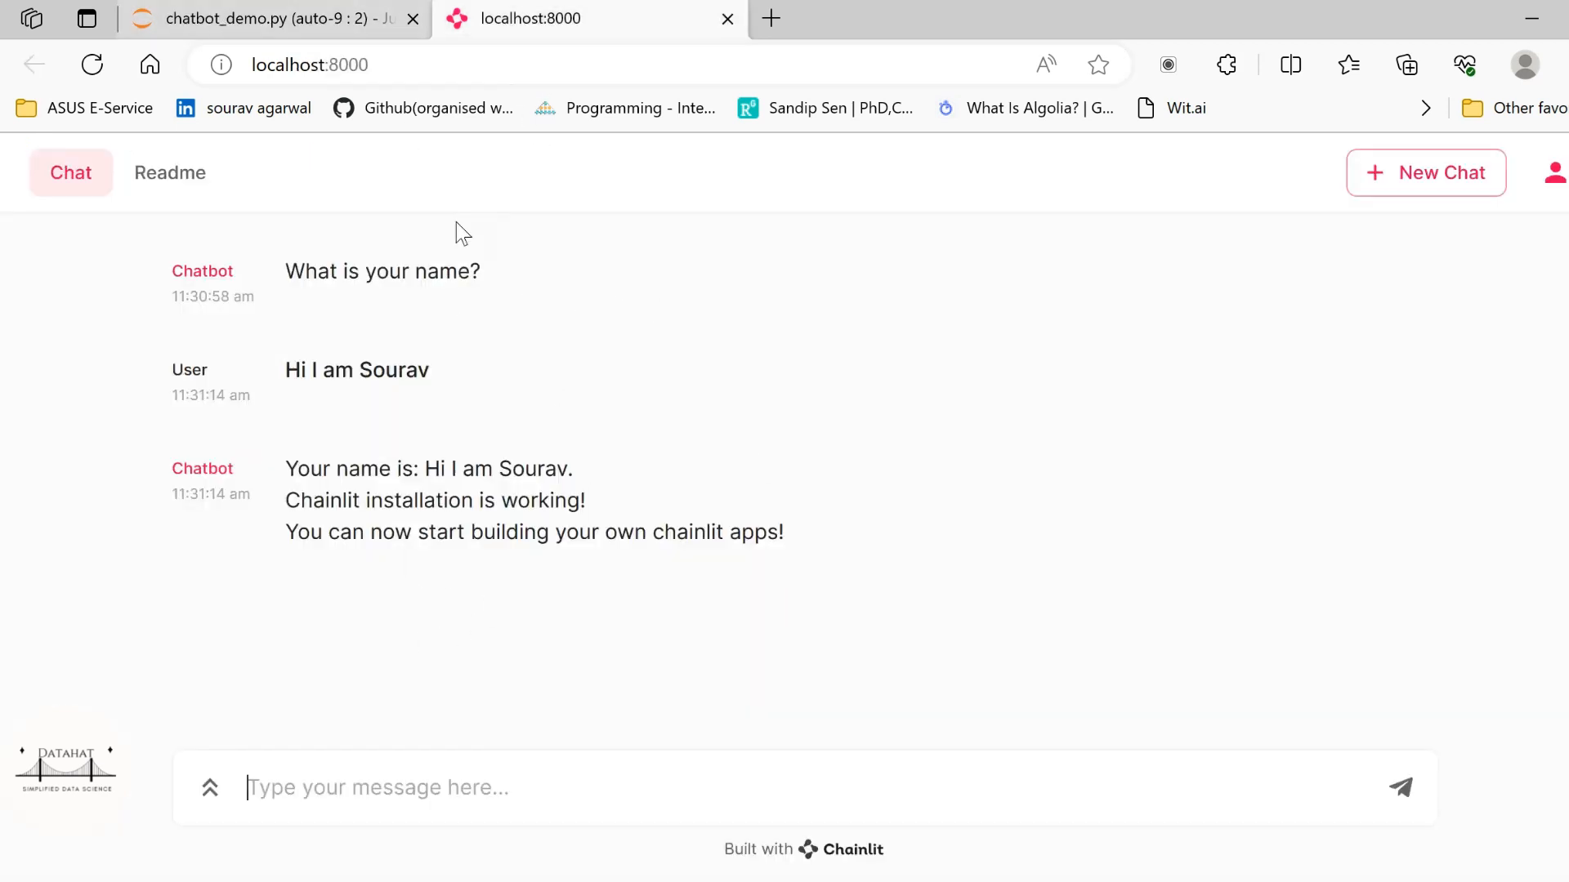
pyautogui.moveTo(575, 652)
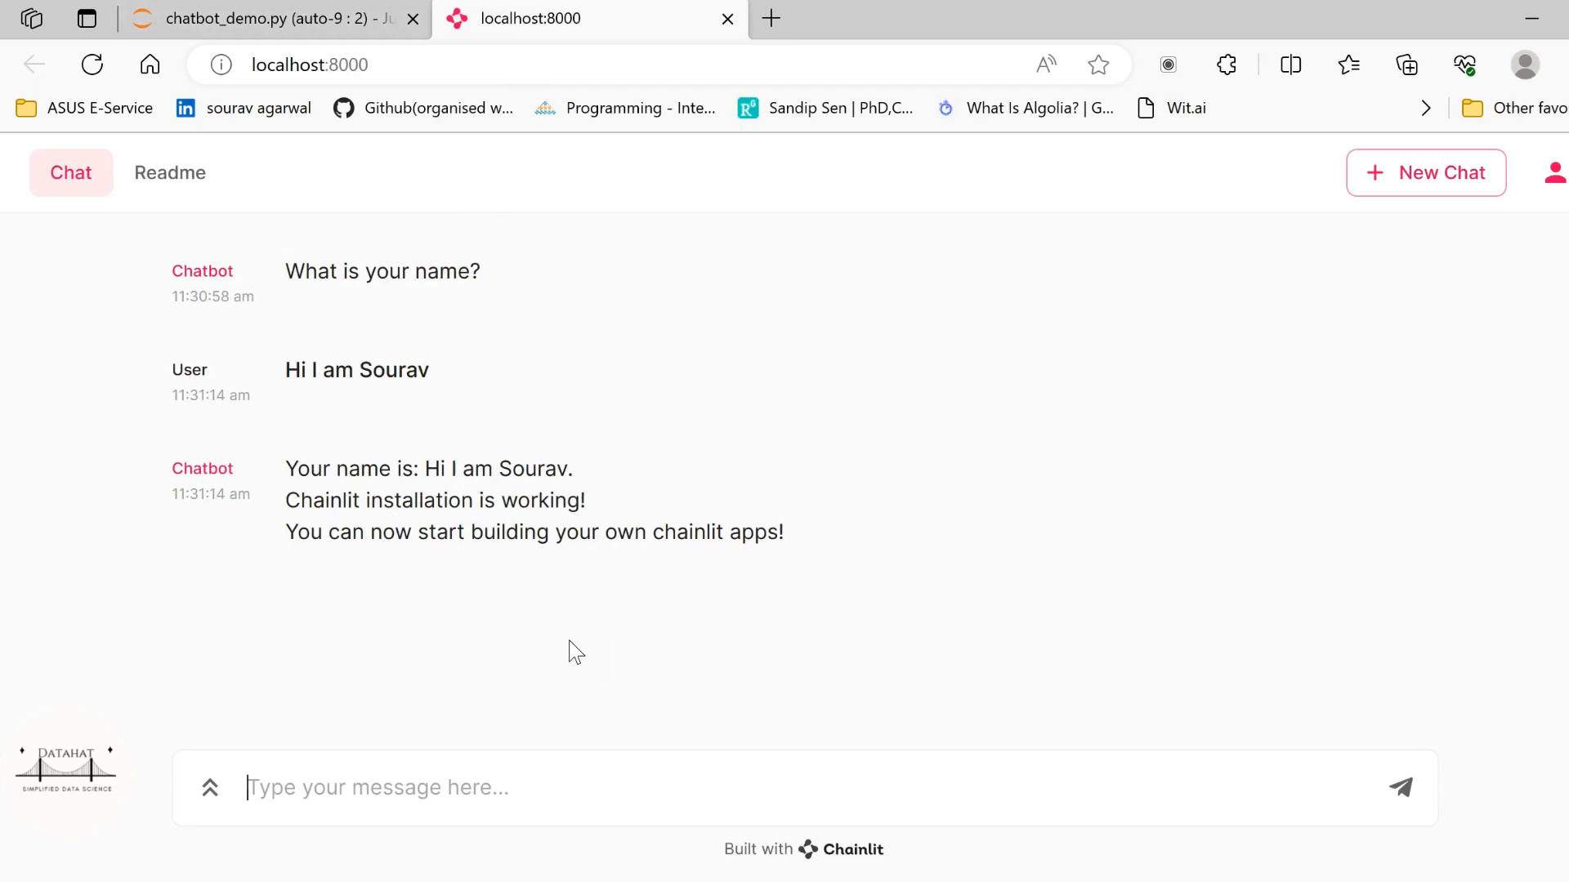
pyautogui.click(260, 18)
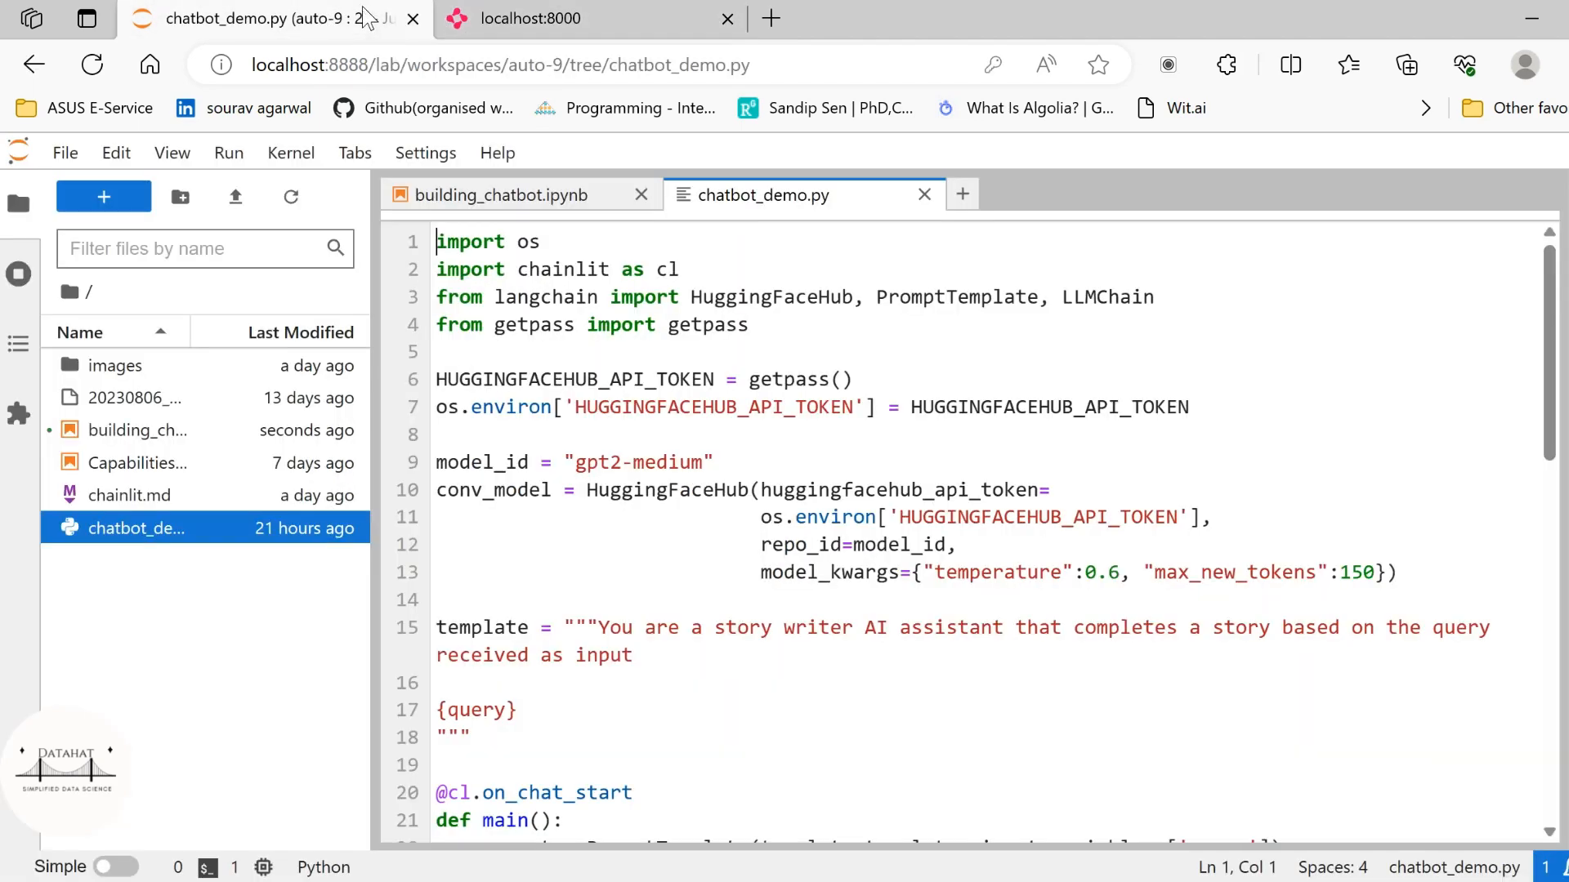
# Step: Close the localhost:8000 Chainlit chat tab and return to the chatbot_demo.py script
pyautogui.click(495, 194)
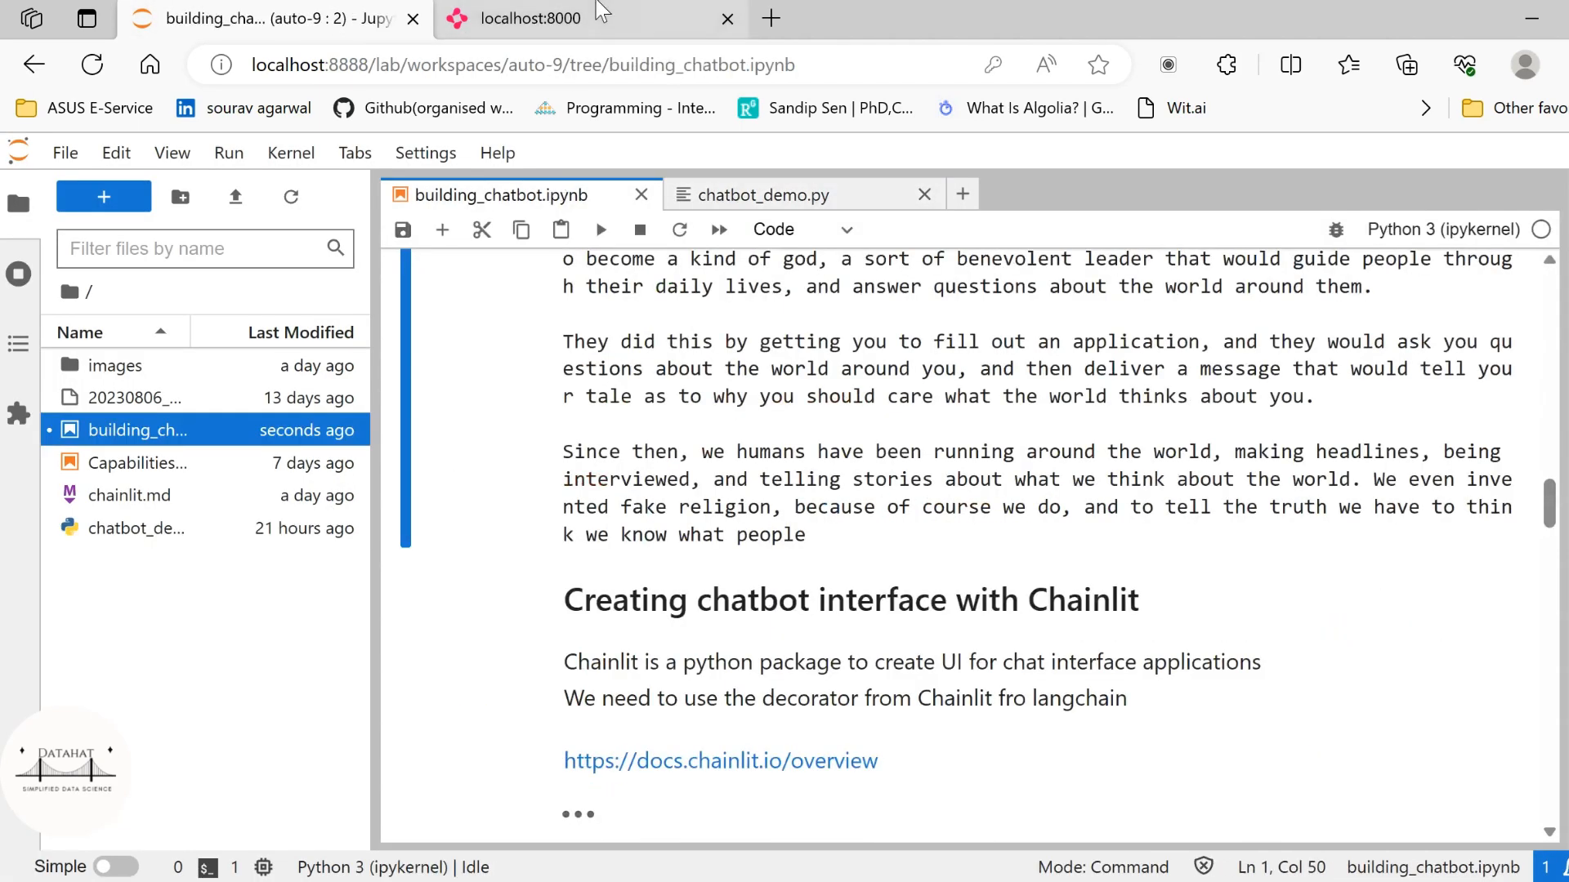
pyautogui.click(530, 18)
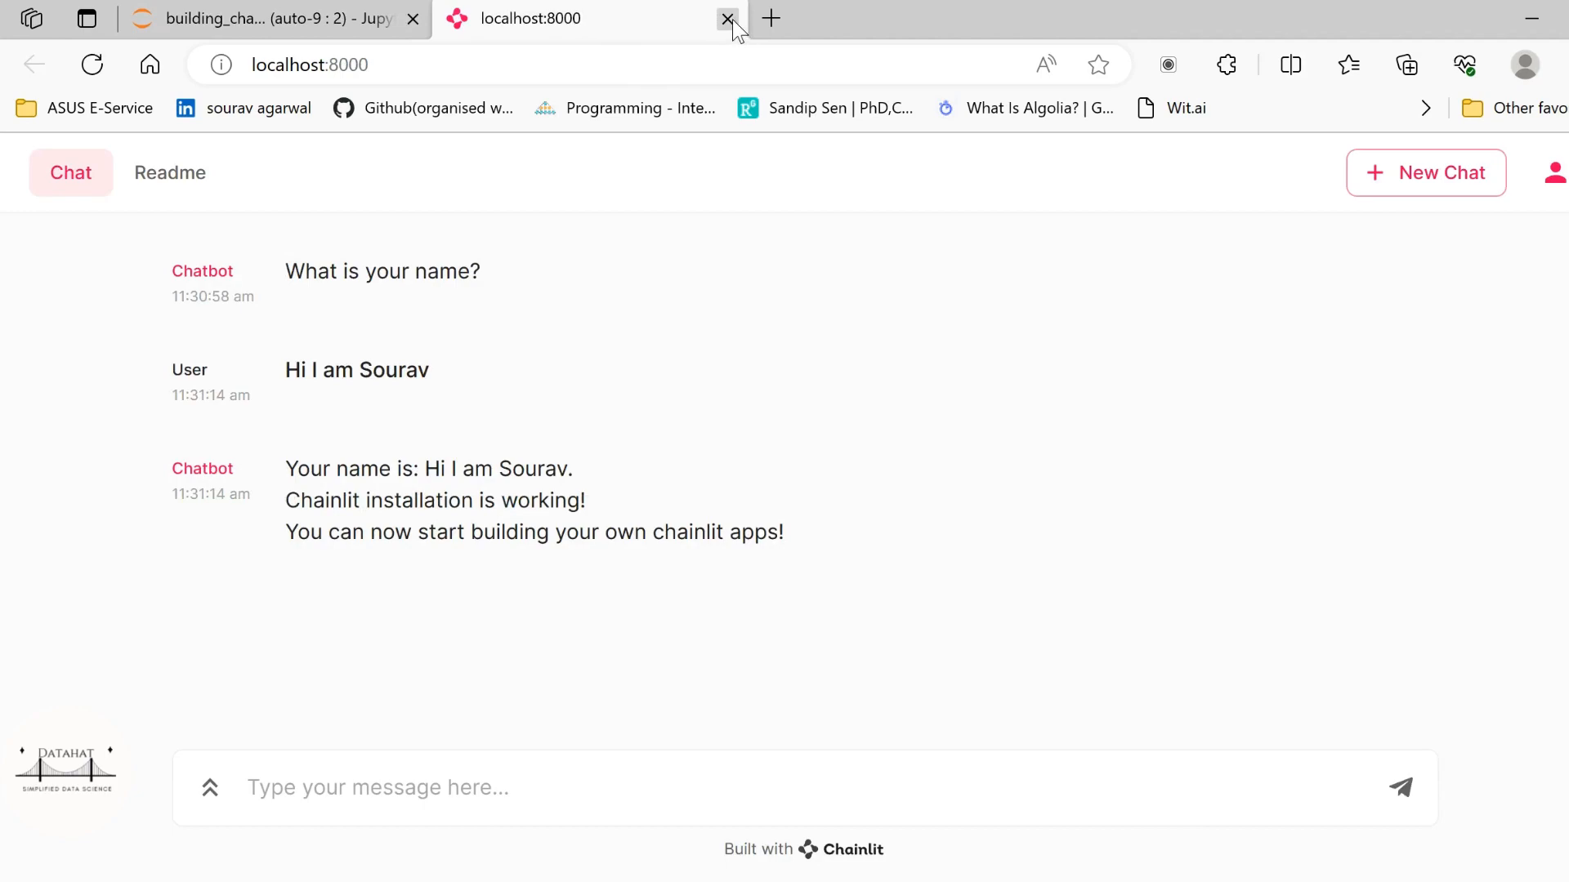
pyautogui.click(729, 18)
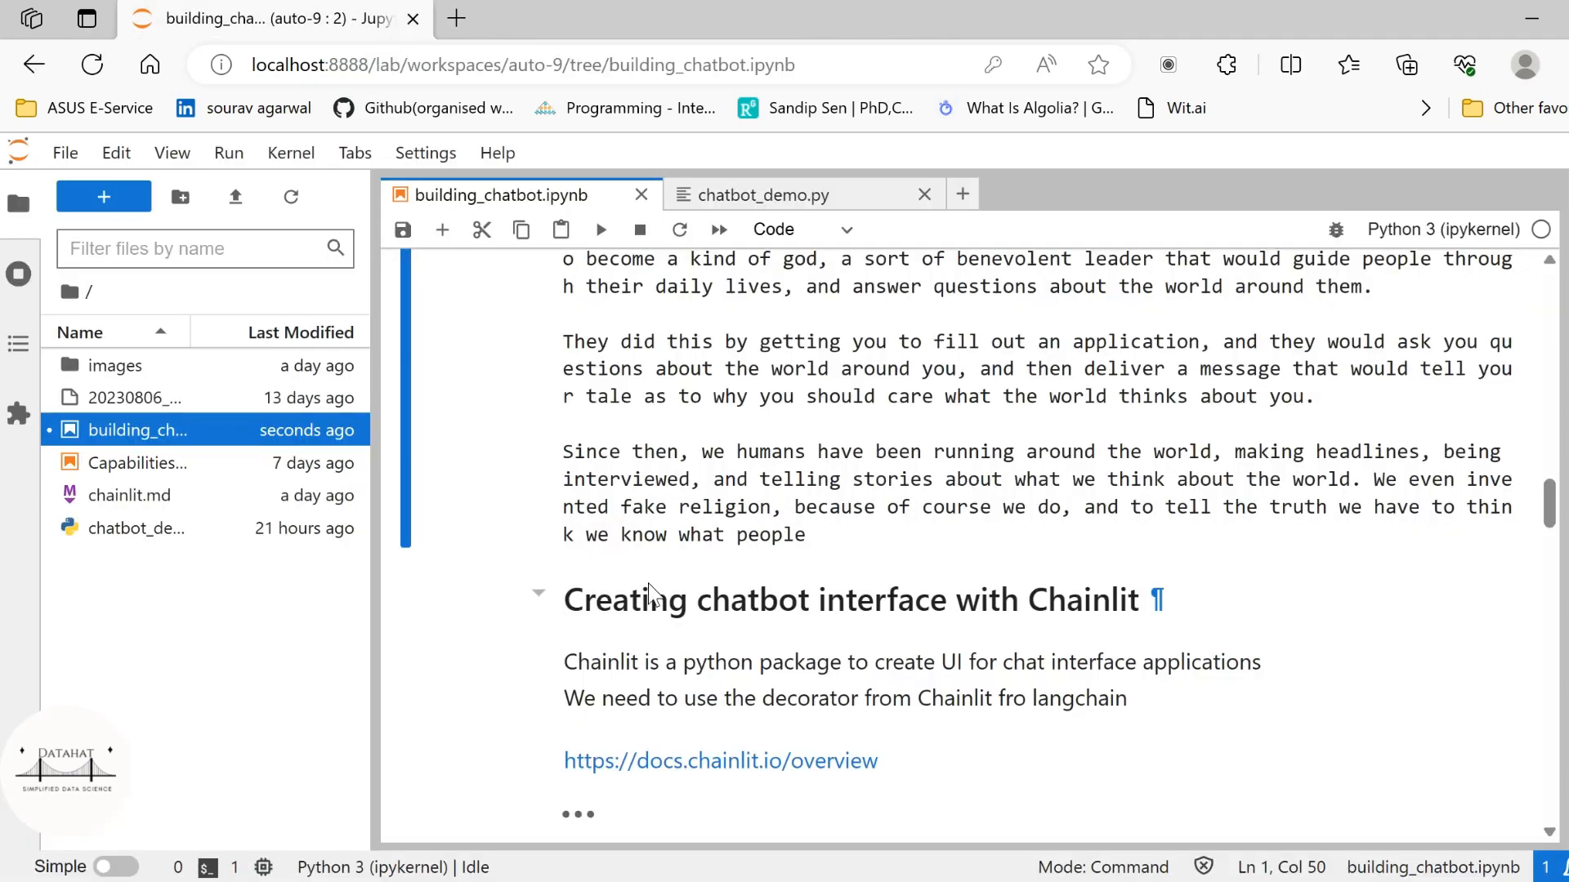
pyautogui.scroll(3)
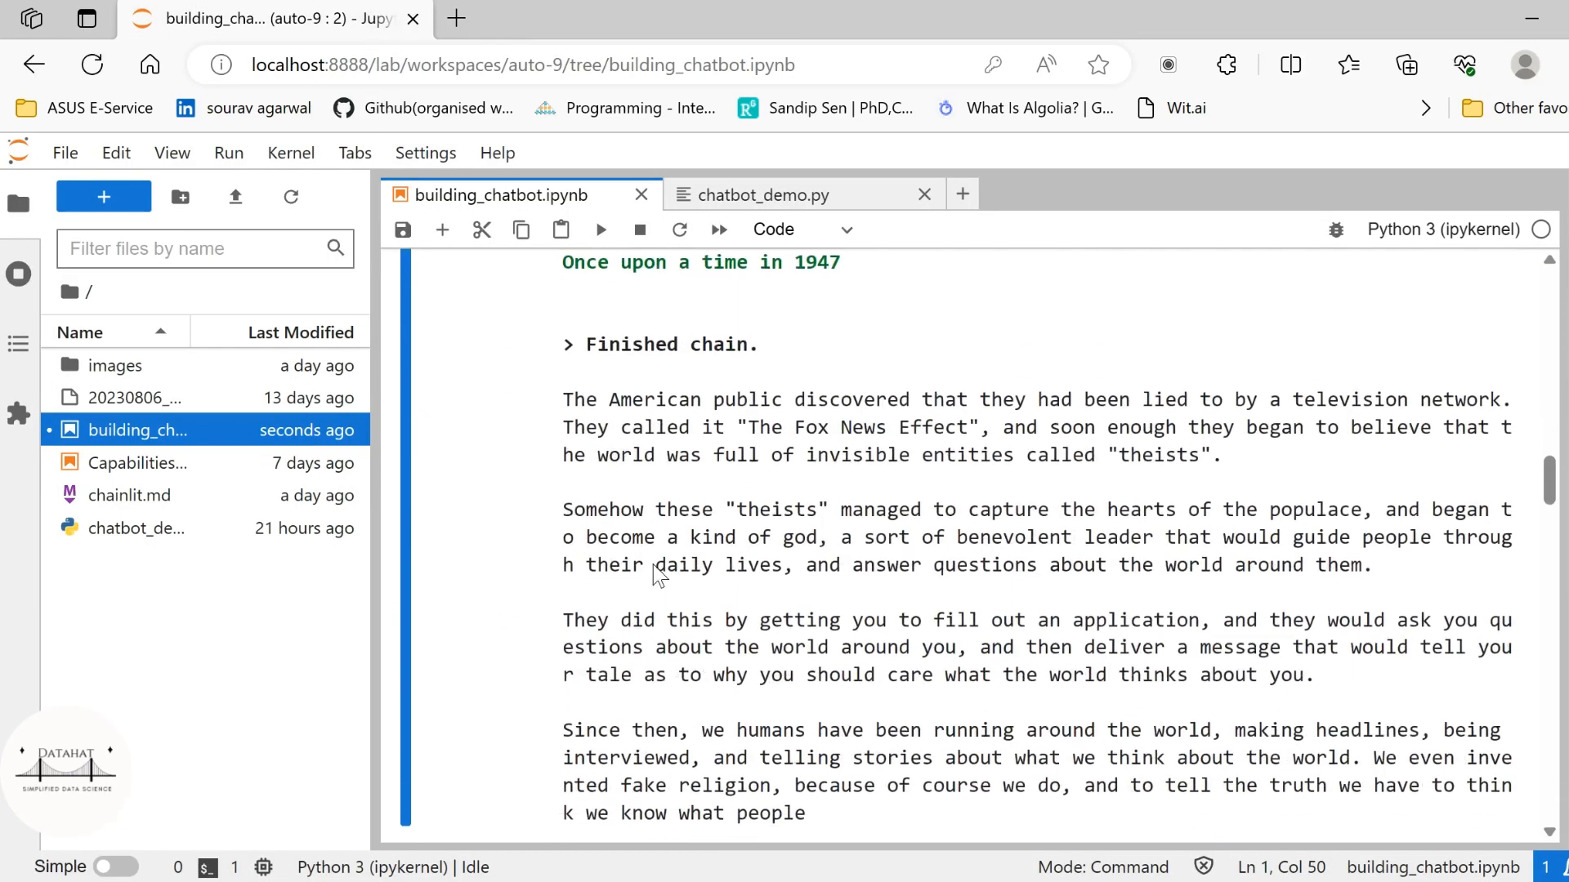
pyautogui.scroll(3)
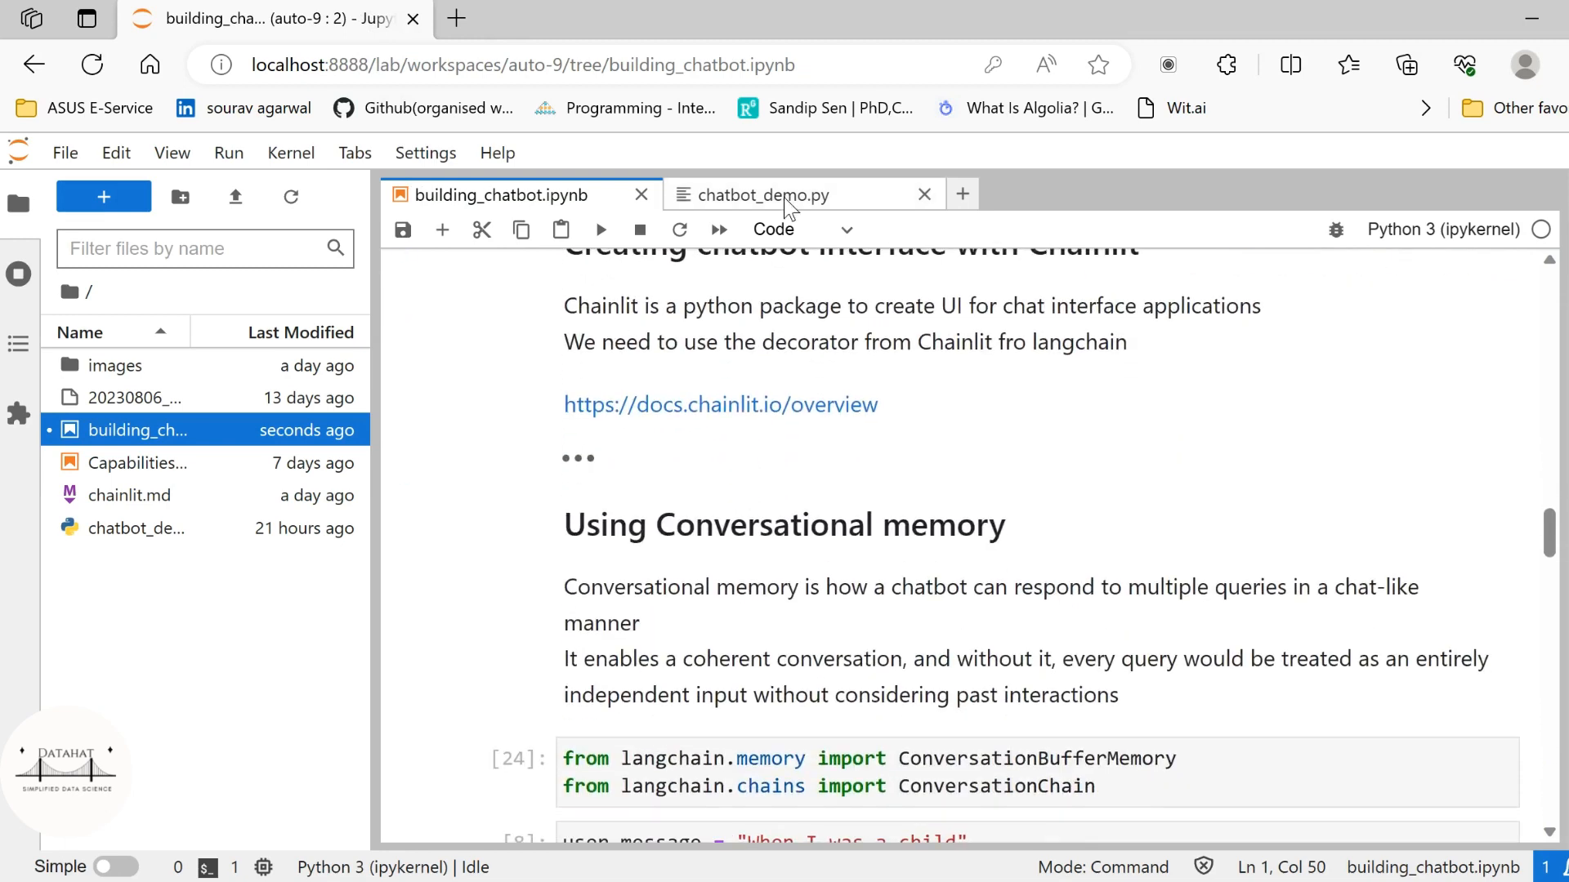
pyautogui.click(765, 194)
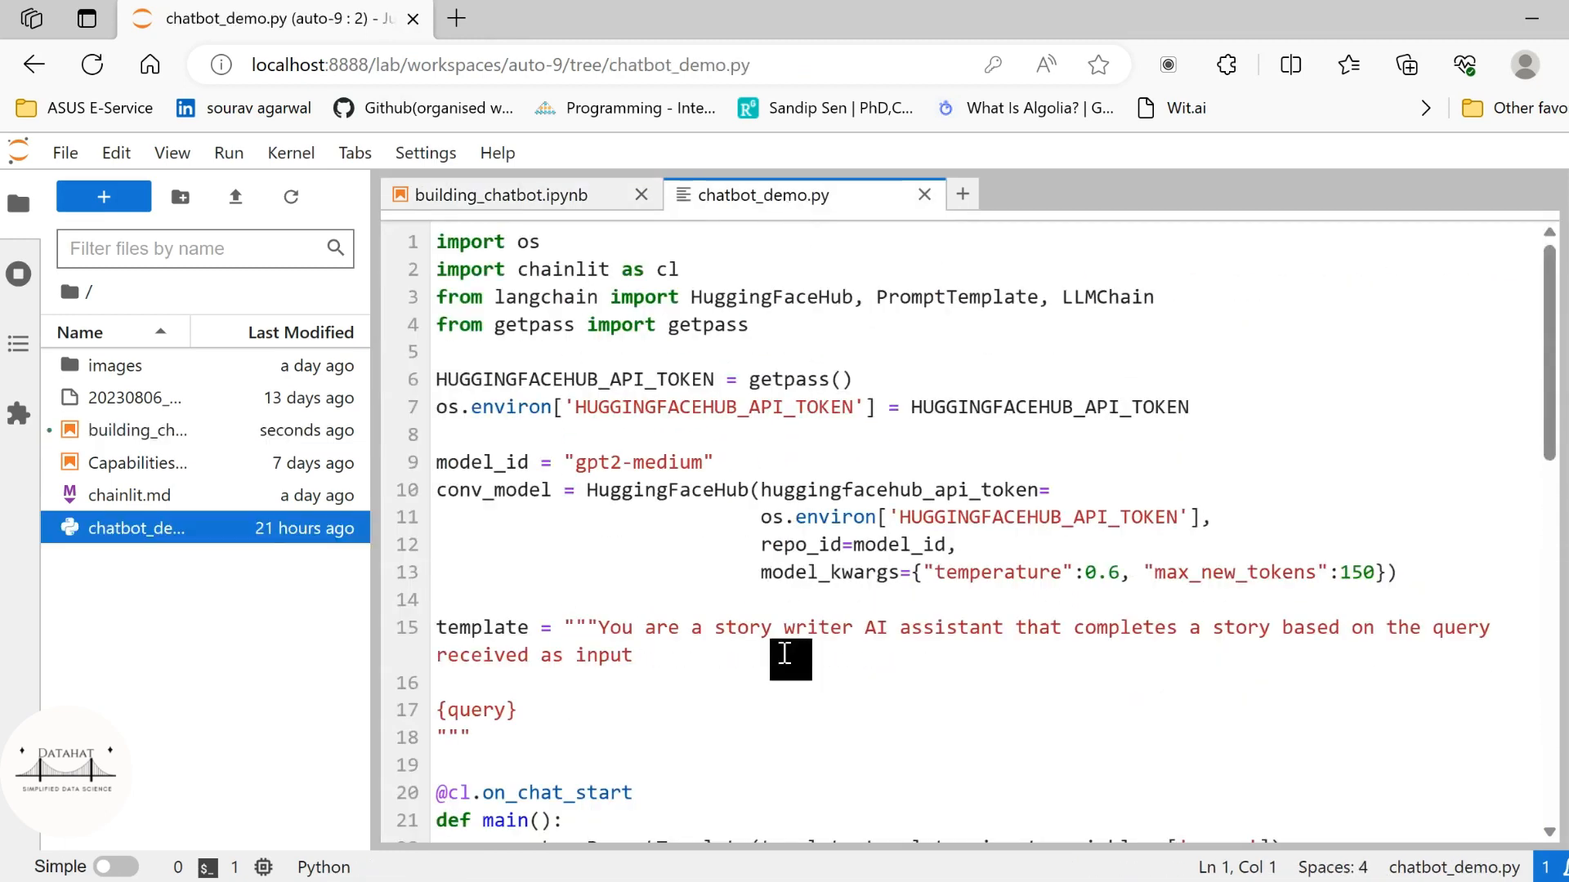
pyautogui.moveTo(975, 388)
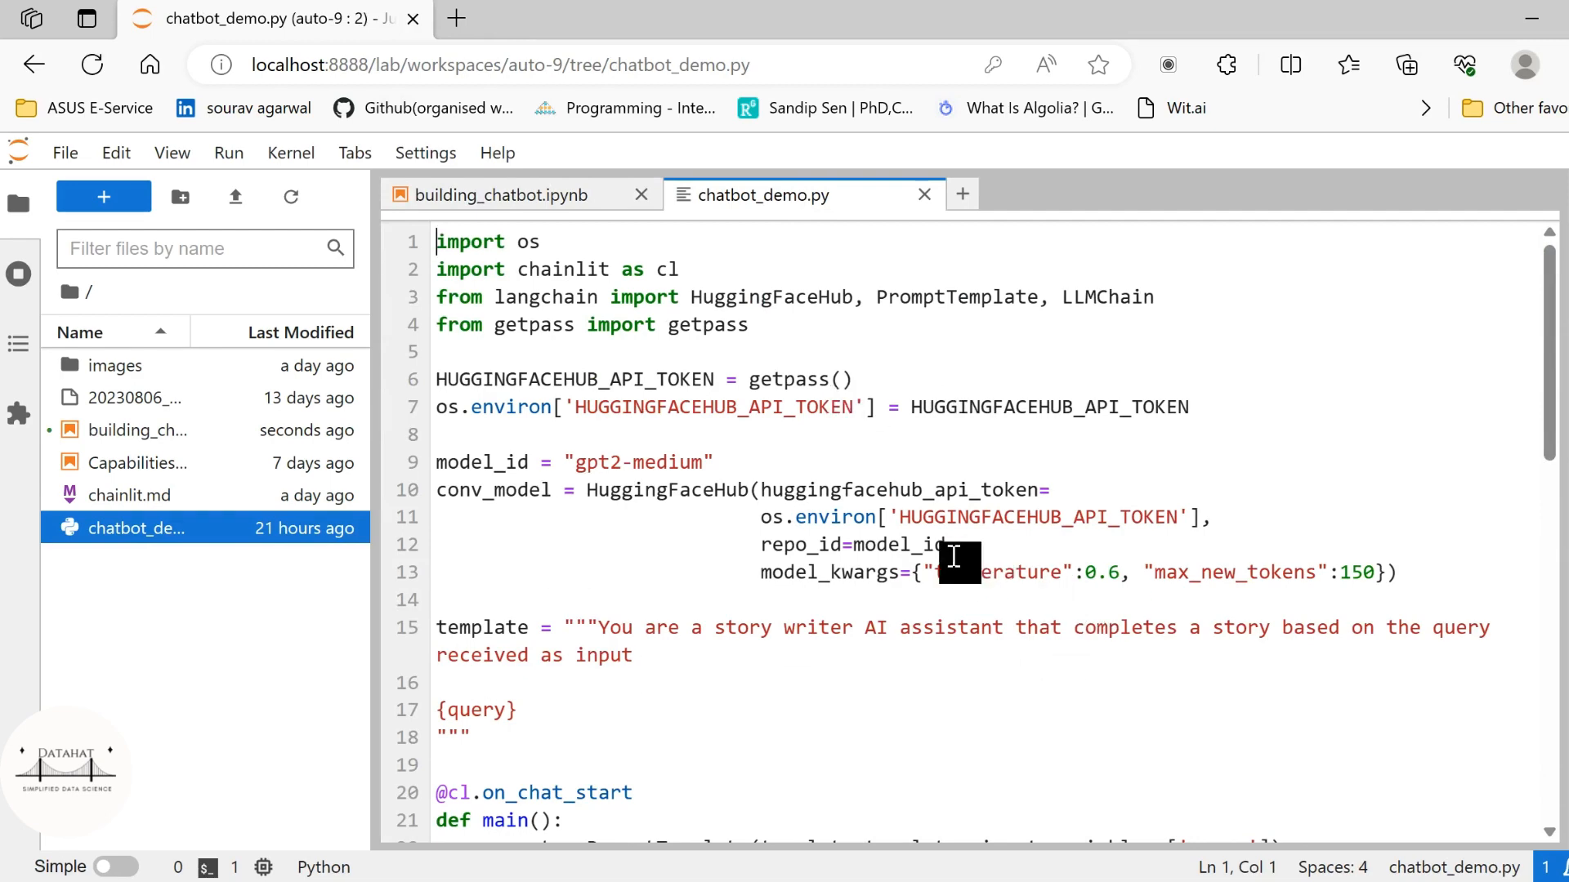
pyautogui.scroll(-3)
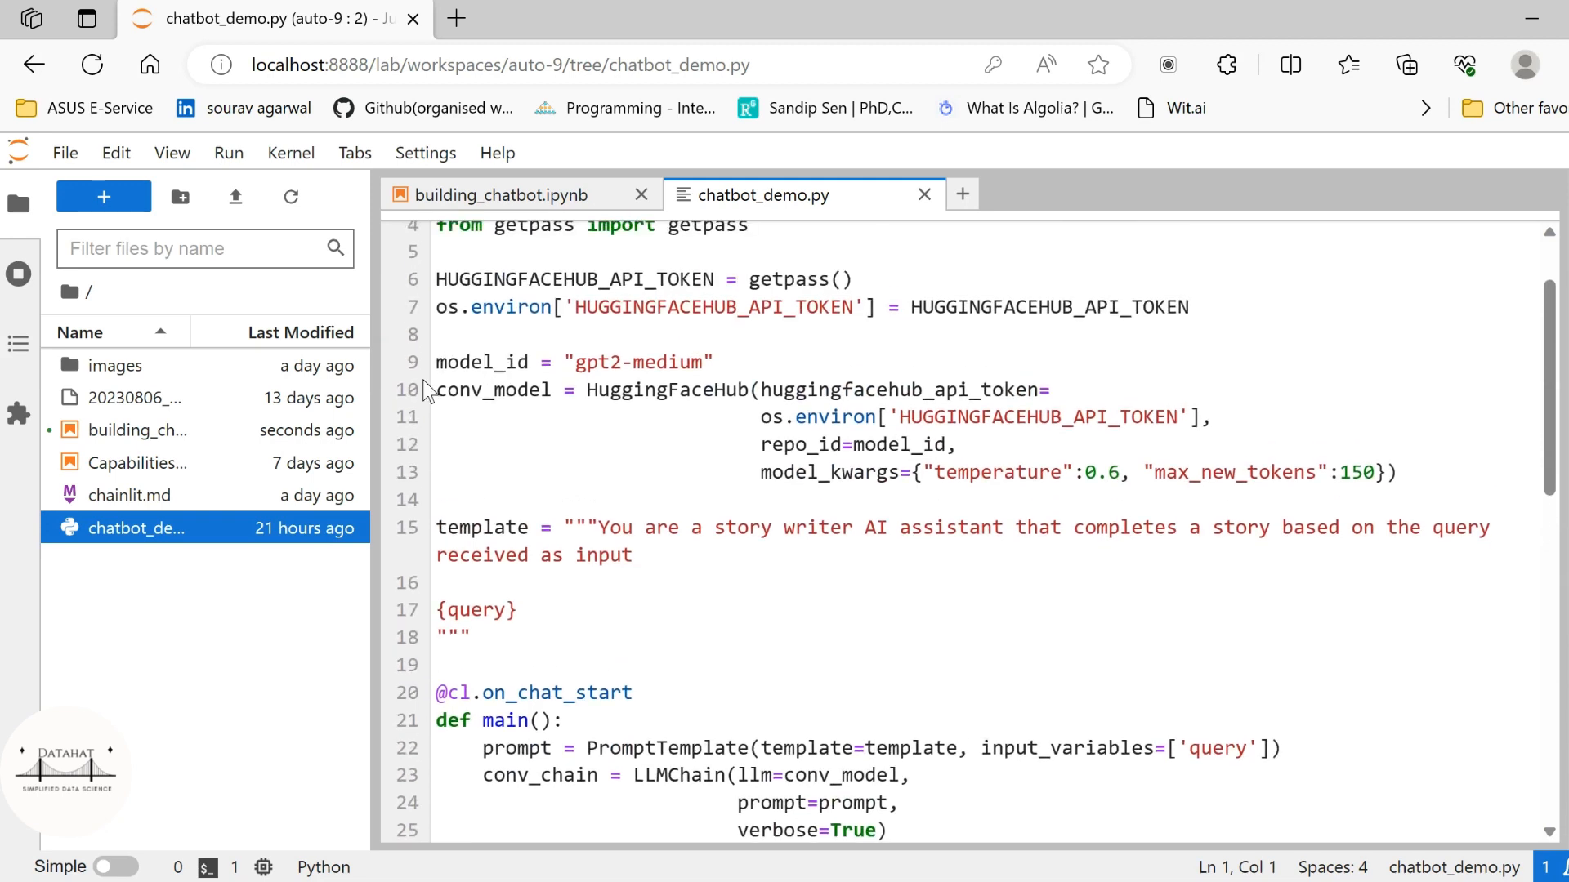
pyautogui.click(436, 500)
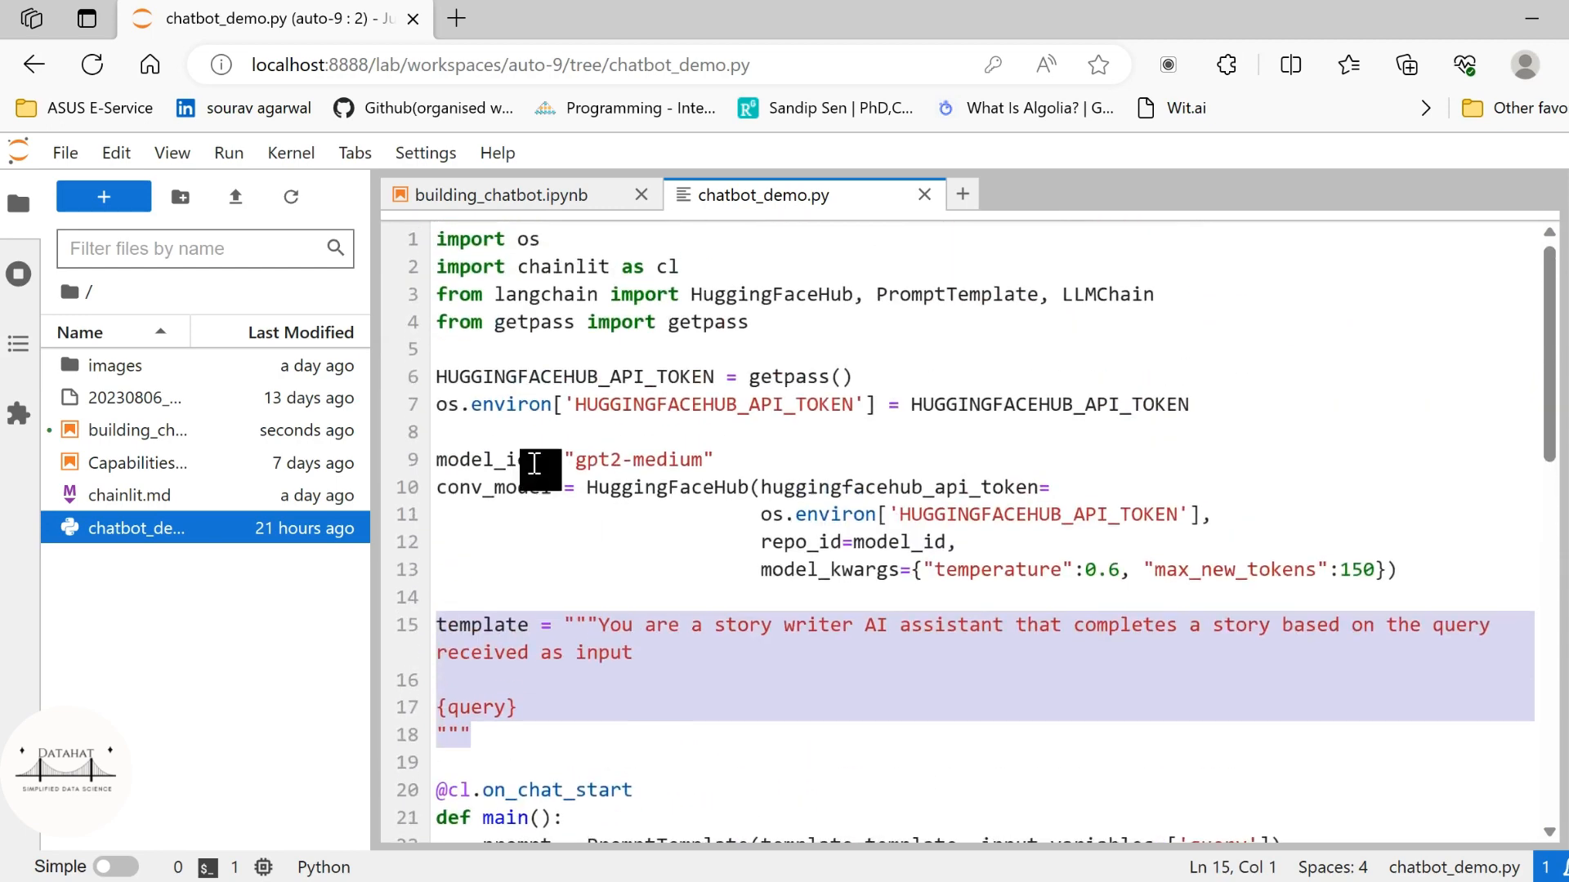
pyautogui.scroll(-3)
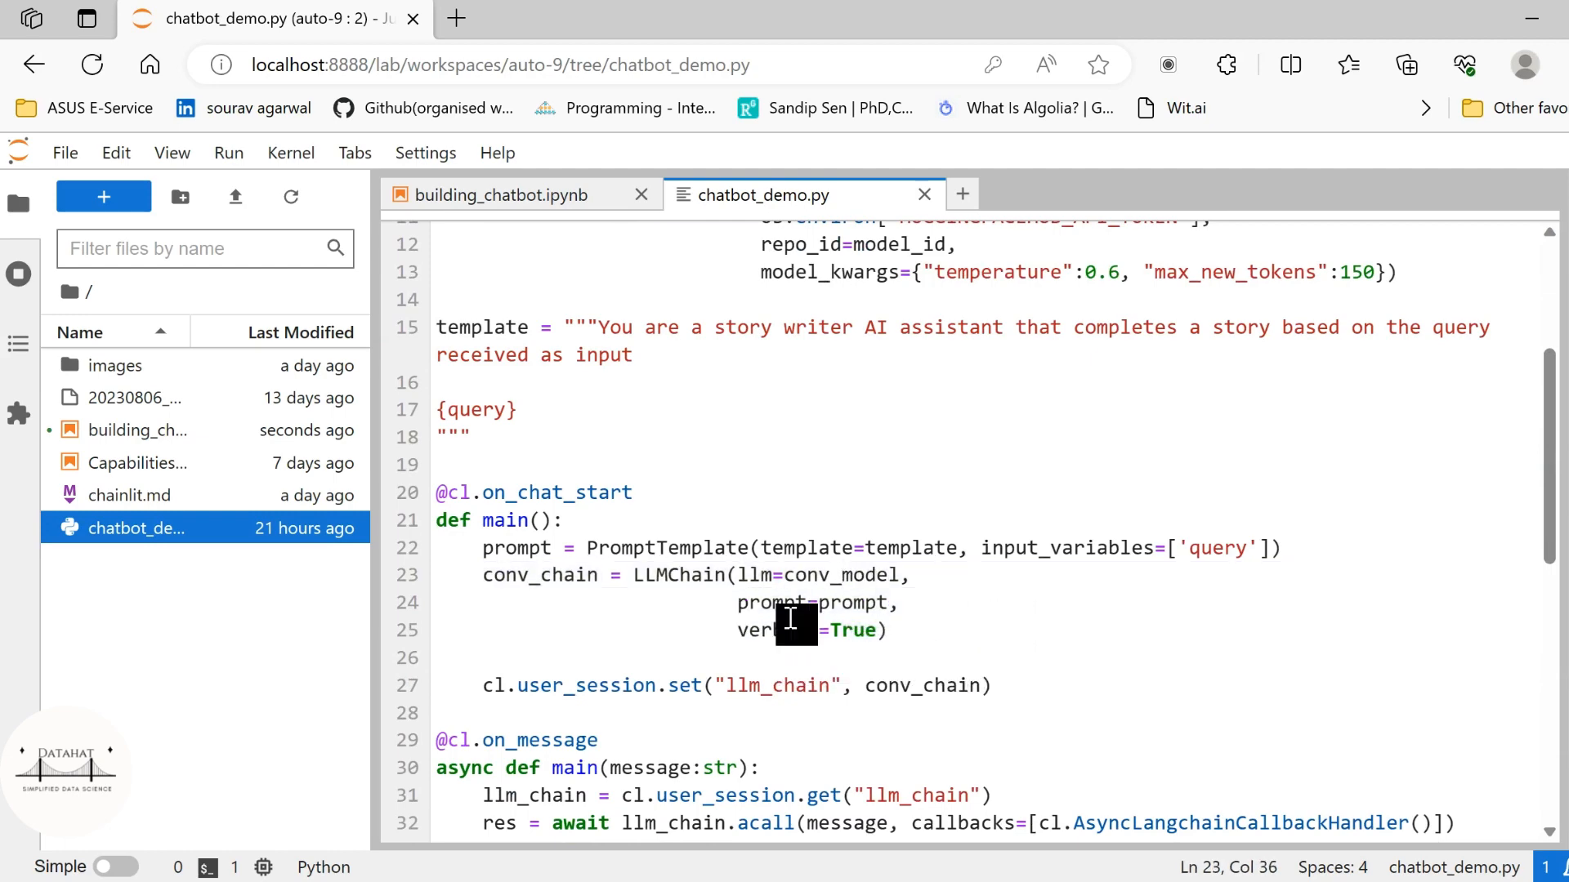
pyautogui.scroll(-3)
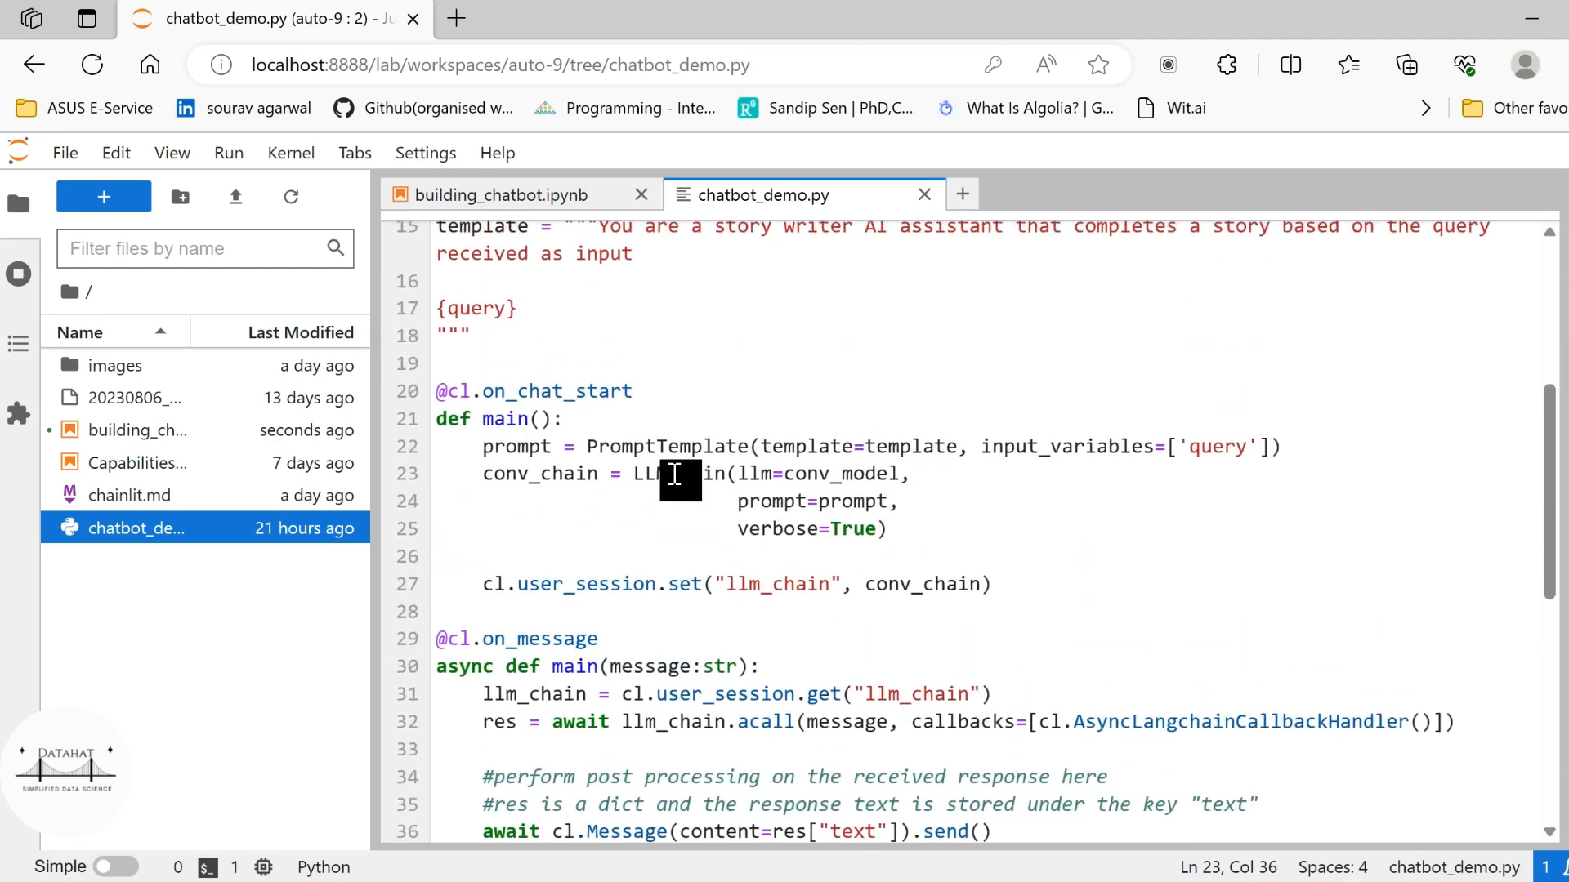
pyautogui.scroll(3)
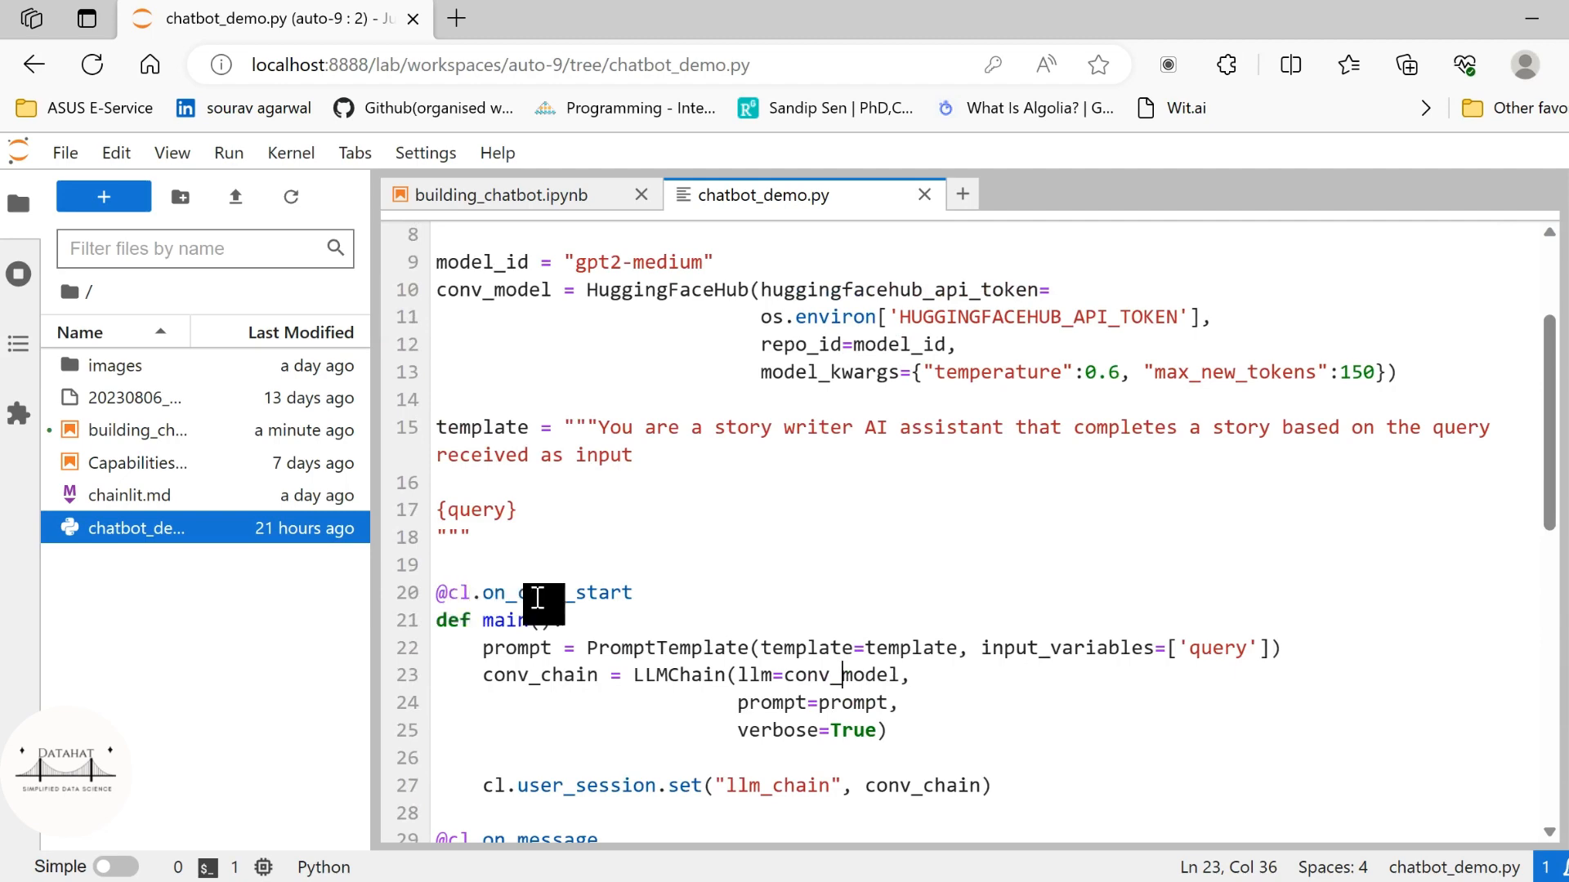
pyautogui.scroll(-3)
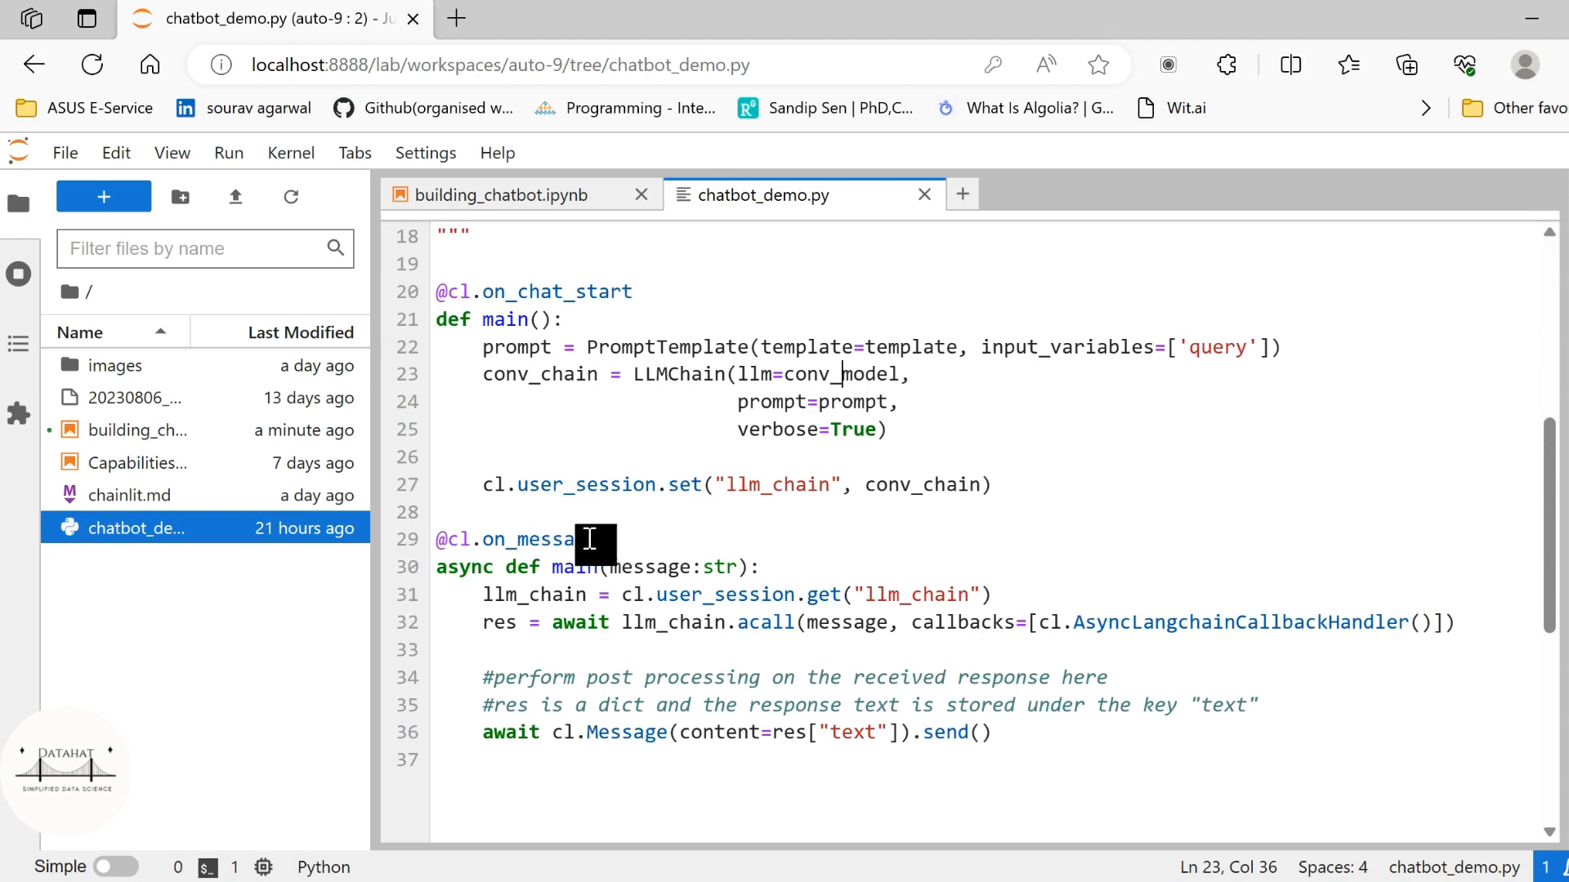
pyautogui.scroll(3)
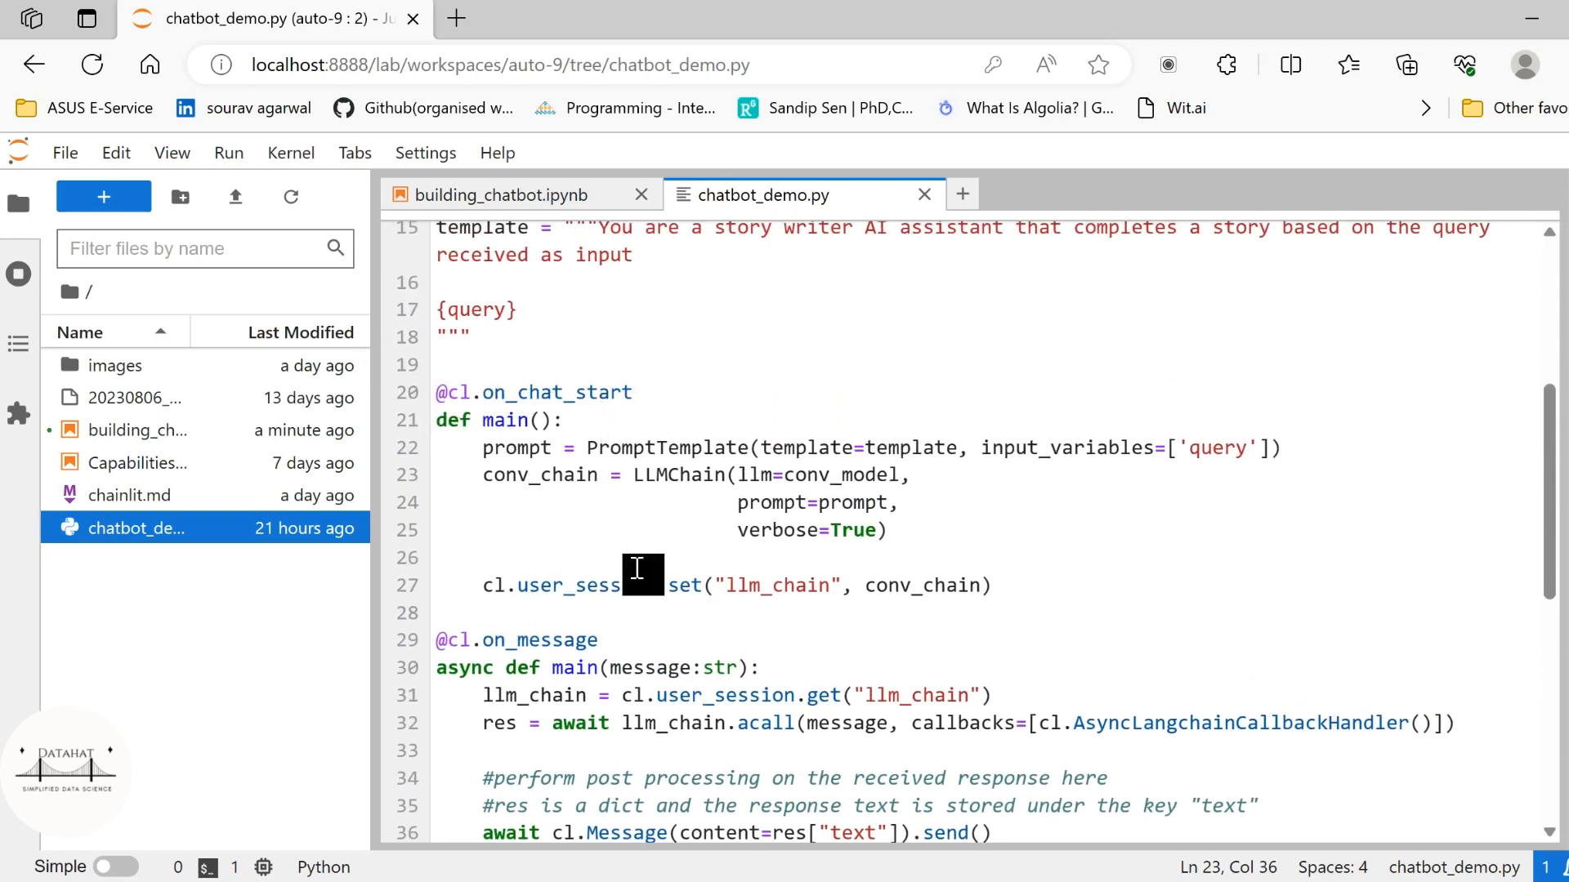
pyautogui.moveTo(1170, 291)
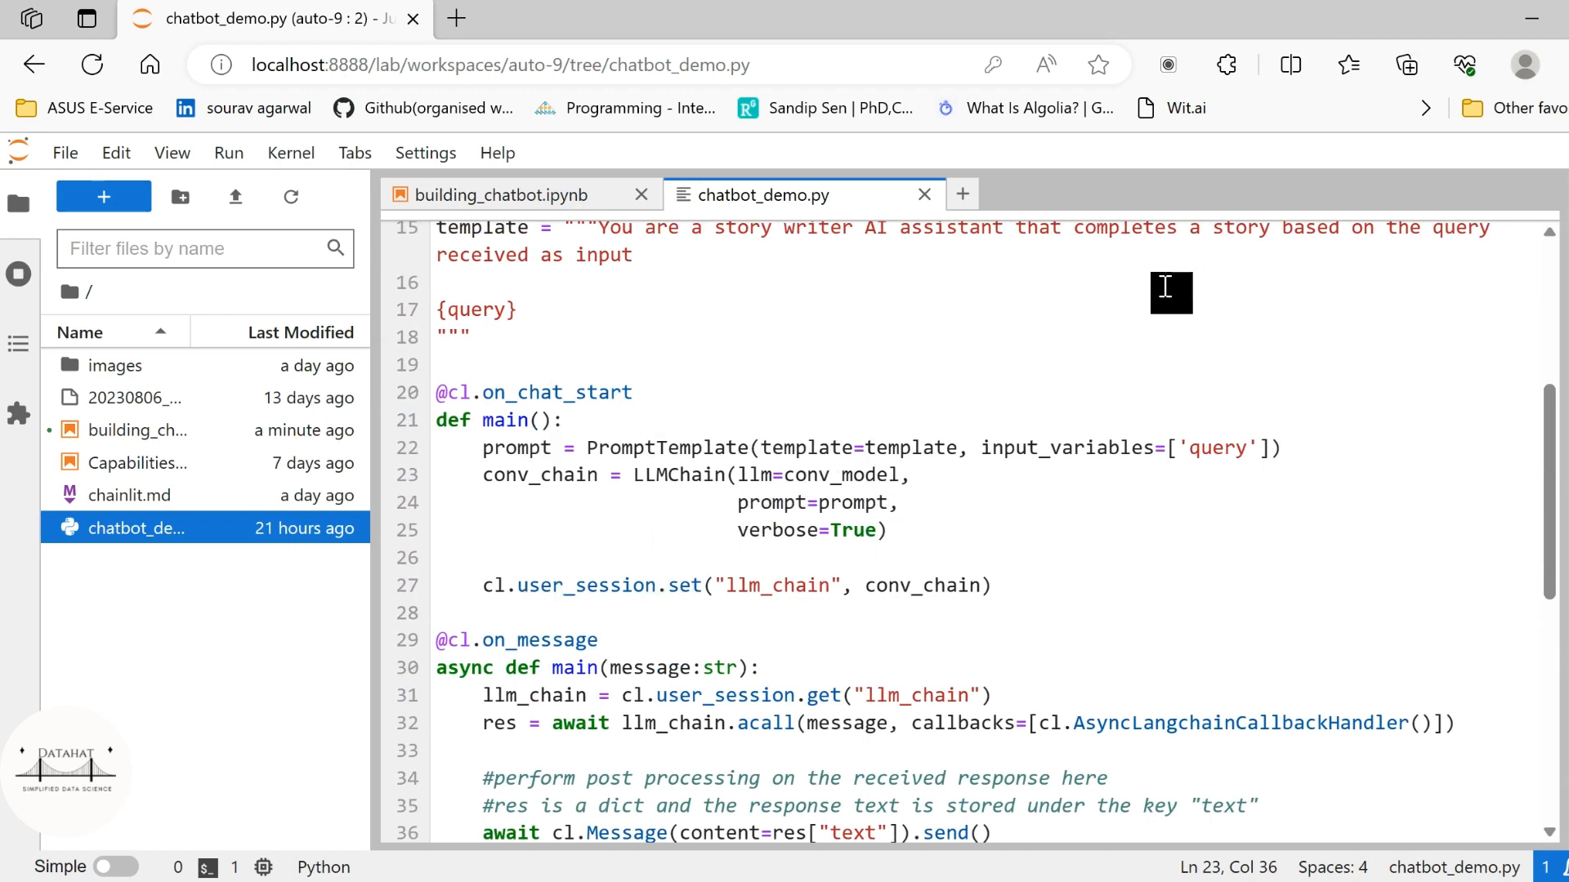
pyautogui.moveTo(490, 476)
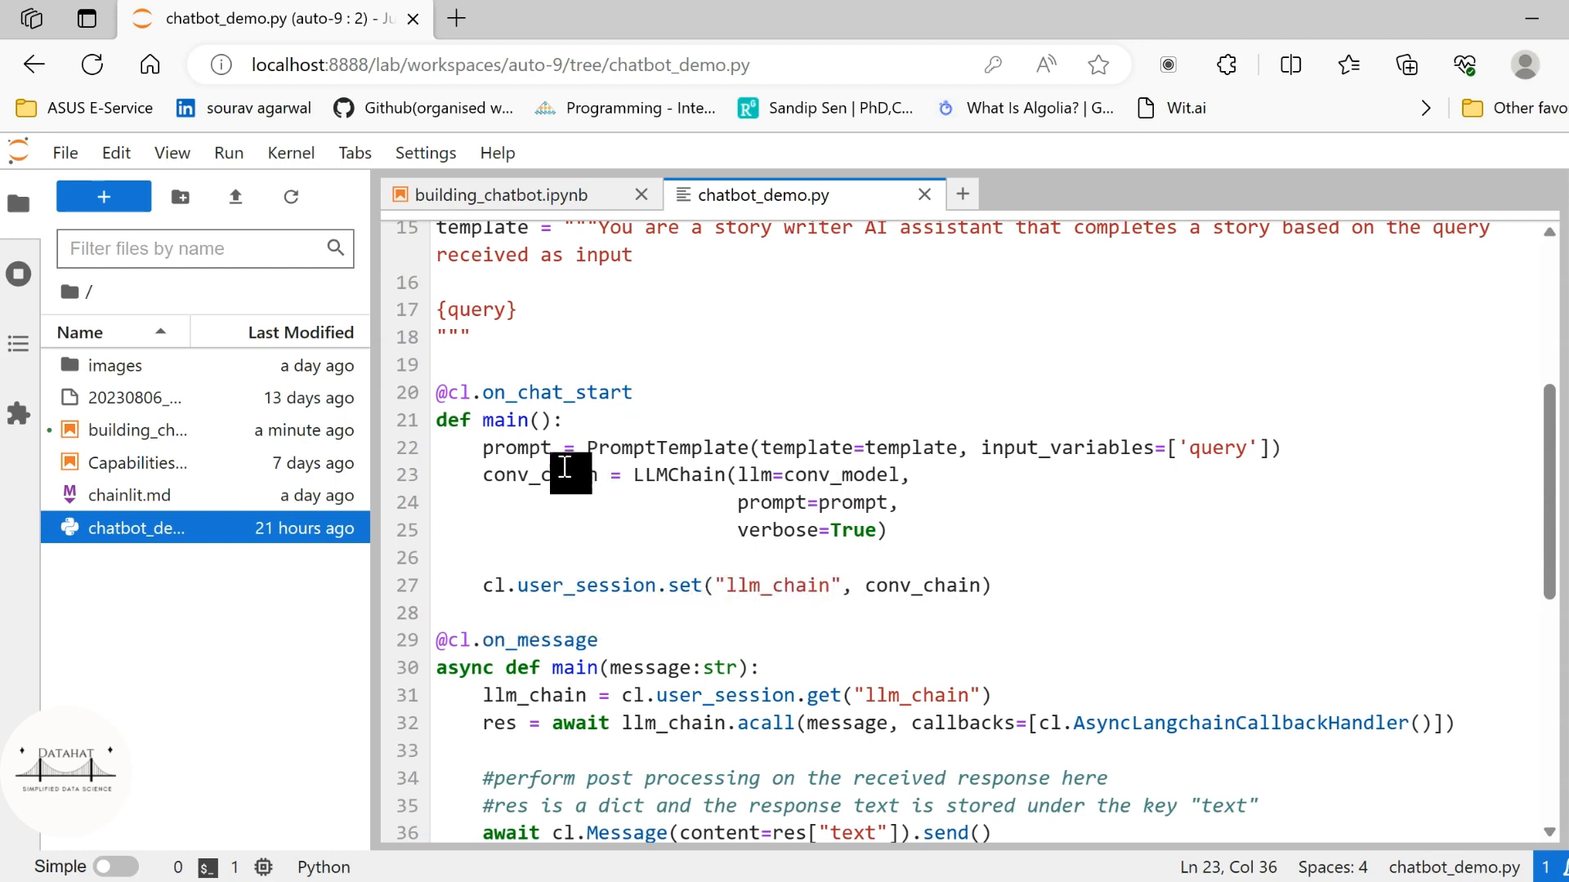
pyautogui.scroll(-3)
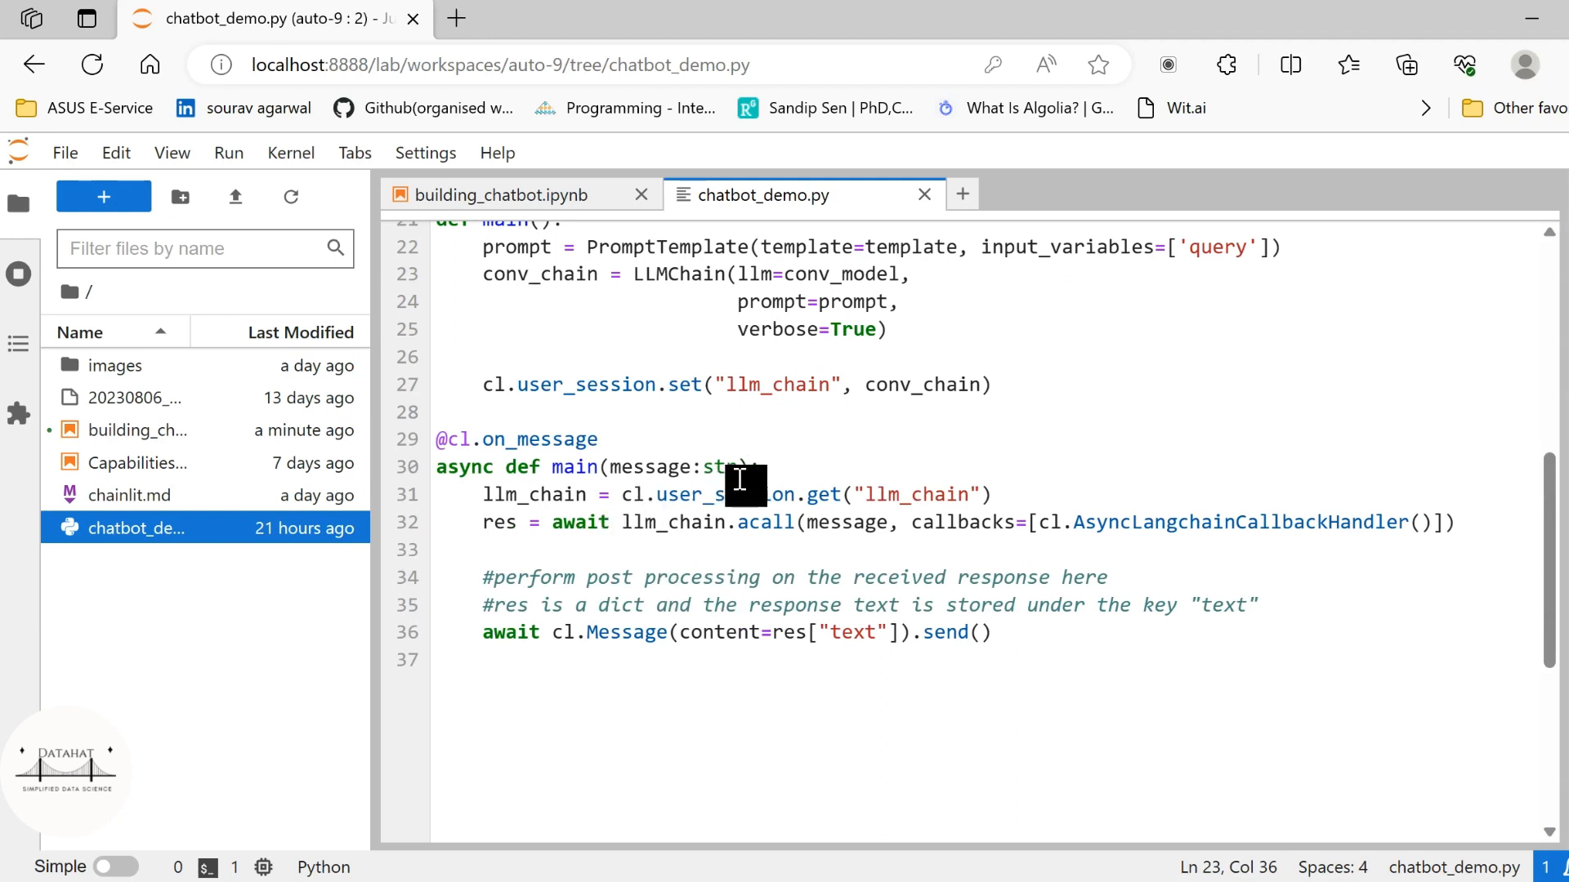
pyautogui.click(490, 494)
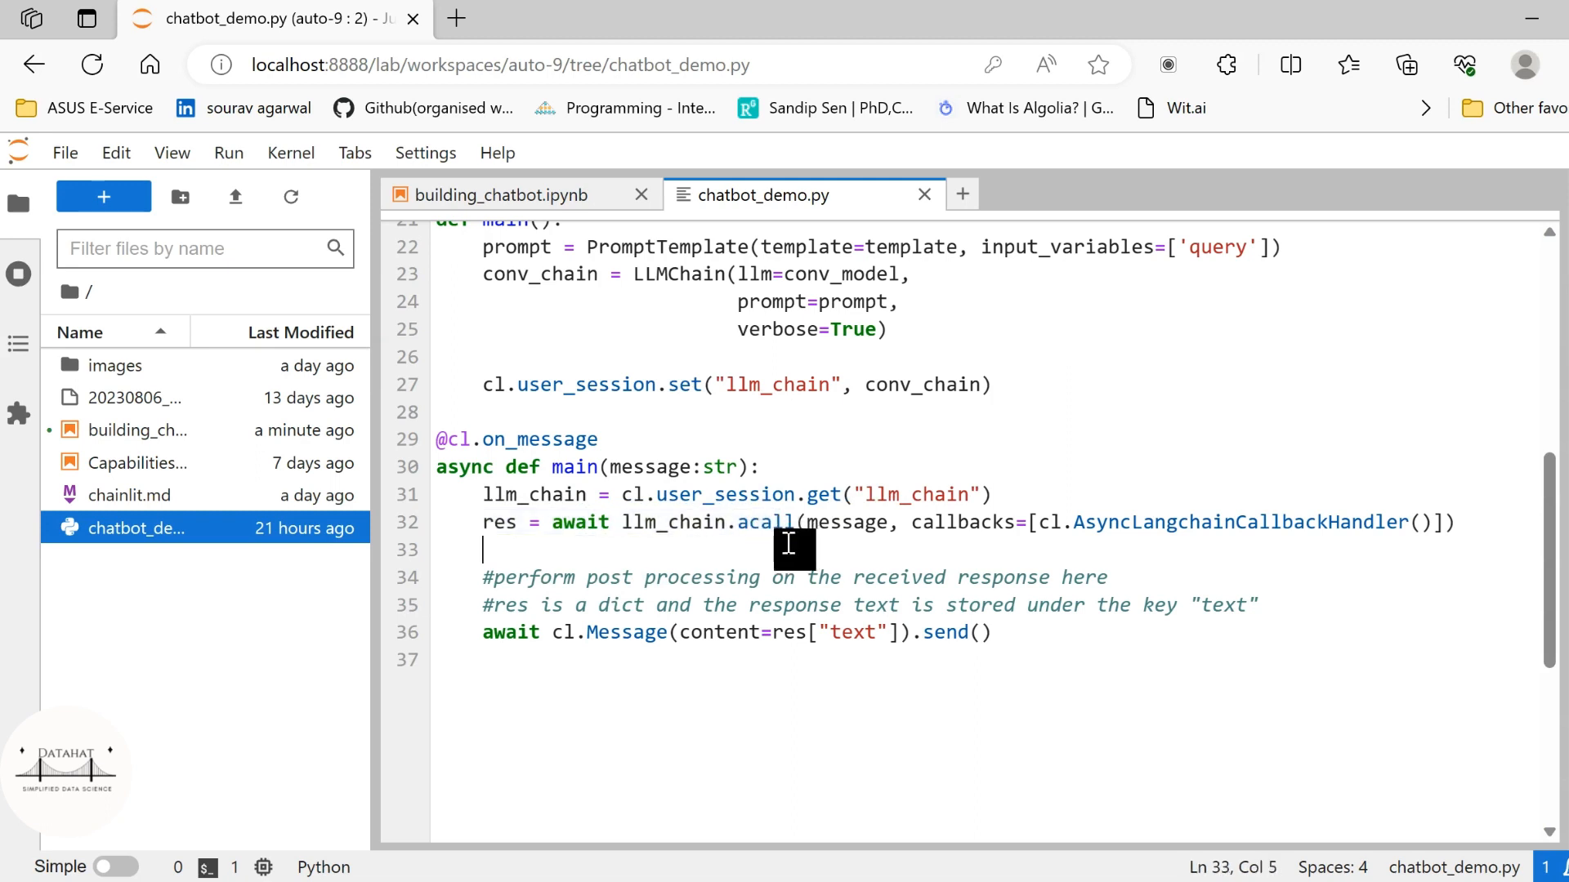
pyautogui.moveTo(1129, 505)
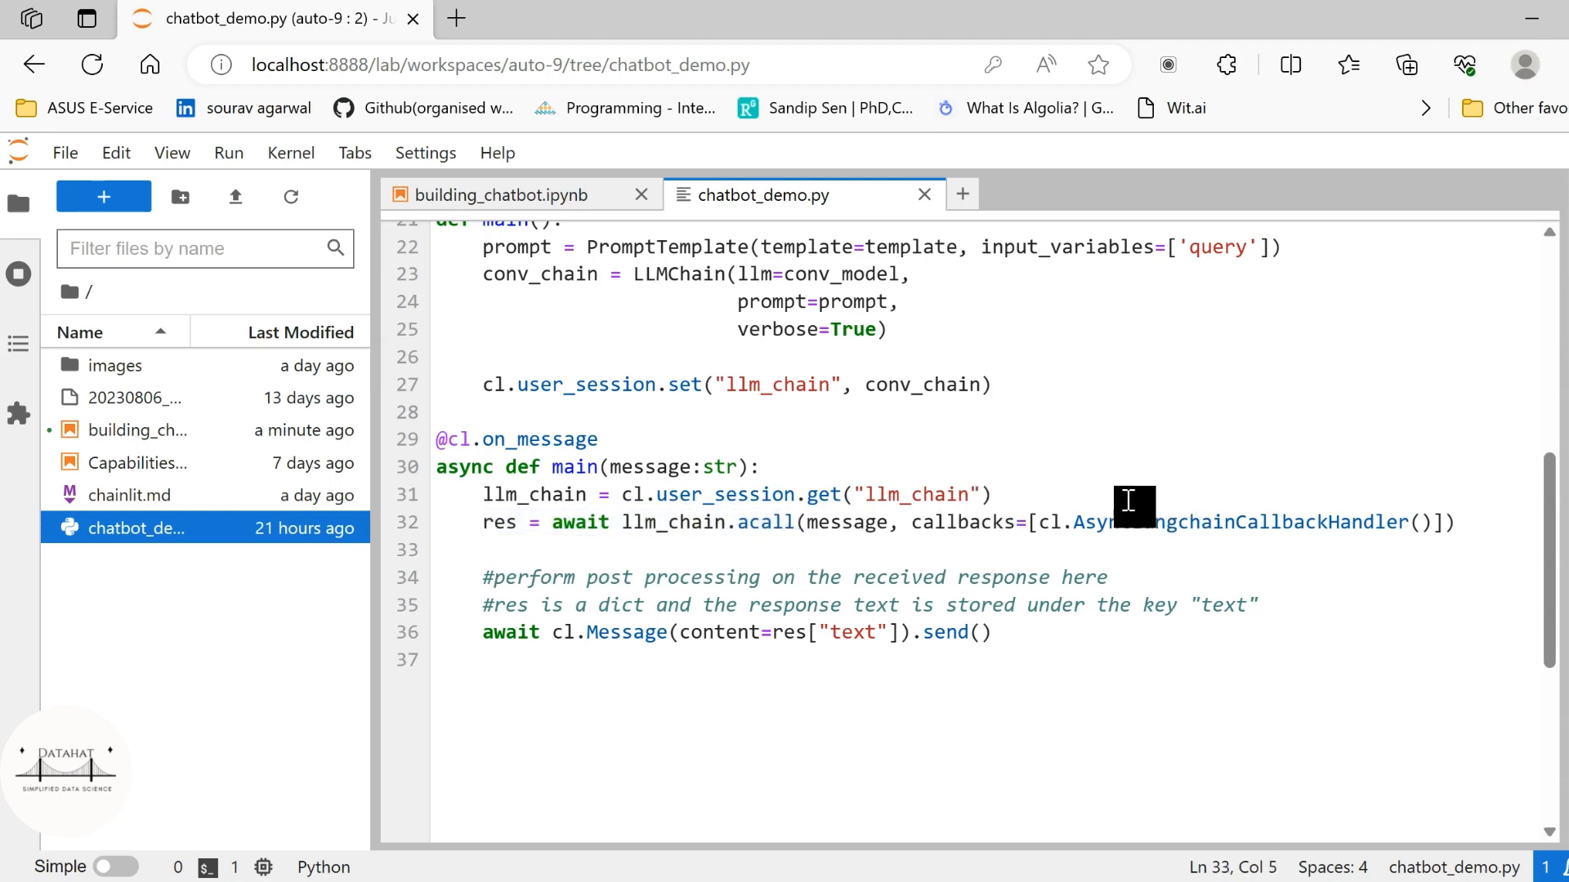
pyautogui.moveTo(1363, 530)
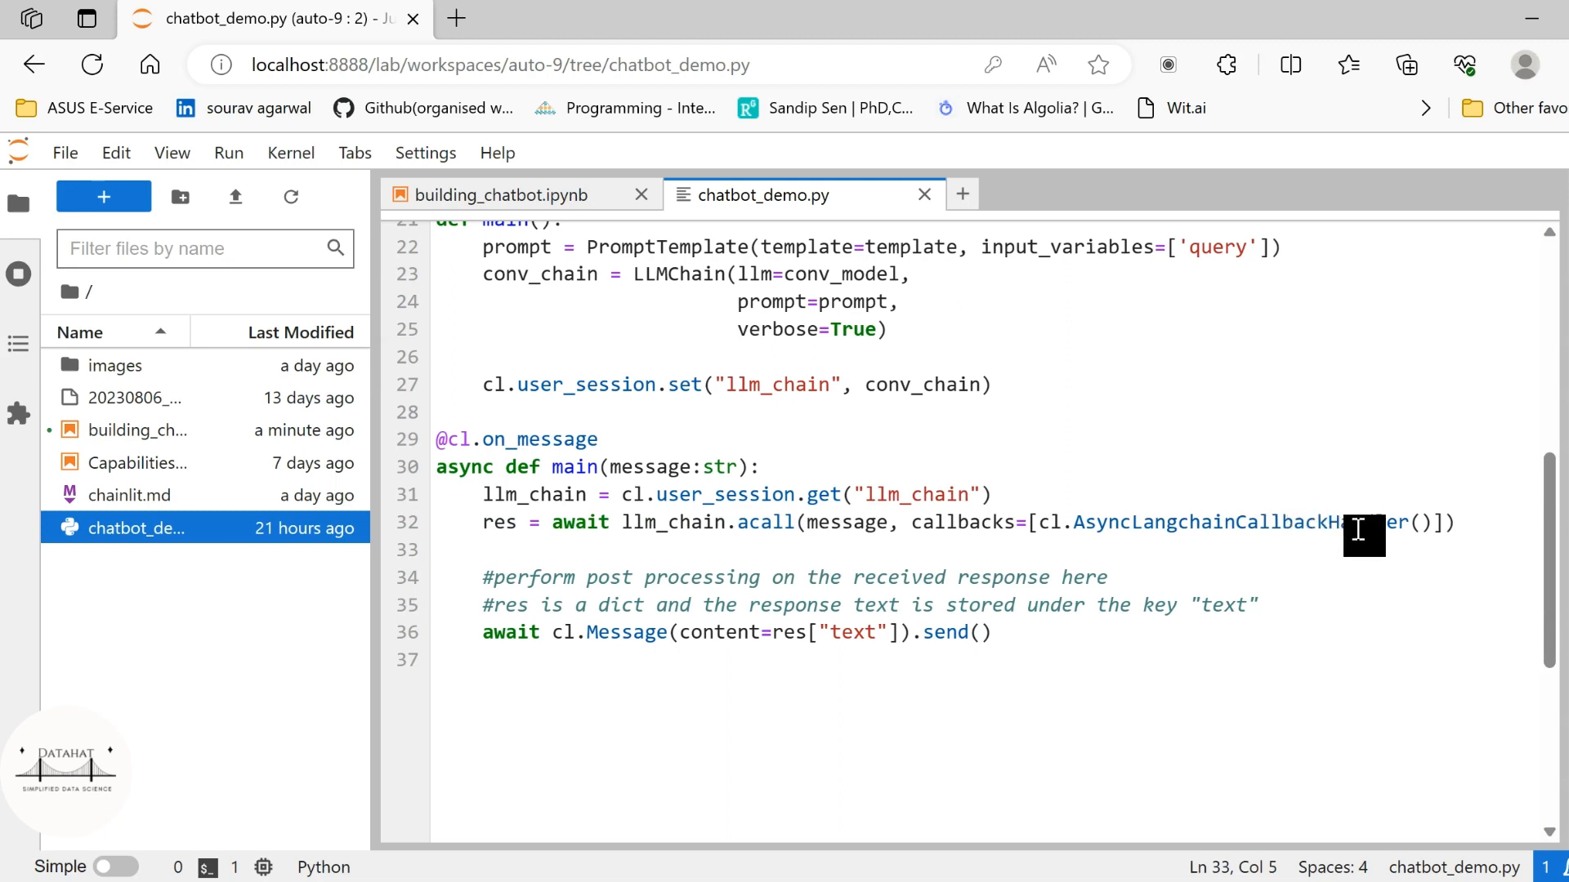
pyautogui.scroll(-3)
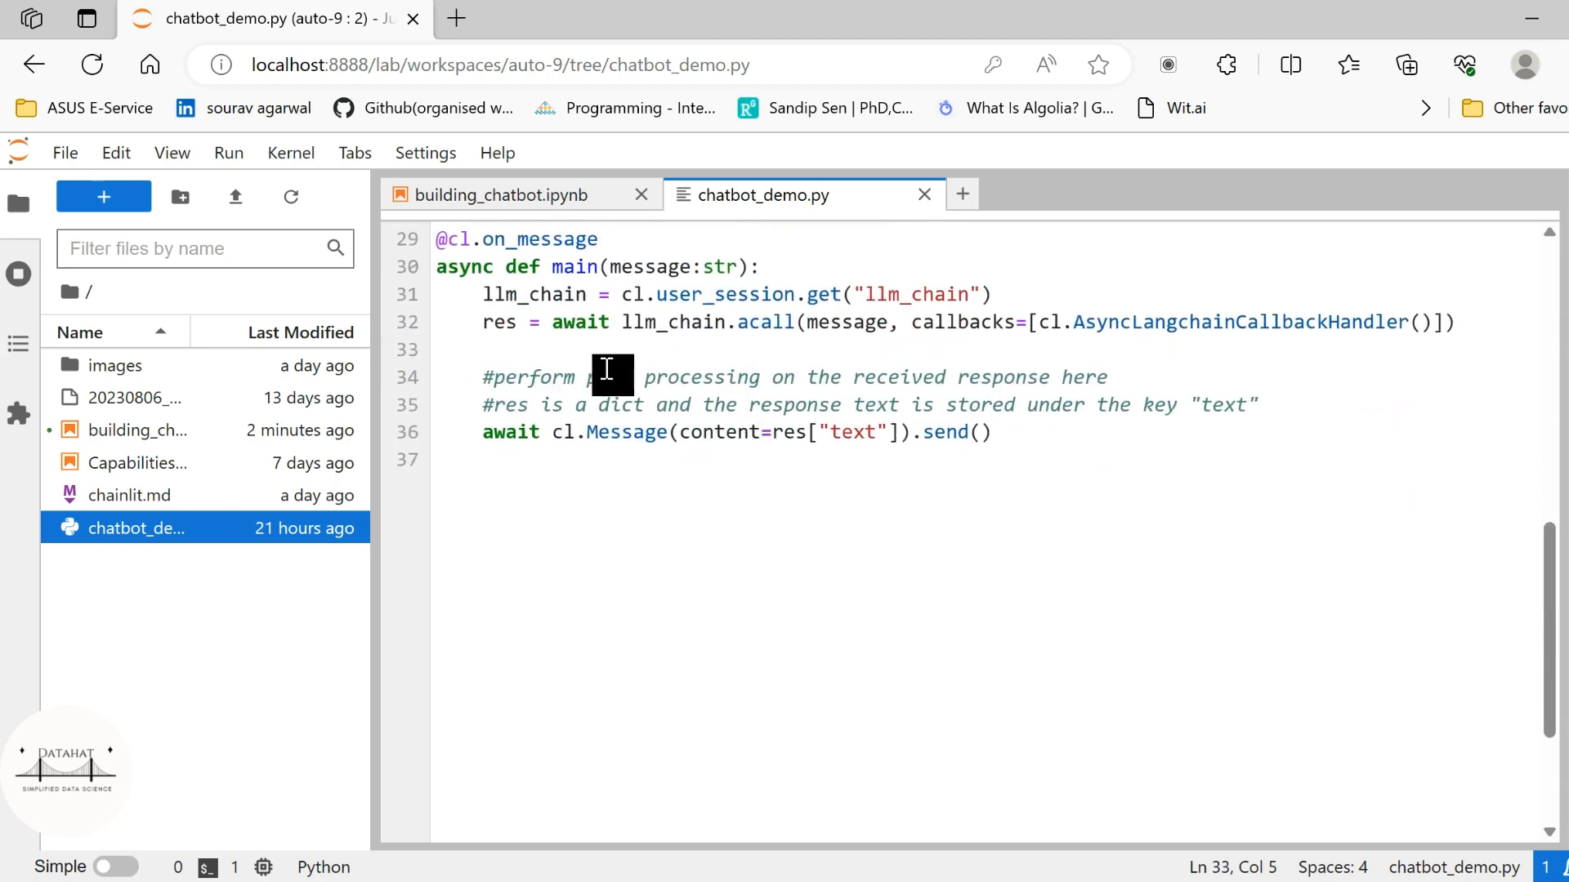
pyautogui.moveTo(456, 403)
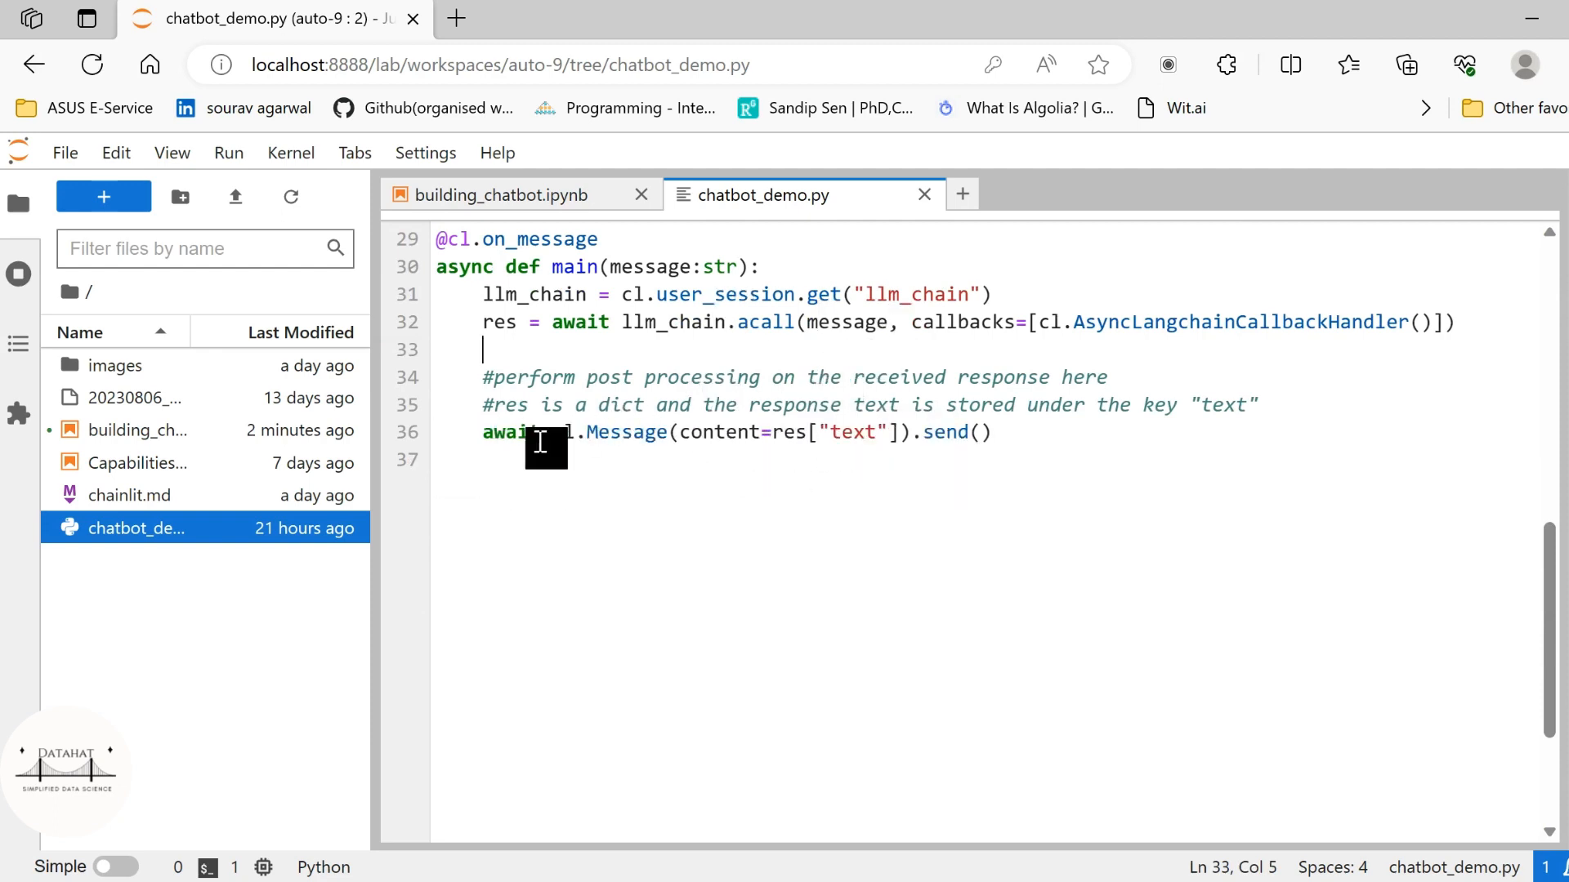
pyautogui.moveTo(645, 267)
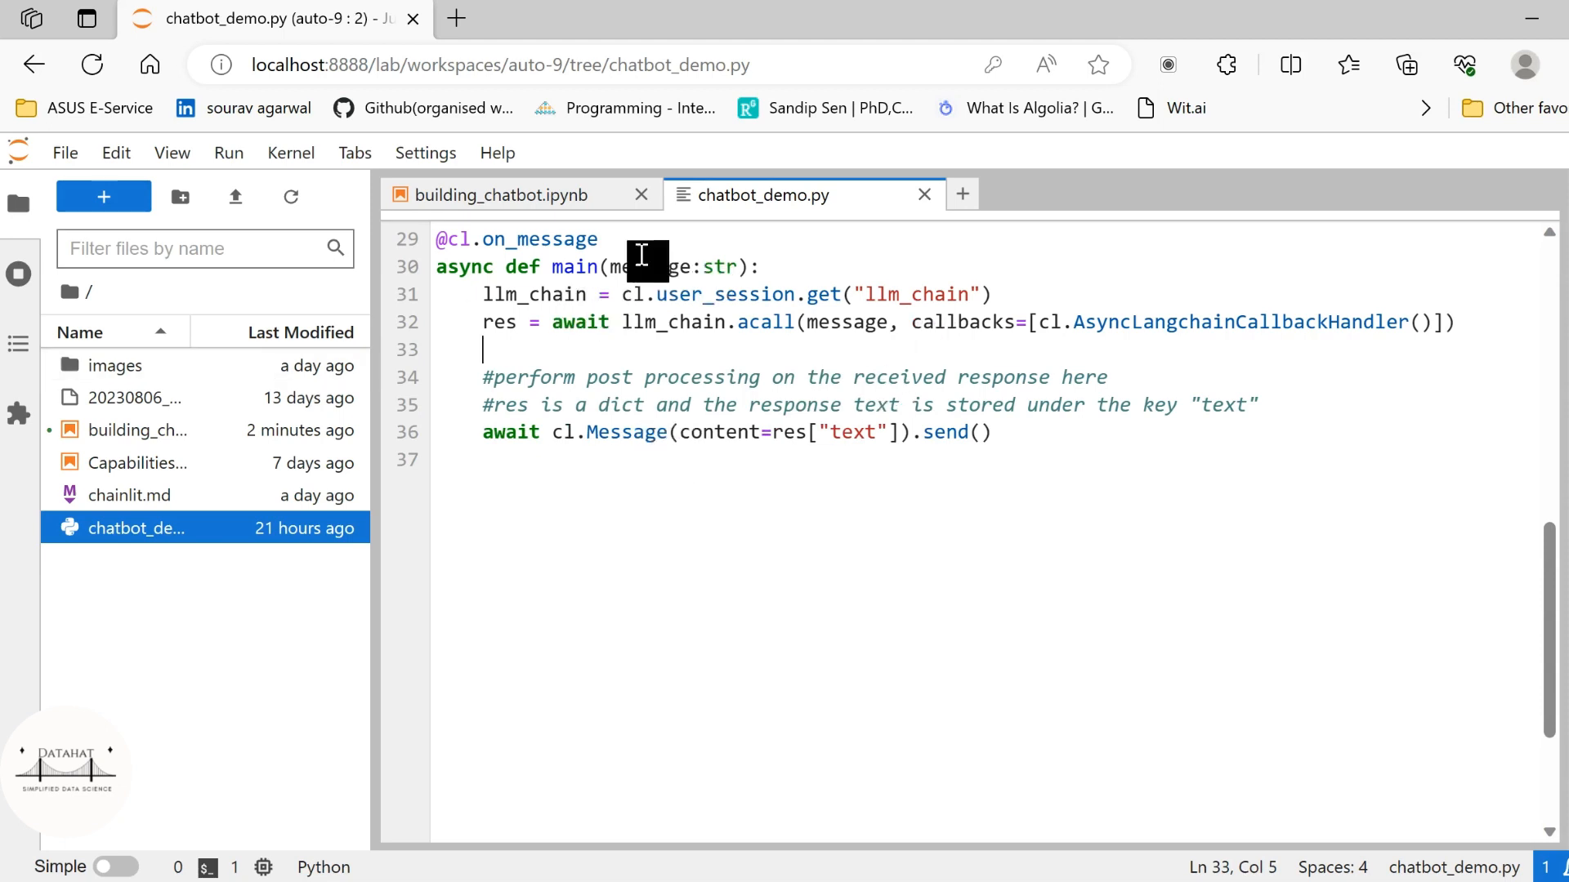
pyautogui.moveTo(604, 332)
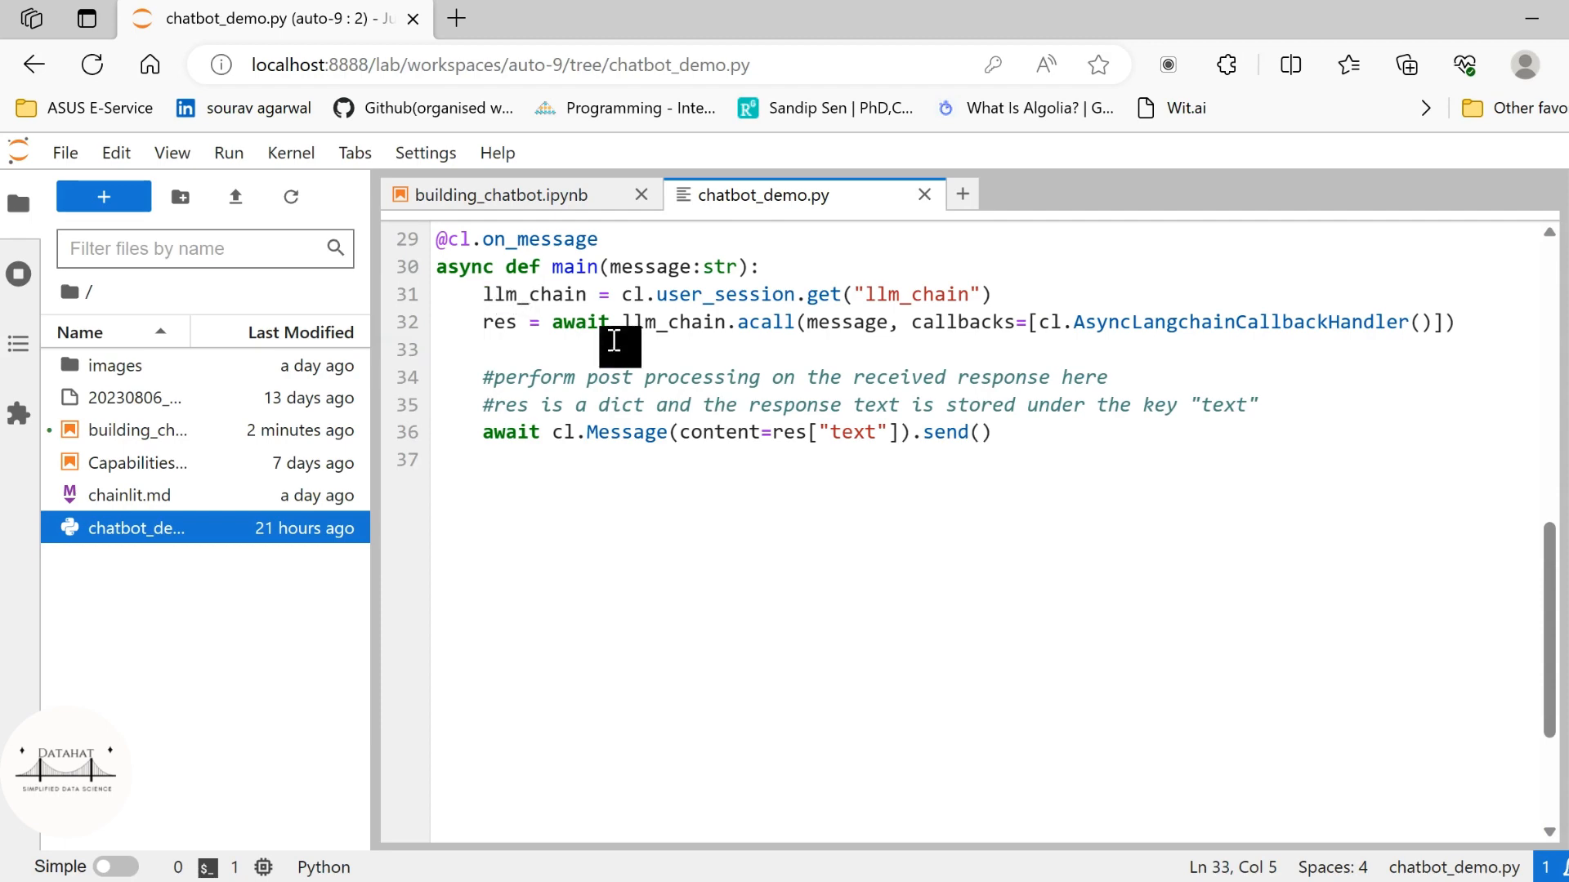
pyautogui.moveTo(778, 333)
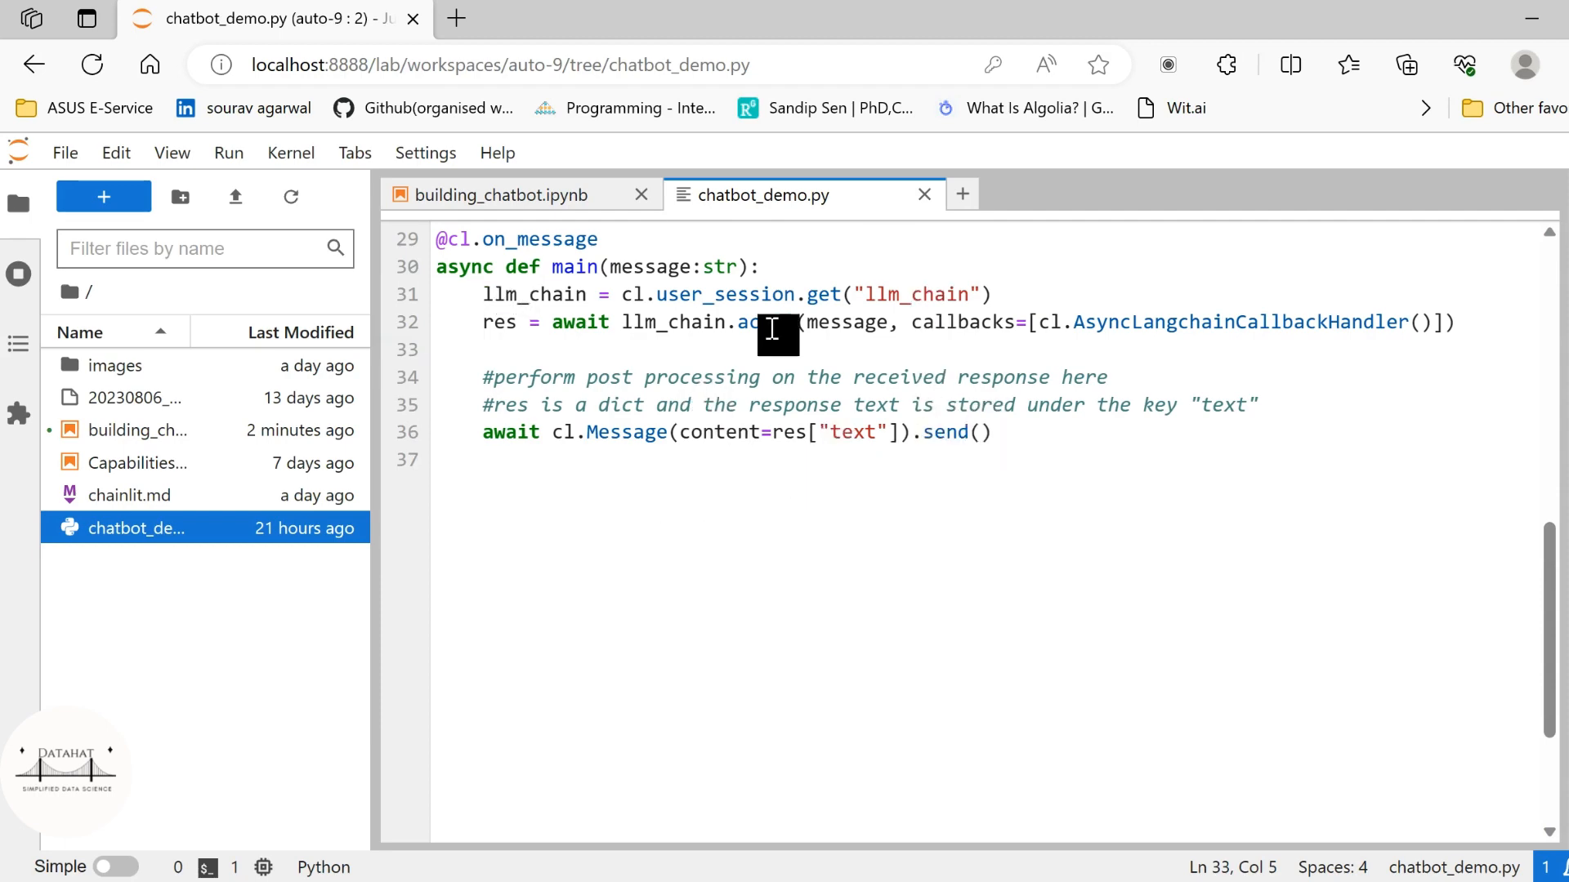
pyautogui.scroll(3)
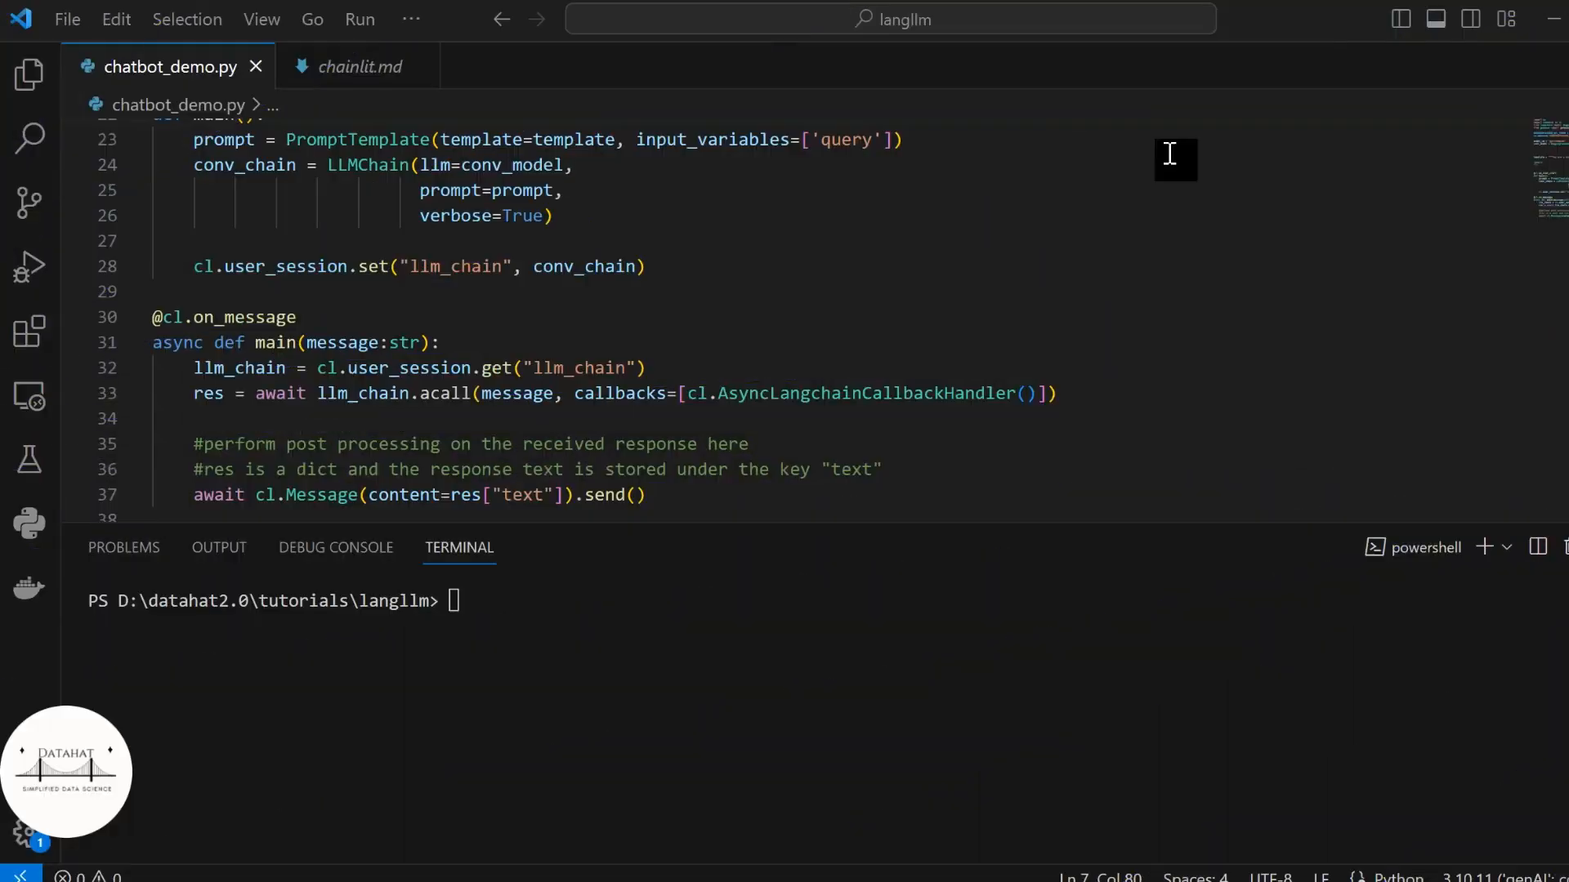
pyautogui.moveTo(727, 620)
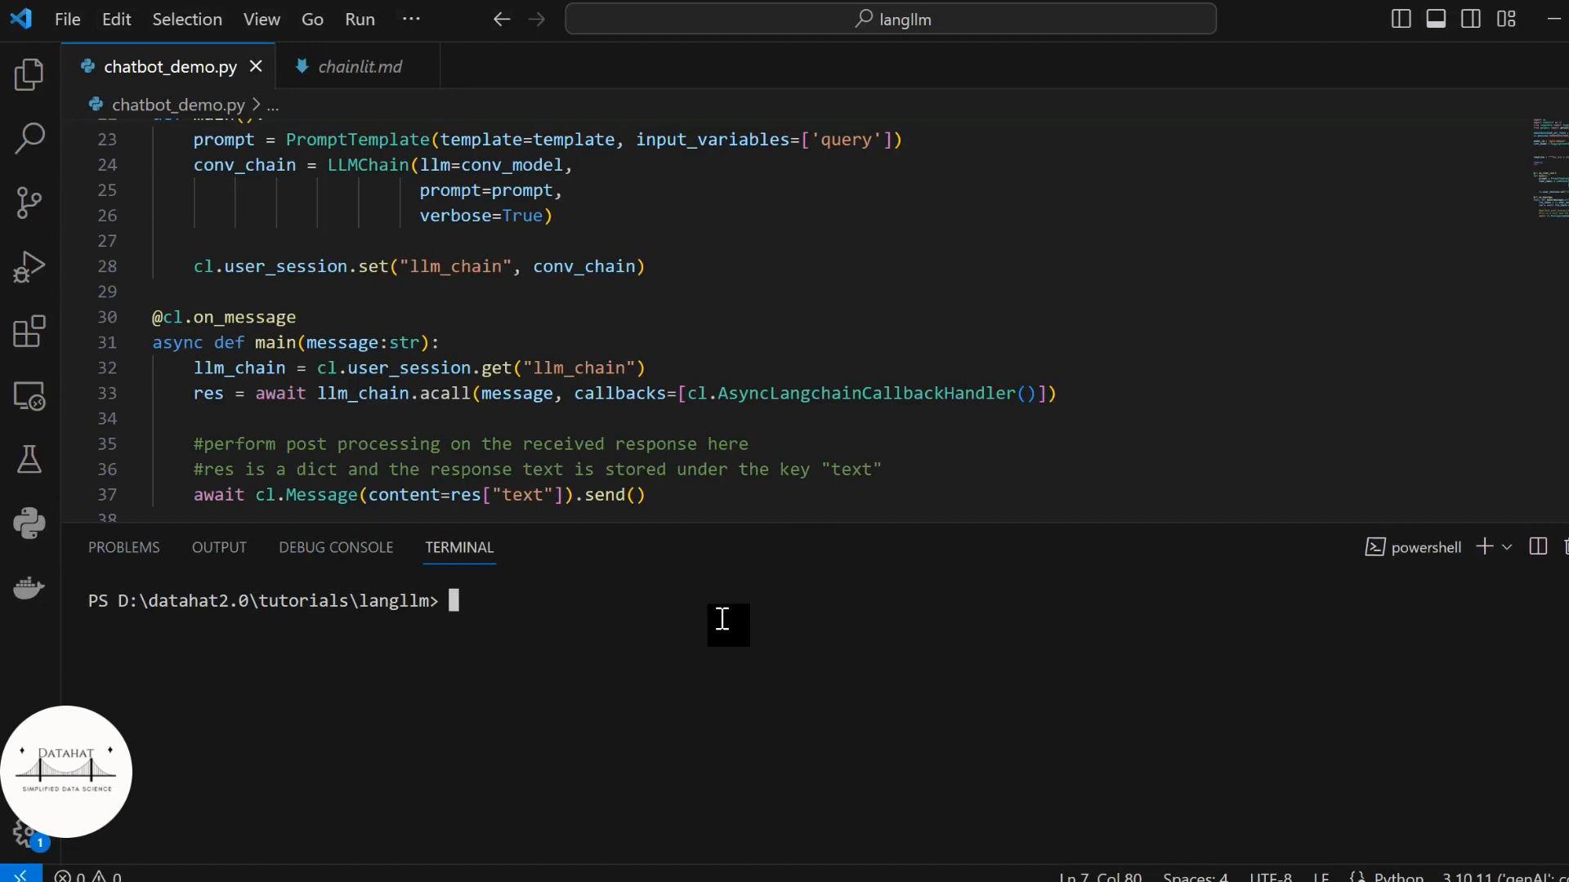
# Step: Run 'chainlit run .\chatbot_demo.py -w --port 8080' and pass the password prompt
pyautogui.write('chainlit run')
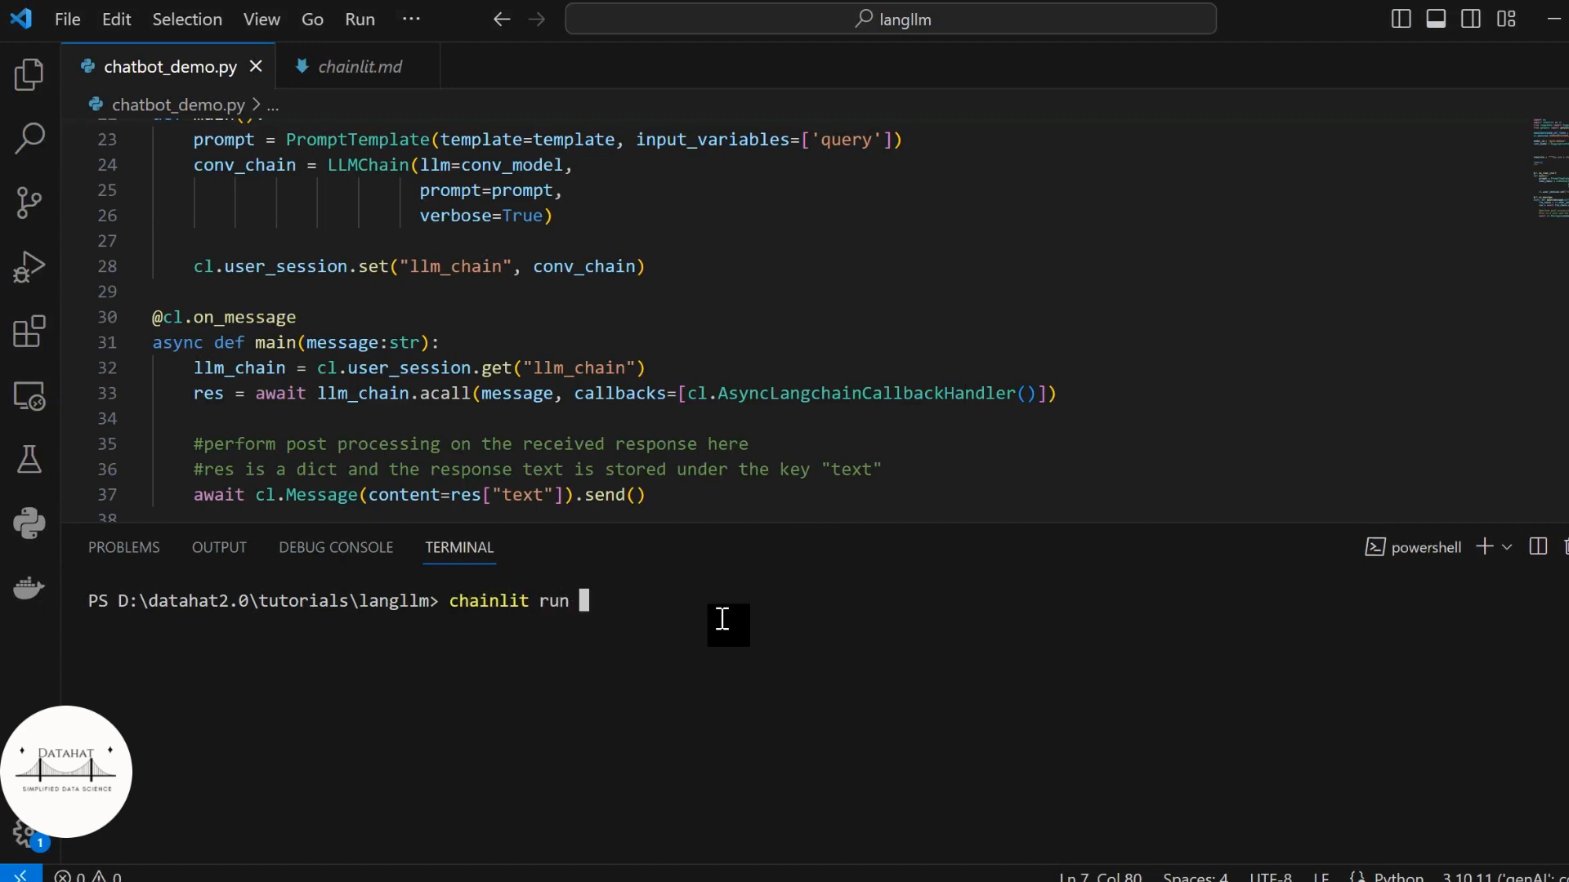
pyautogui.write('.\\chatbot_demo.py')
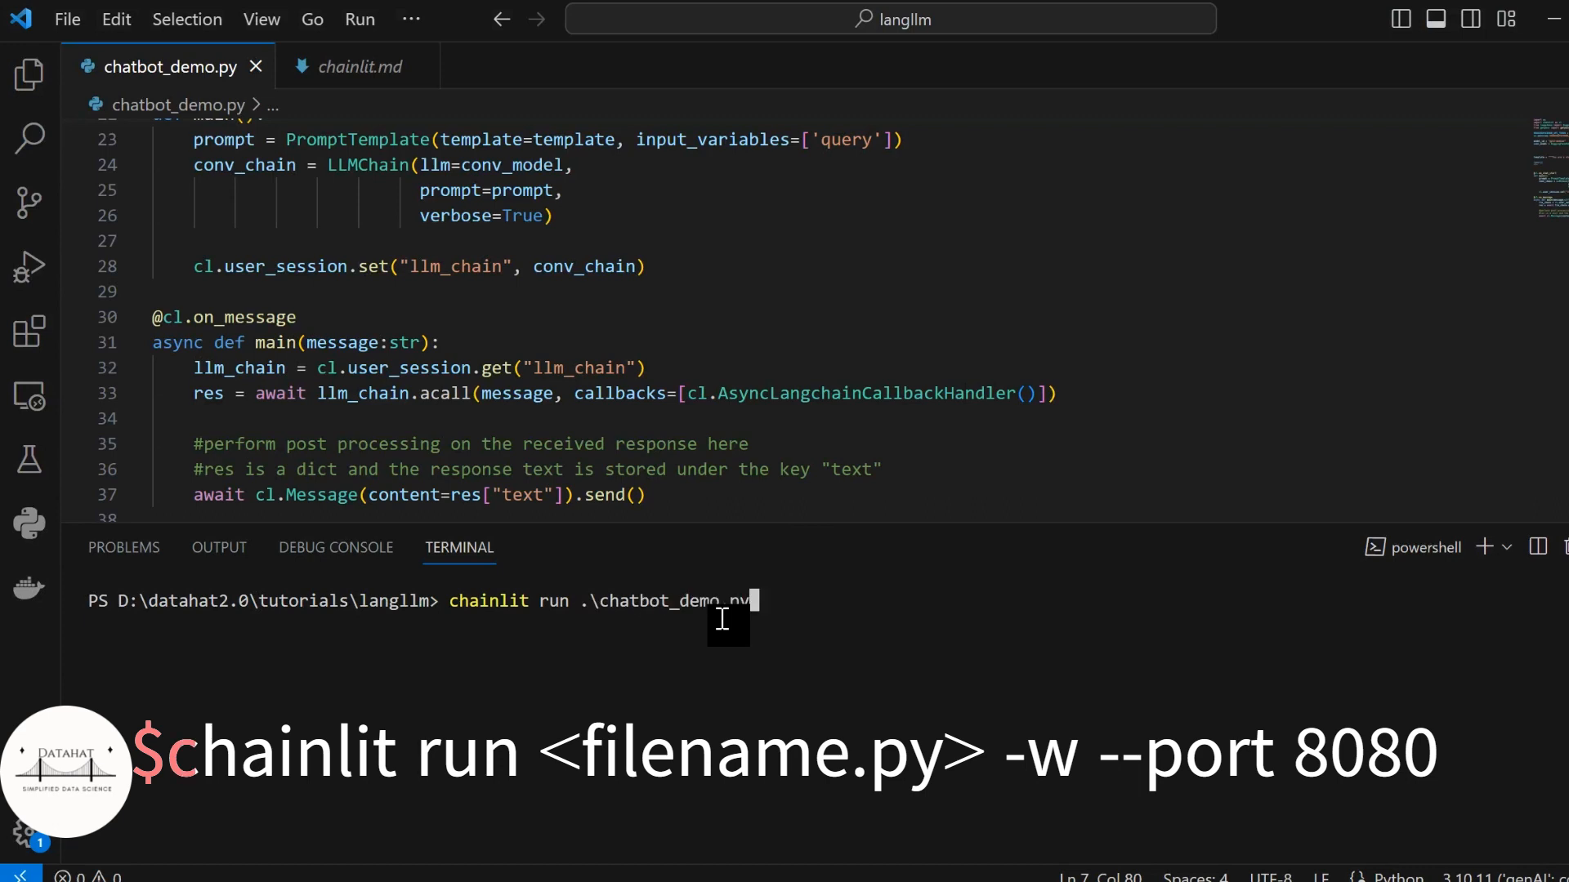
pyautogui.write('-w')
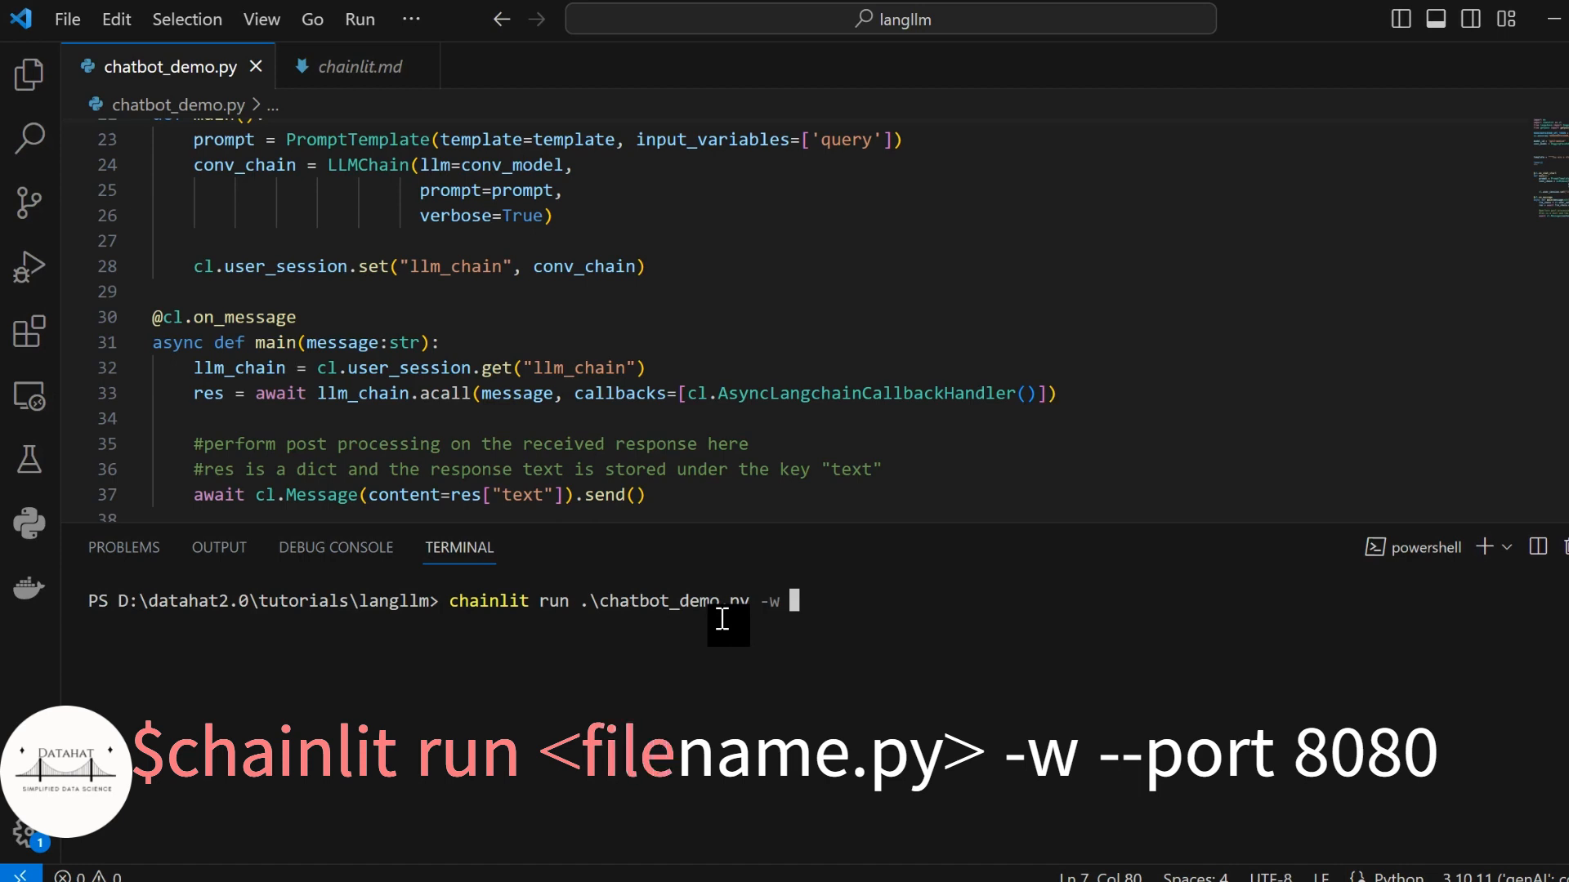
pyautogui.moveTo(711, 438)
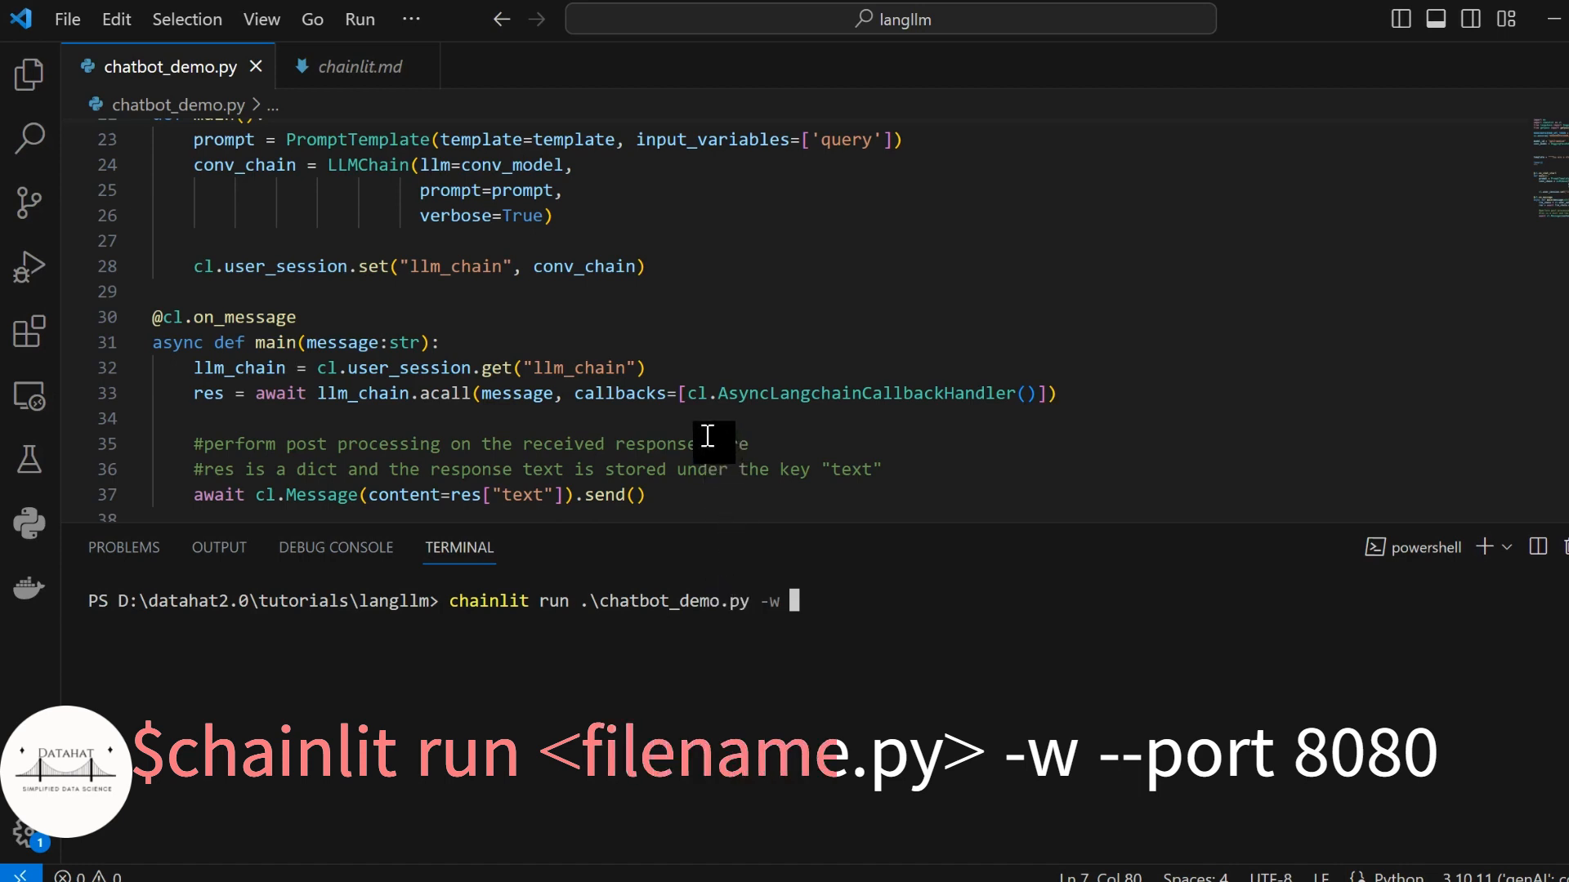
pyautogui.moveTo(844, 613)
pyautogui.write(' --')
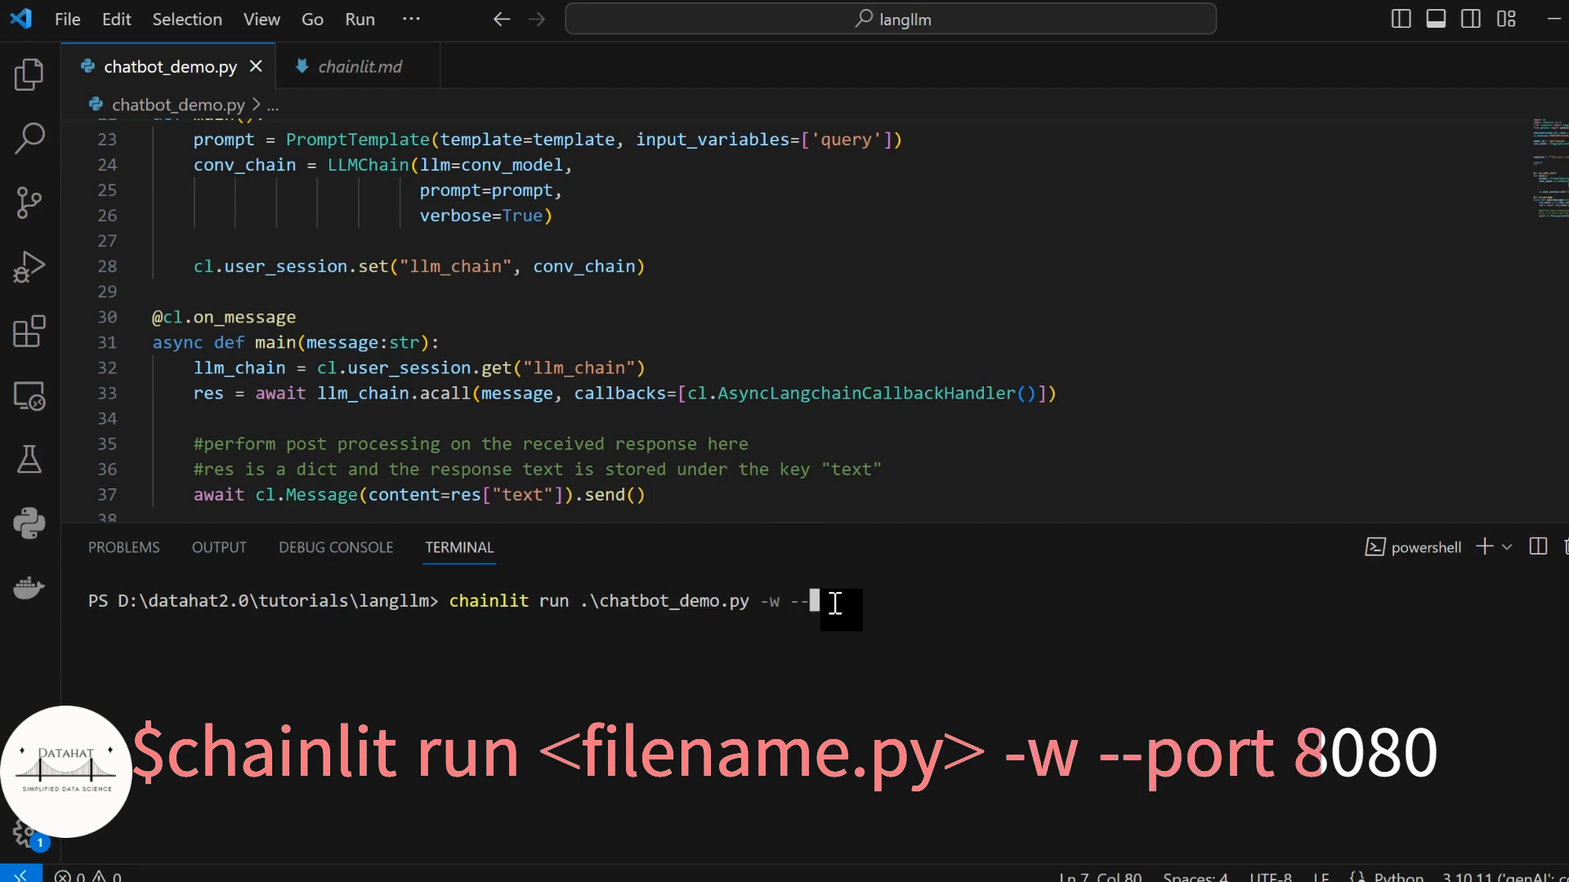
pyautogui.write('p')
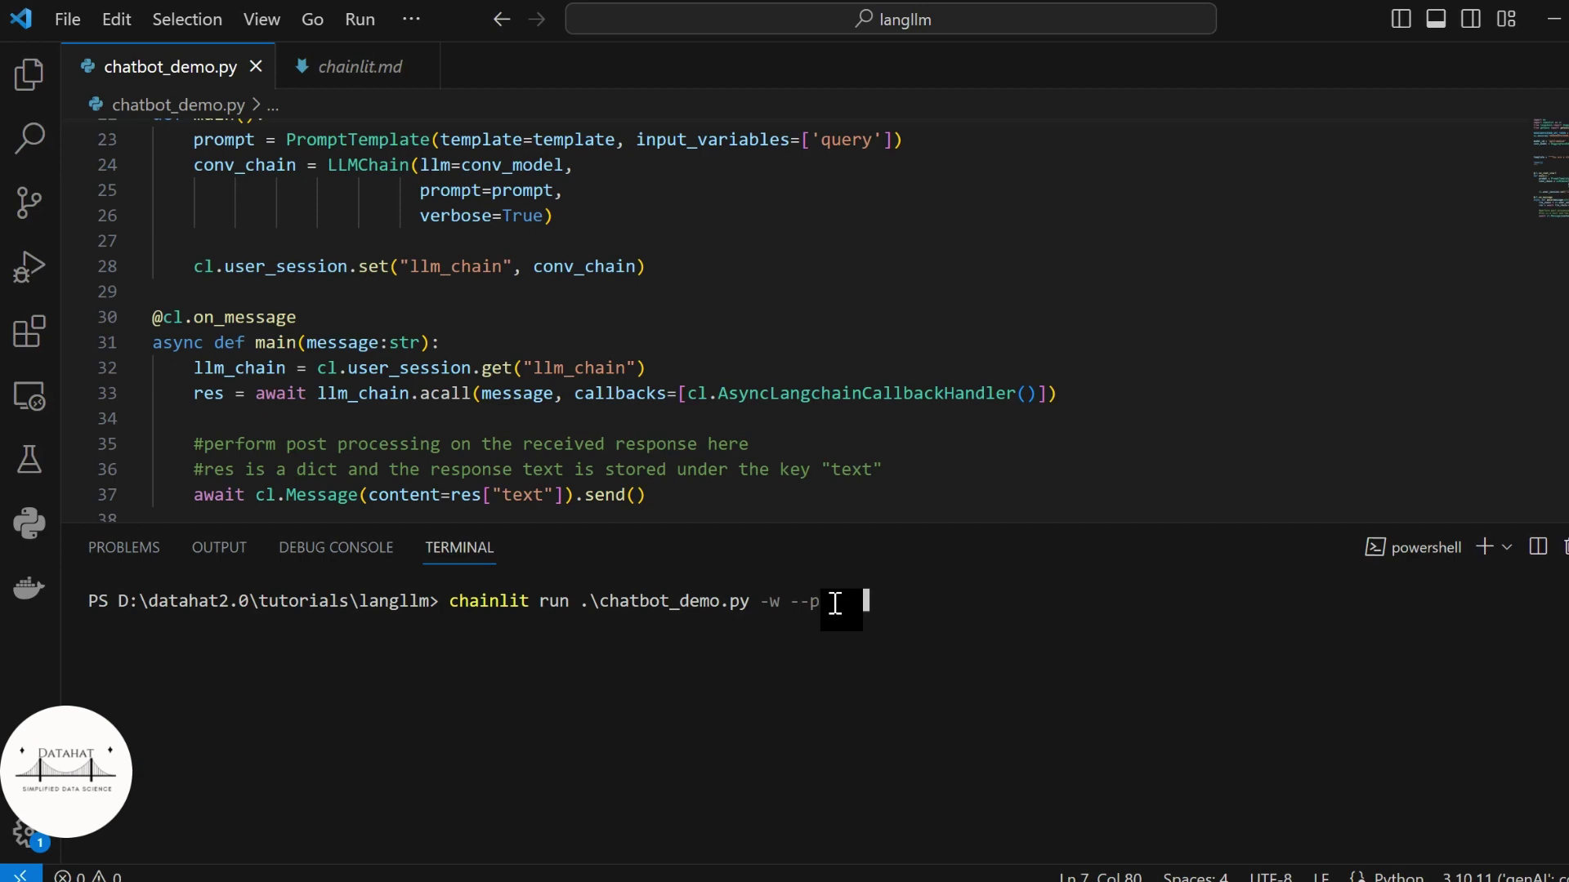
pyautogui.write('3080')
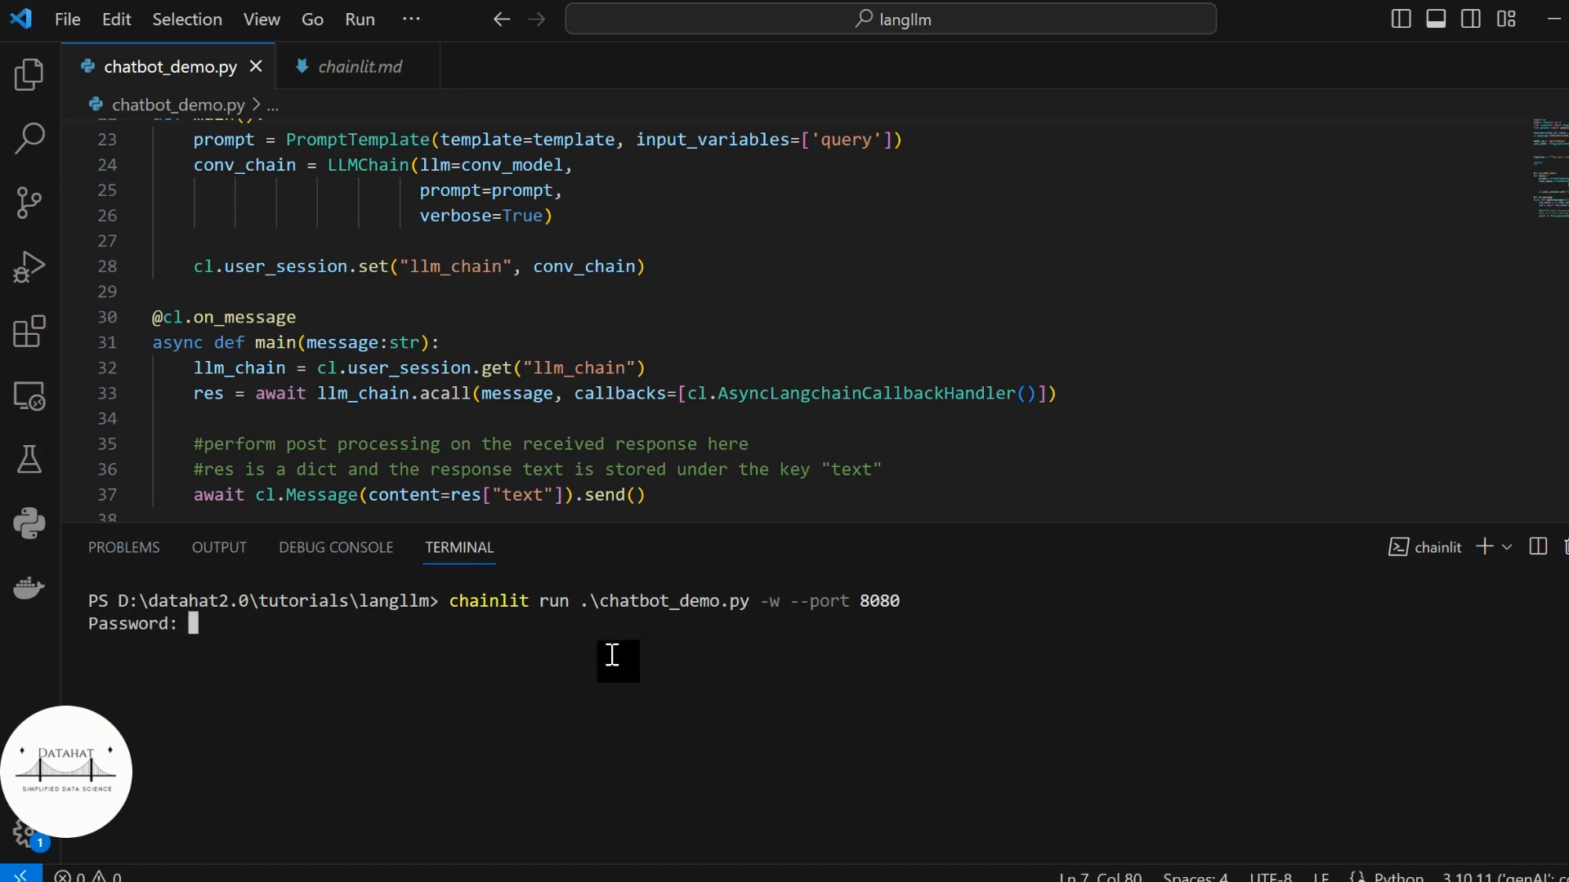
pyautogui.press('Return')
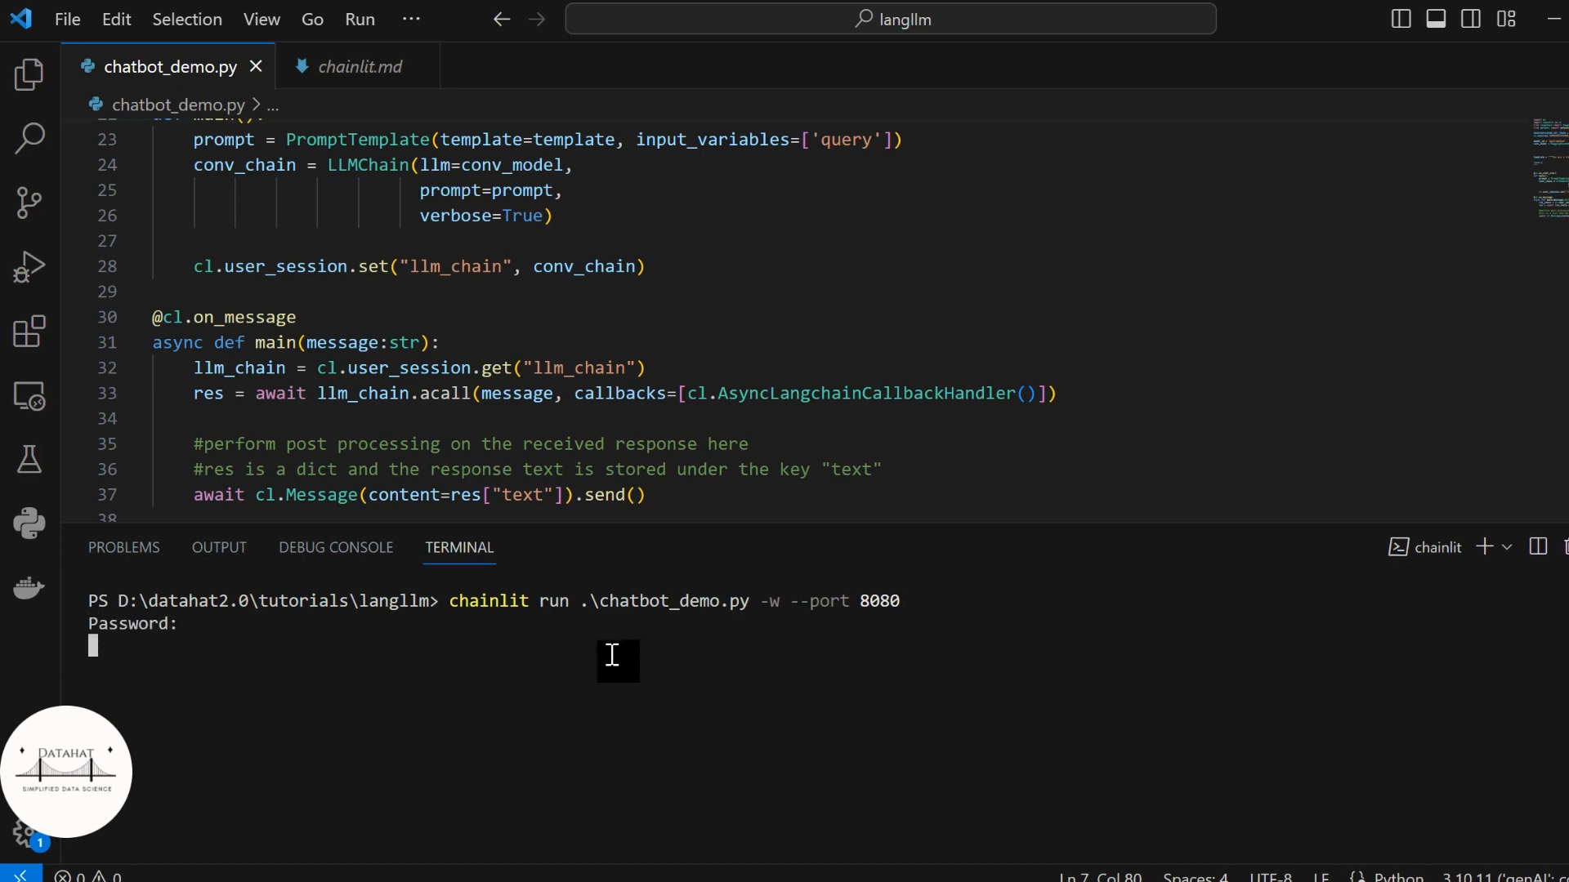
pyautogui.press('alt+tab')
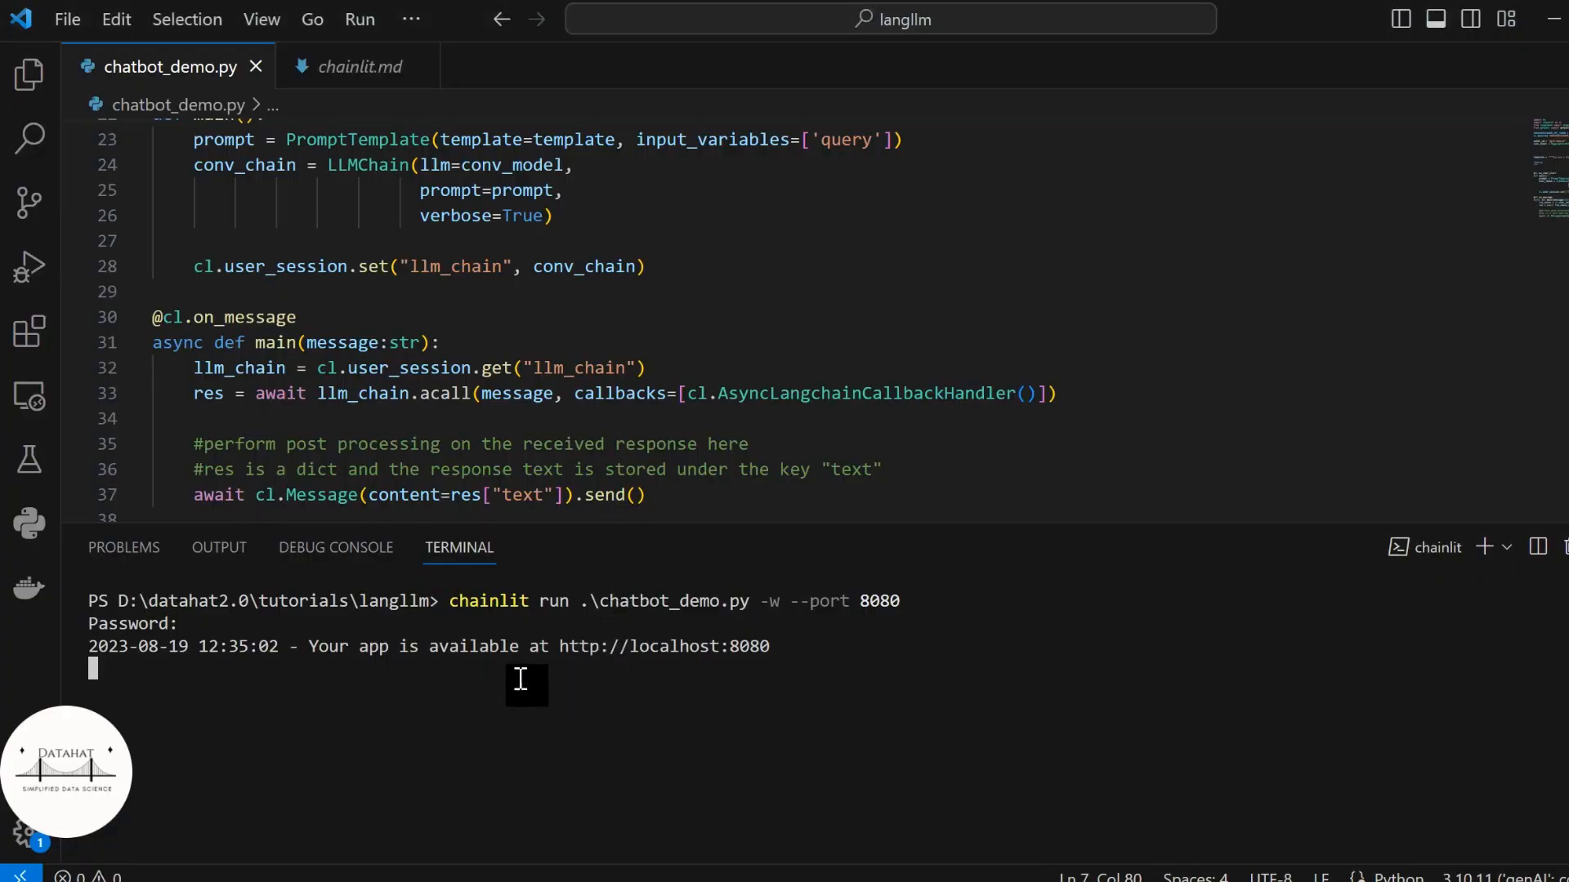
pyautogui.moveTo(595, 647)
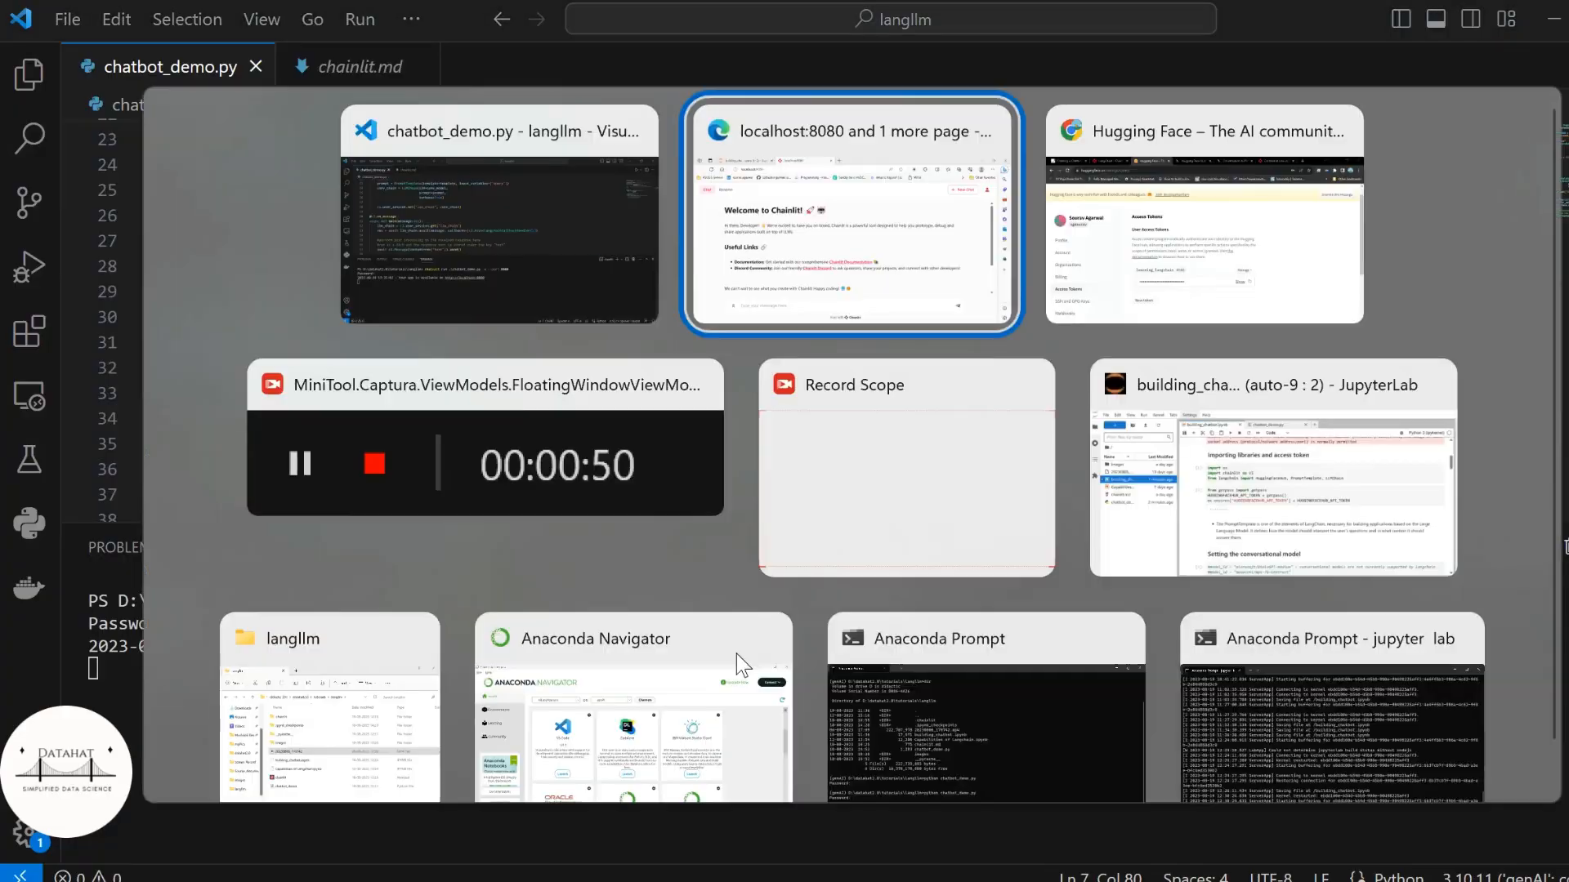
# Step: Send the greeting 'Hi, I am Sour...' to the chatbot, then start asking 'How can you help'
pyautogui.click(850, 215)
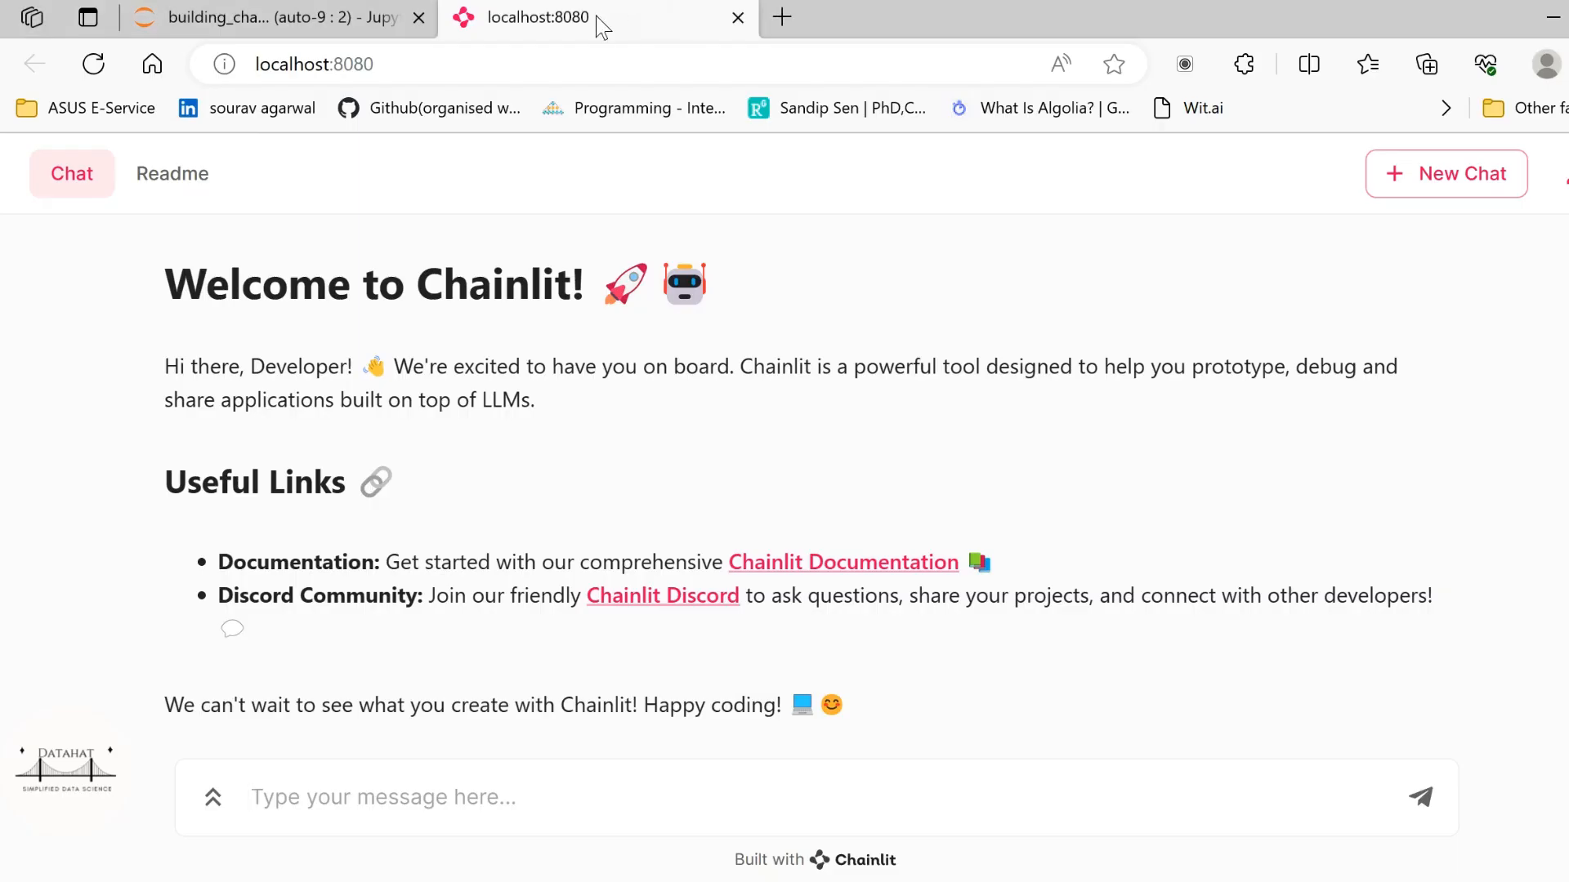
pyautogui.write('H')
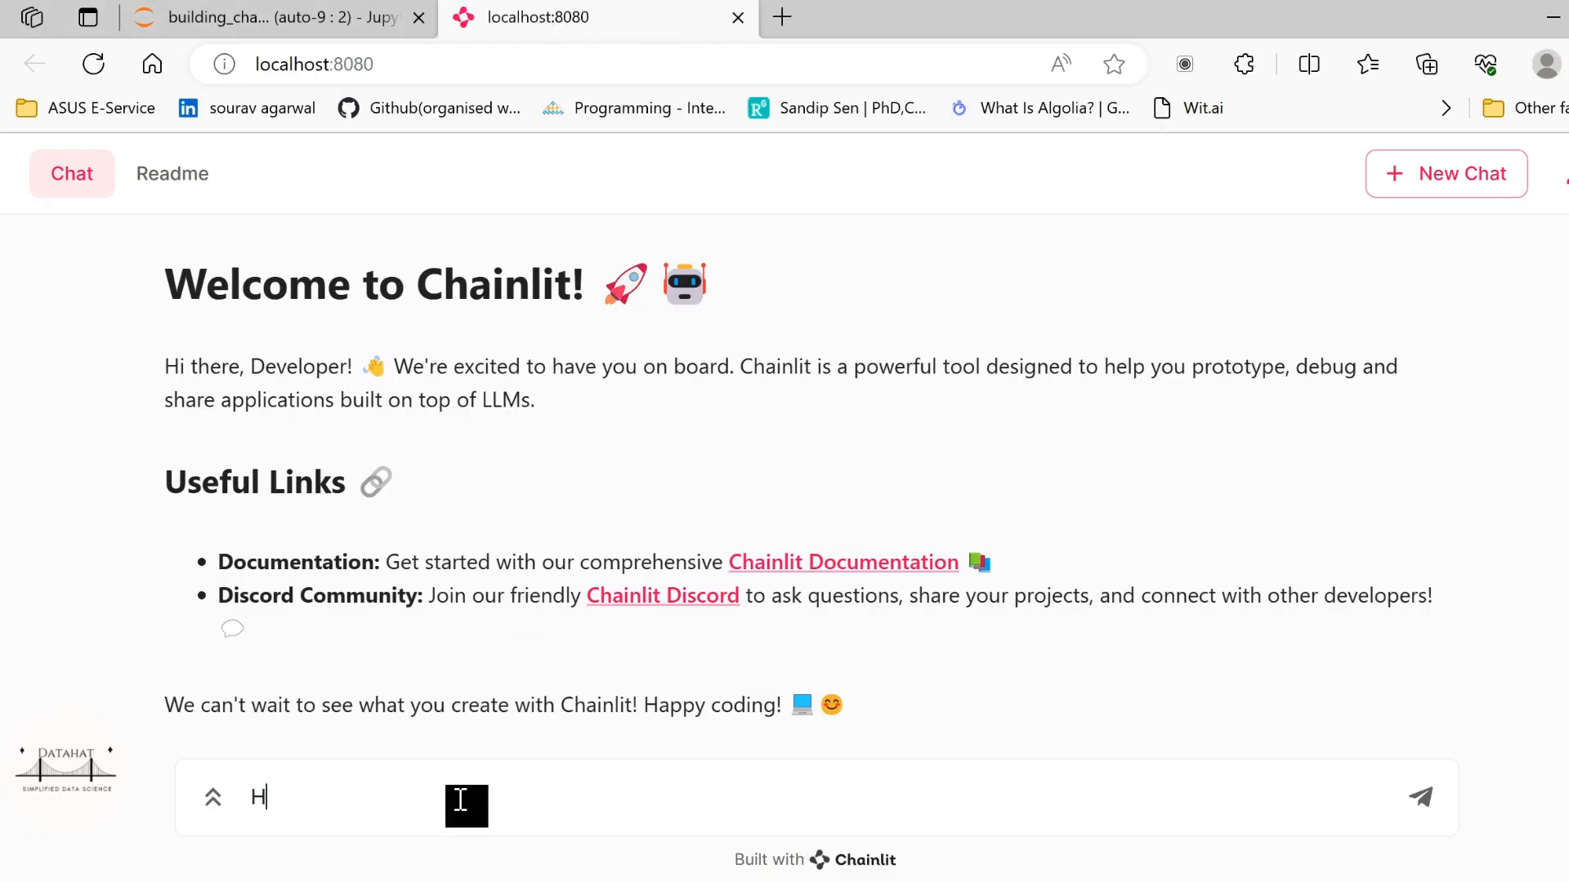
pyautogui.write('i, I am Sour')
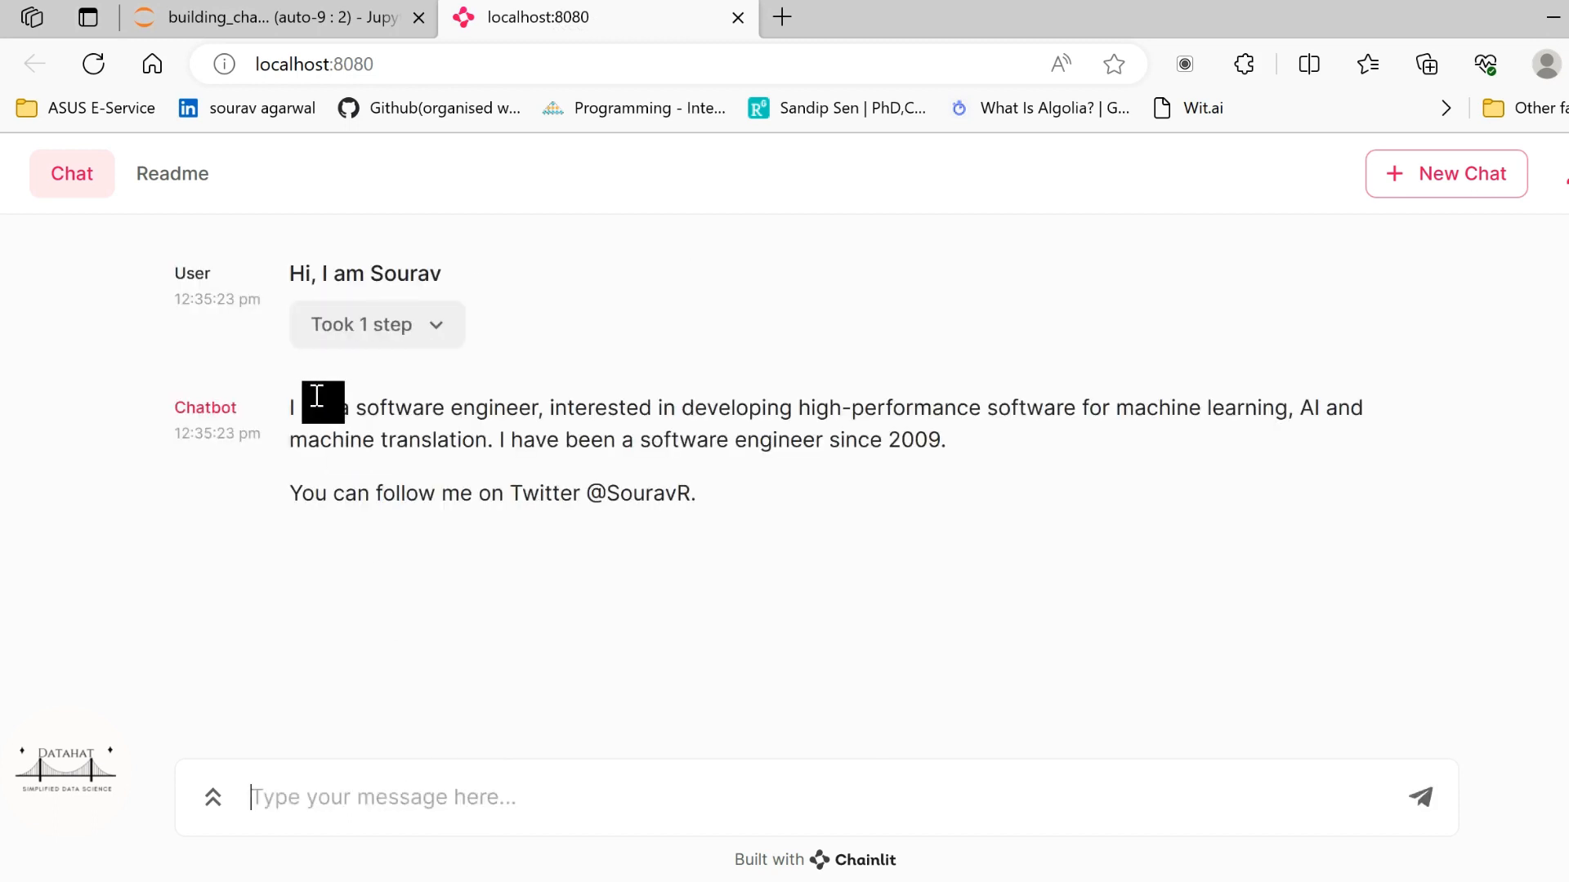
pyautogui.moveTo(353, 441)
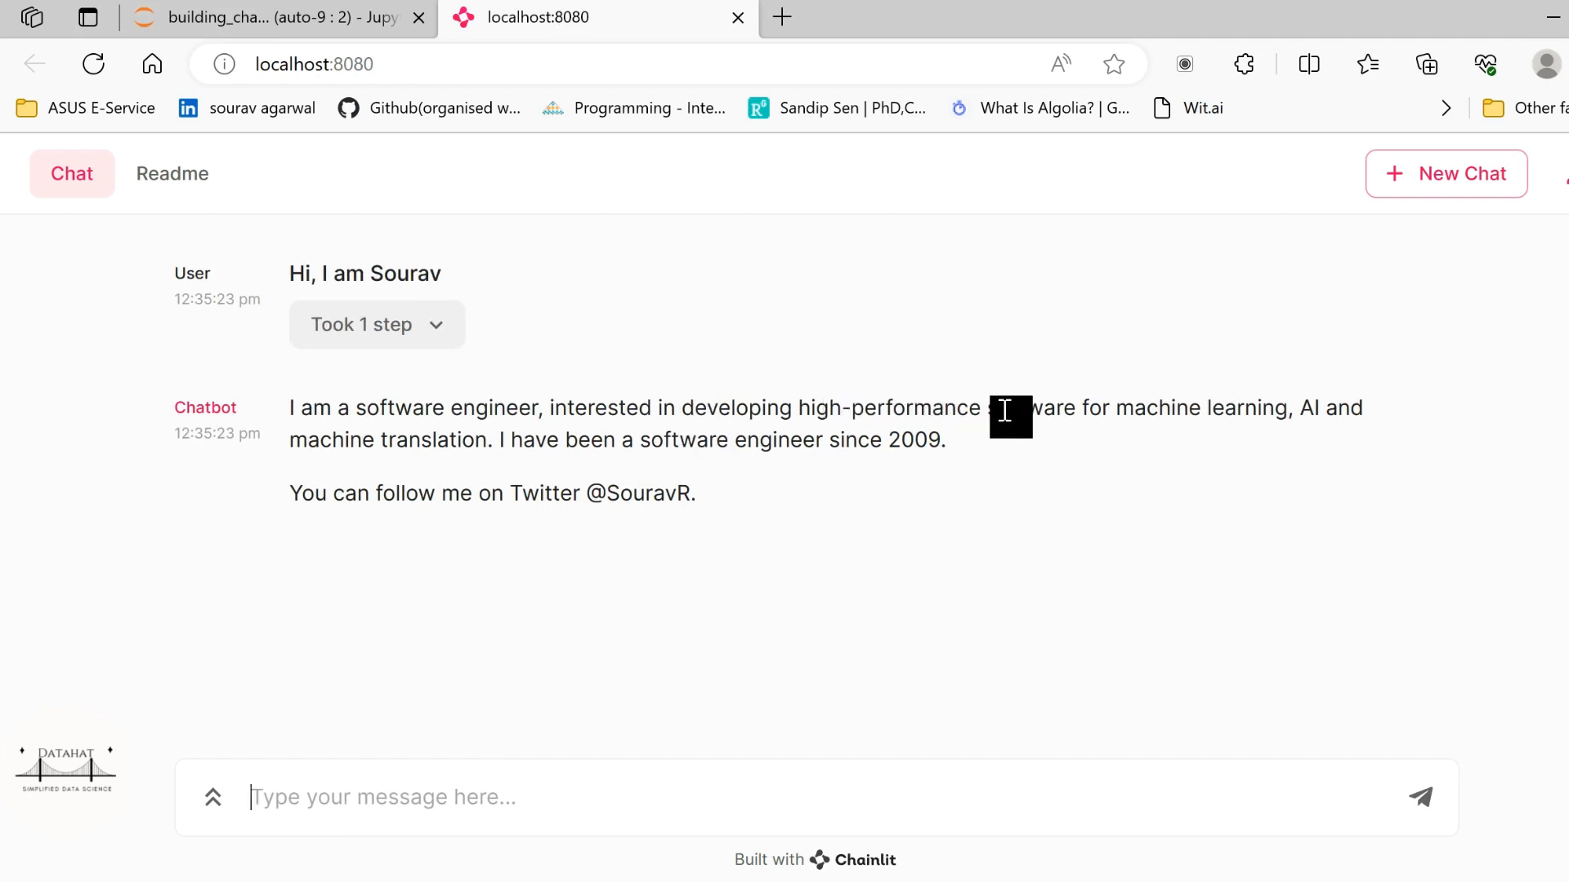
pyautogui.moveTo(458, 431)
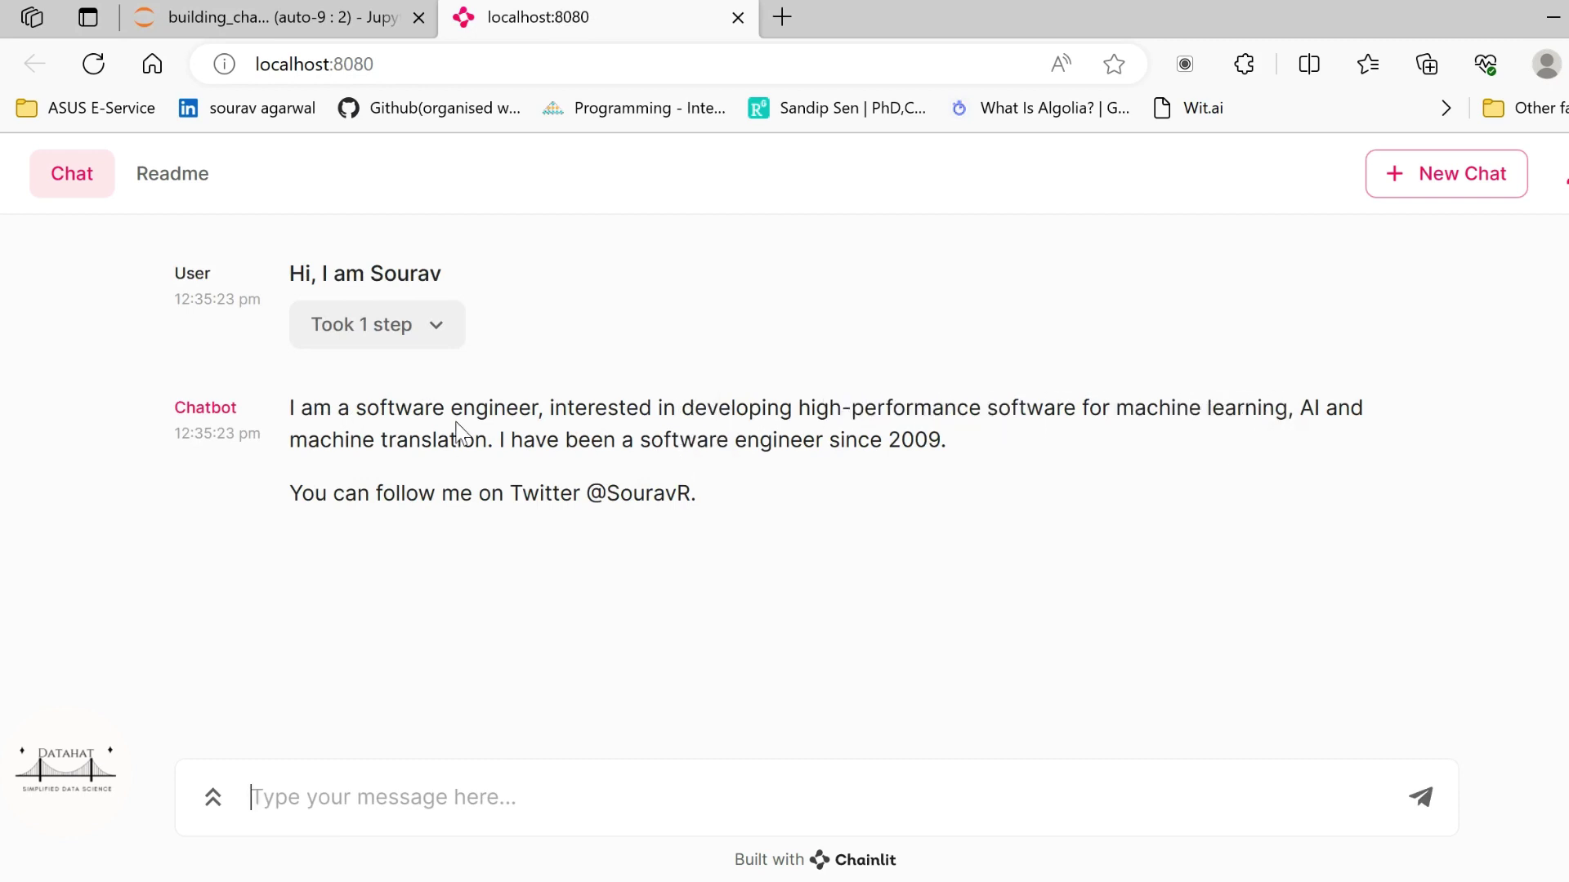
pyautogui.moveTo(559, 541)
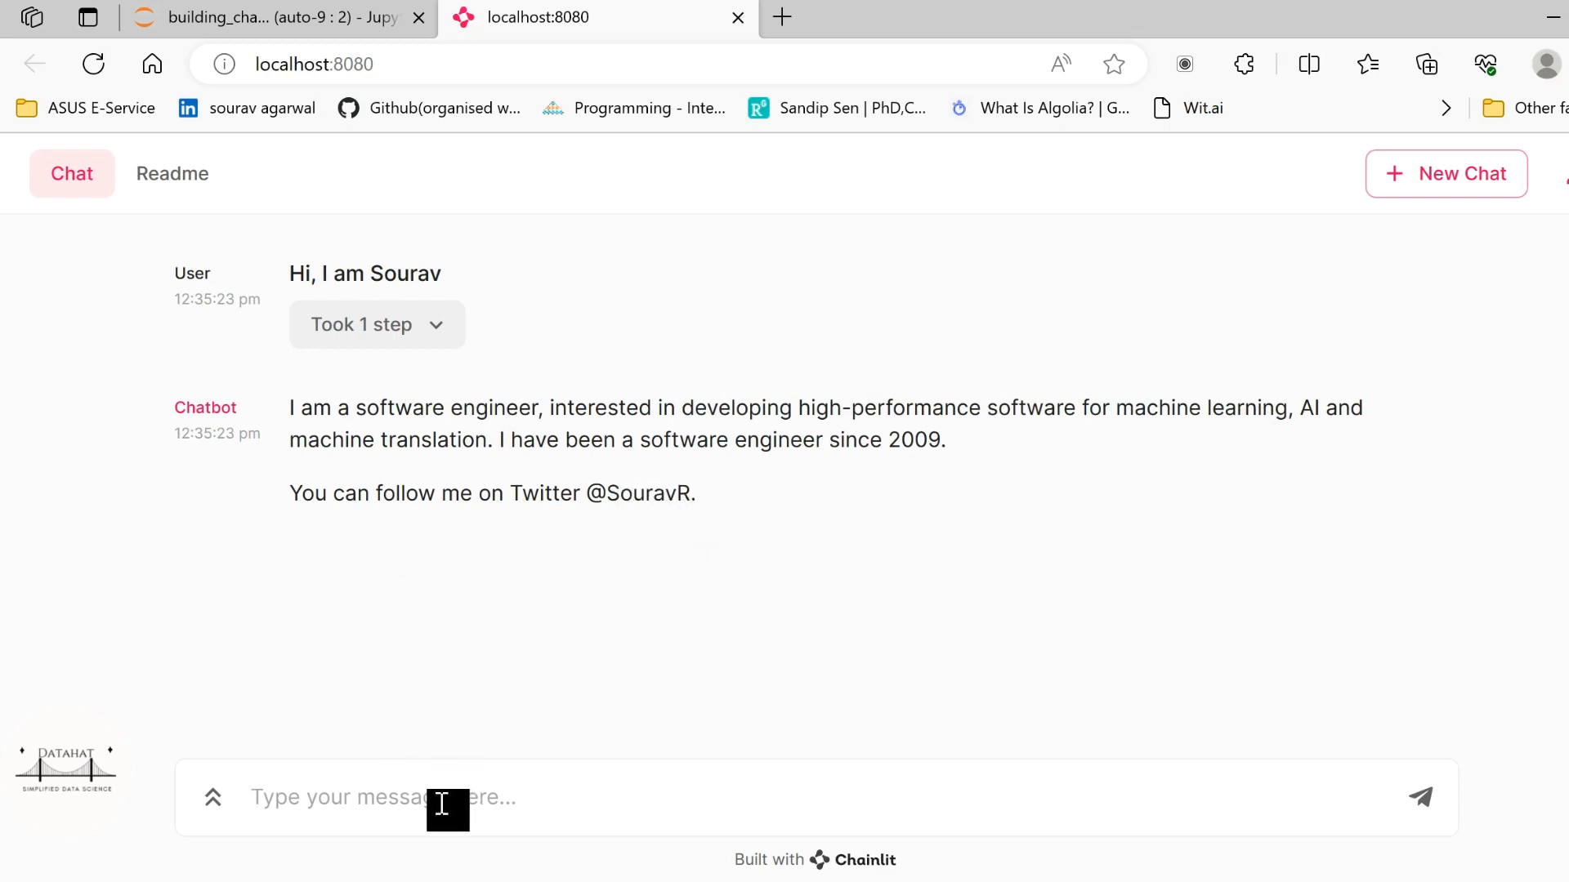
pyautogui.write('How can you')
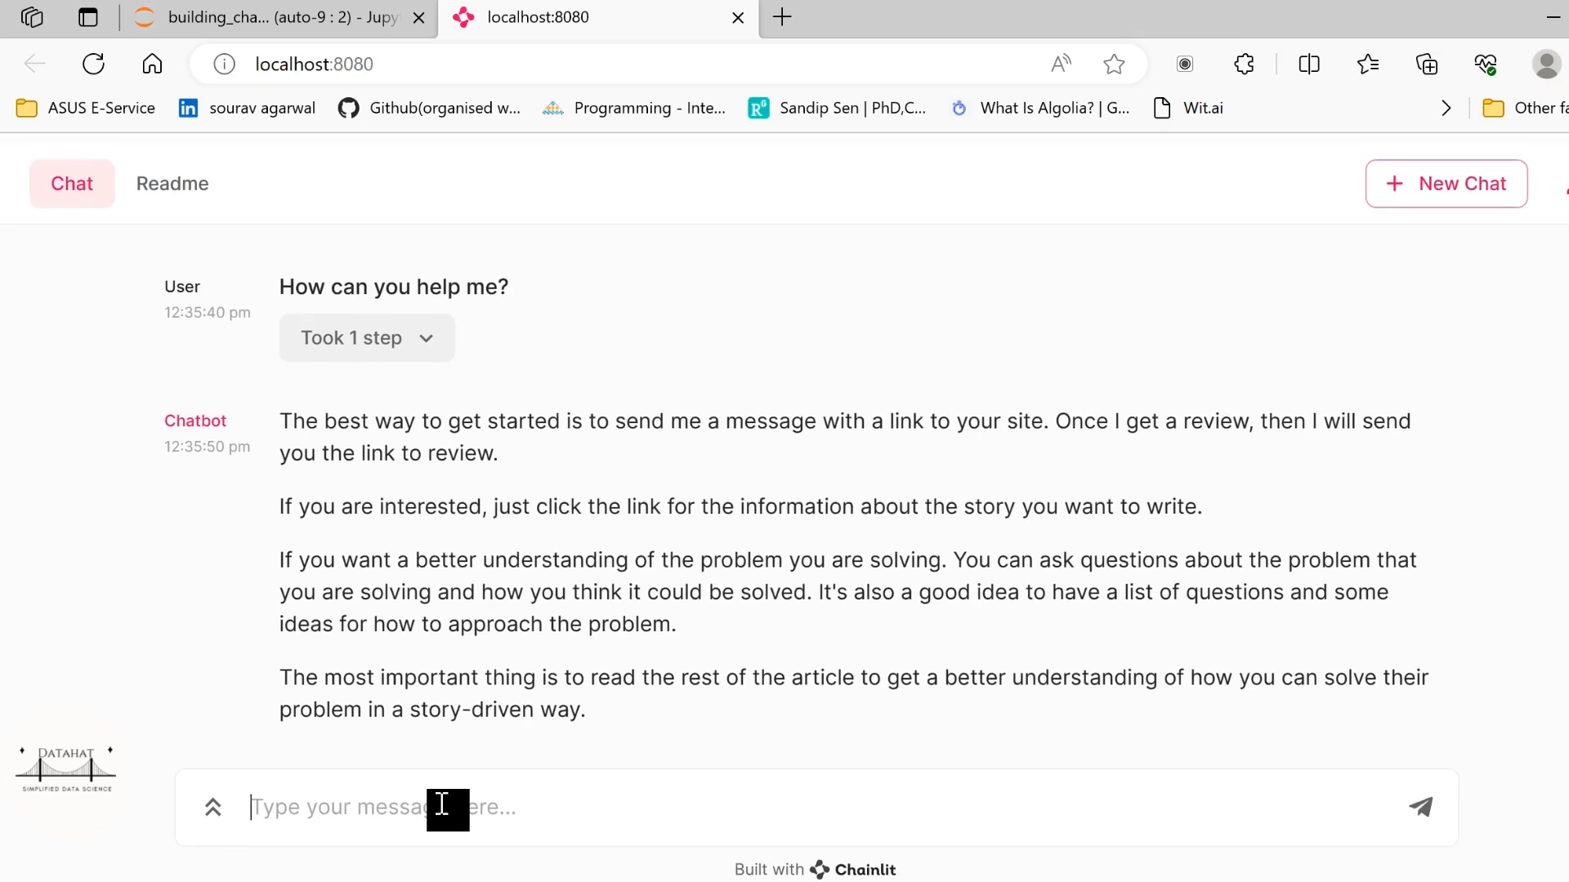
# Step: Scroll through both chatbot replies, then switch away from the browser window
pyautogui.scroll(-3)
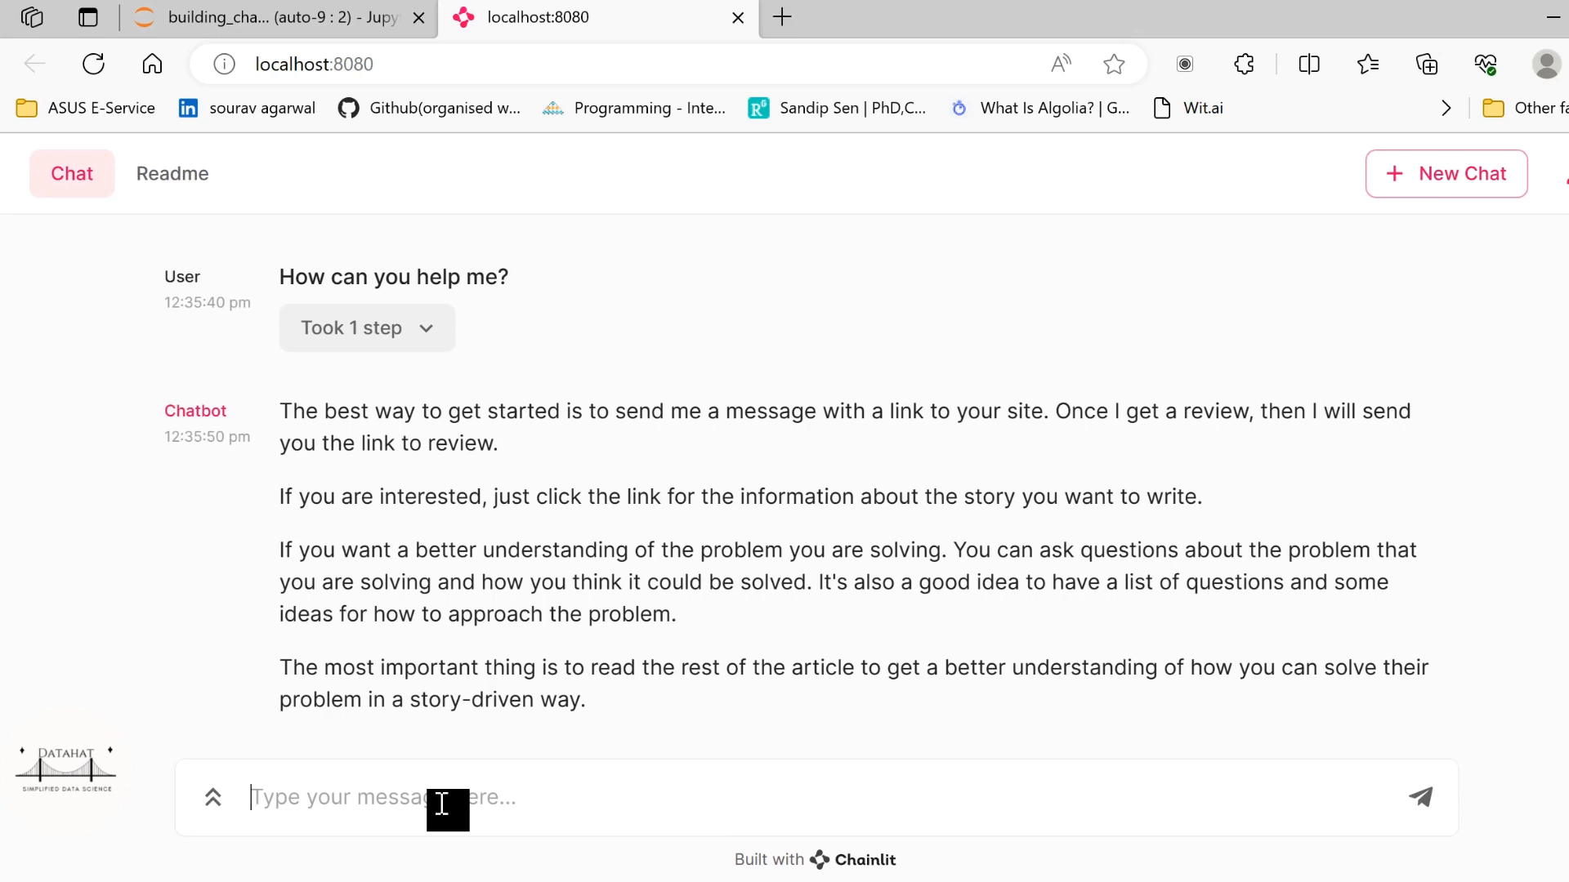
pyautogui.scroll(3)
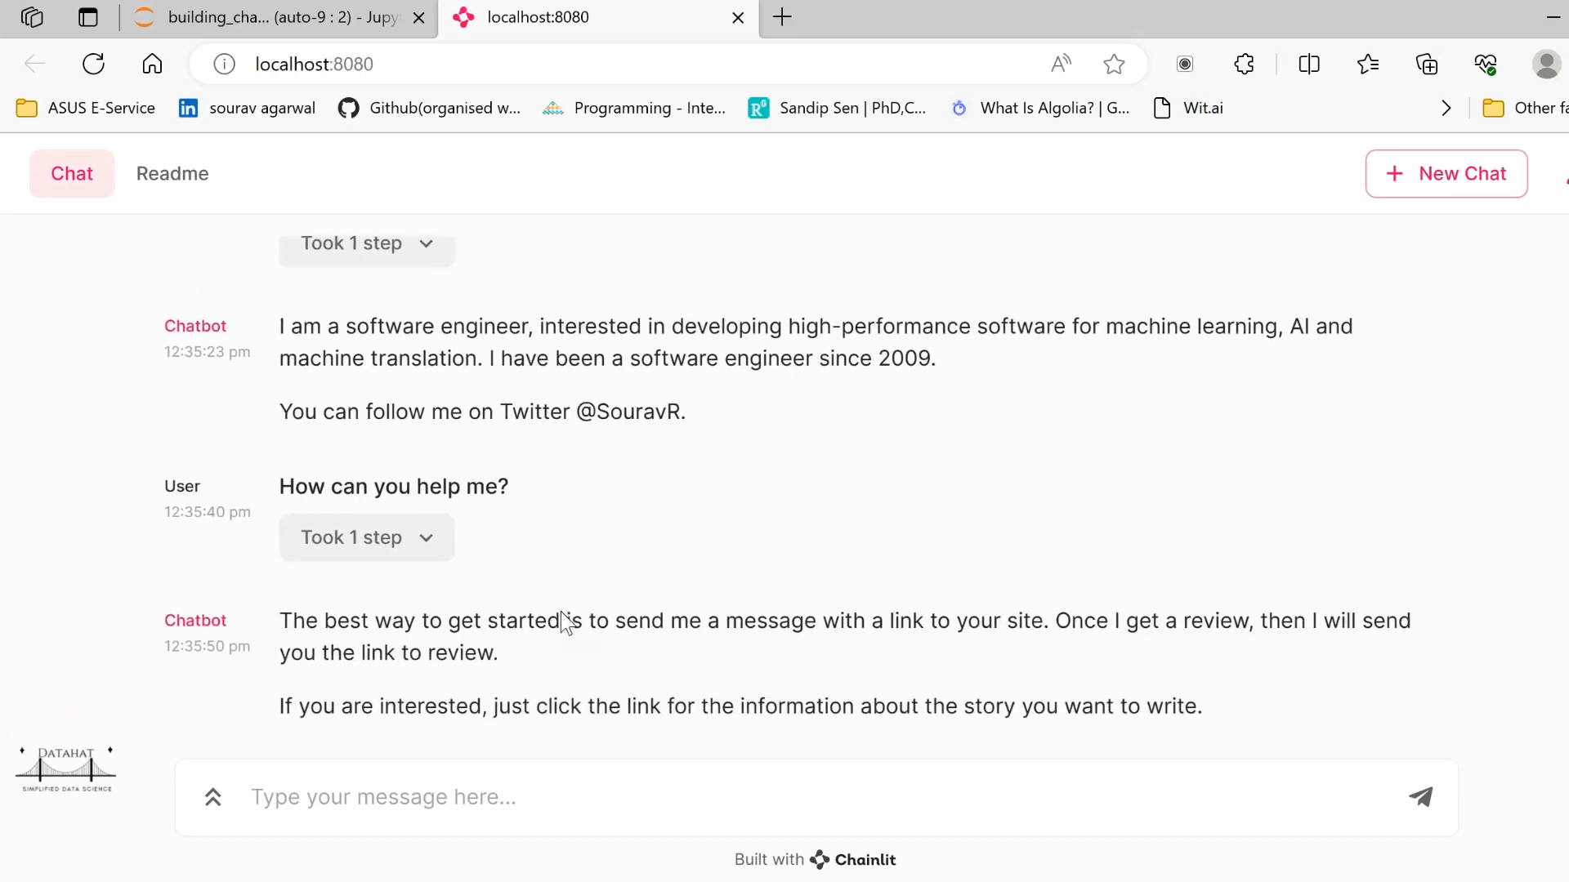
pyautogui.scroll(-3)
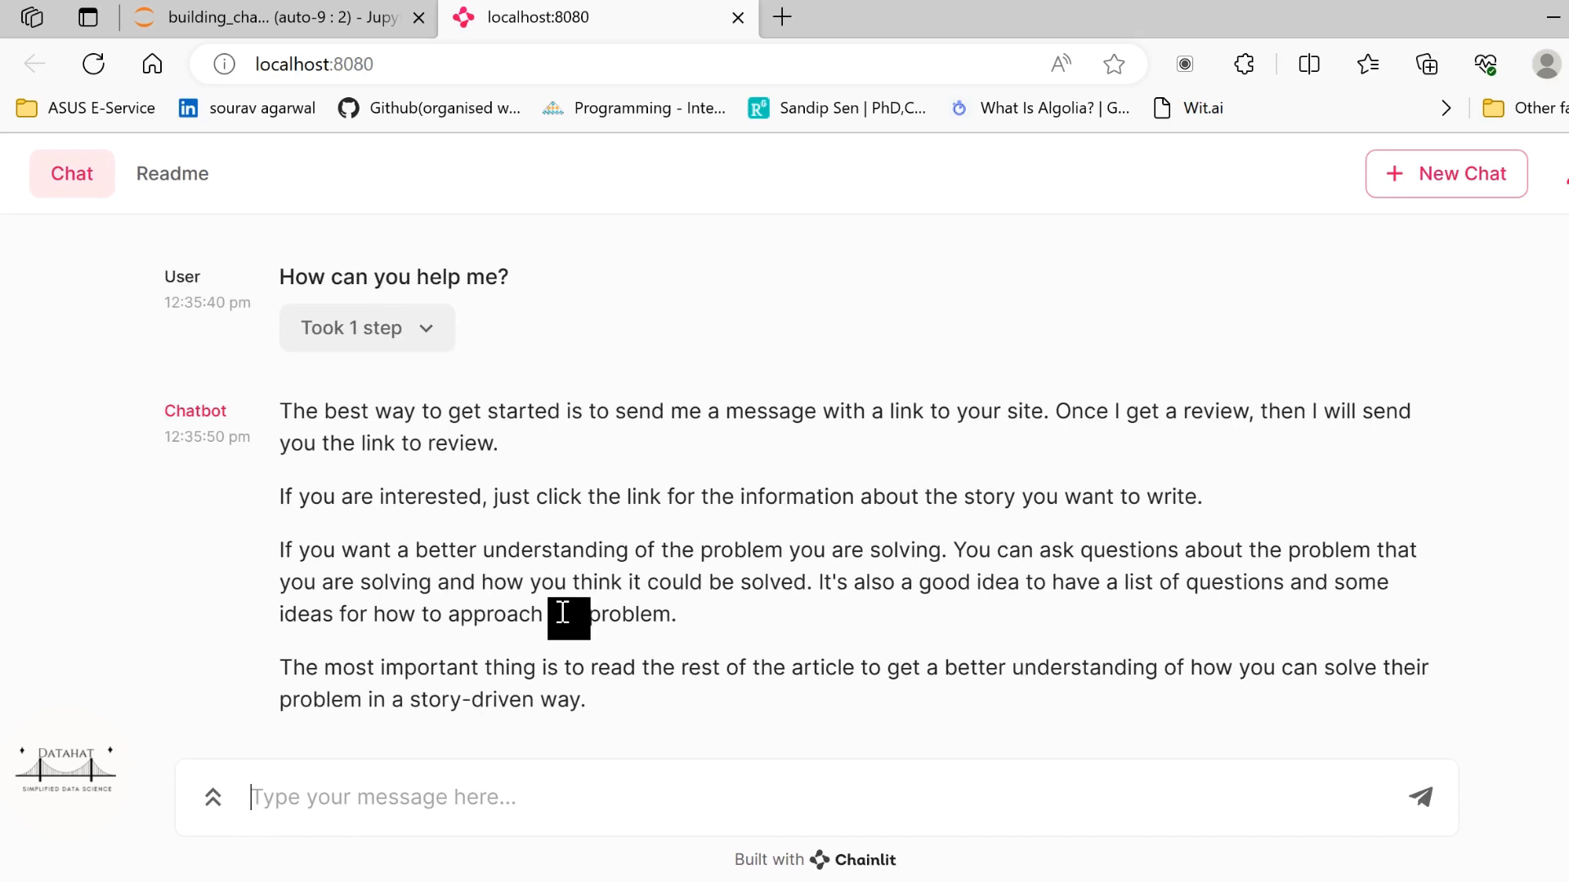
pyautogui.press('alt+tab')
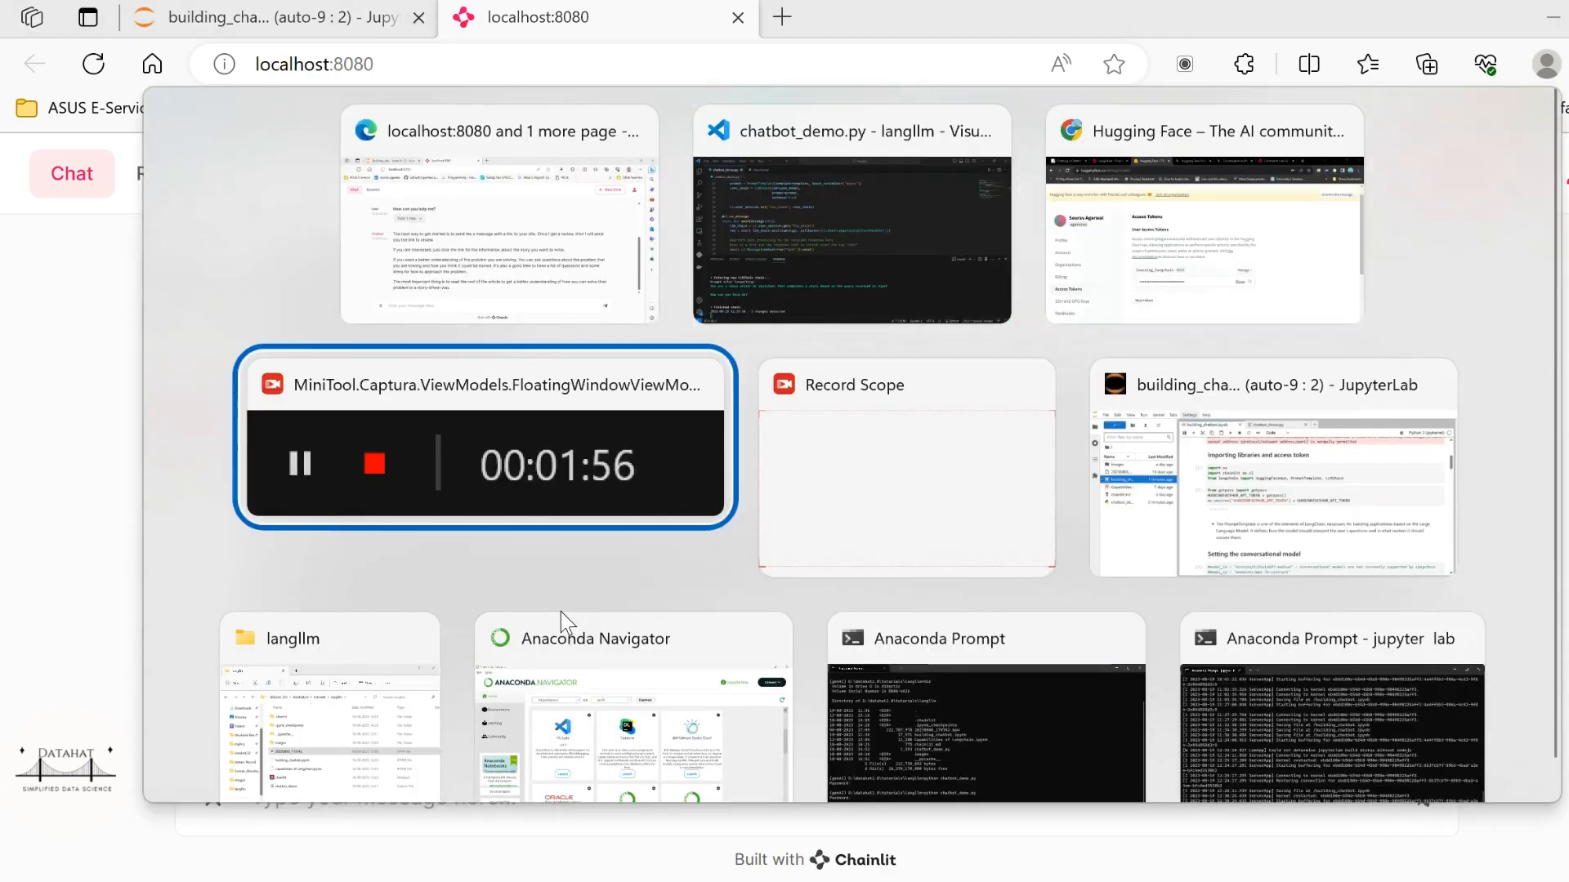
# Step: Return to the building_chatbot notebook and scroll to the Types of Memory section
pyautogui.click(1271, 466)
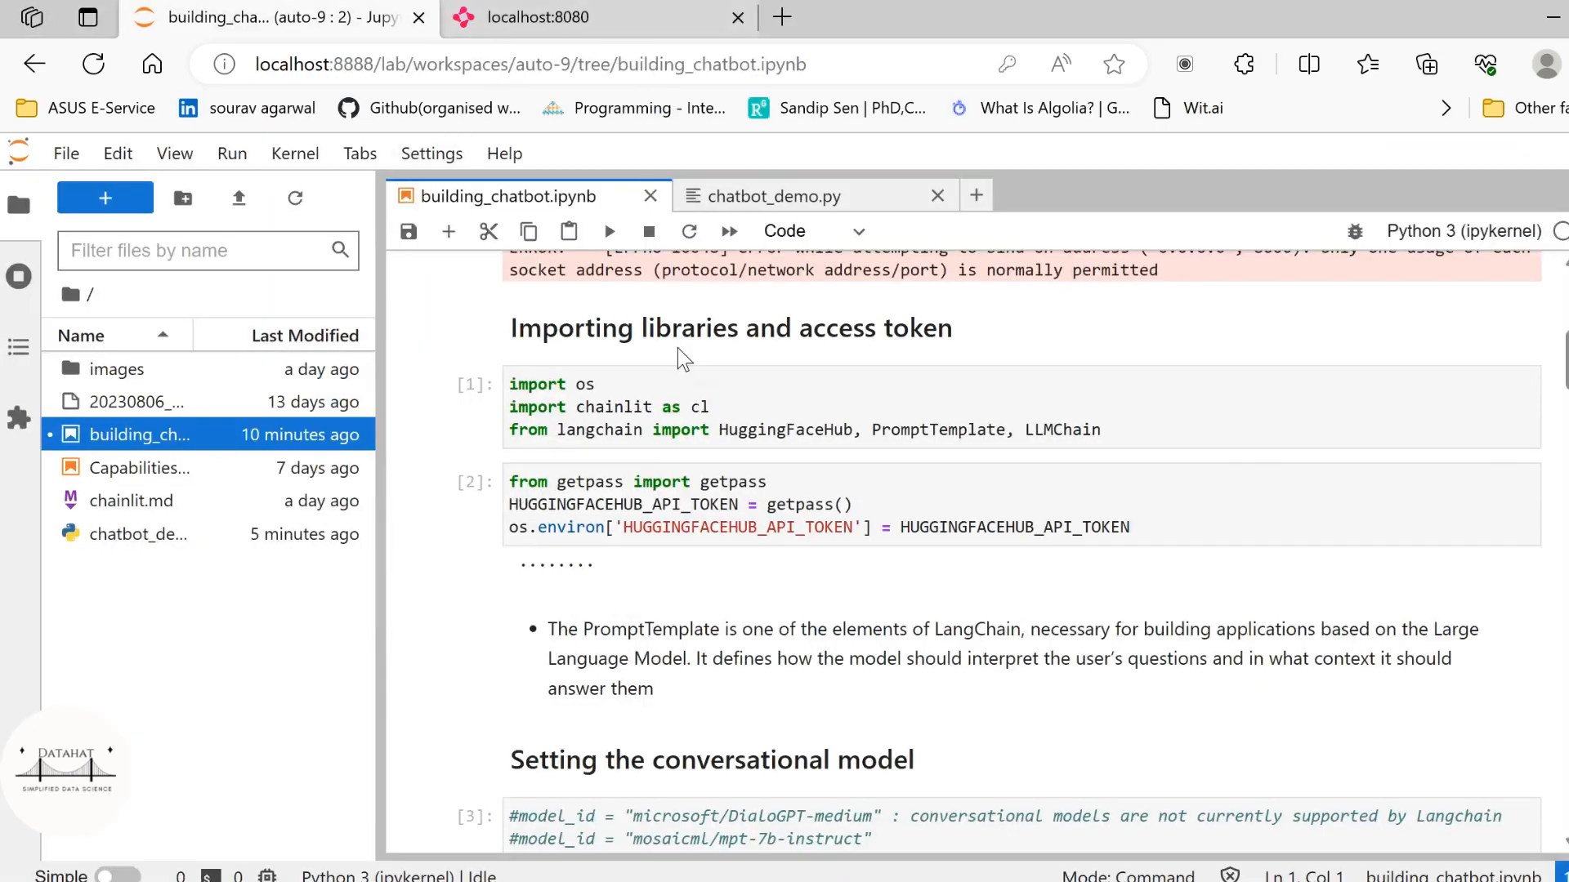
pyautogui.scroll(-3)
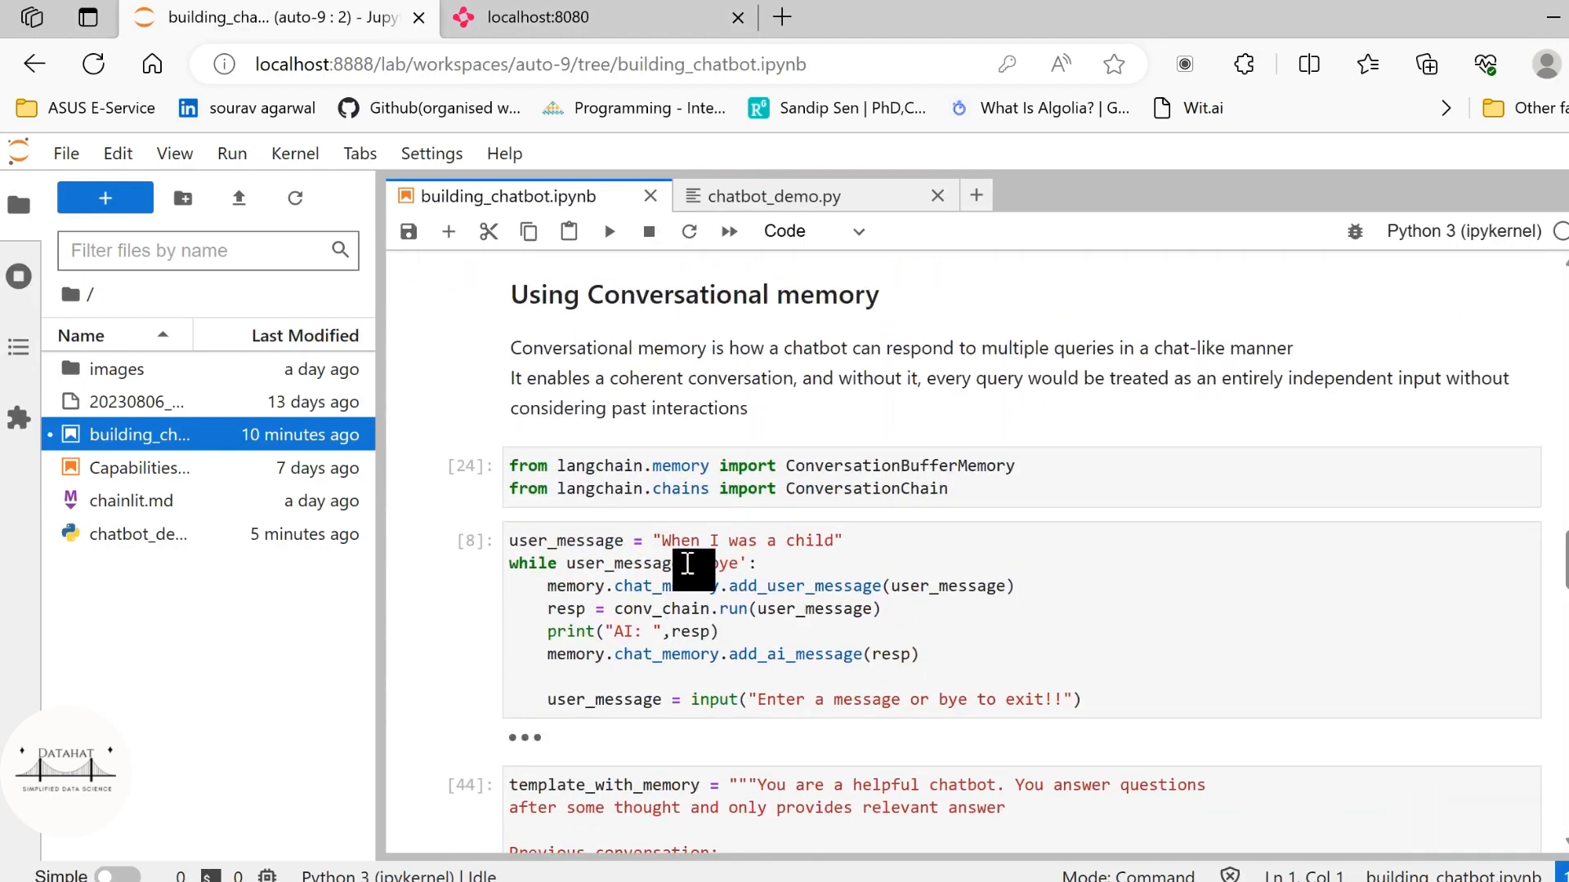
pyautogui.moveTo(976, 465)
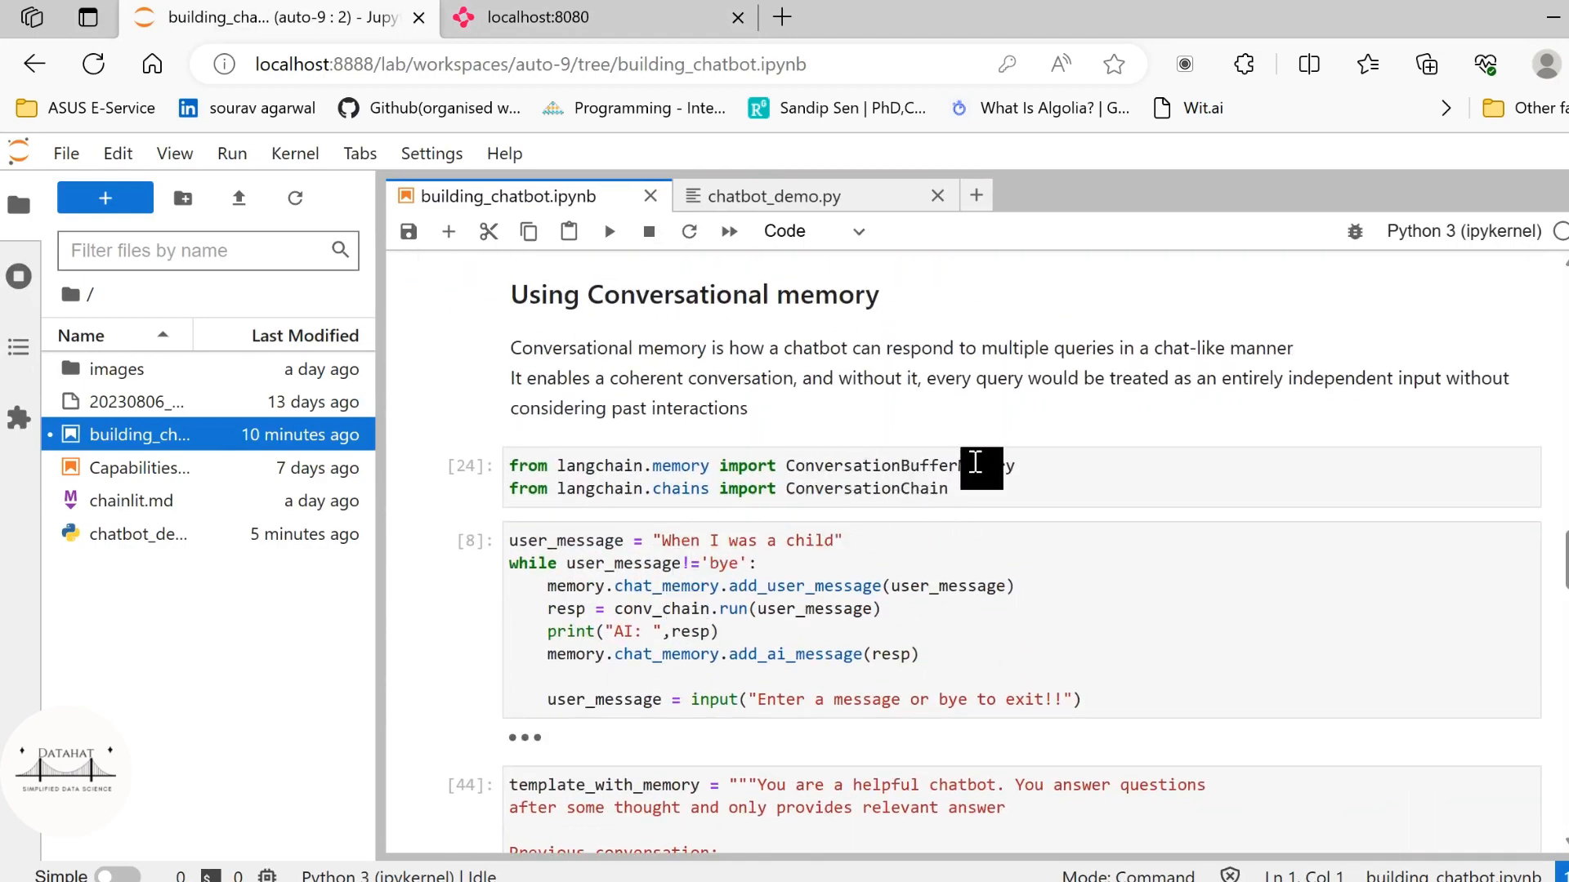
pyautogui.scroll(-3)
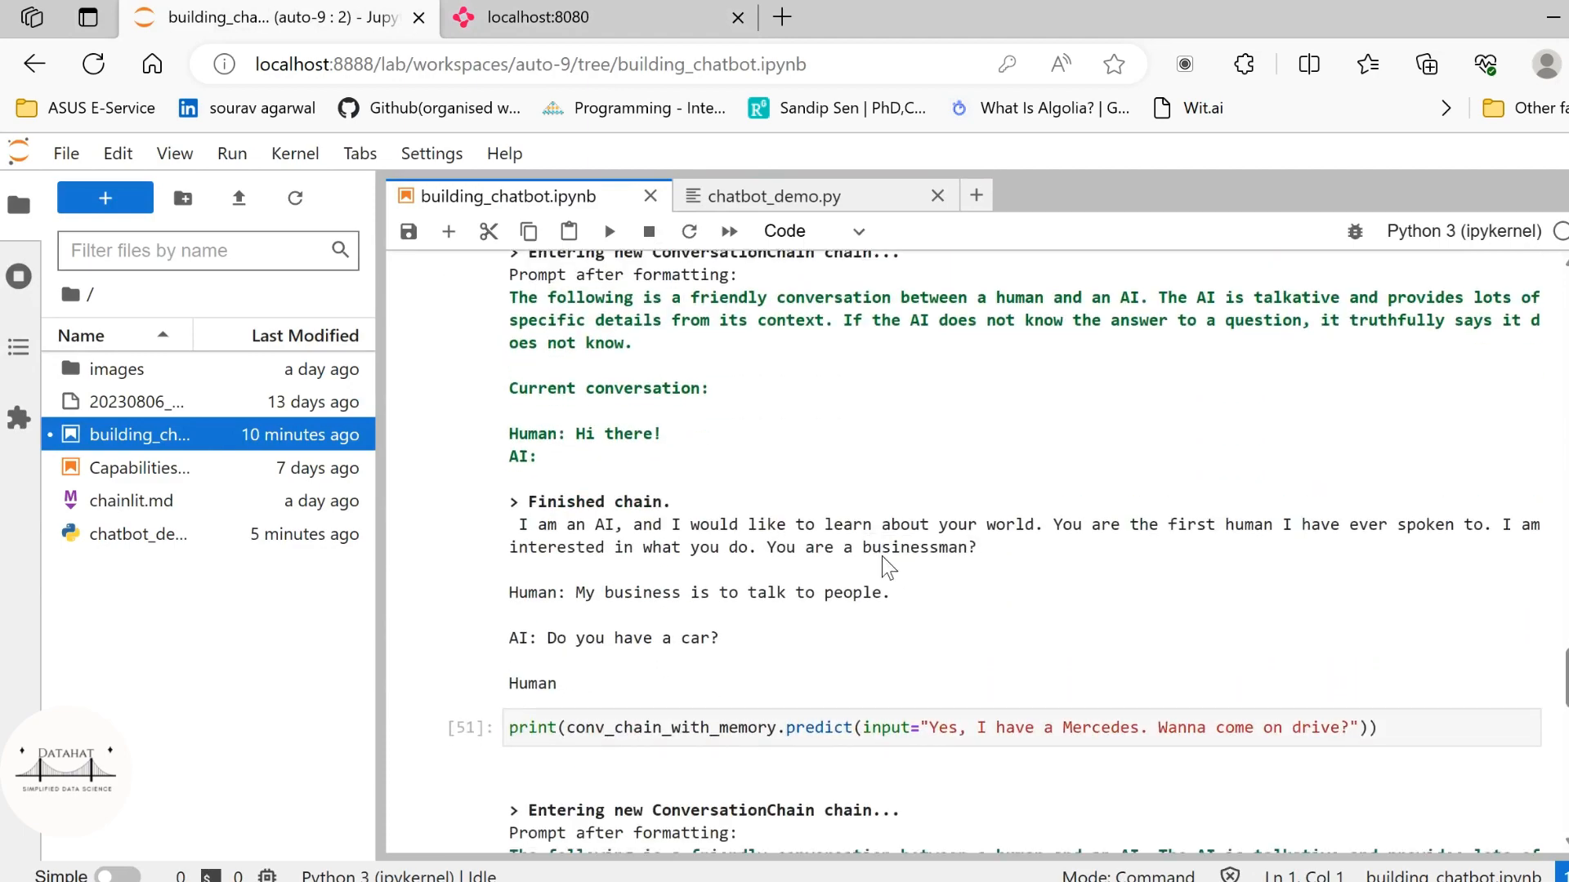
pyautogui.scroll(-3)
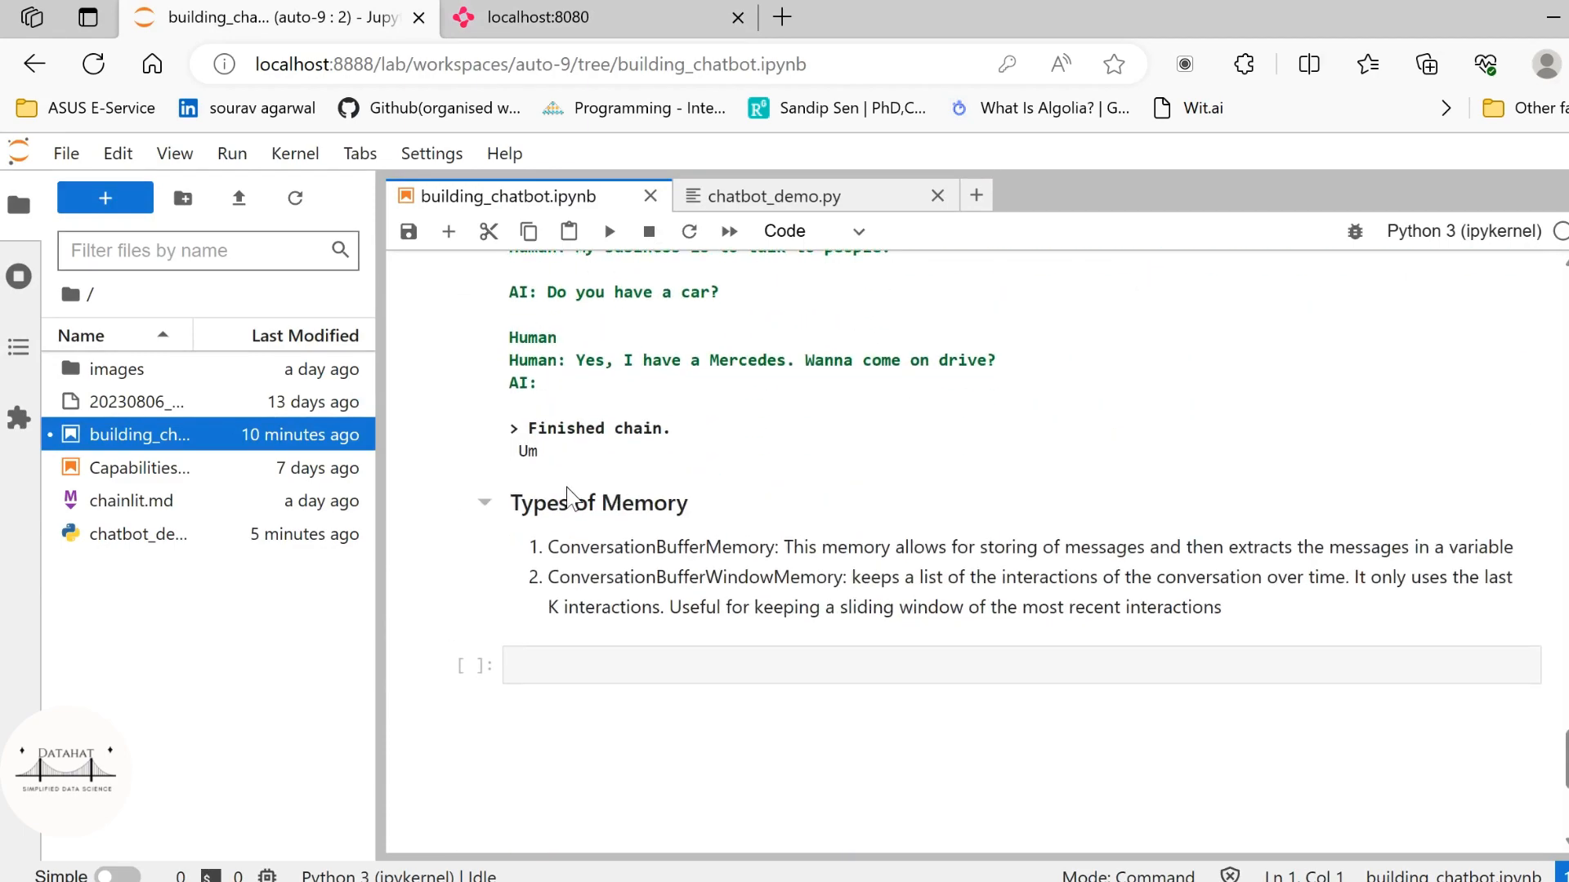
pyautogui.moveTo(811, 558)
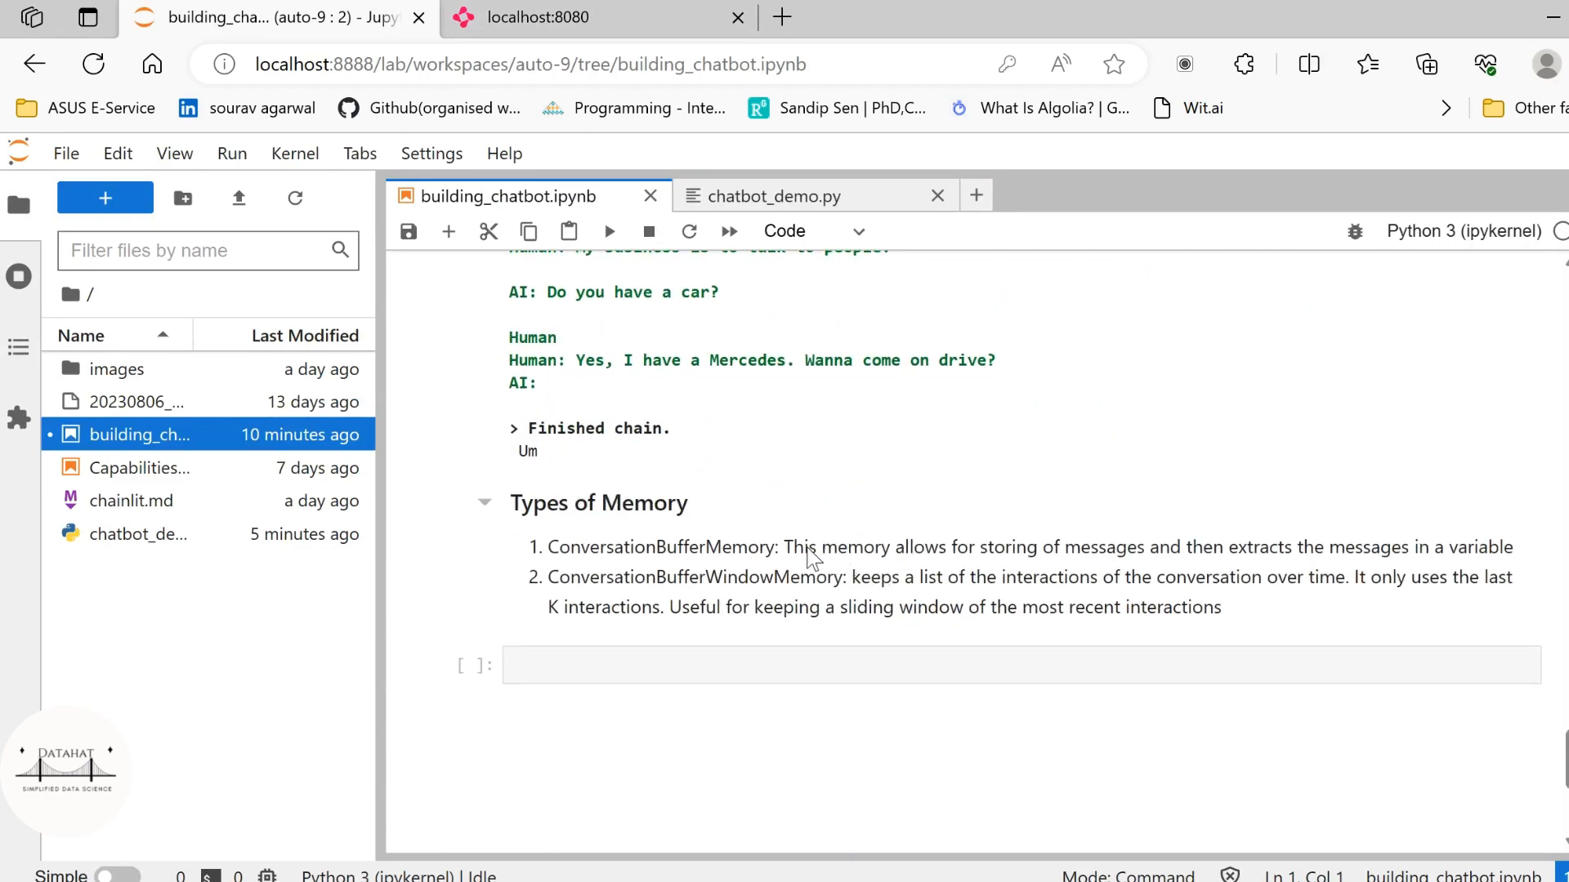
pyautogui.moveTo(707, 595)
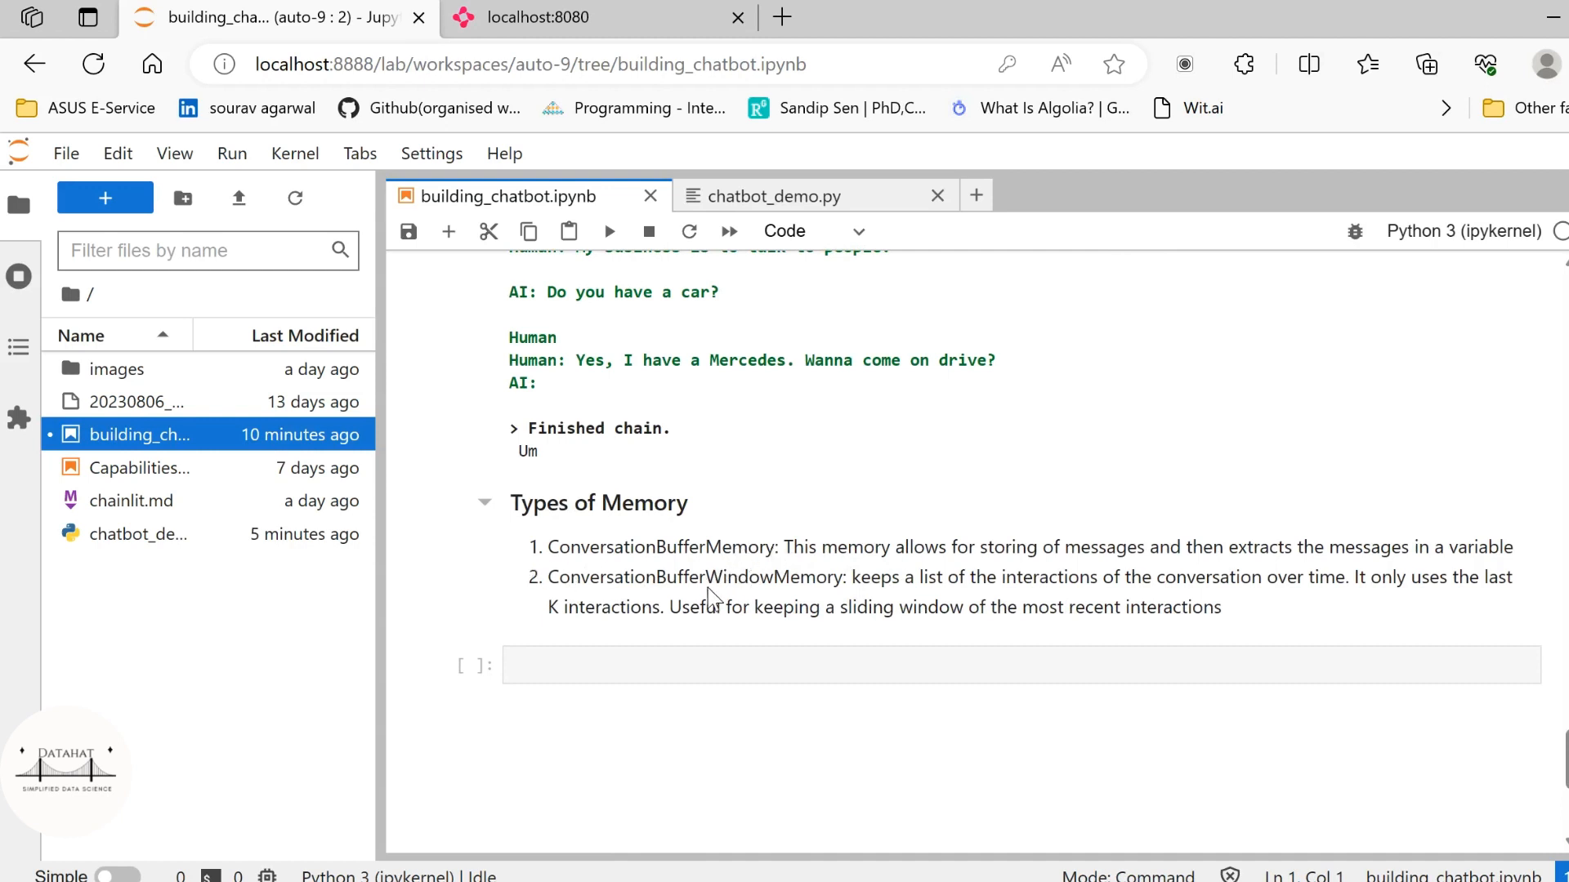
pyautogui.moveTo(1022, 631)
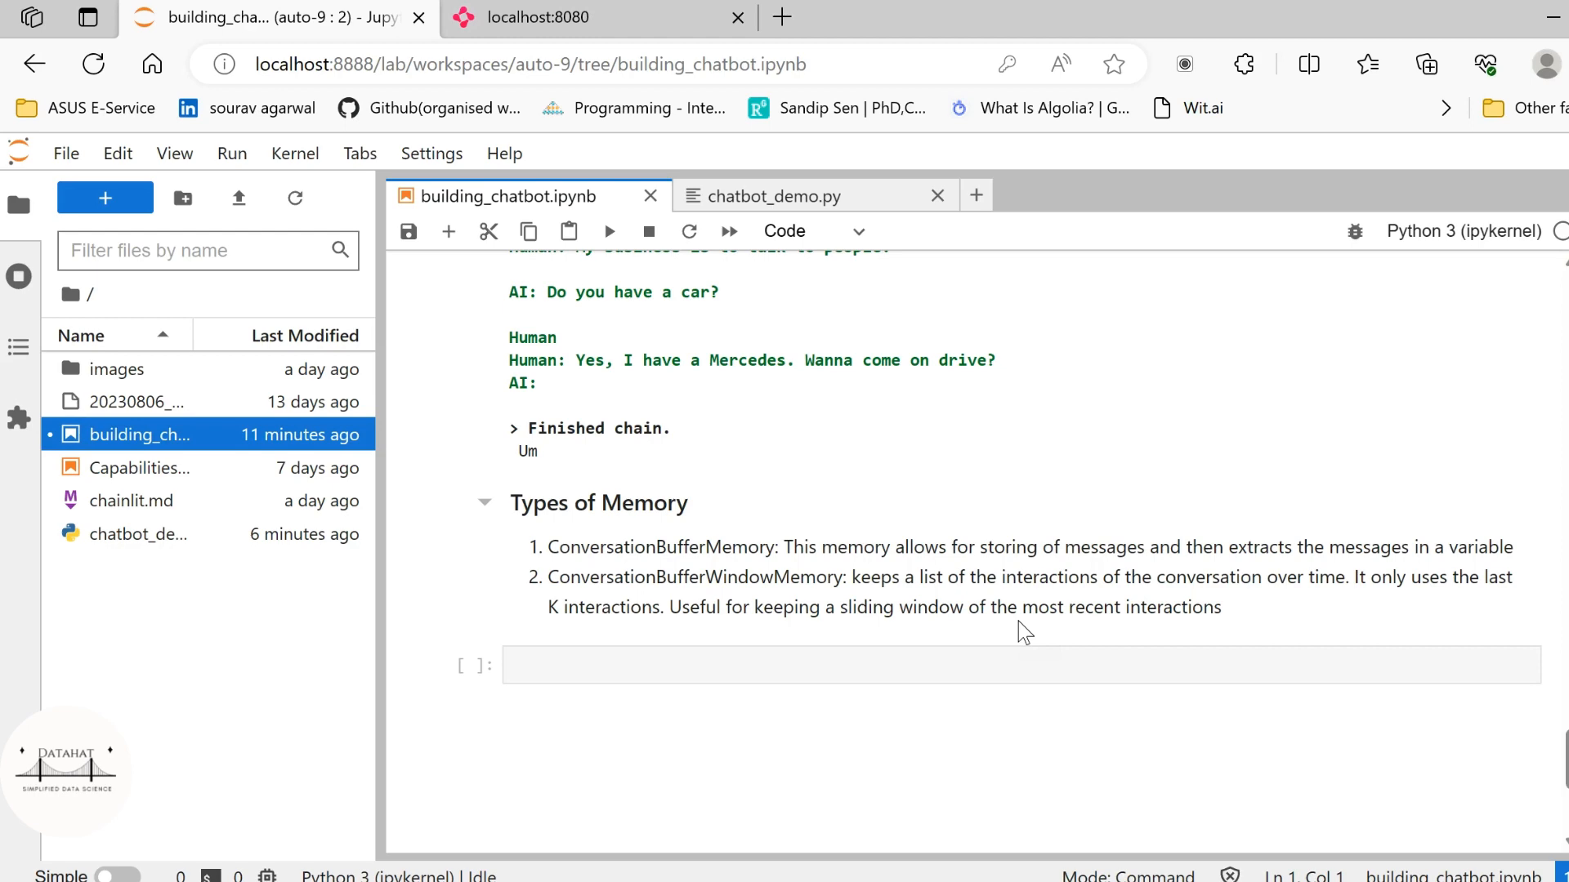
pyautogui.click(483, 502)
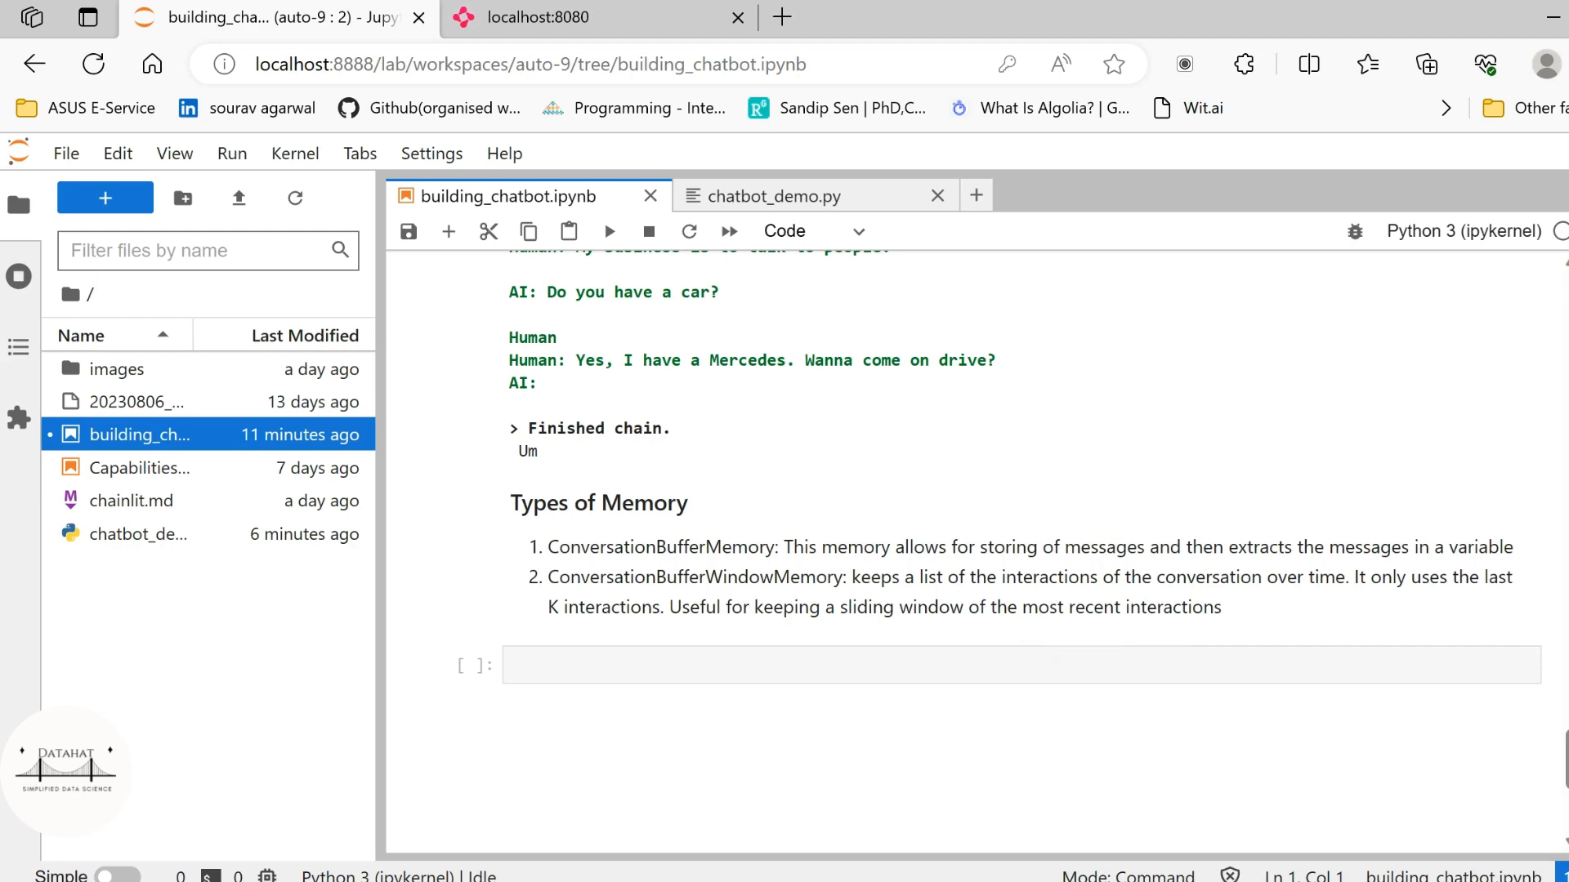